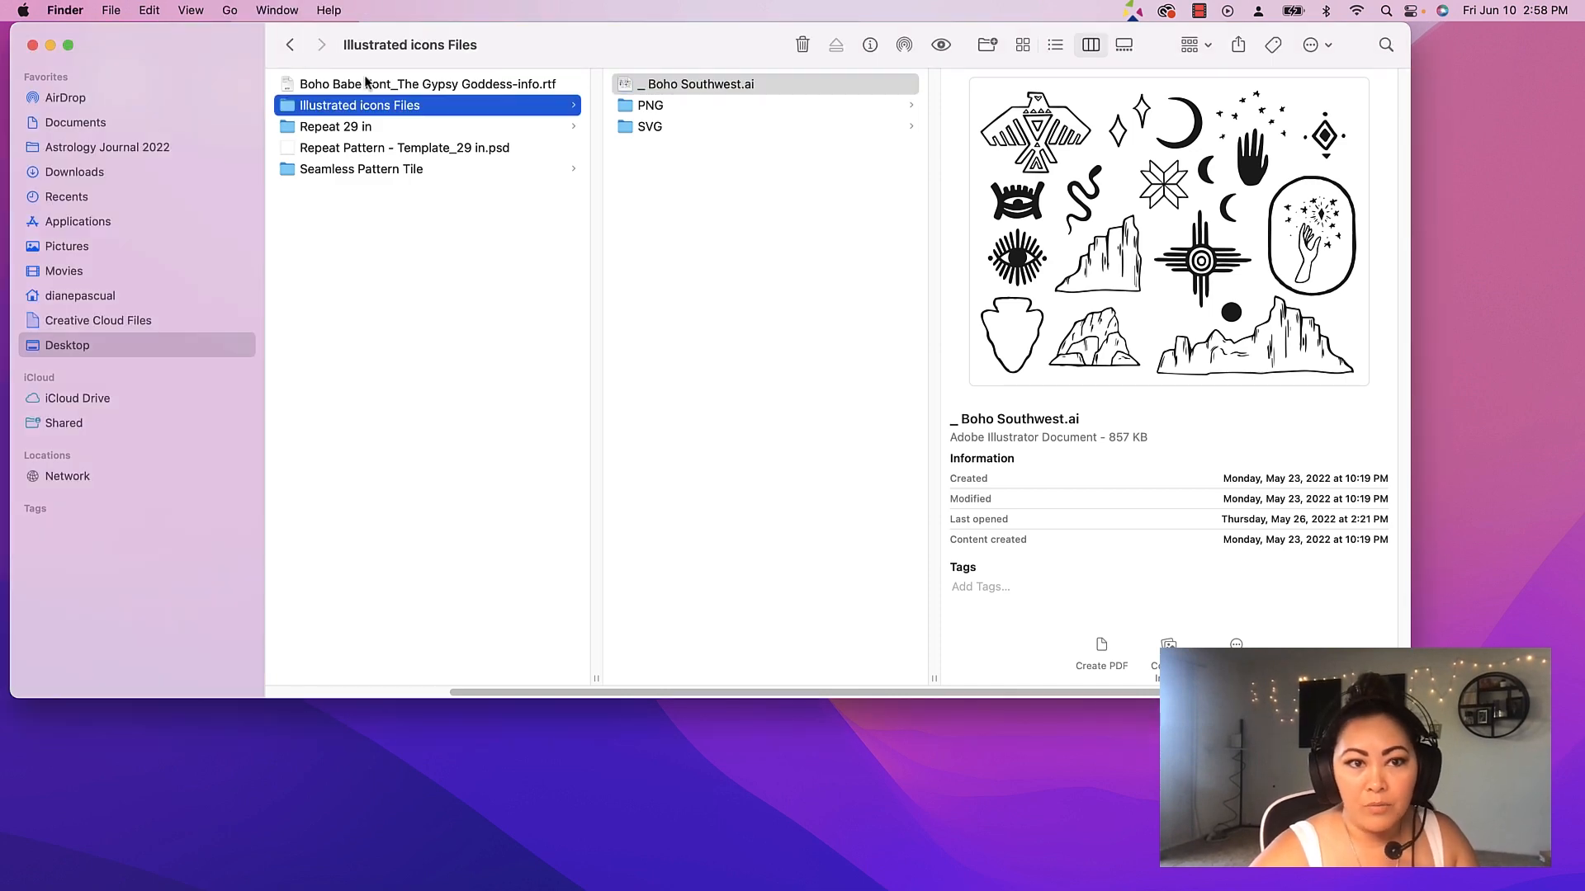
Preview the Boho Babe Font_The Gypsy Goddess-info.rtf note in the product folder
{"action": "left_click", "coordinate": [429, 84]}
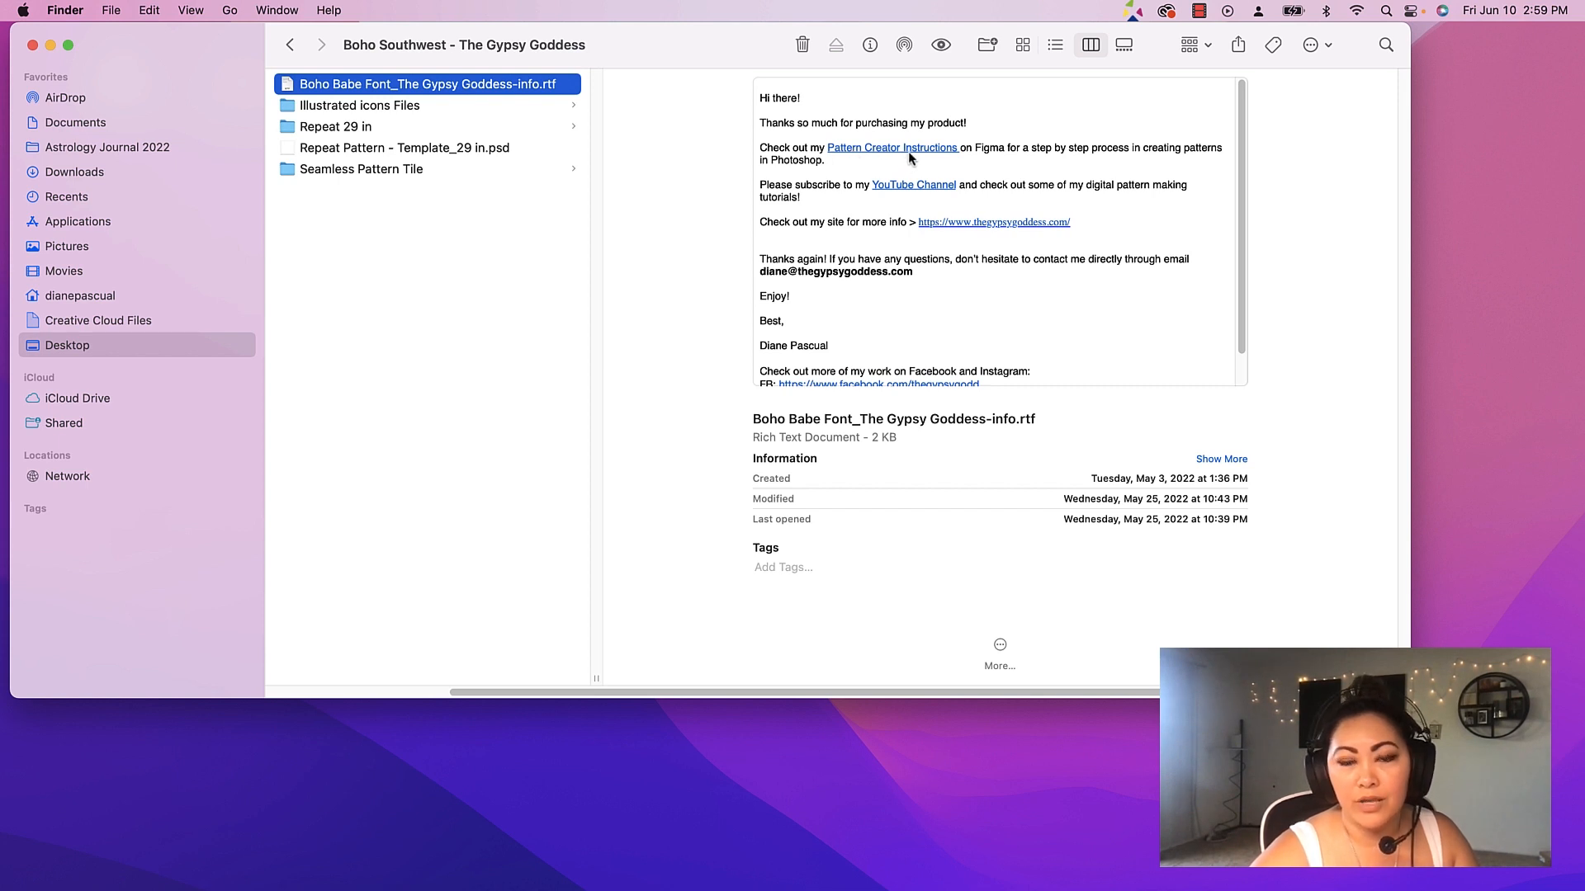
{"action": "mouse_move", "coordinate": [1036, 162]}
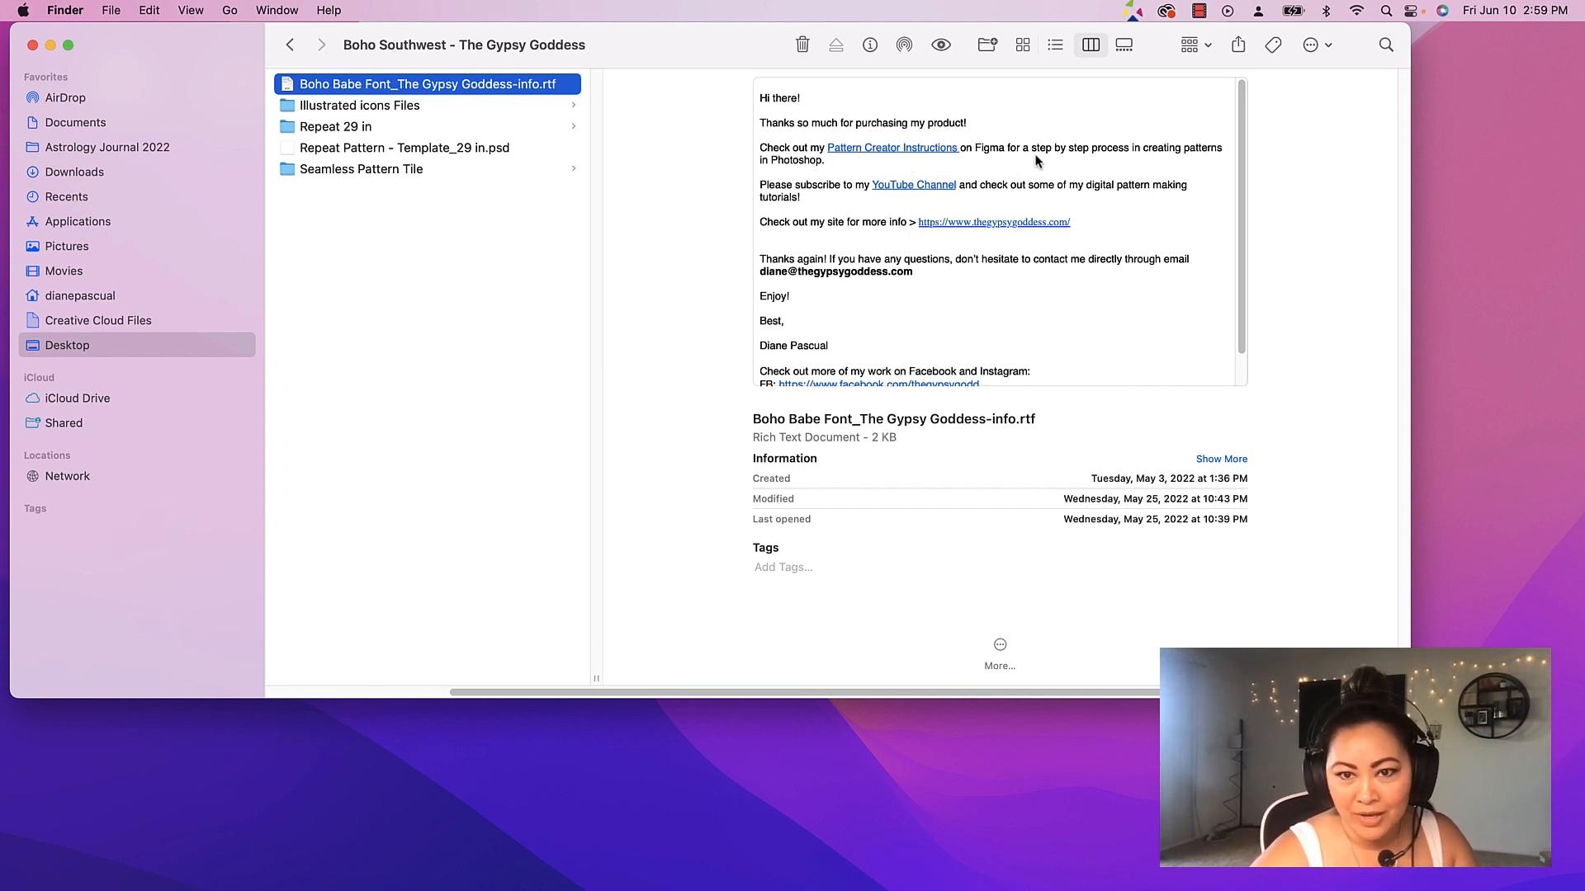
Open the info note in TextEdit and follow its Pattern Creator Instructions link
{"action": "double_click", "coordinate": [429, 84]}
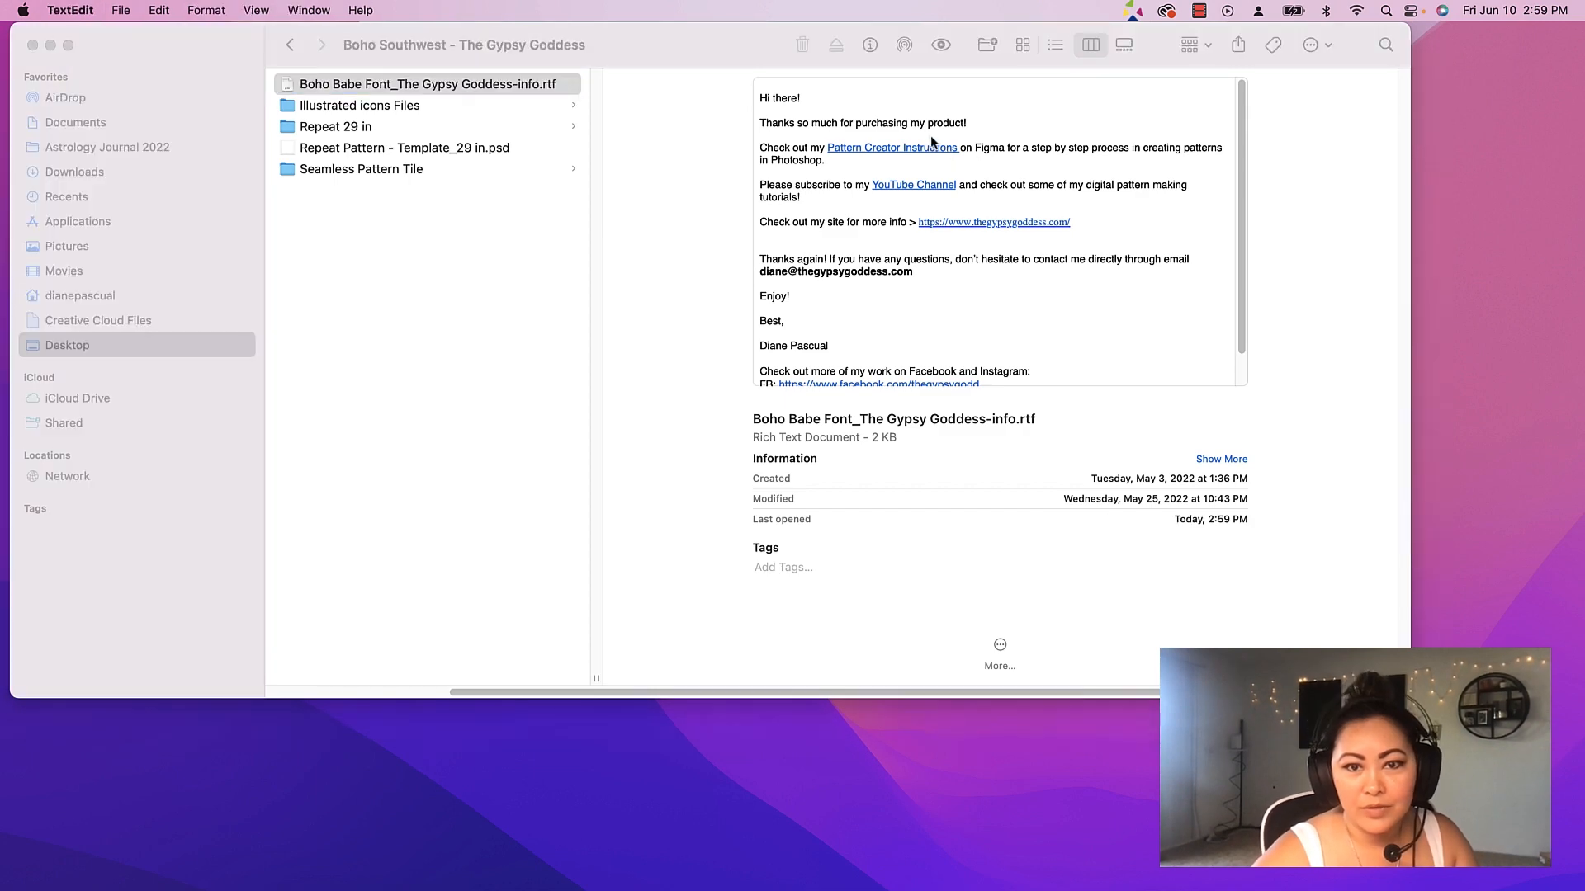
{"action": "double_click", "coordinate": [429, 84]}
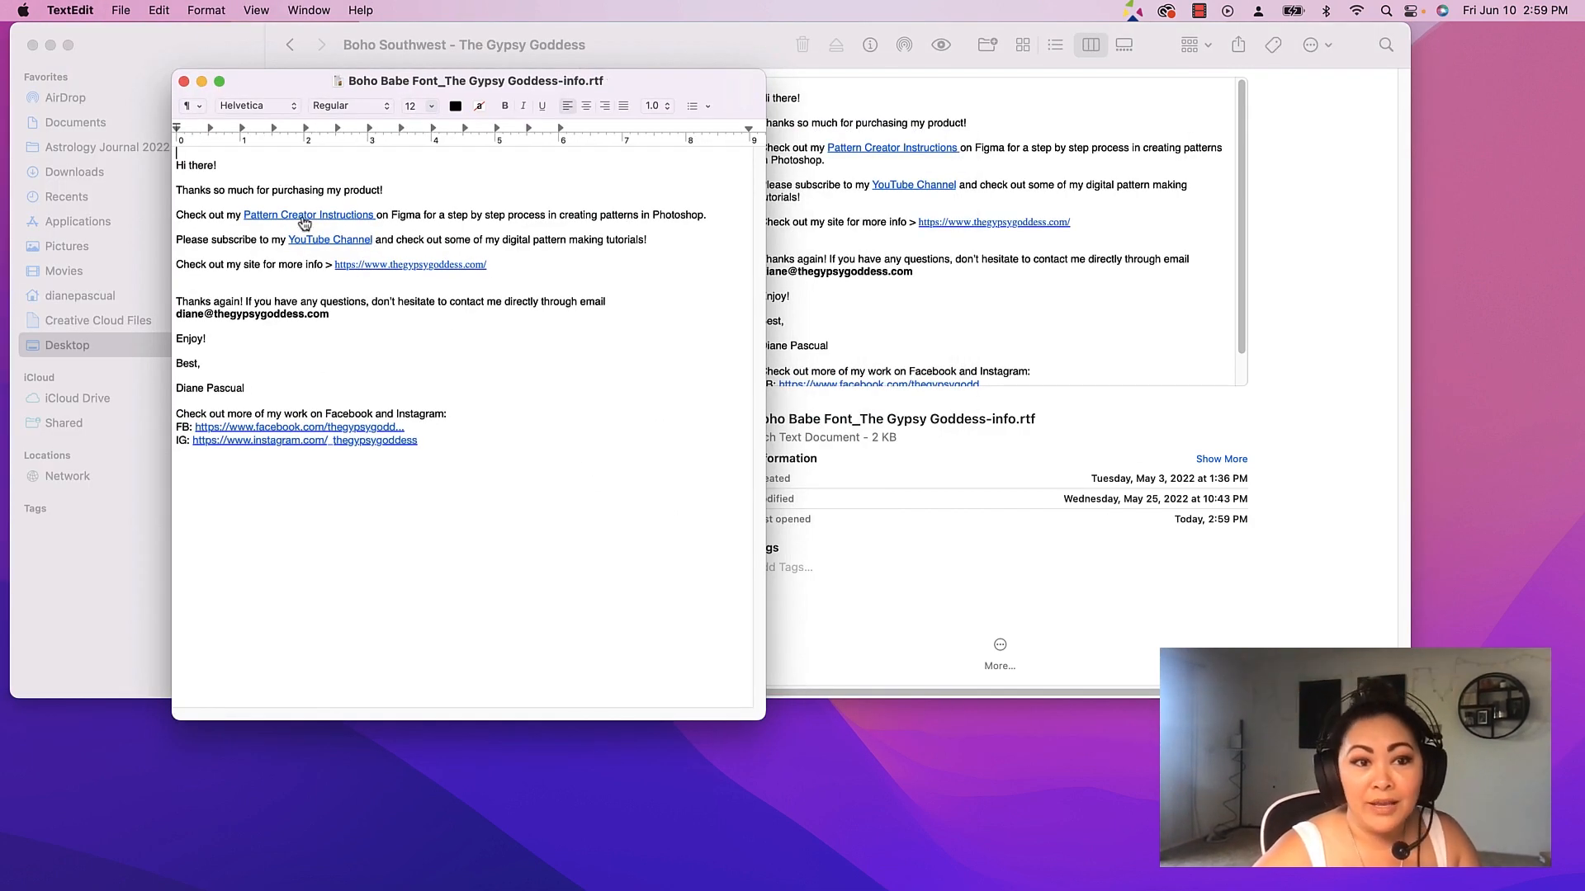
{"action": "left_click", "coordinate": [309, 215]}
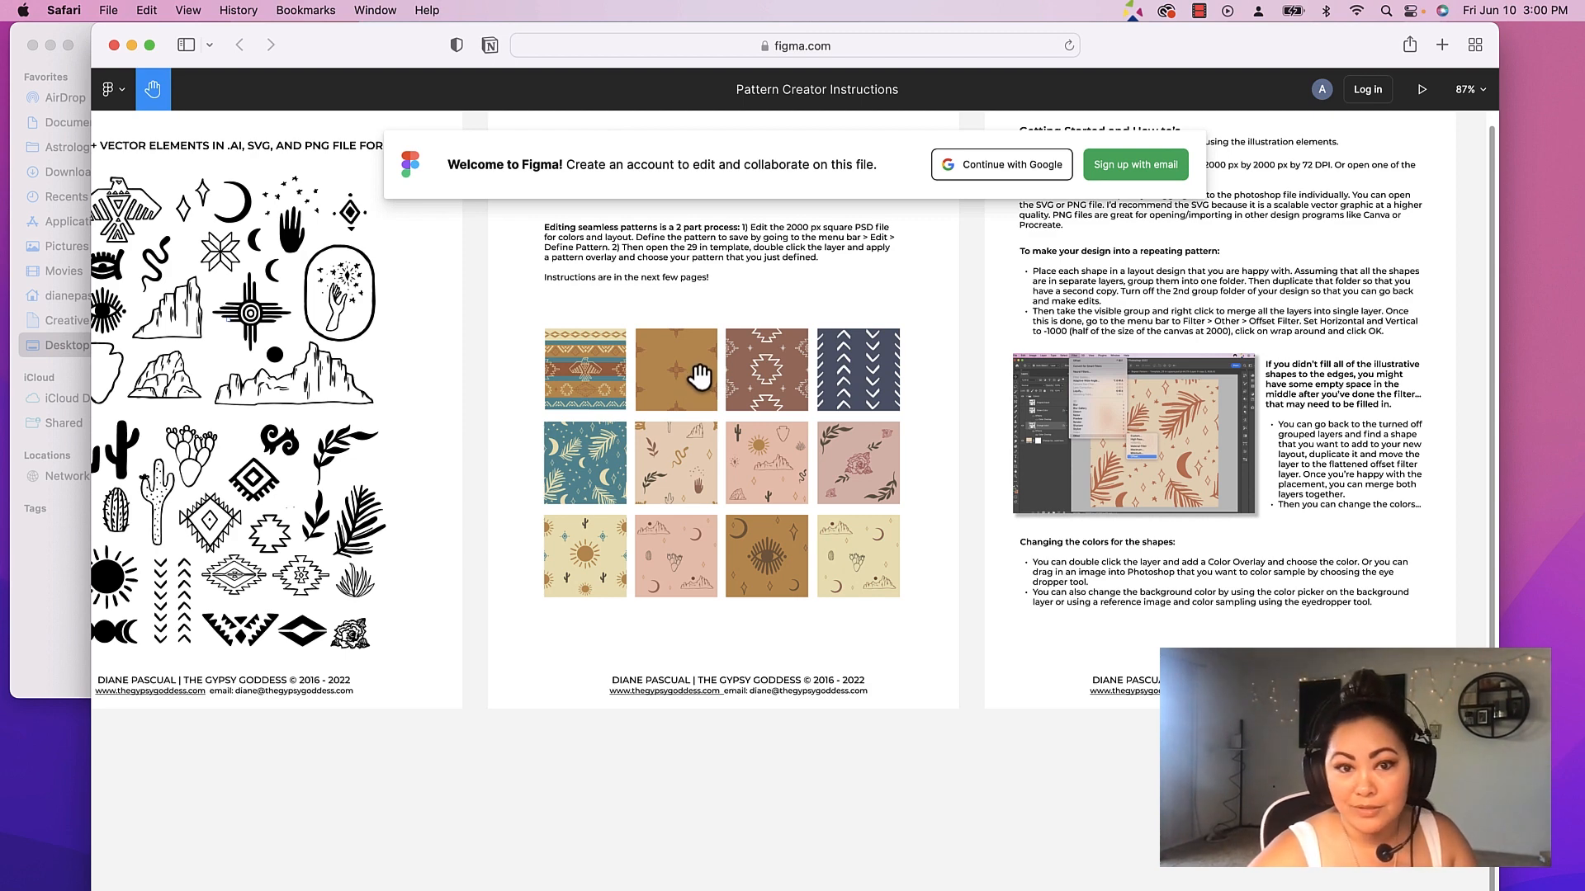
{"action": "mouse_move", "coordinate": [708, 233]}
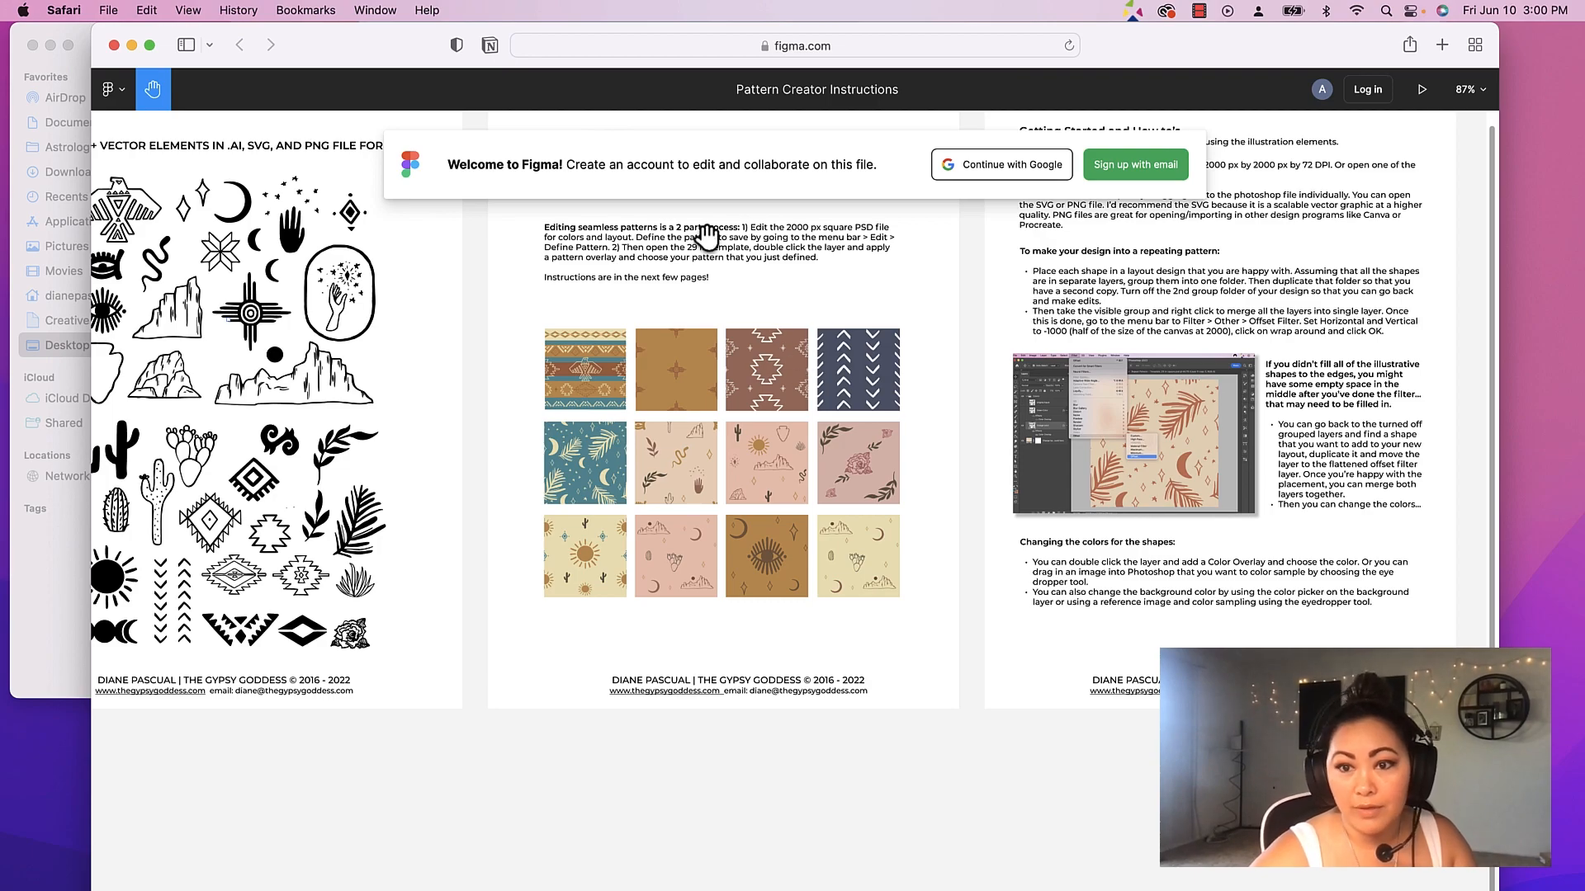
Scroll down through the Pattern Creator Instructions page on Figma
{"action": "scroll", "scroll_direction": "down", "scroll_amount": 3}
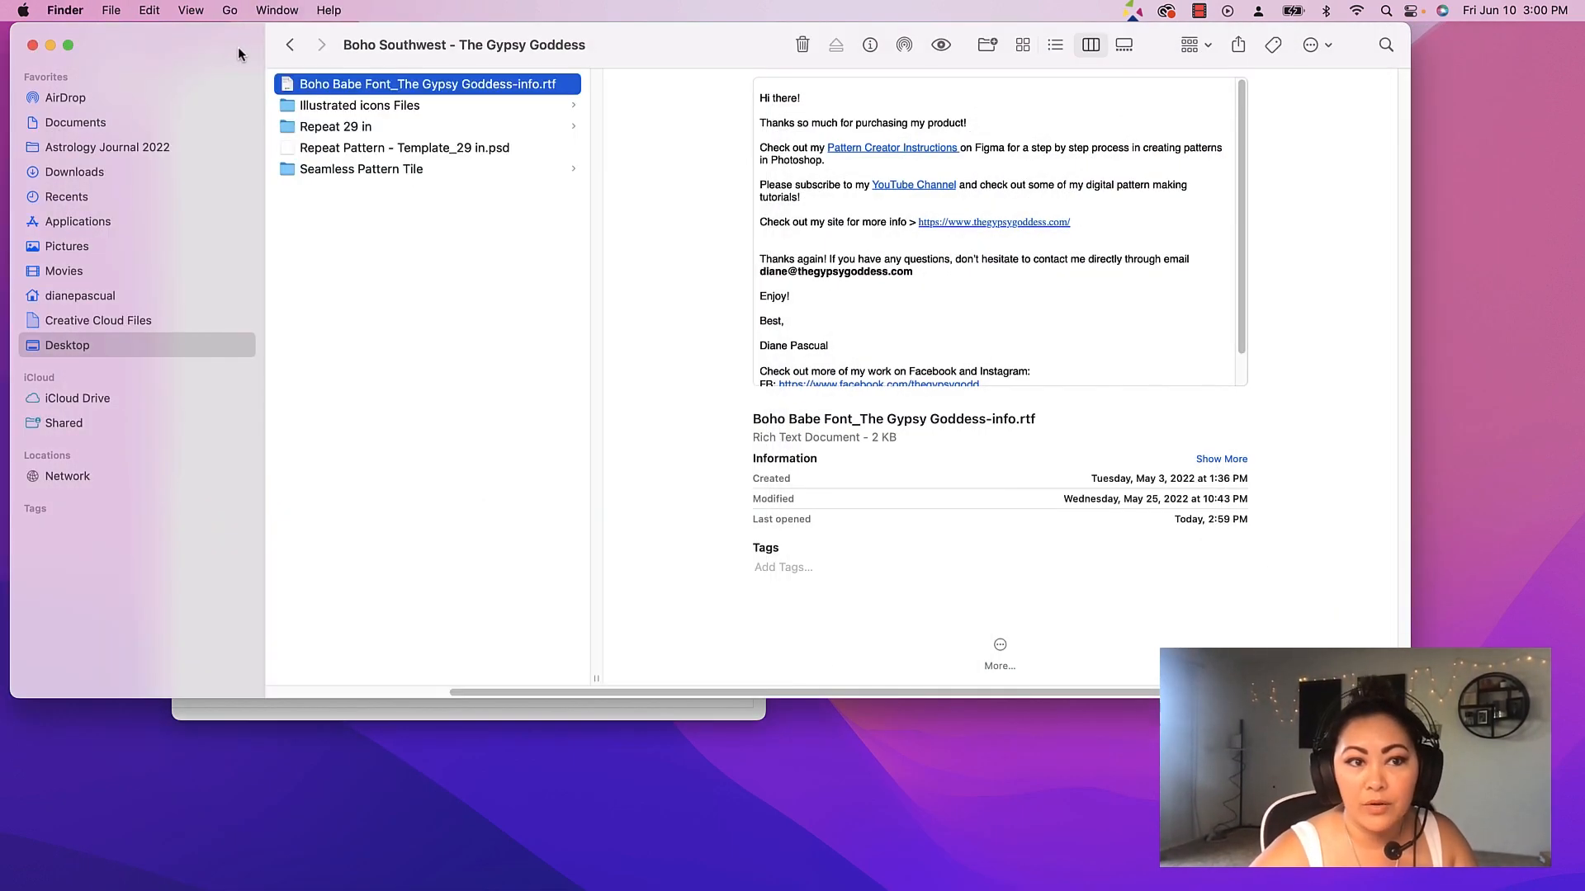
Browse into Illustrated icons Files and its PNG folder, previewing the artwork and thunderbird icons
{"action": "left_click", "coordinate": [358, 105]}
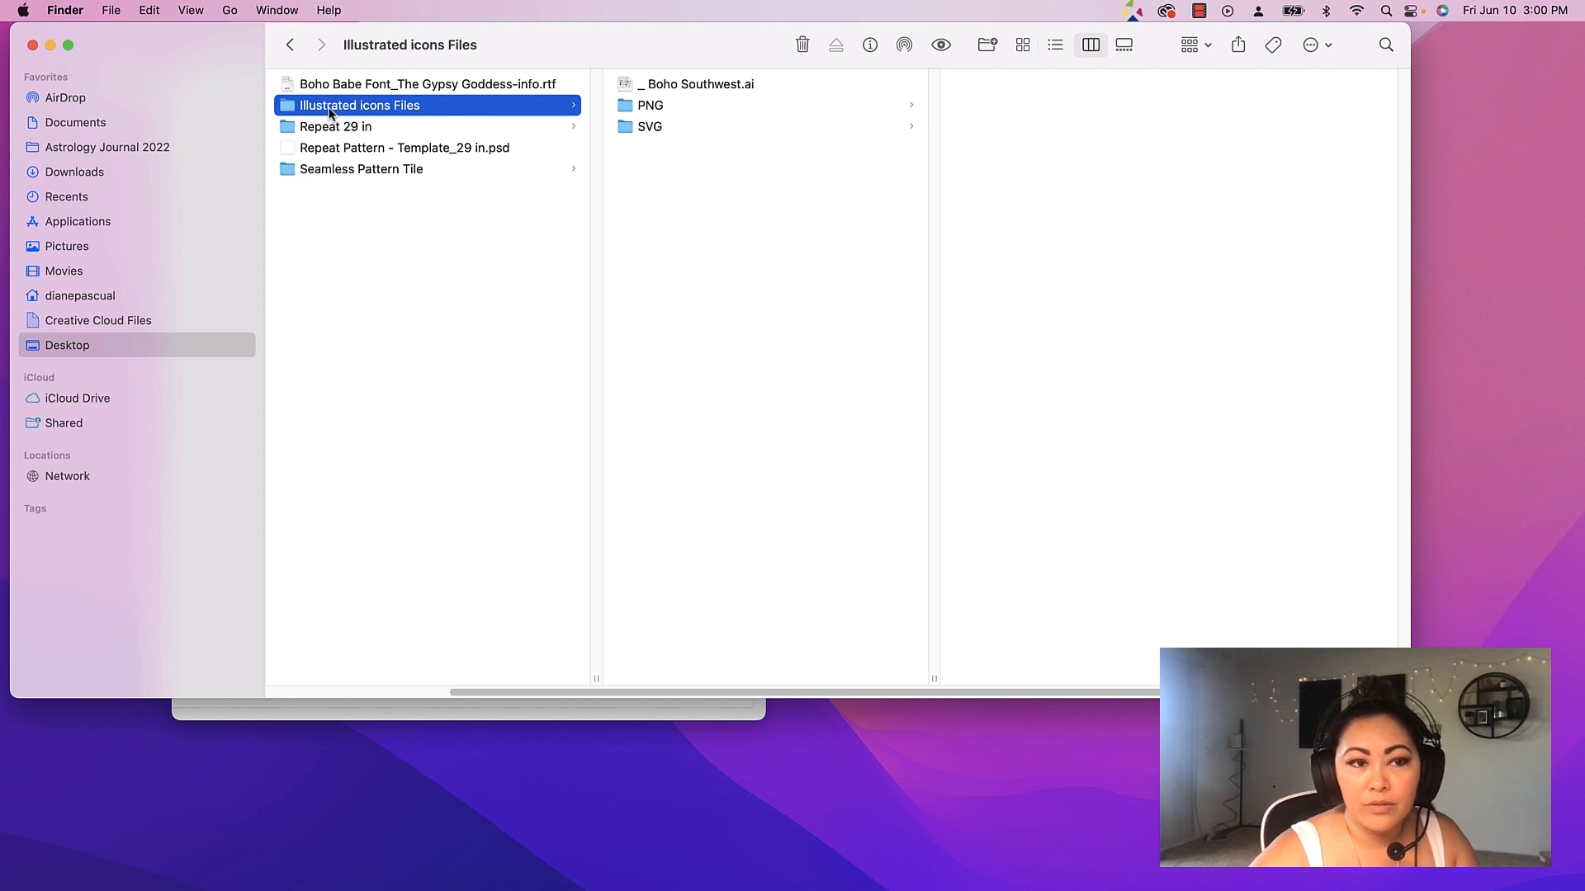
{"action": "mouse_move", "coordinate": [533, 109]}
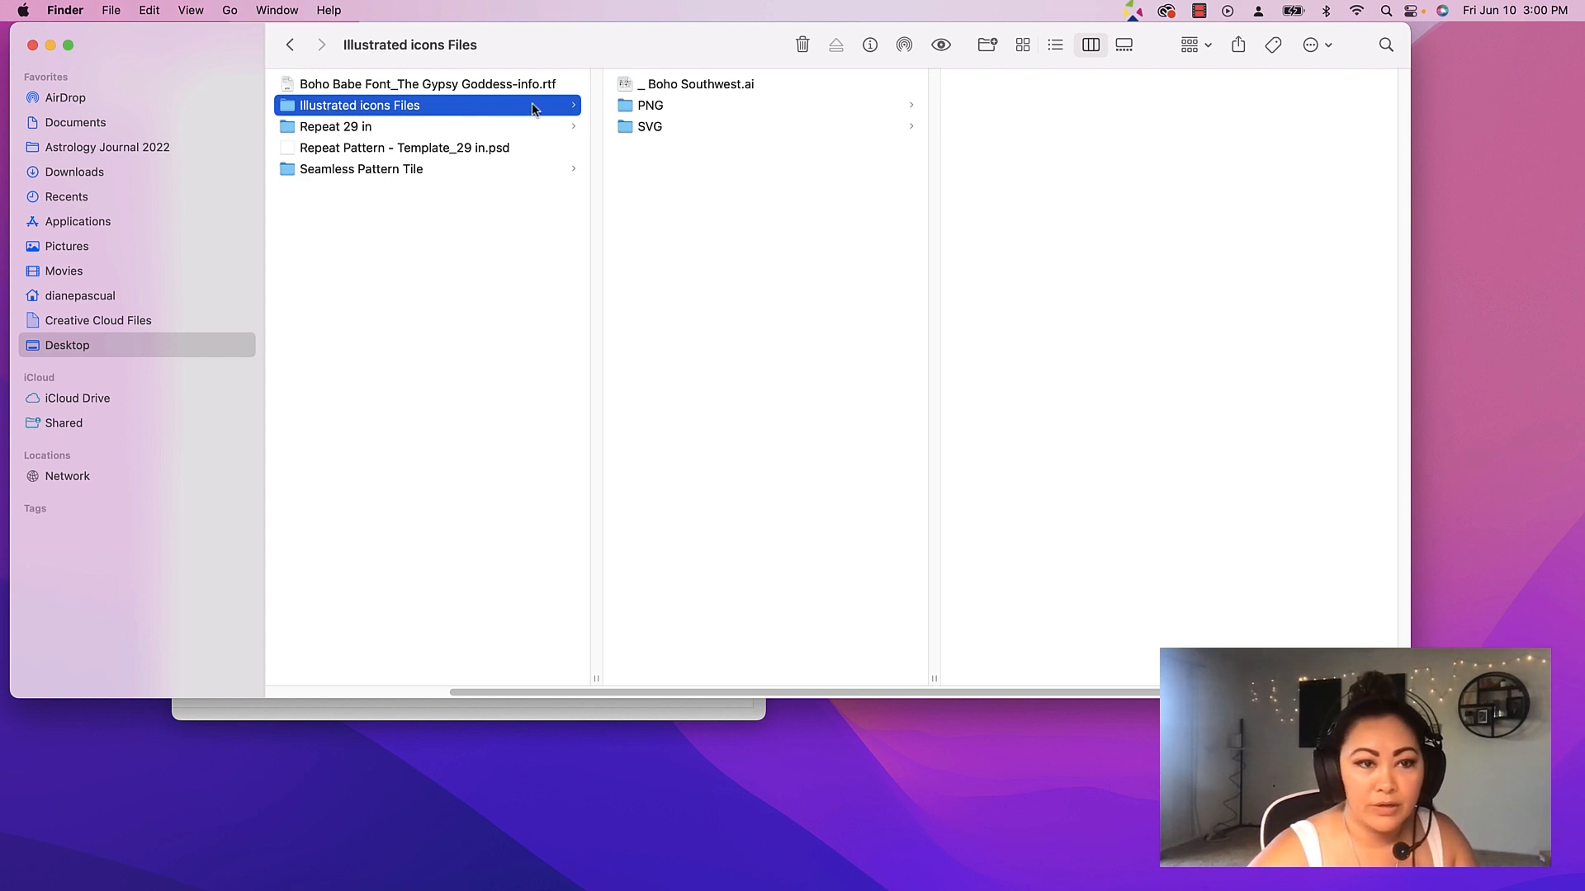
{"action": "left_click", "coordinate": [699, 84]}
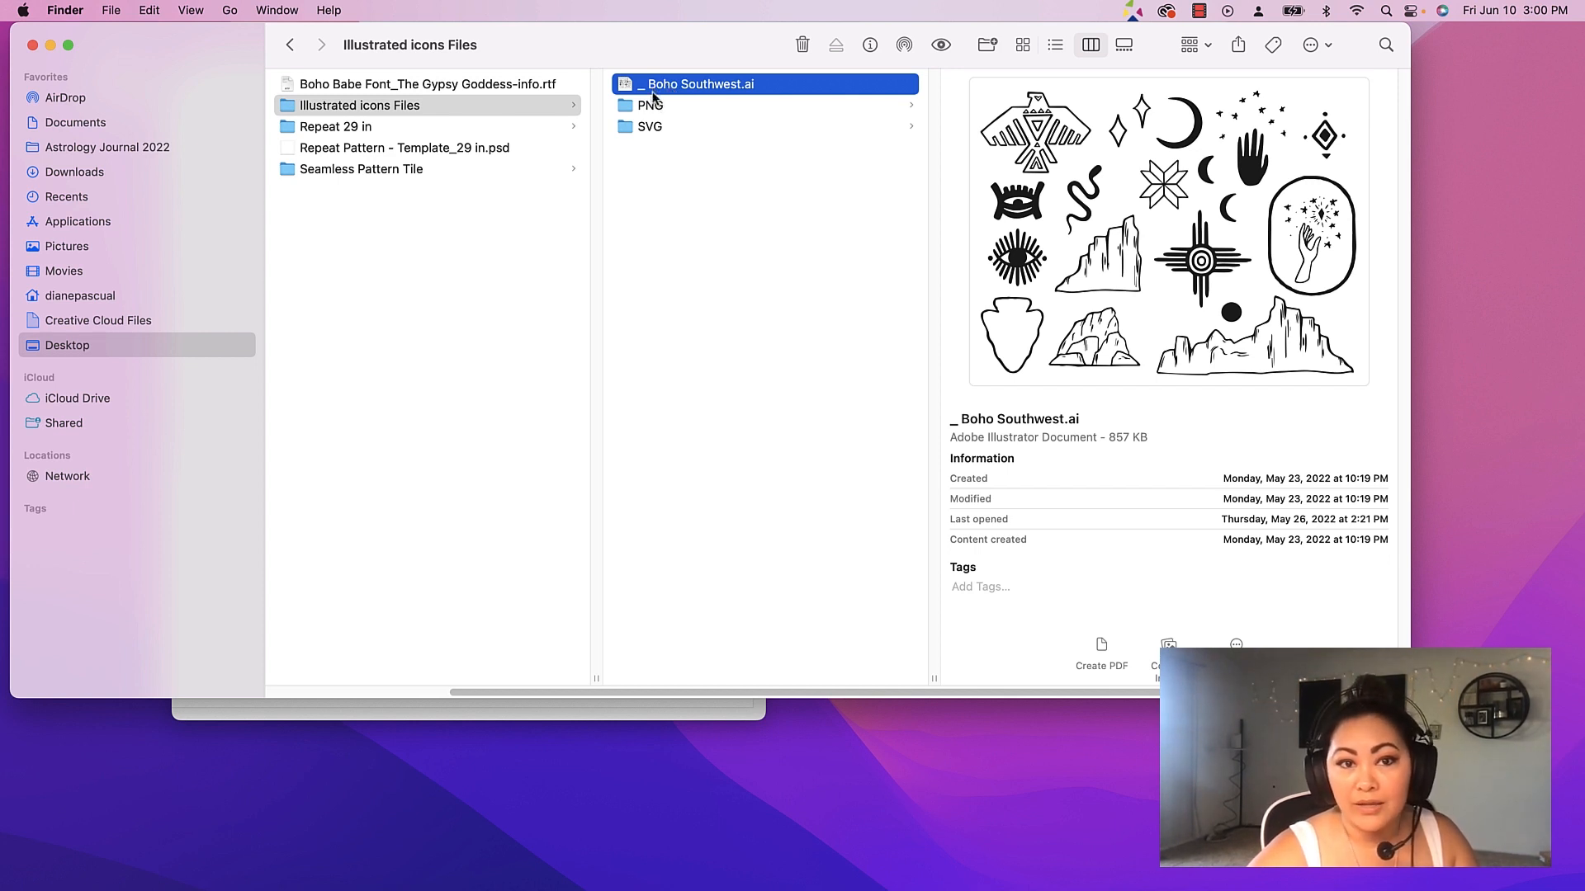
{"action": "left_click", "coordinate": [650, 104]}
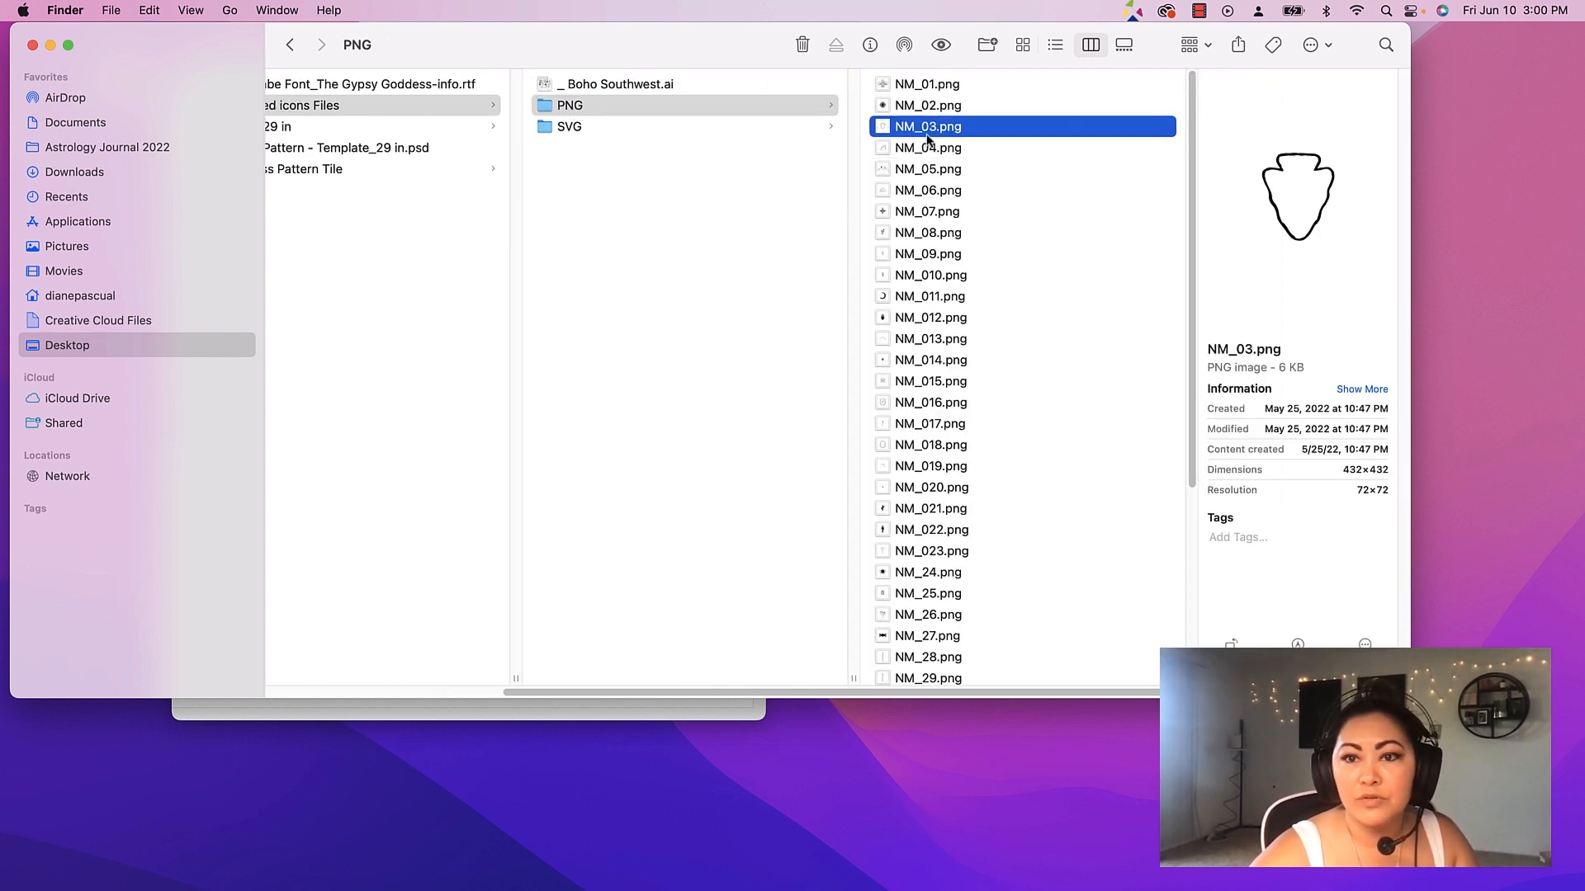
{"action": "left_click", "coordinate": [926, 84]}
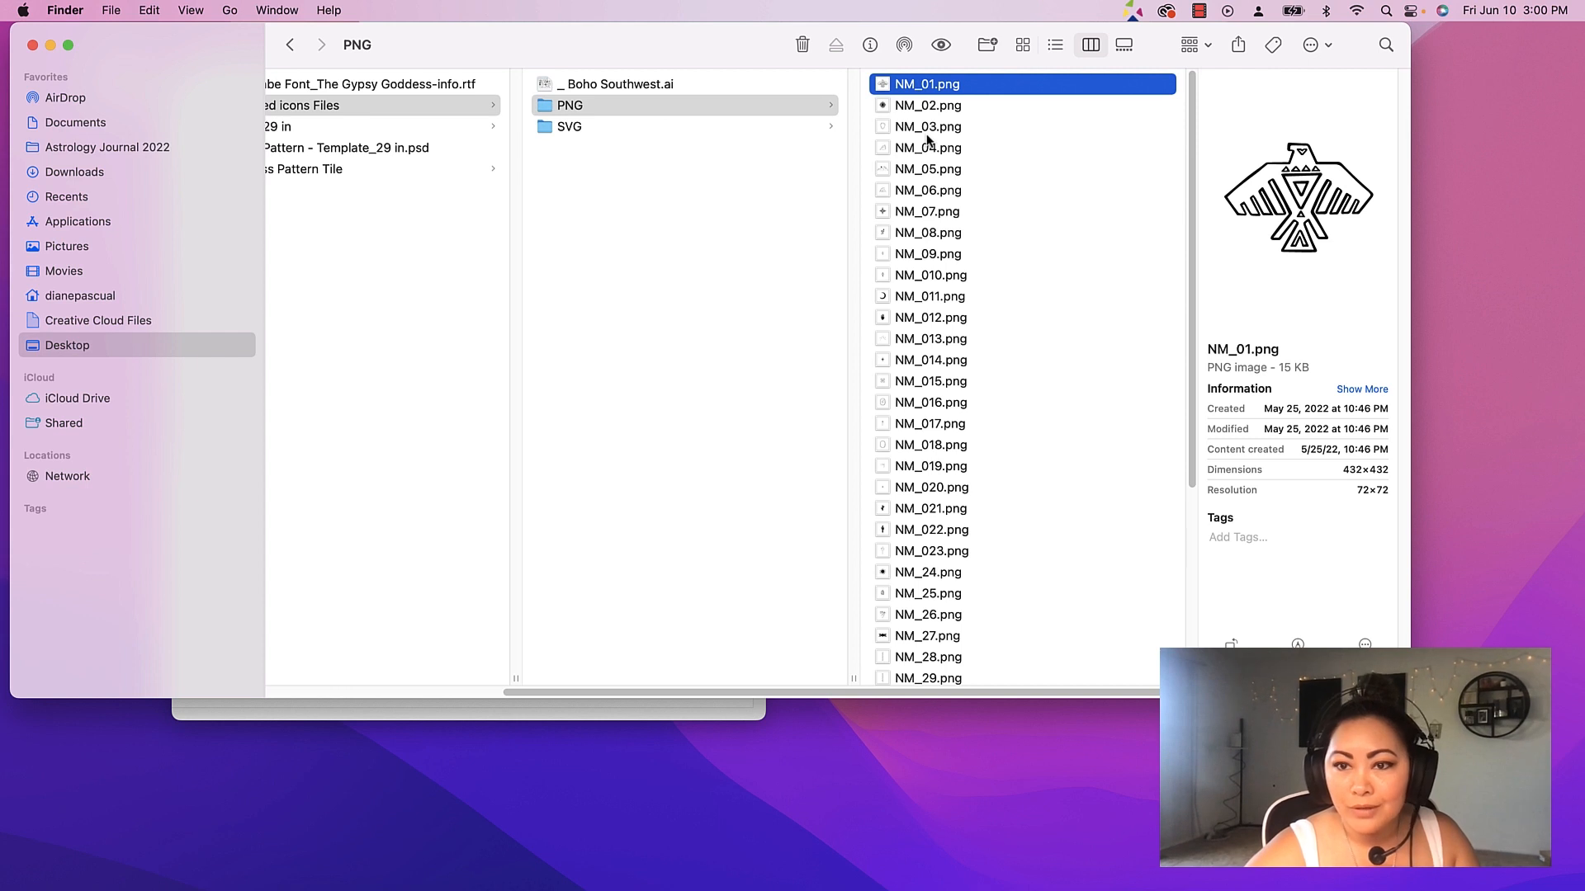
{"action": "left_click", "coordinate": [926, 233]}
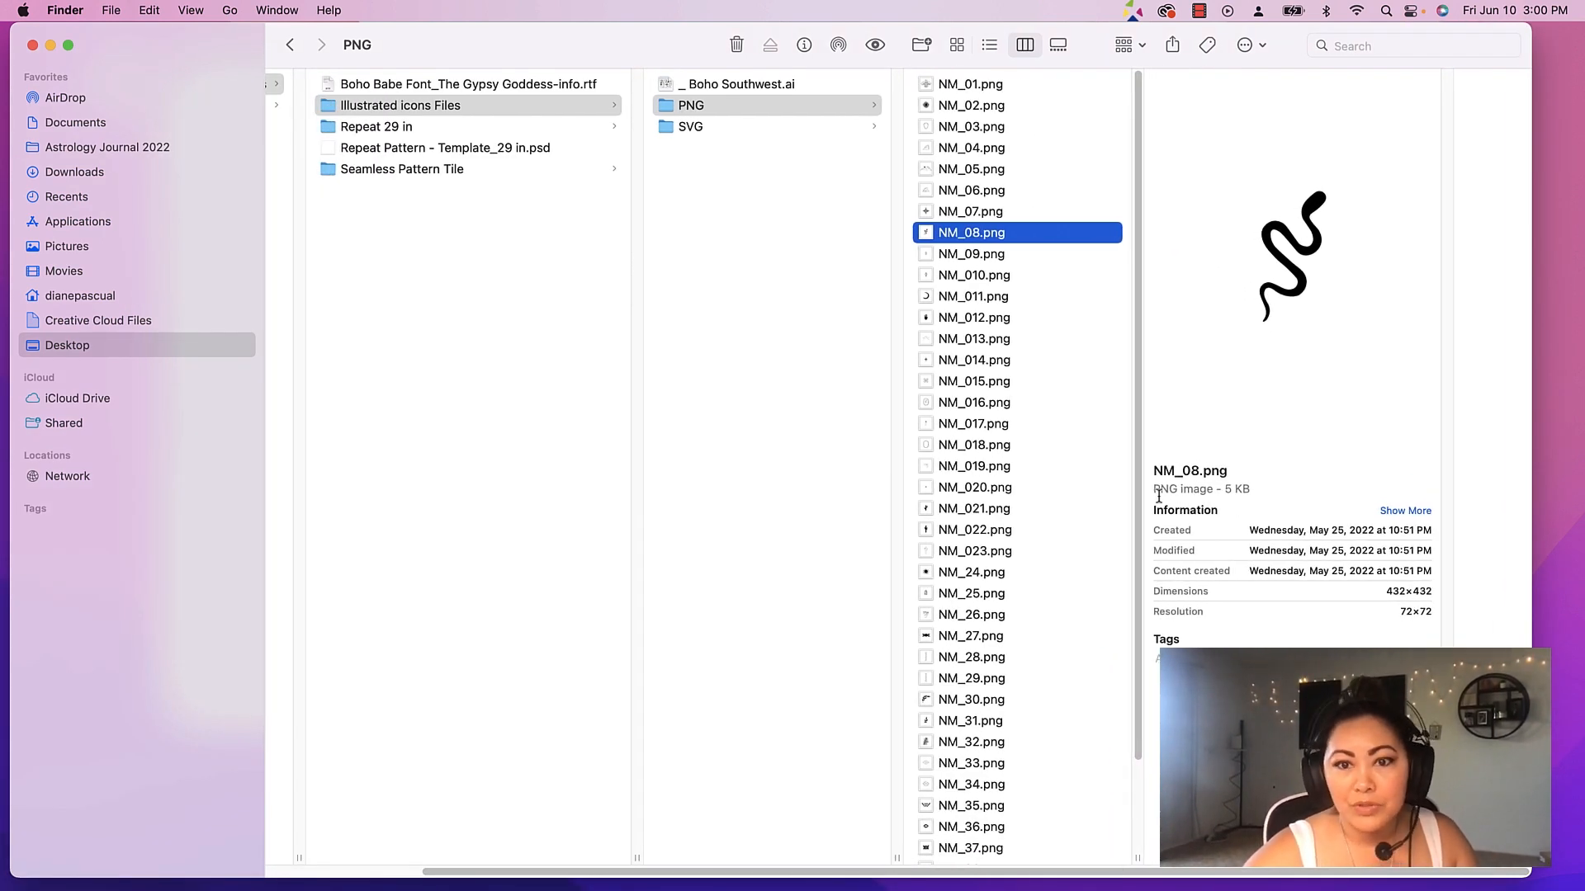
Preview the moon, stars, diamond, hand and starburst PNG icons, then move to the SVG folder
{"action": "left_click", "coordinate": [974, 295]}
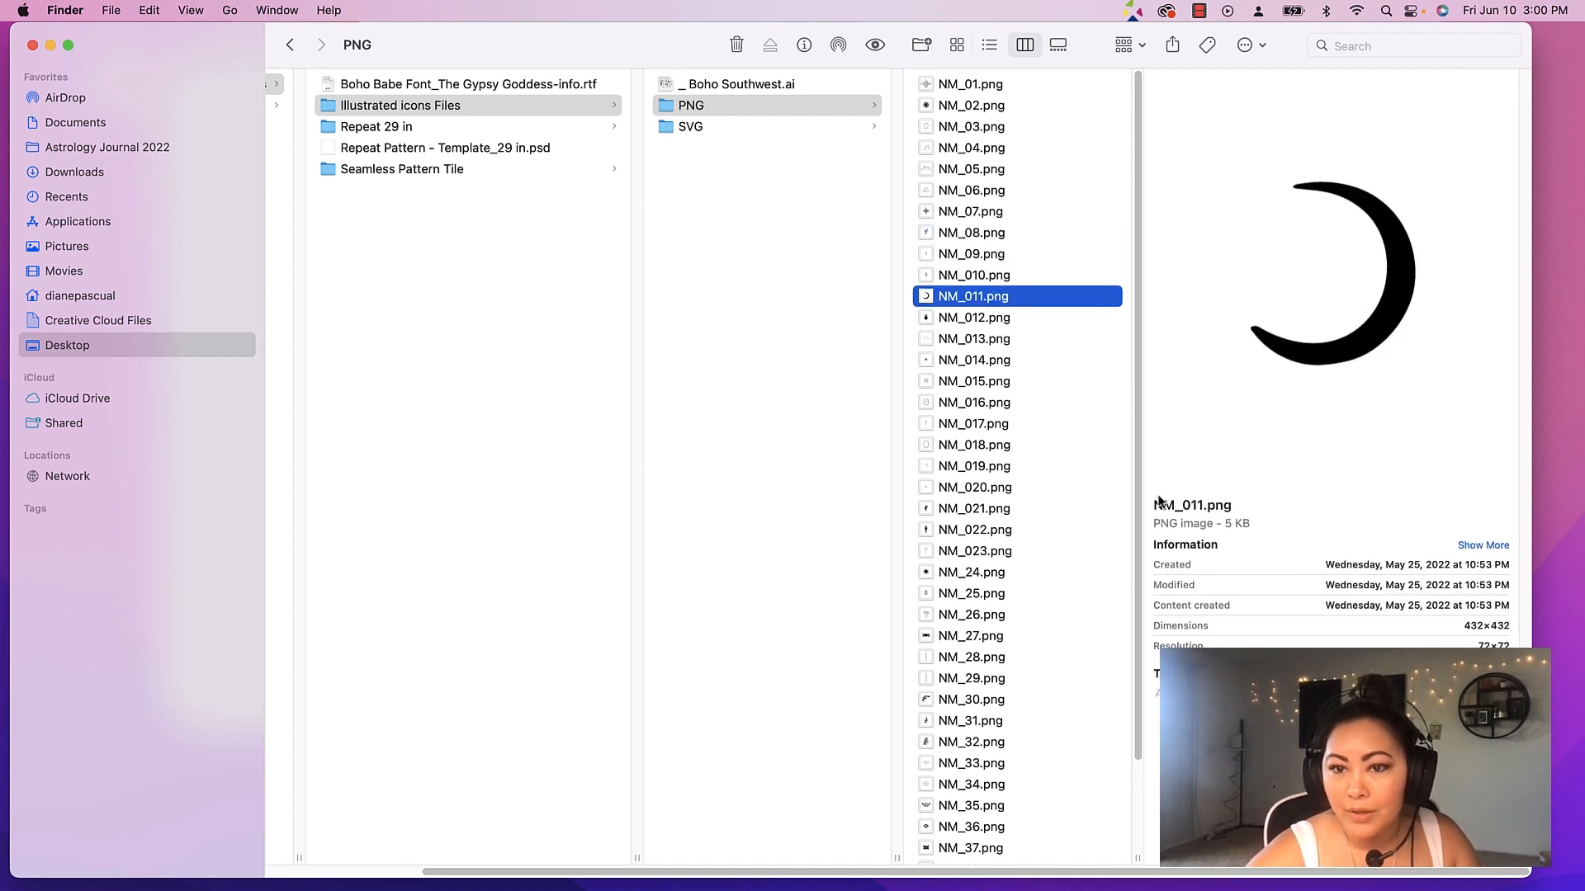
{"action": "left_click", "coordinate": [974, 338]}
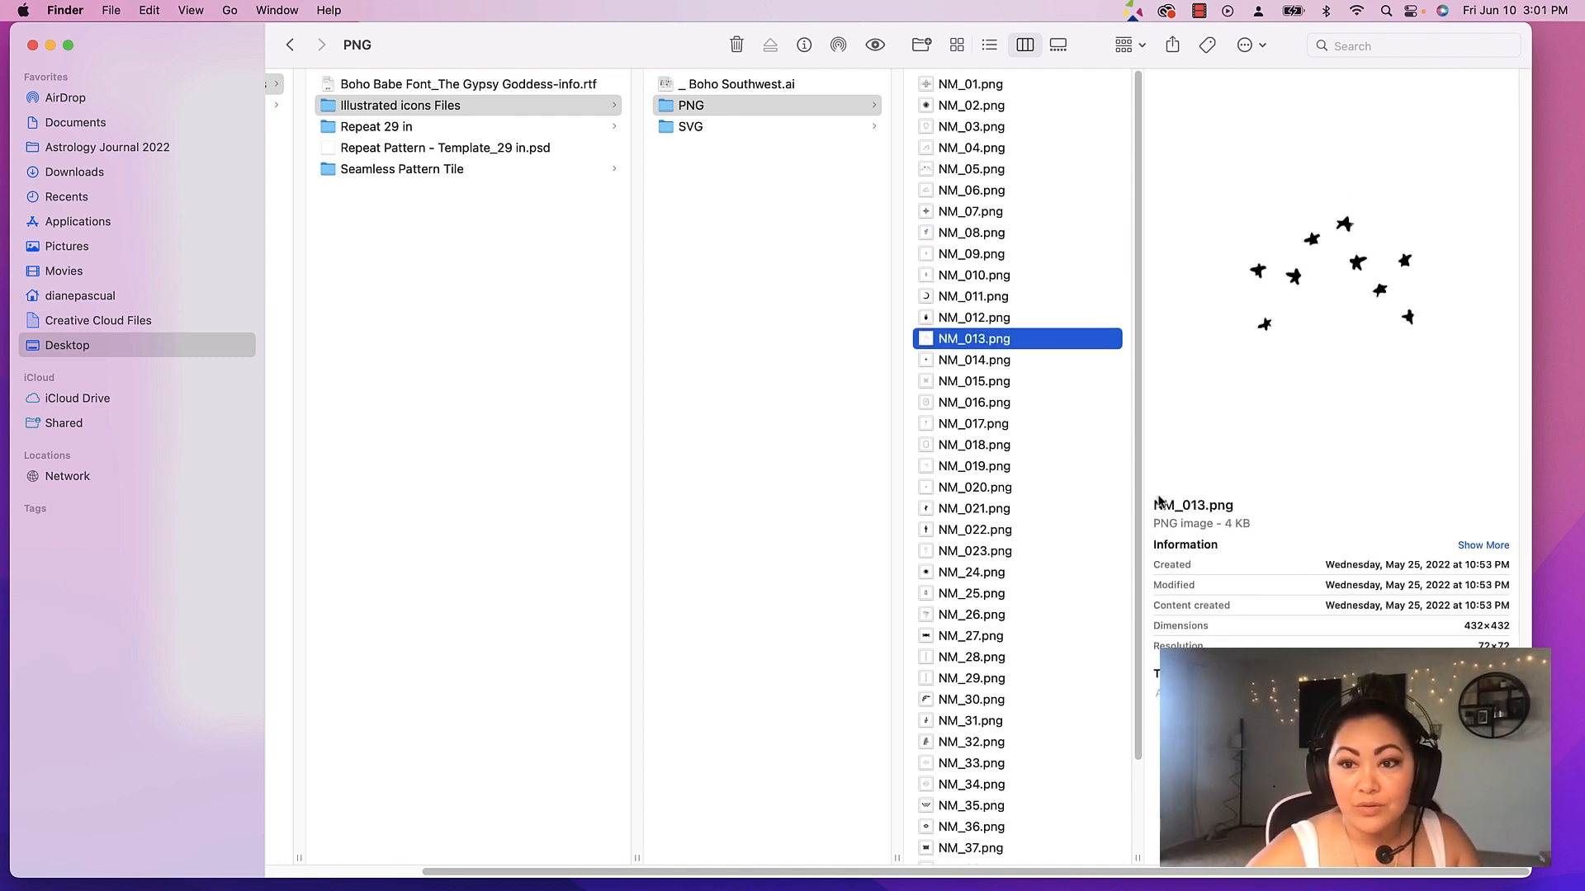
{"action": "left_click", "coordinate": [974, 360]}
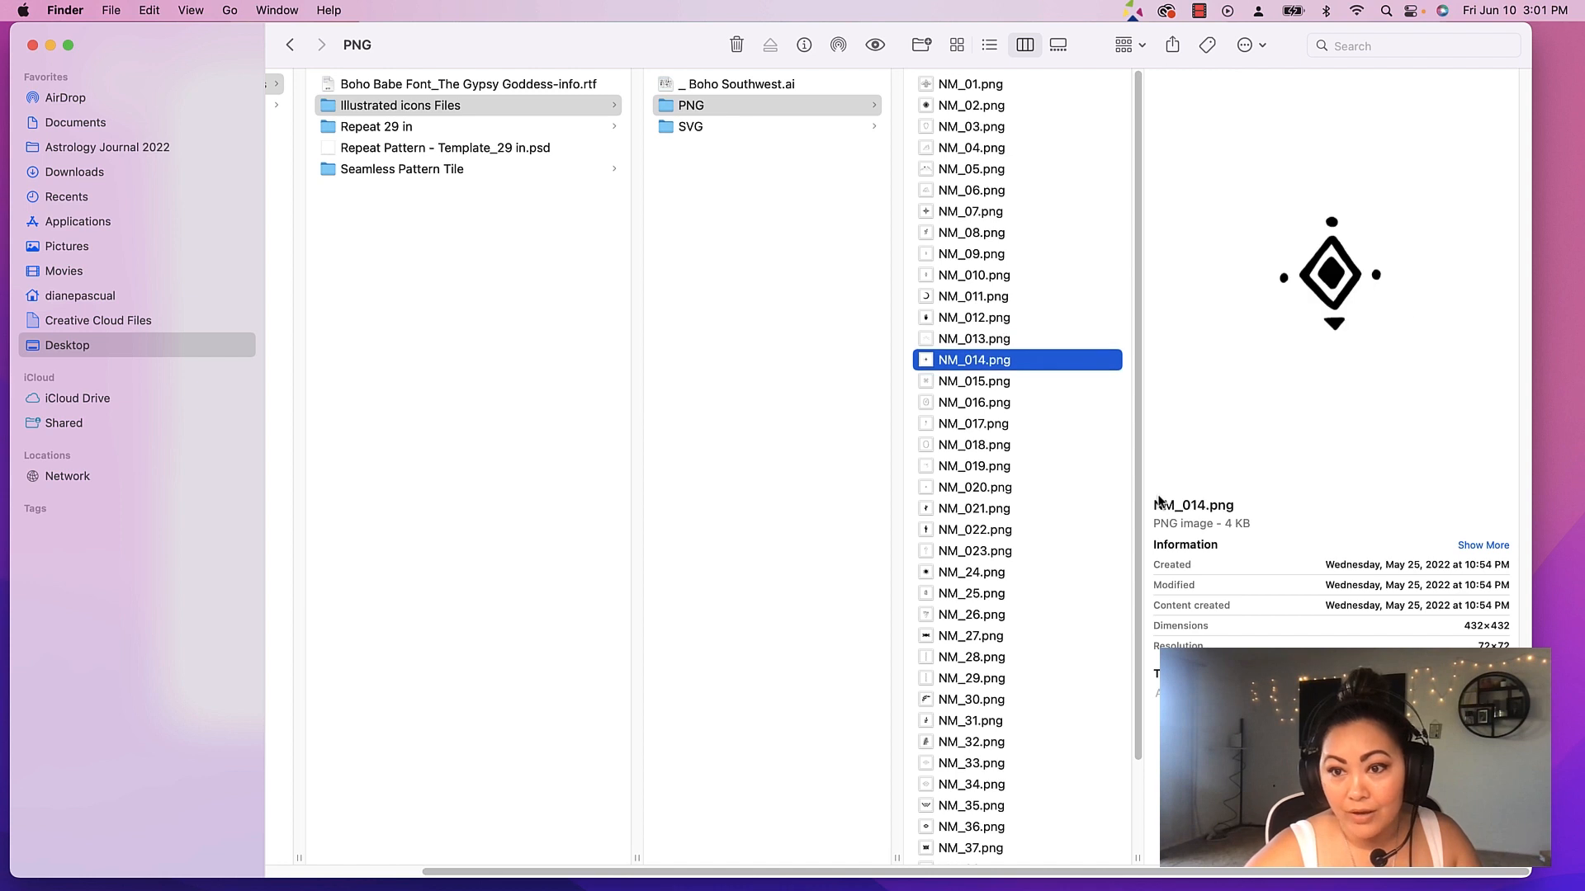
{"action": "left_click", "coordinate": [974, 317]}
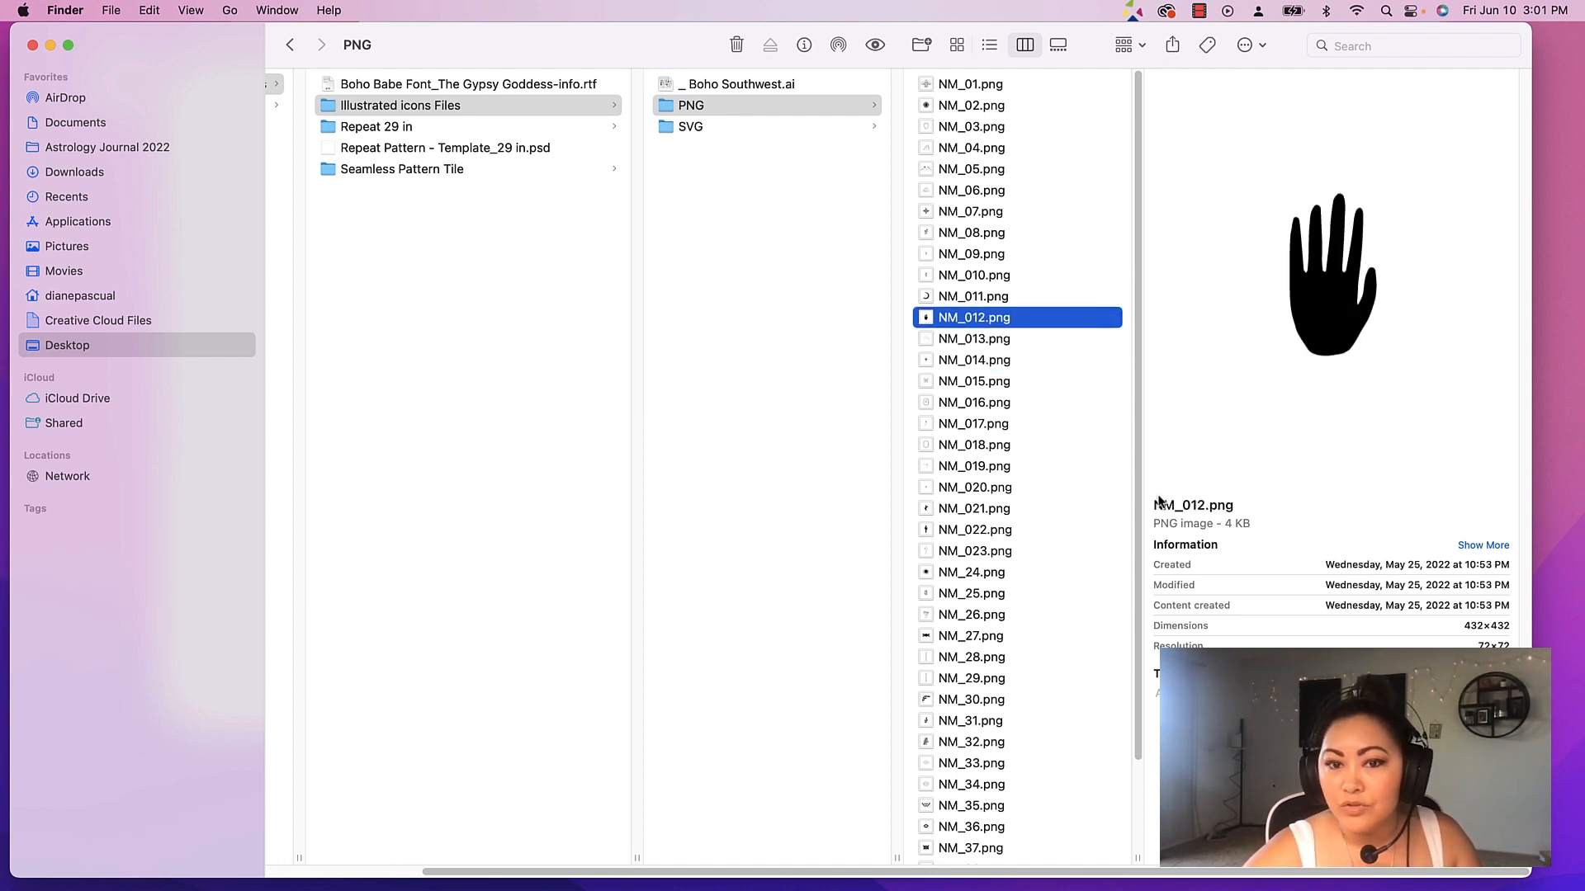
{"action": "left_click", "coordinate": [973, 424]}
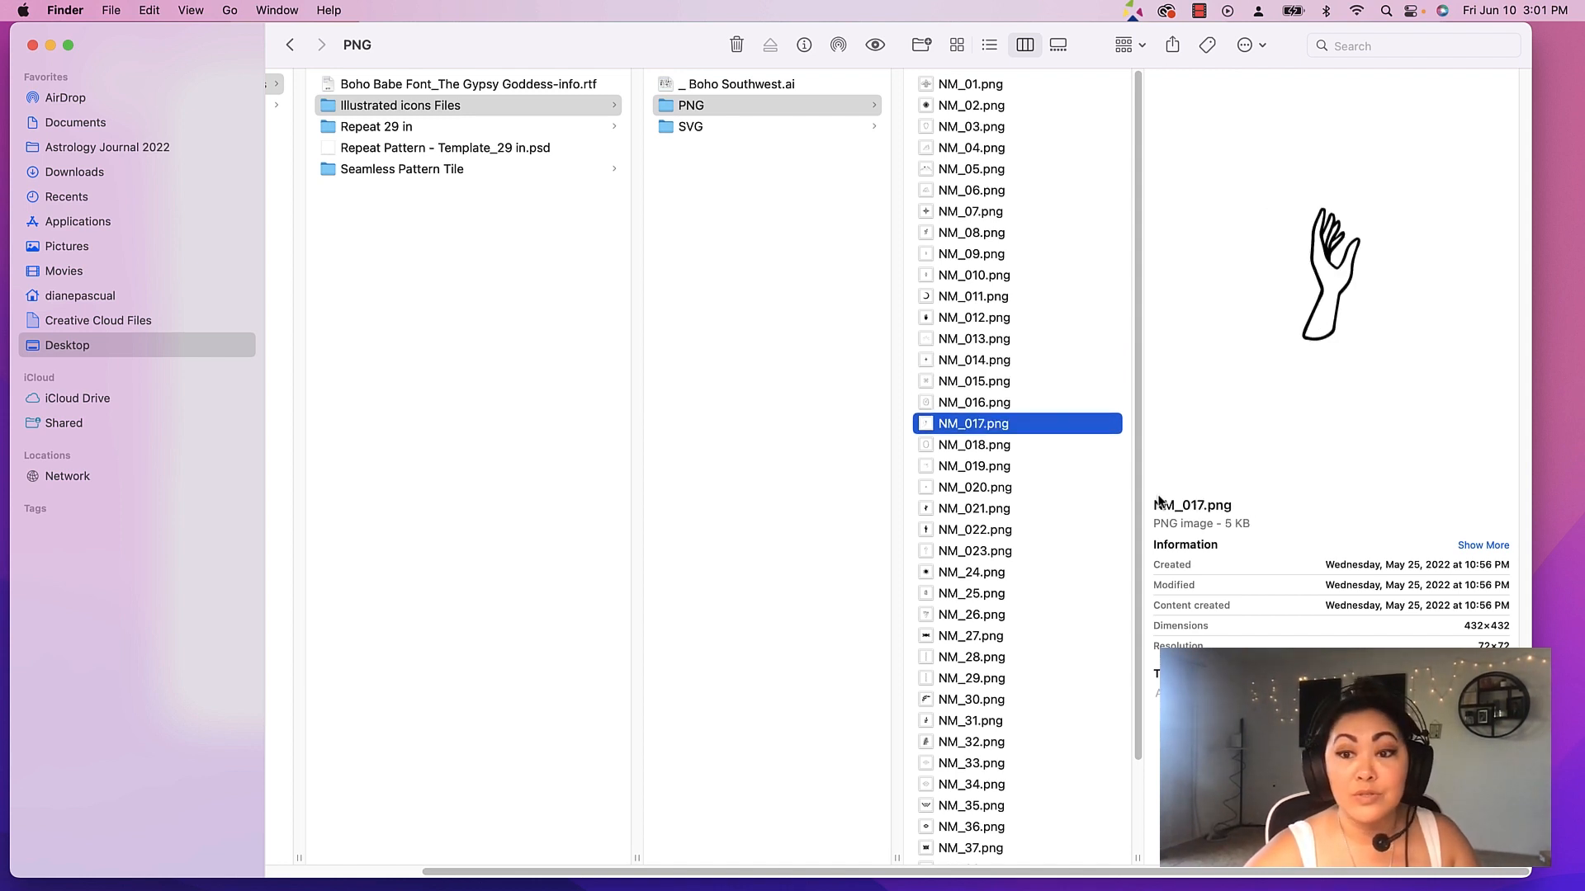
{"action": "left_click", "coordinate": [972, 466]}
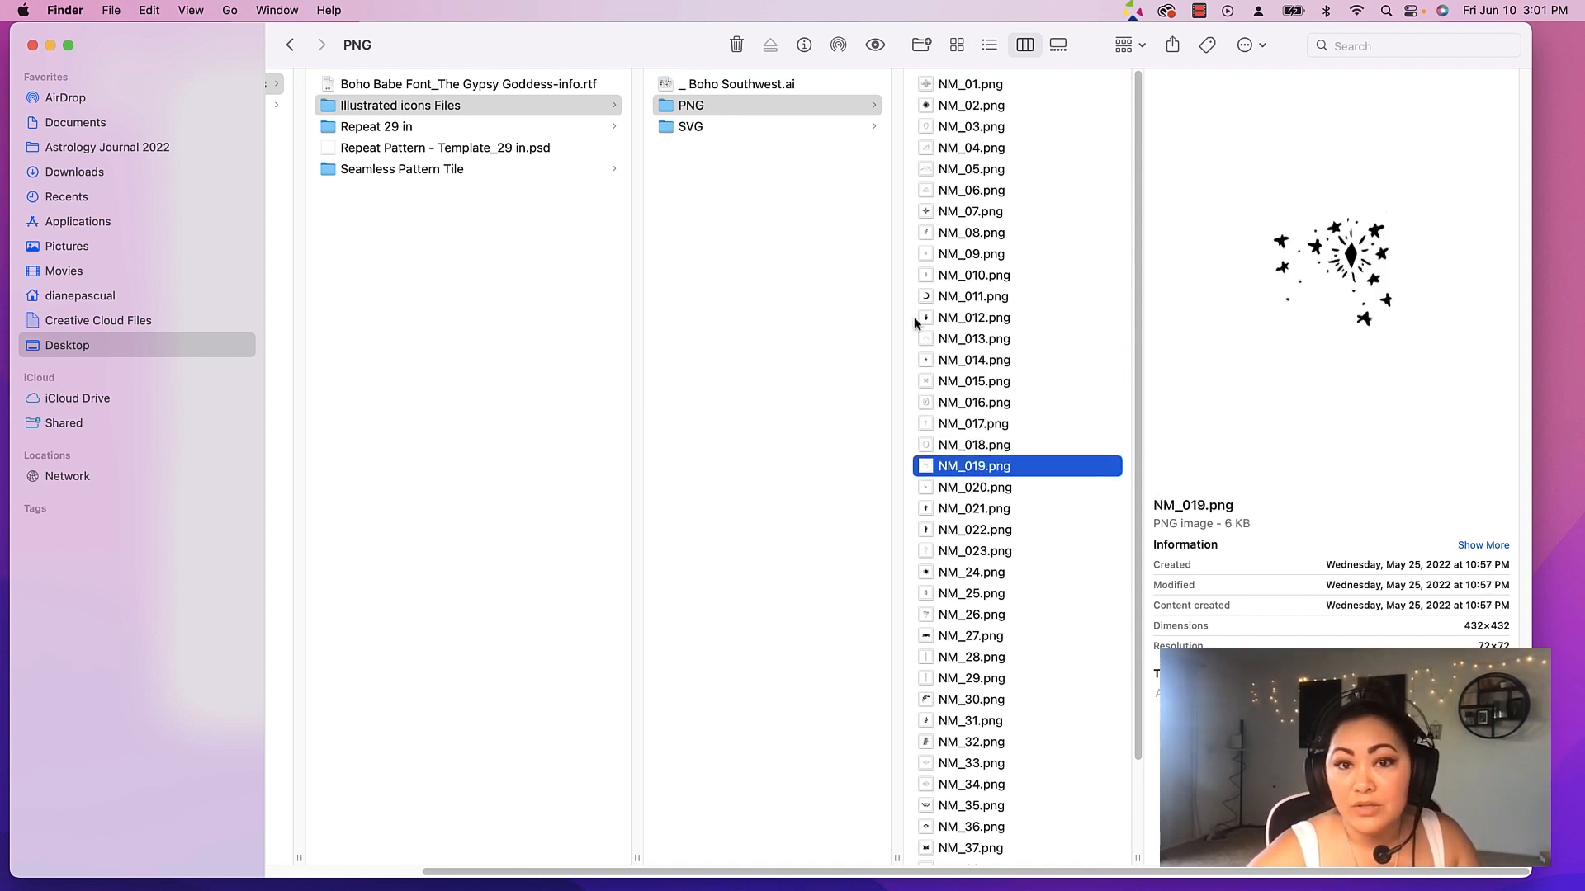
{"action": "left_click", "coordinate": [690, 125]}
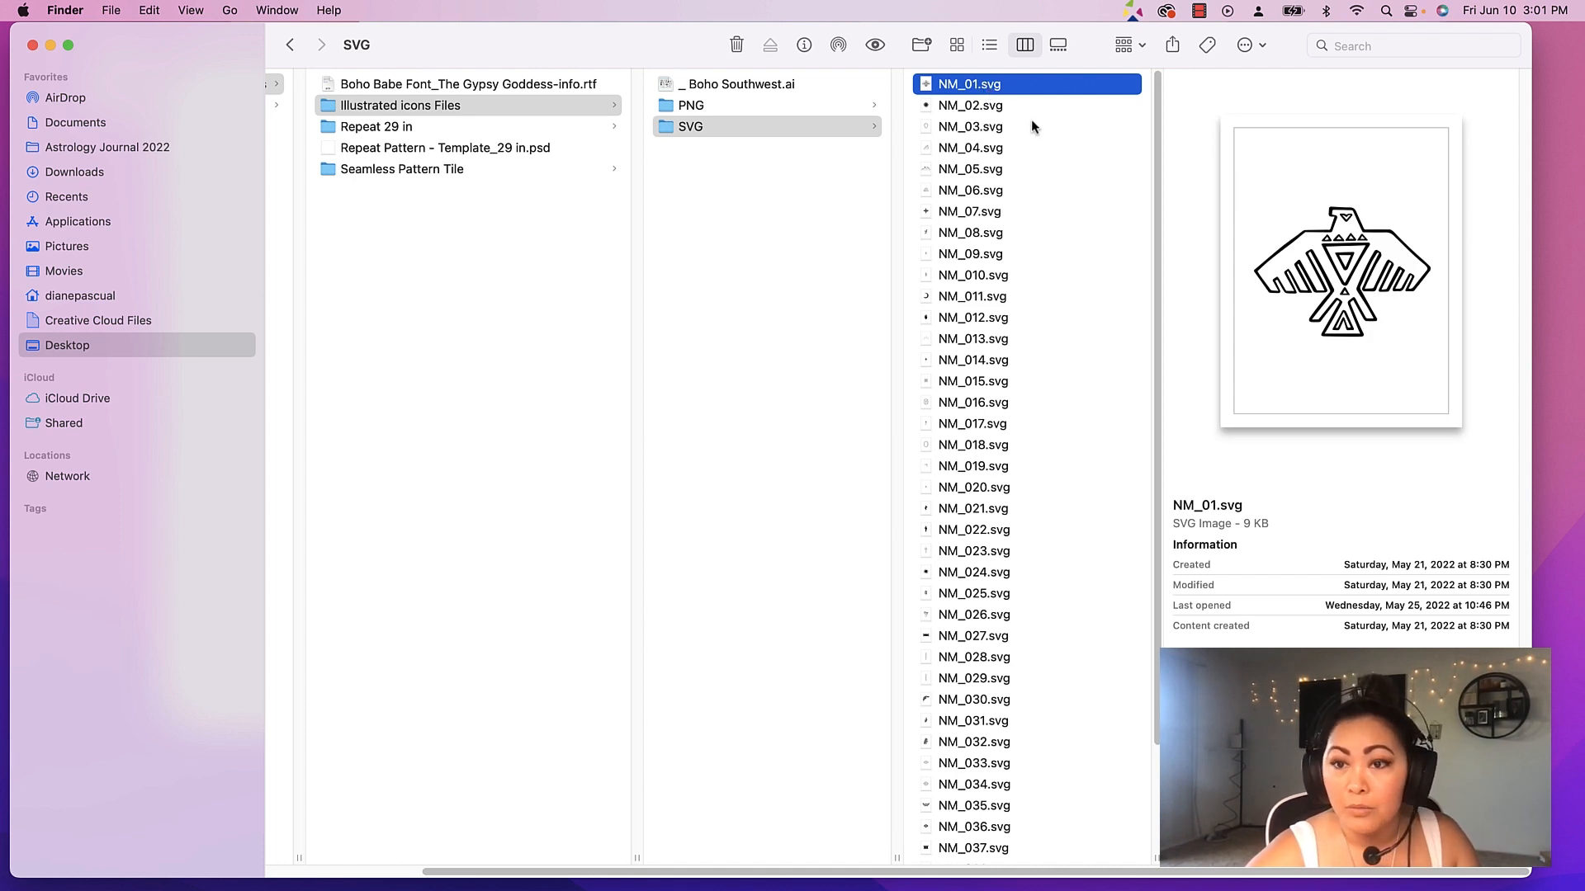
Preview the eye, mountain-with-sun, diamond and small starburst SVG icons
{"action": "left_click", "coordinate": [969, 106]}
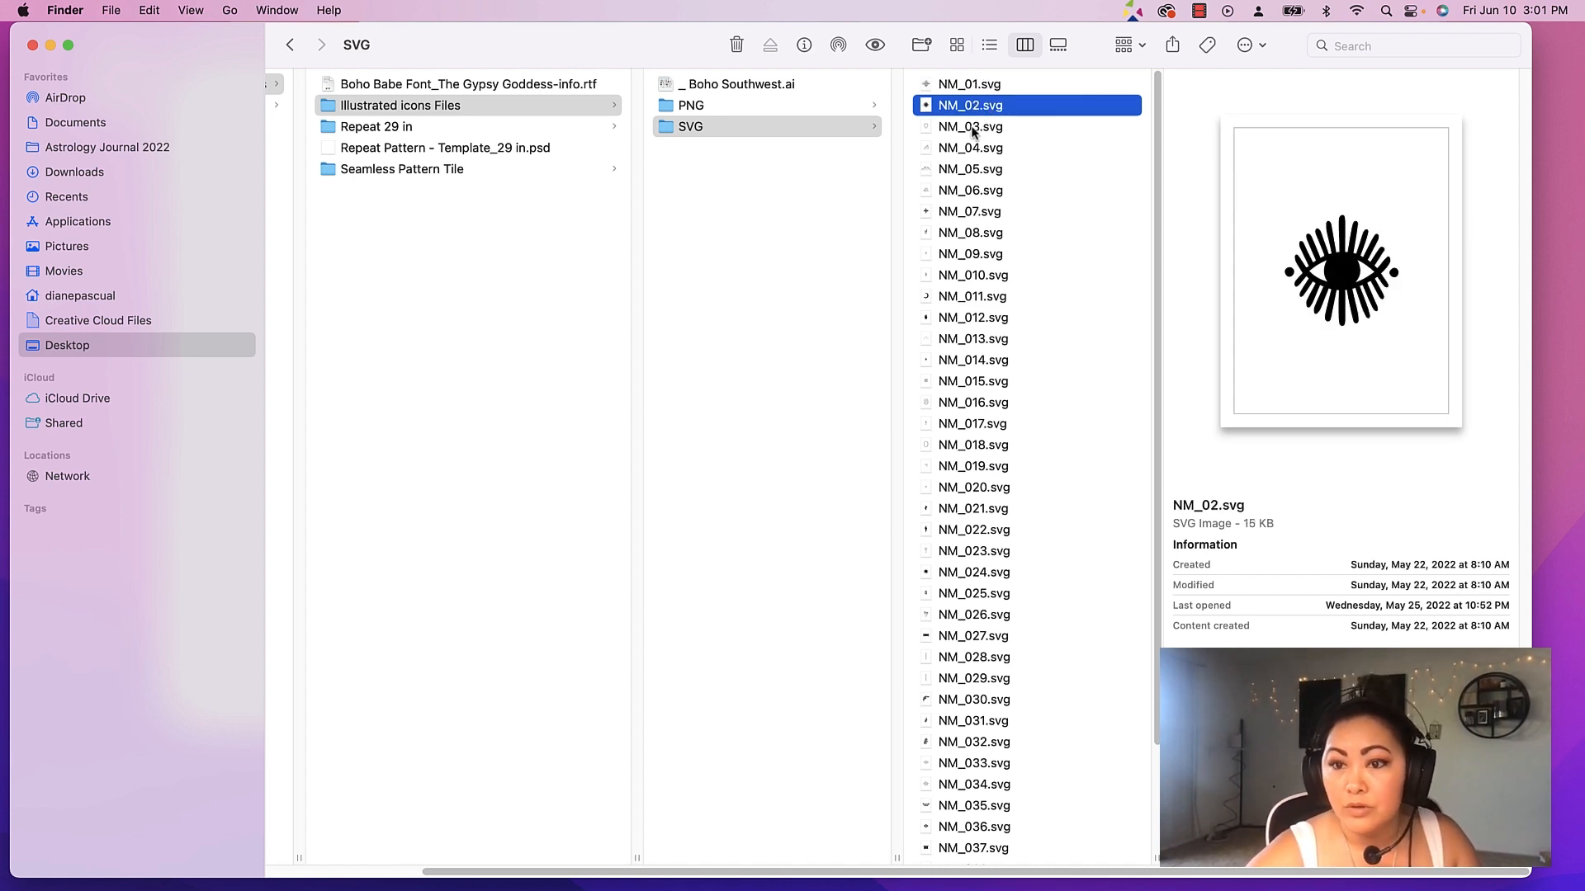
{"action": "left_click", "coordinate": [969, 168]}
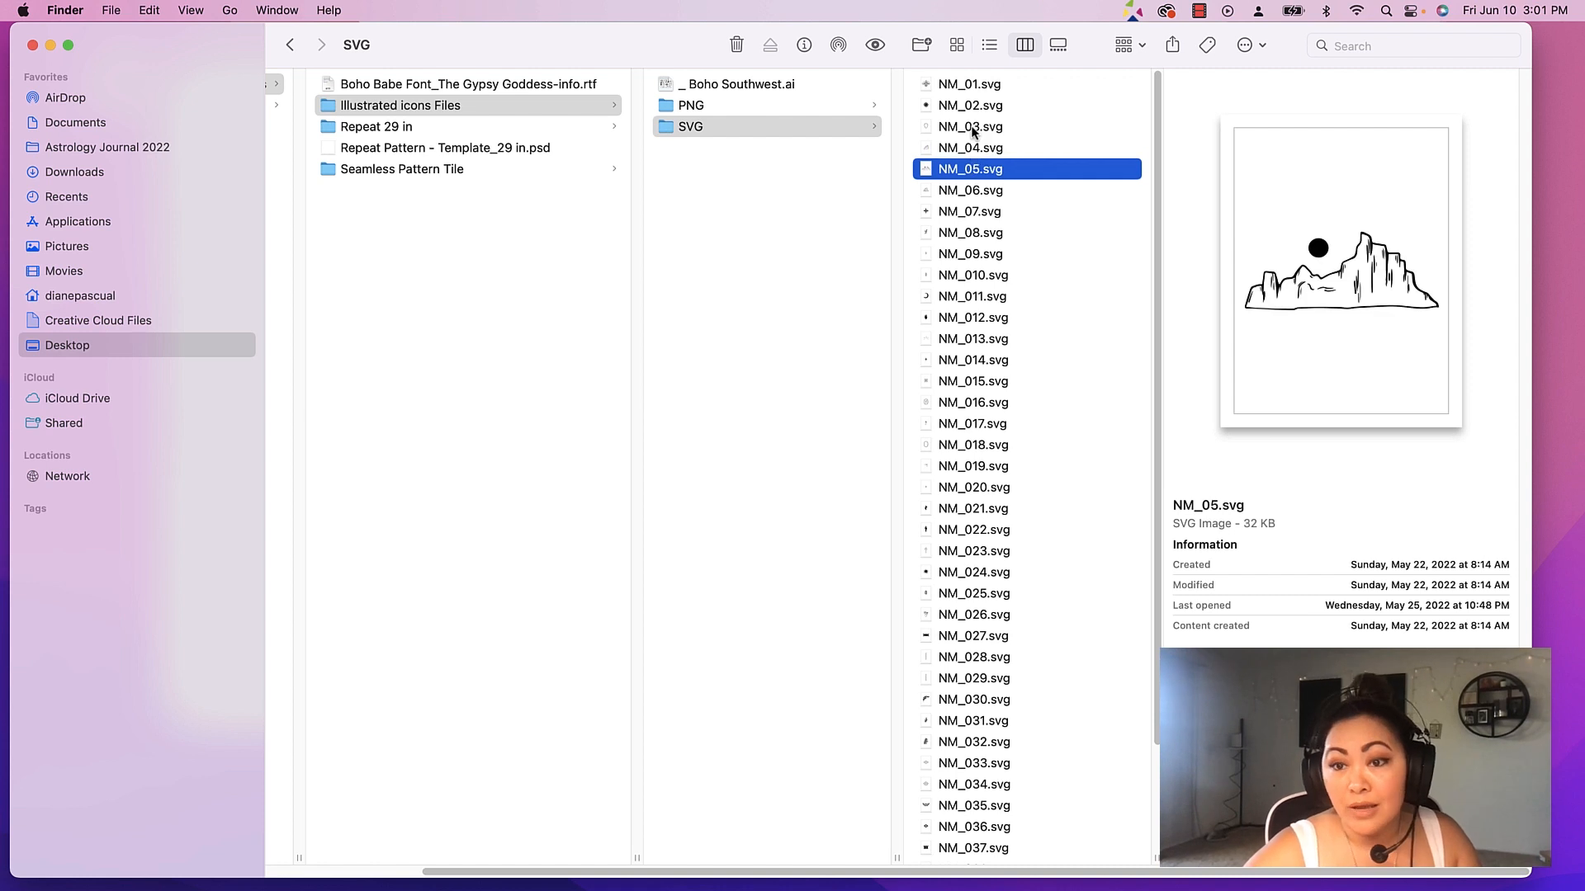
{"action": "left_click", "coordinate": [971, 232]}
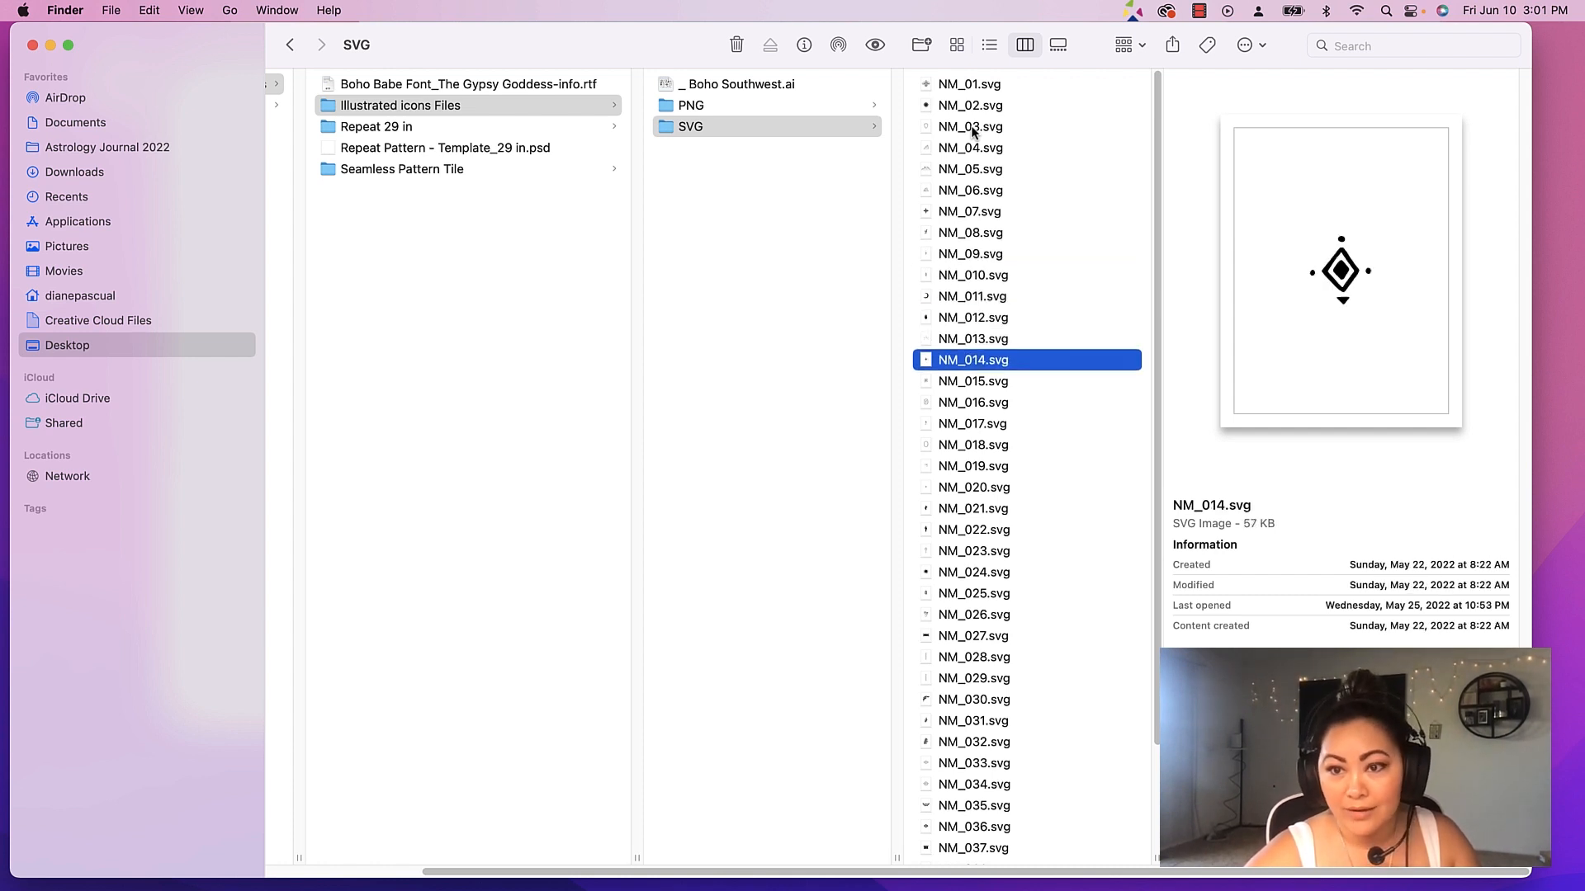
{"action": "left_click", "coordinate": [974, 487]}
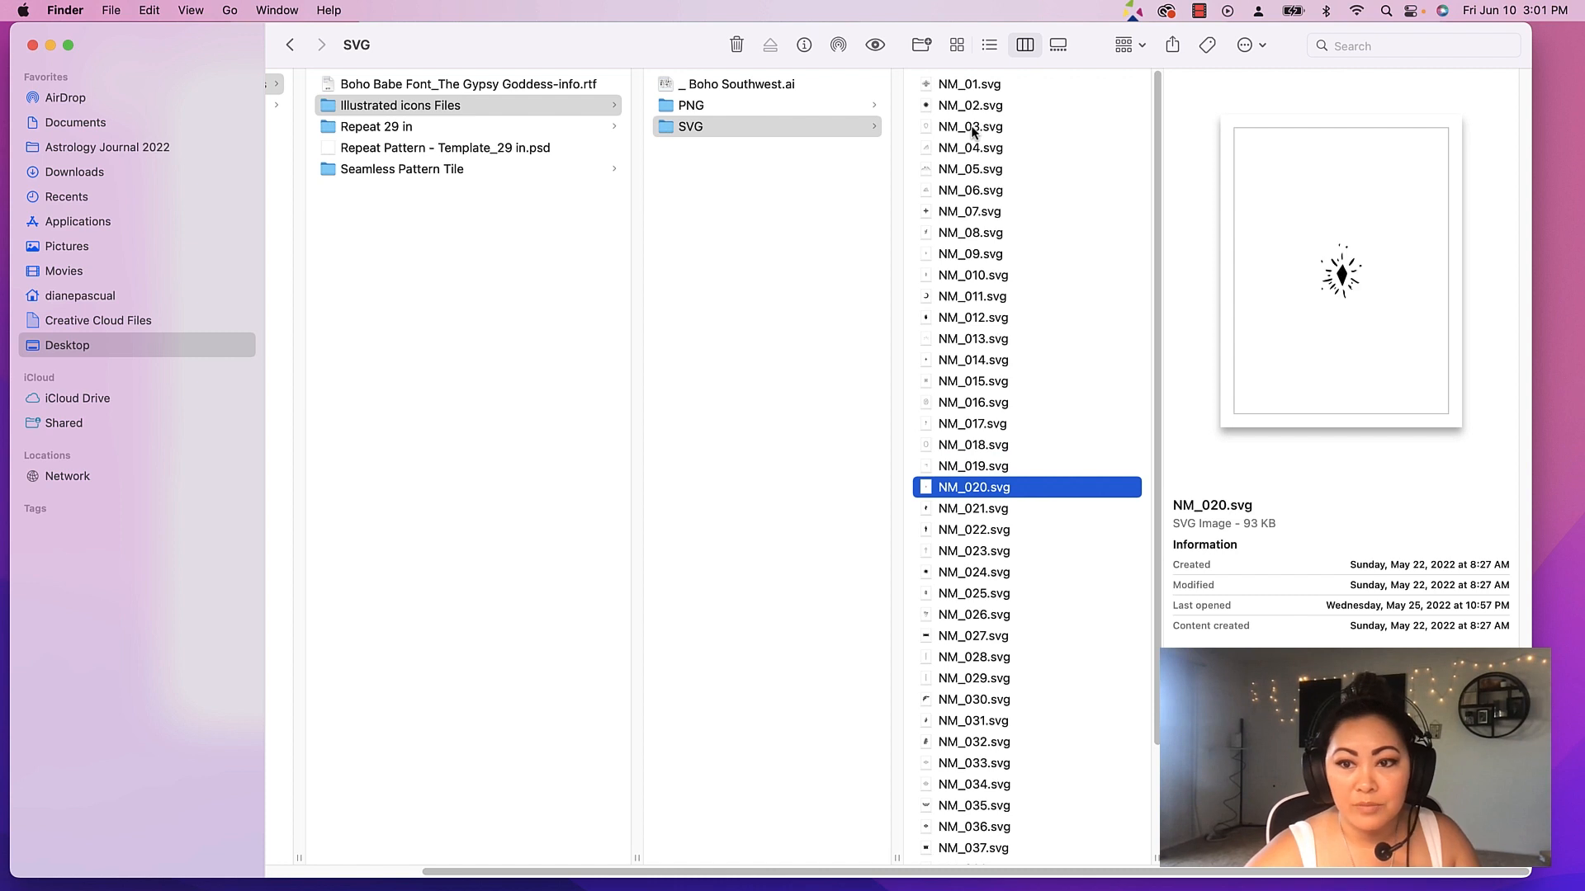
Preview the sun, triple moon and stacked arrows SVGs, then open _ Boho Southwest.ai
{"action": "left_click", "coordinate": [974, 573]}
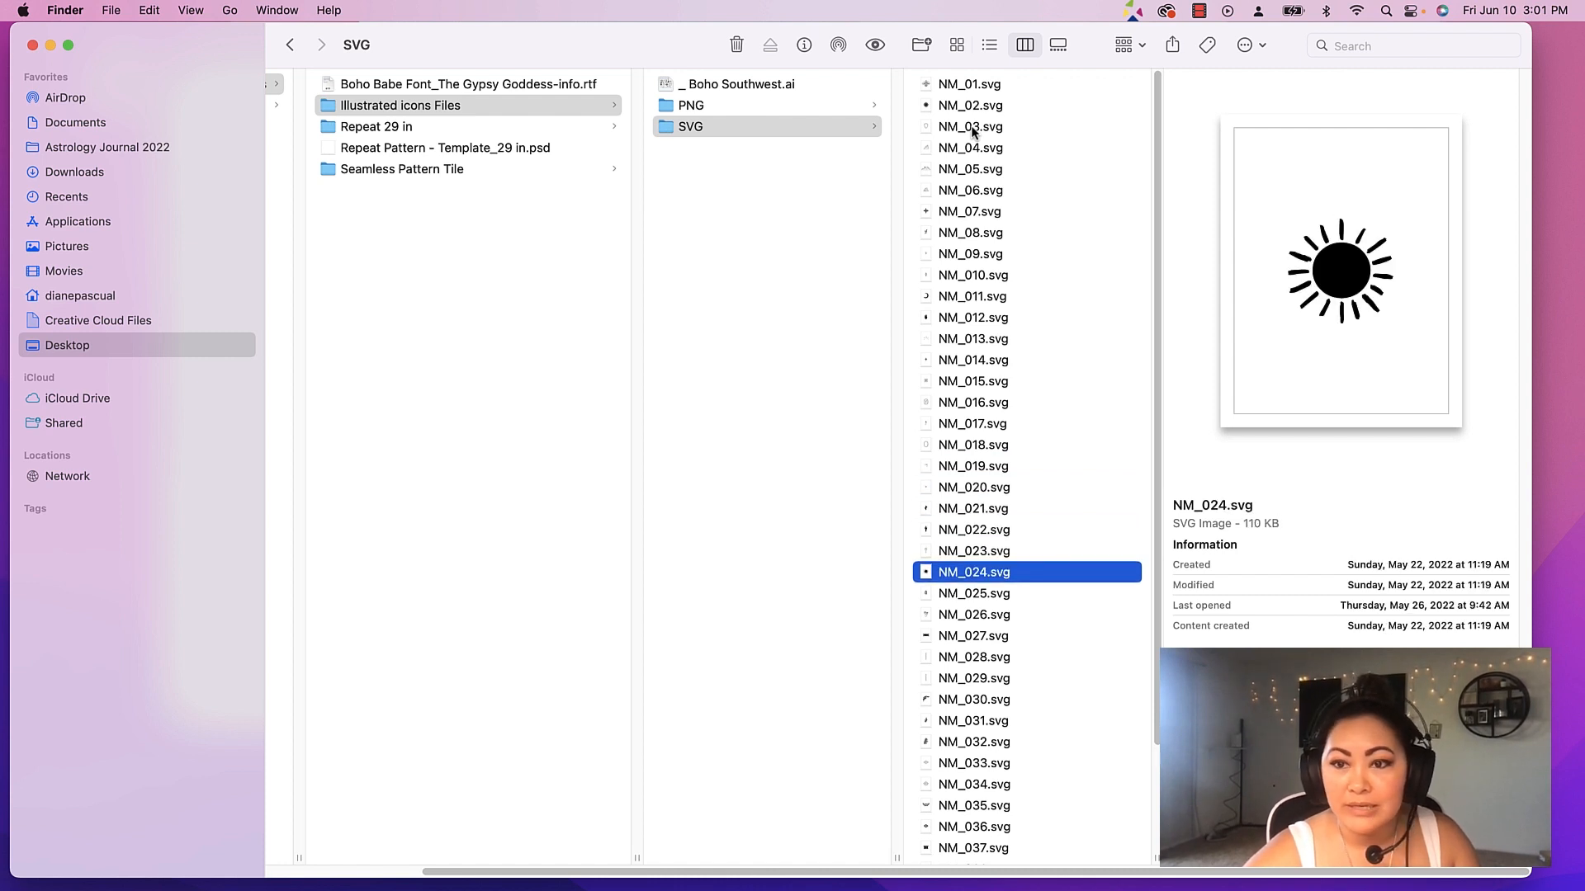
{"action": "left_click", "coordinate": [974, 615]}
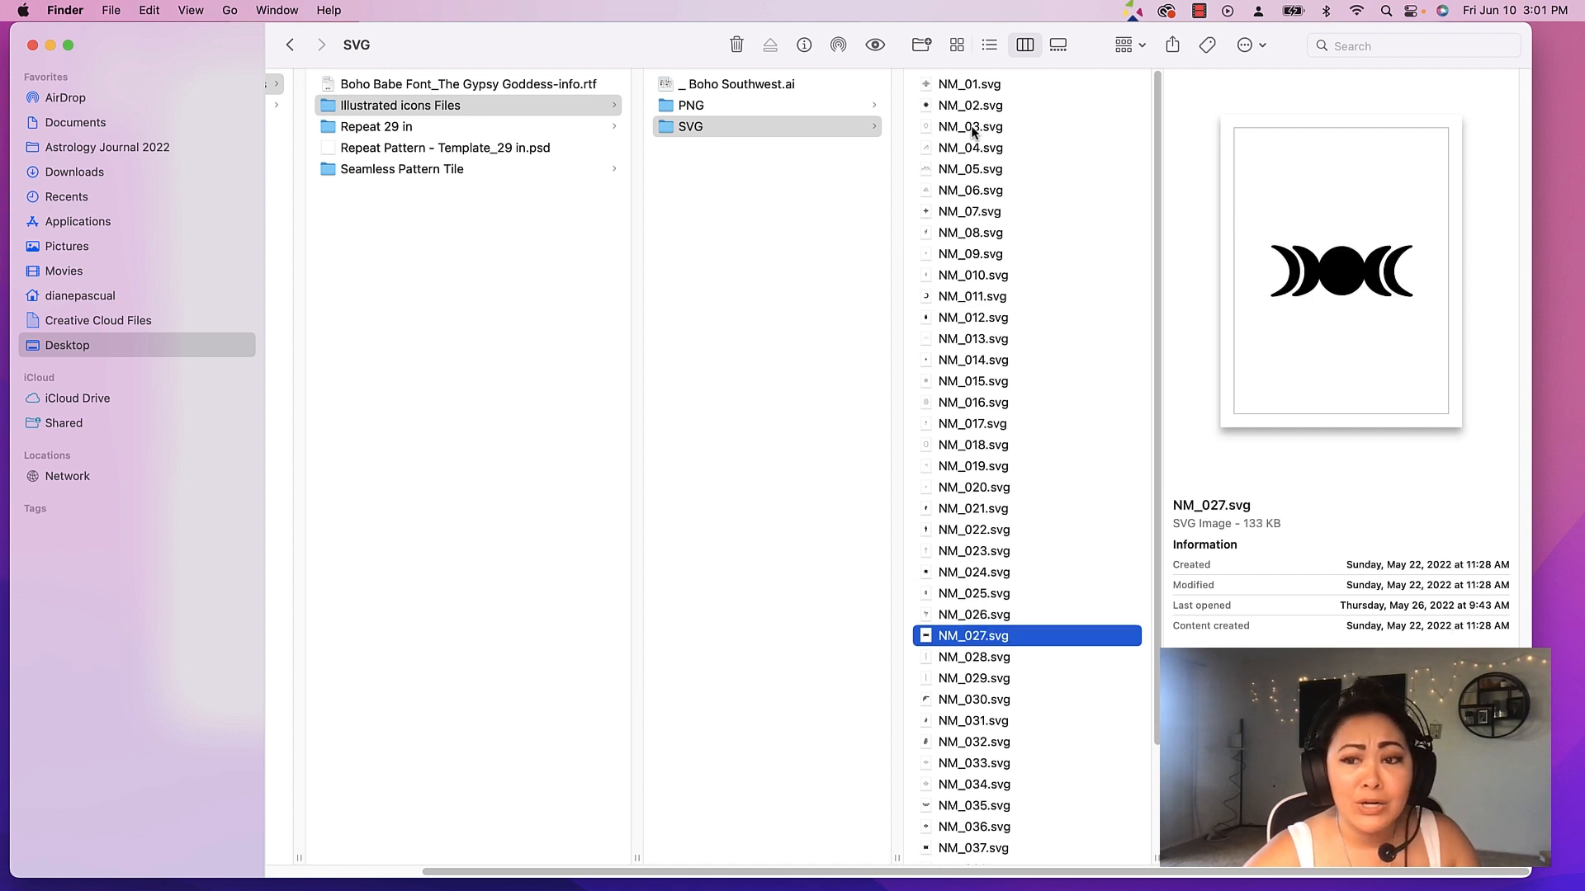
{"action": "left_click", "coordinate": [974, 677]}
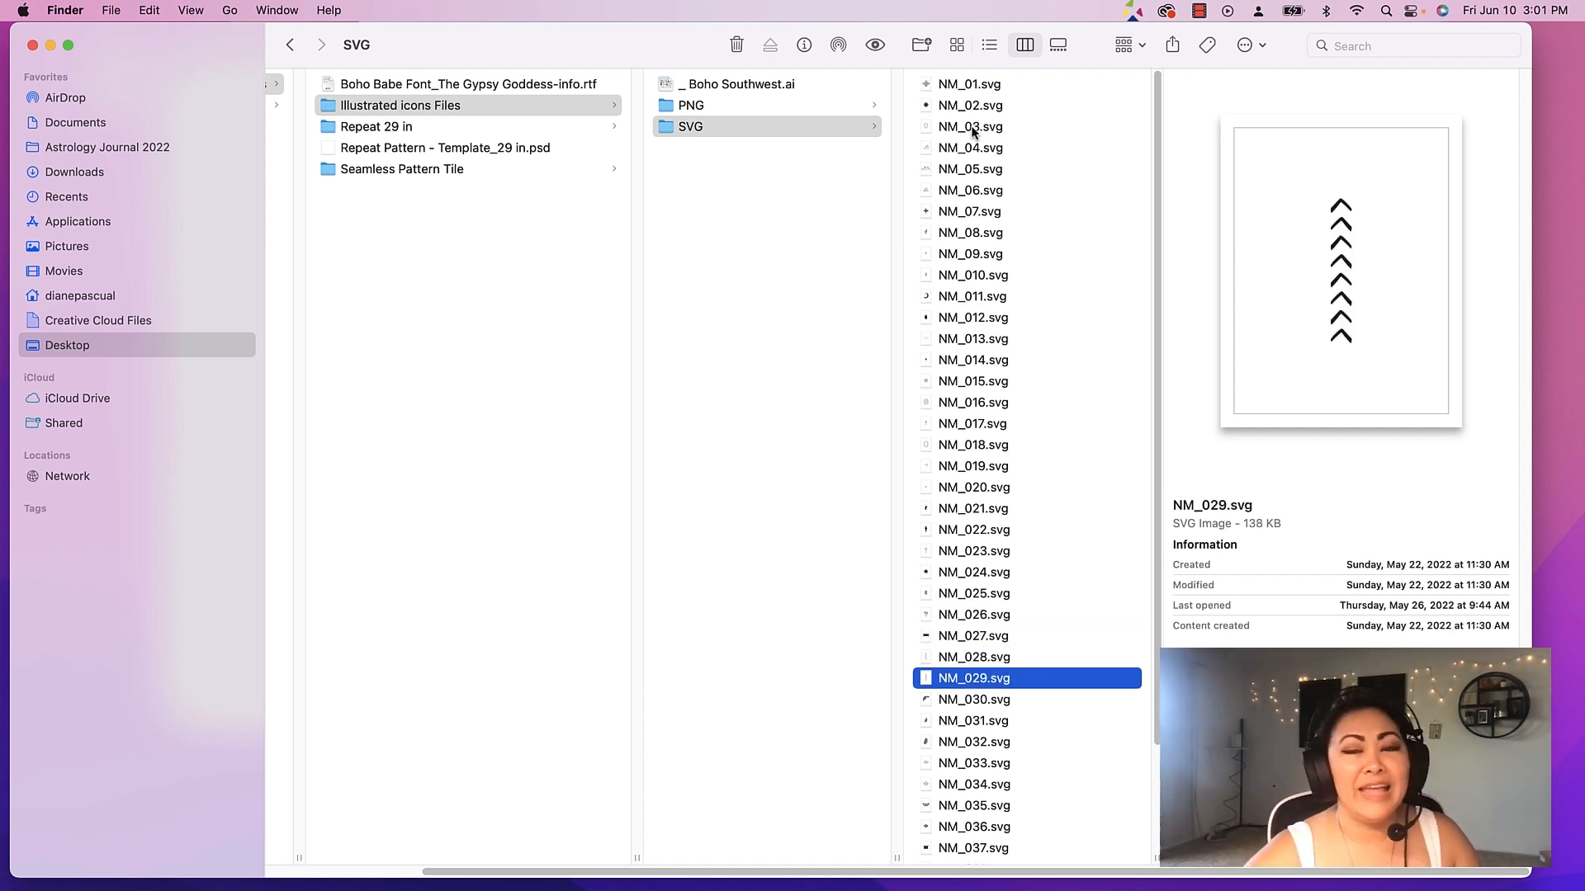
{"action": "left_click", "coordinate": [973, 698]}
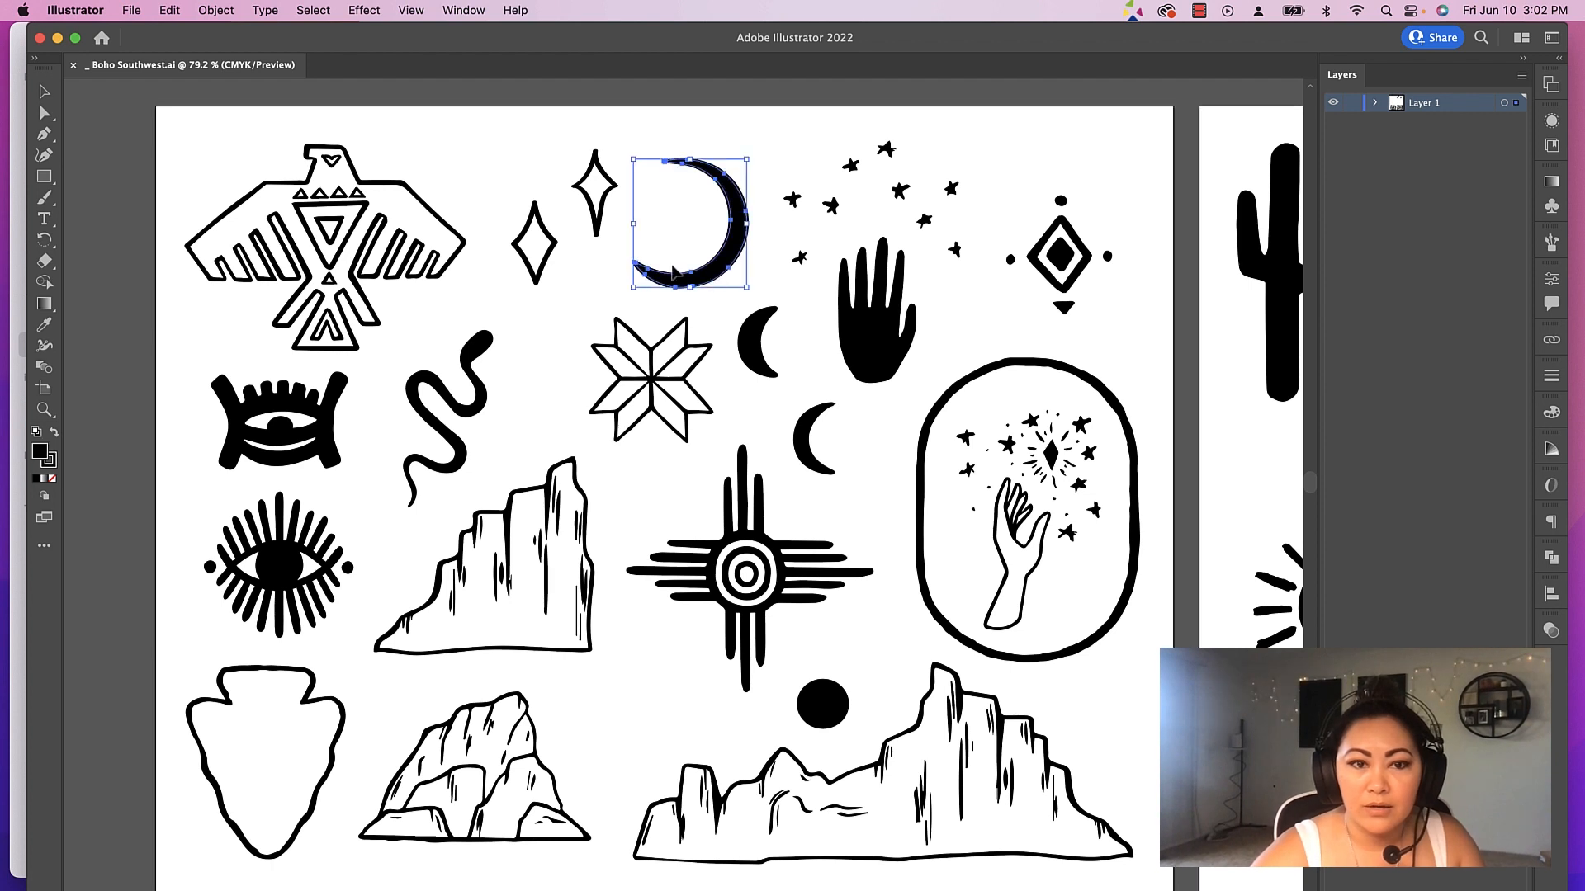
{"action": "left_click", "coordinate": [324, 252]}
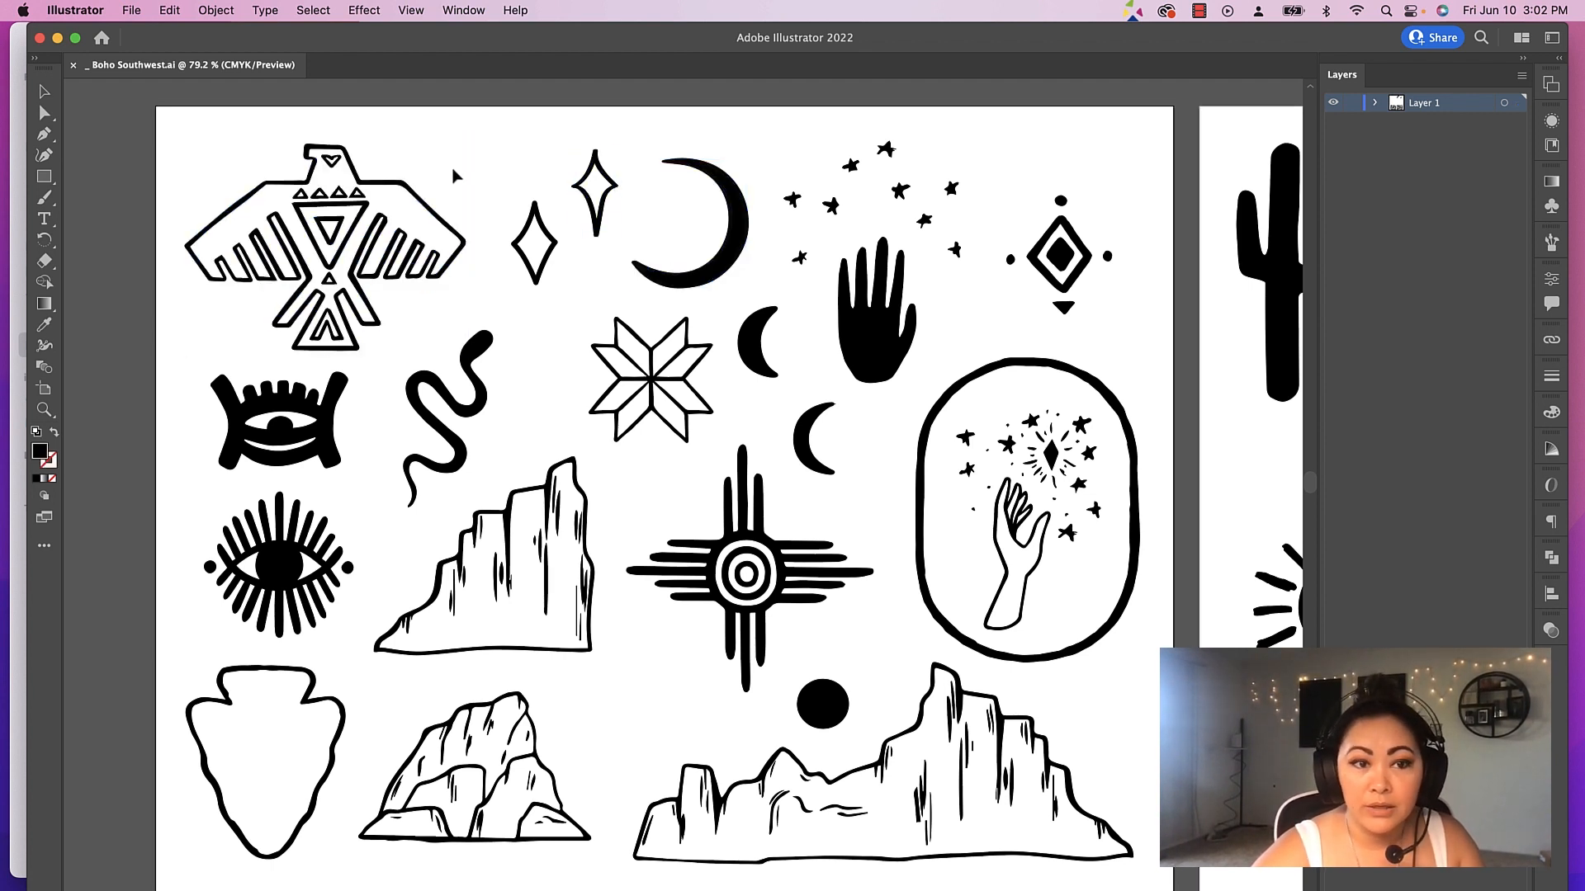
{"action": "left_click", "coordinate": [324, 252]}
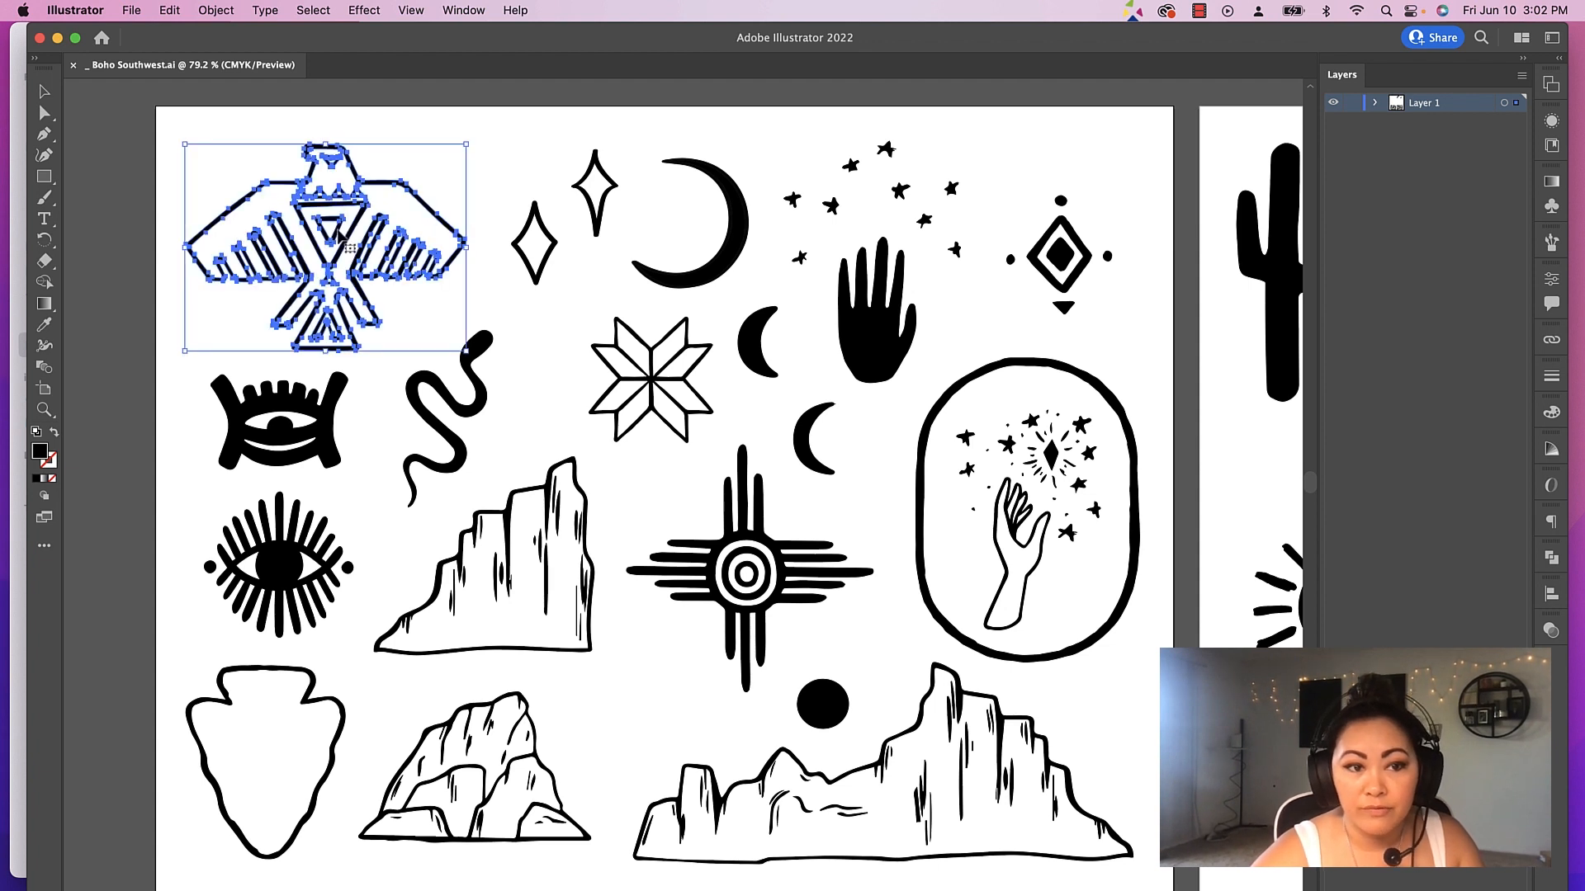
{"action": "left_click", "coordinate": [314, 547]}
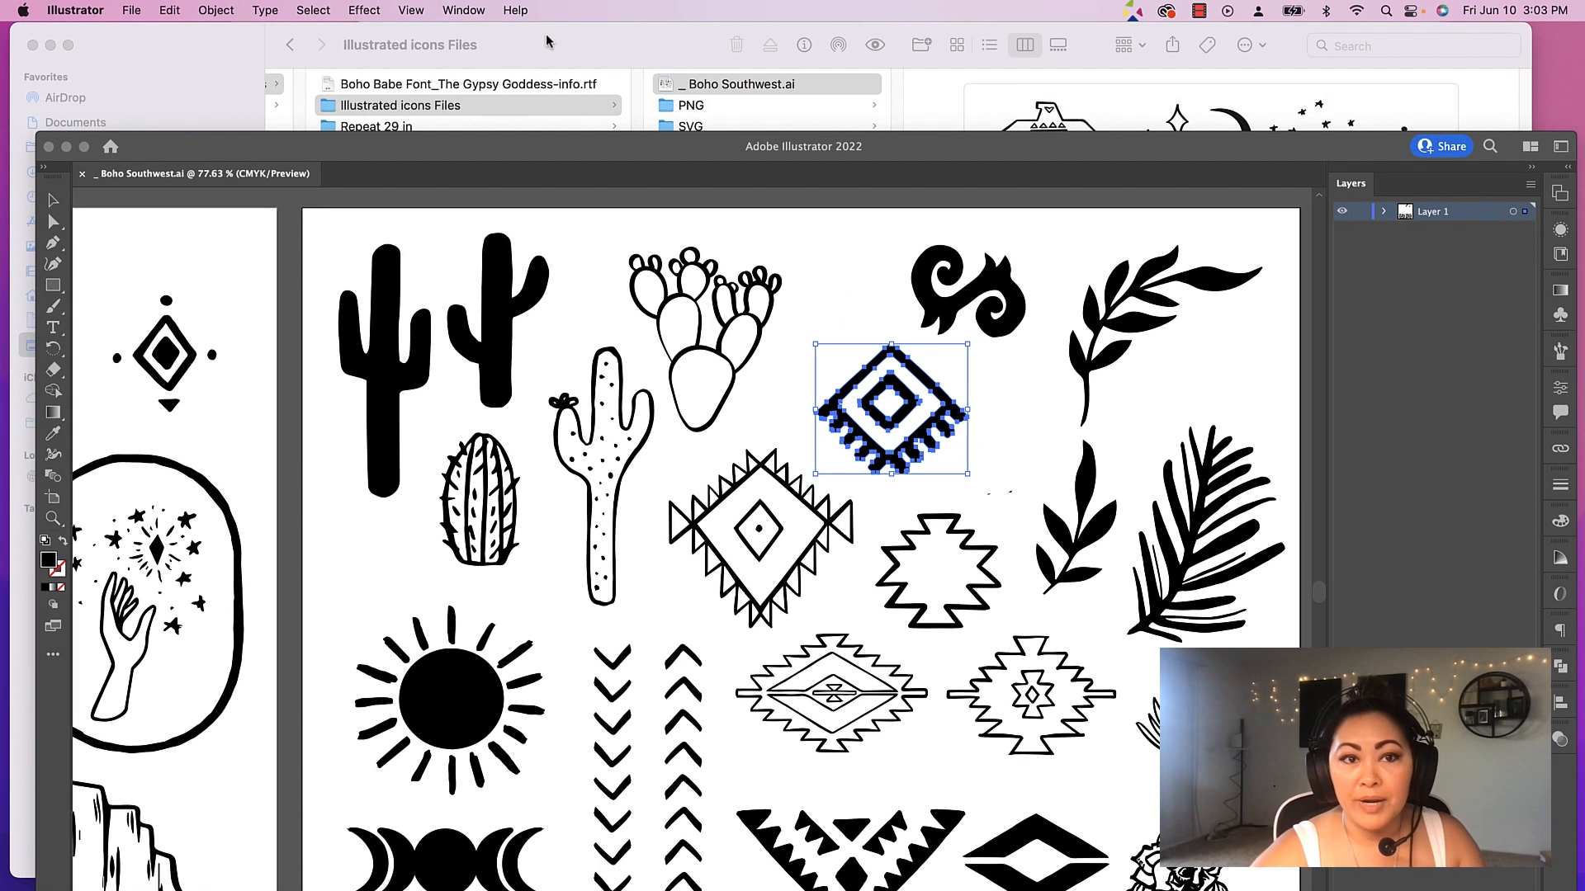
Browse the Seamless Pattern Tile folder, previewing the zipped archive and first editable PSD
{"action": "left_click", "coordinate": [402, 169]}
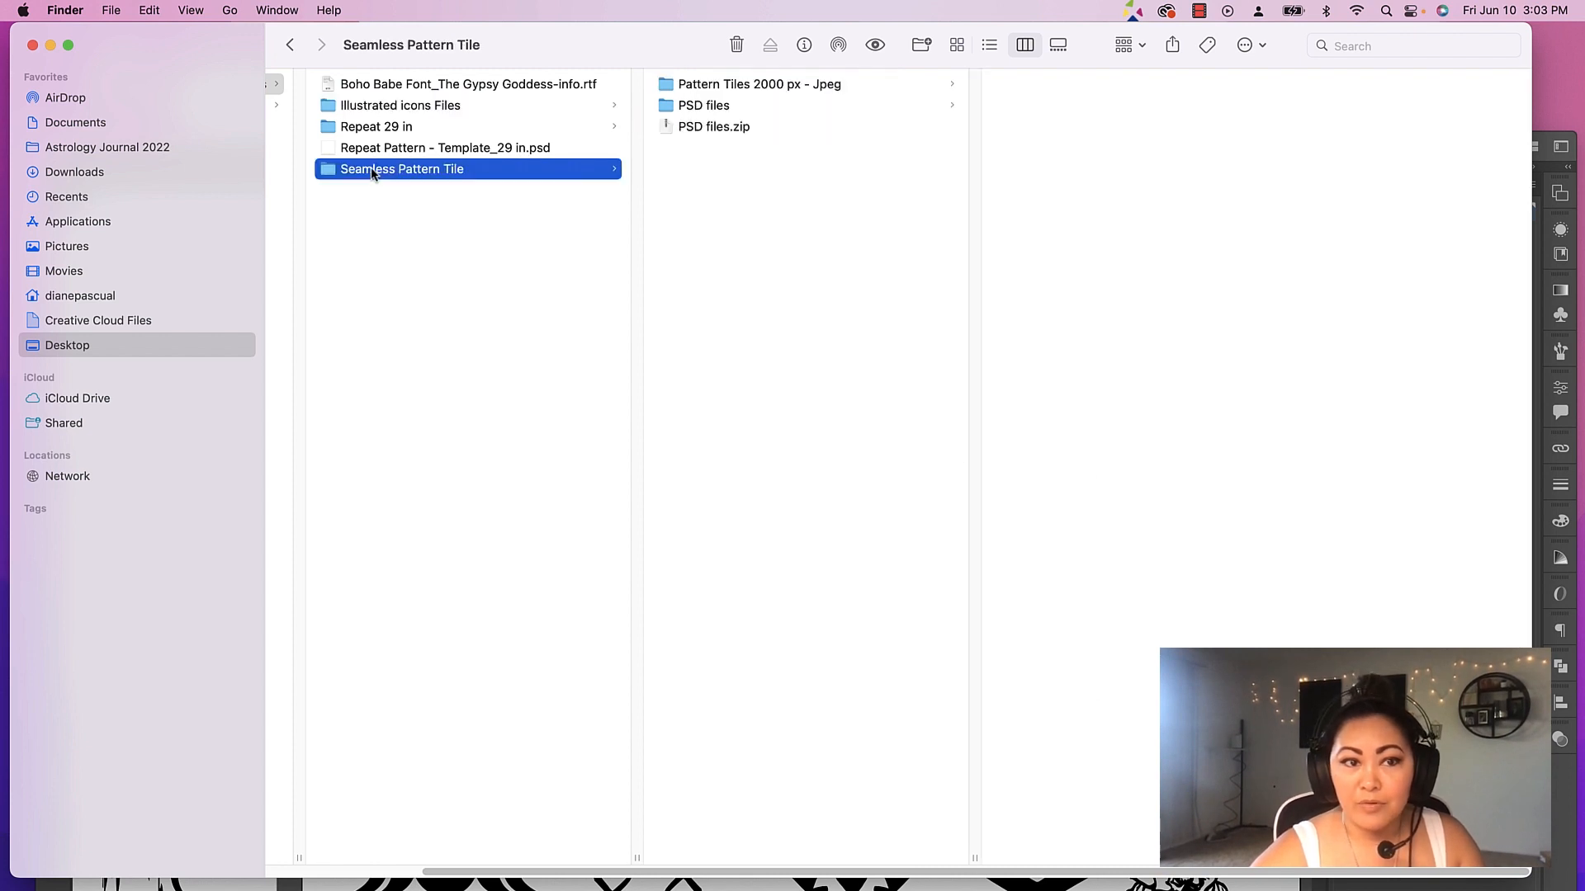
{"action": "mouse_move", "coordinate": [768, 132]}
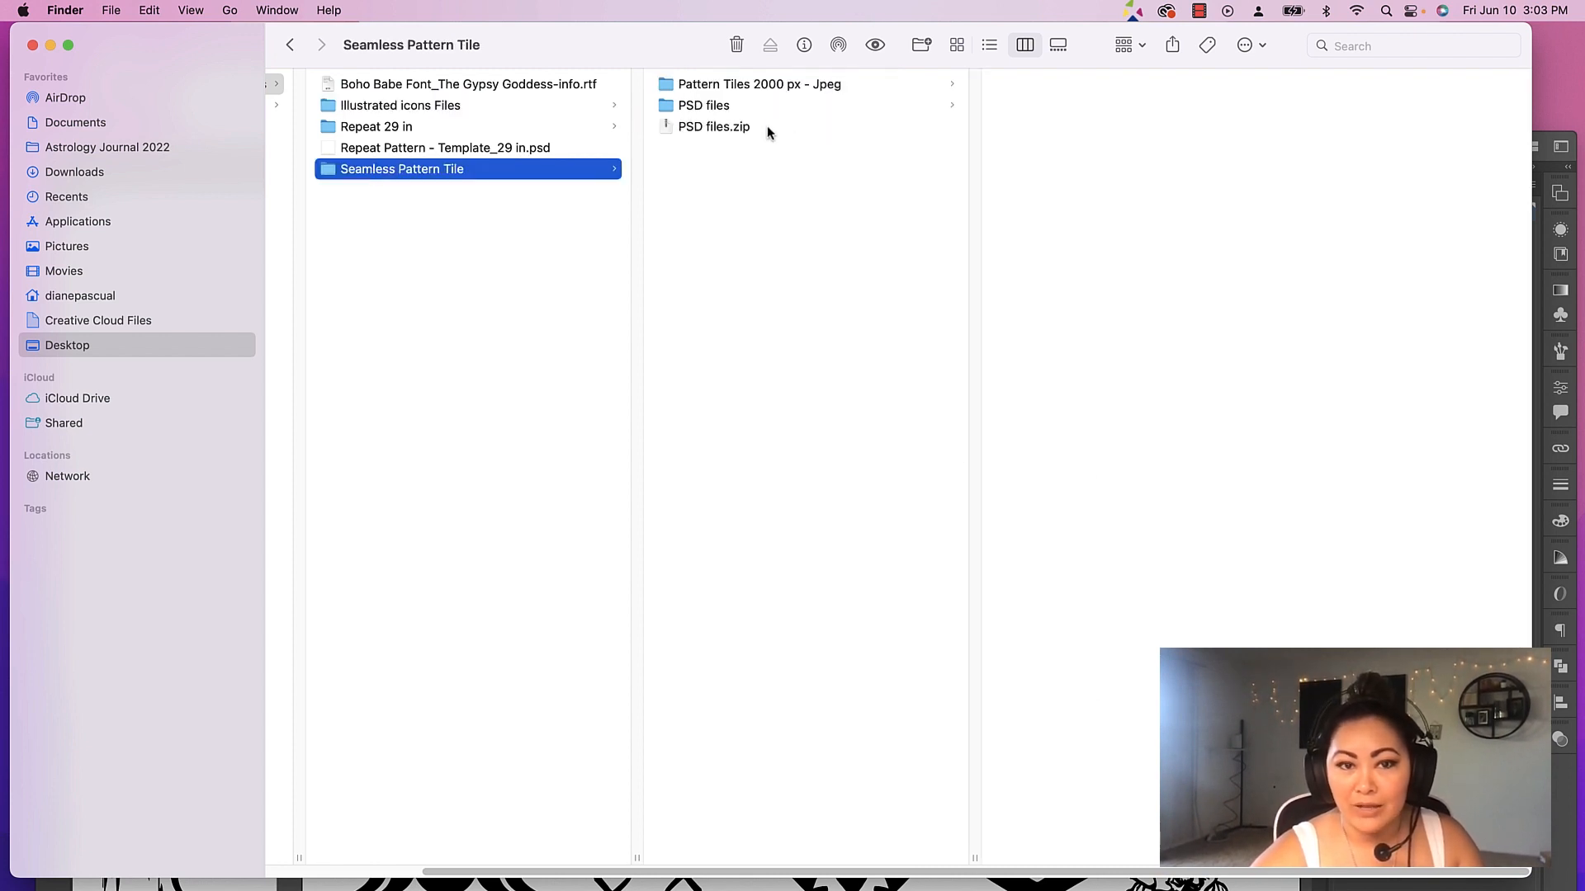
{"action": "left_click", "coordinate": [713, 125]}
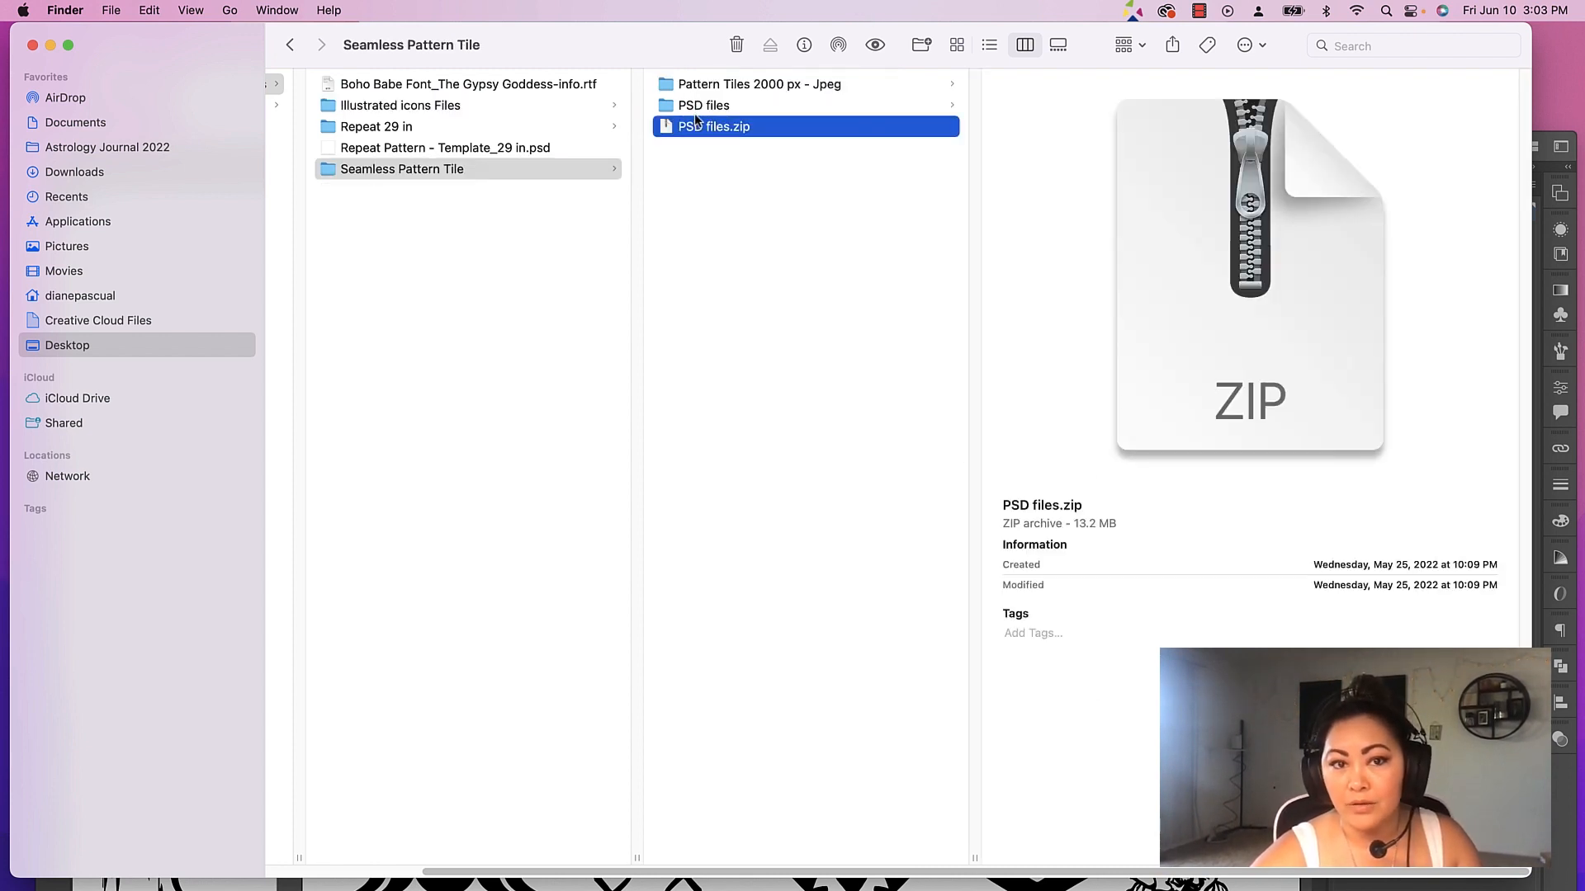
{"action": "left_click", "coordinate": [703, 105]}
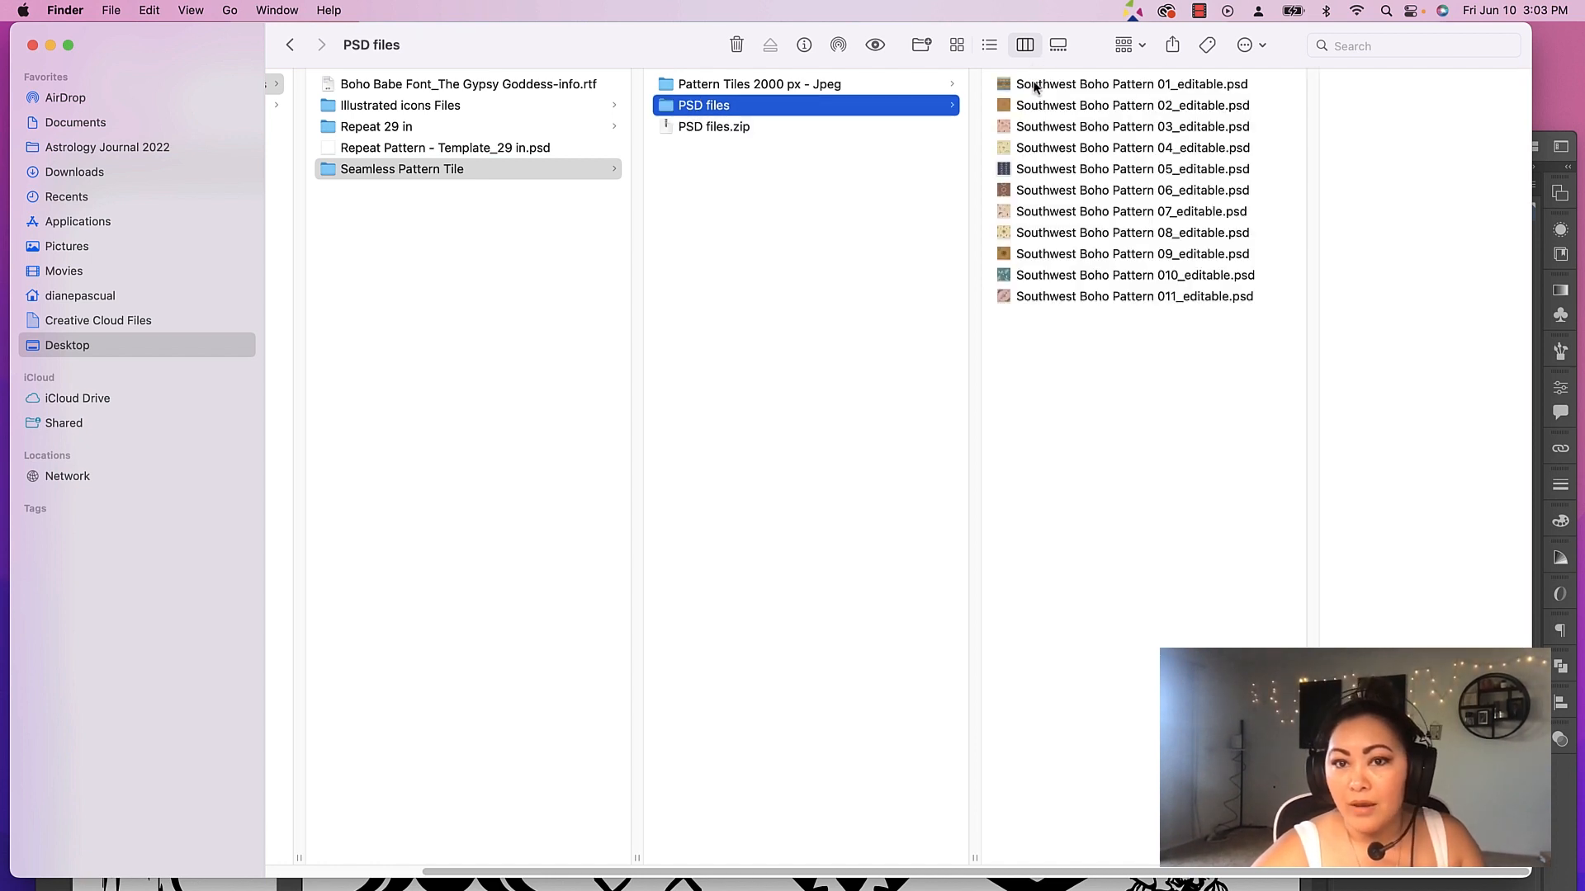
{"action": "left_click", "coordinate": [1131, 84]}
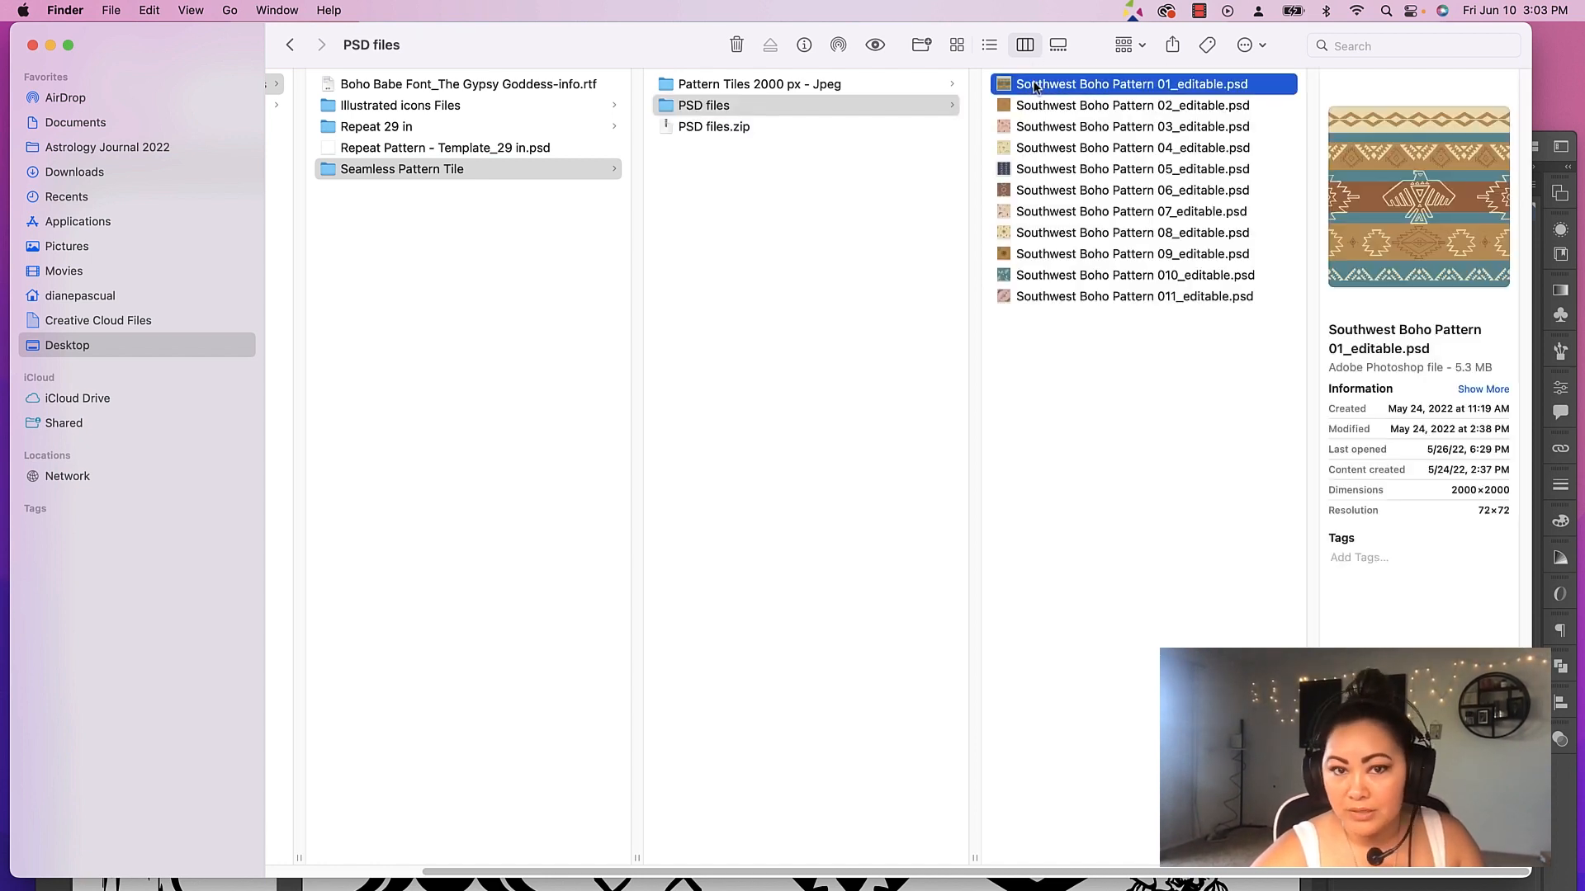
View the first JPEG tile, then open Southwest Boho Pattern 03_editable.psd in Photoshop
{"action": "left_click", "coordinate": [760, 85]}
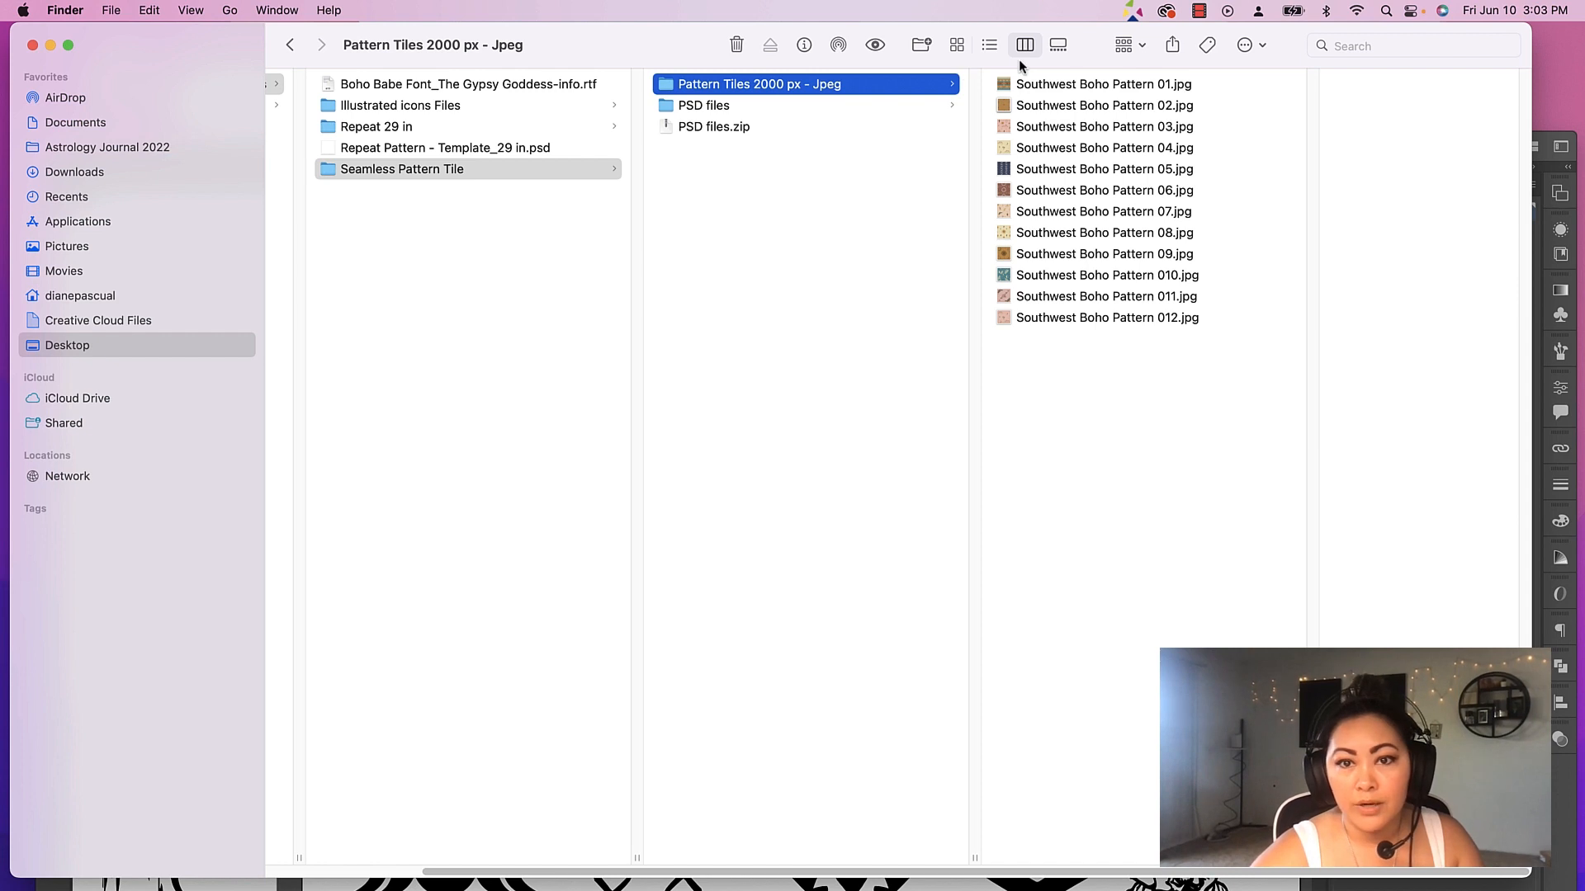
{"action": "left_click", "coordinate": [1103, 84]}
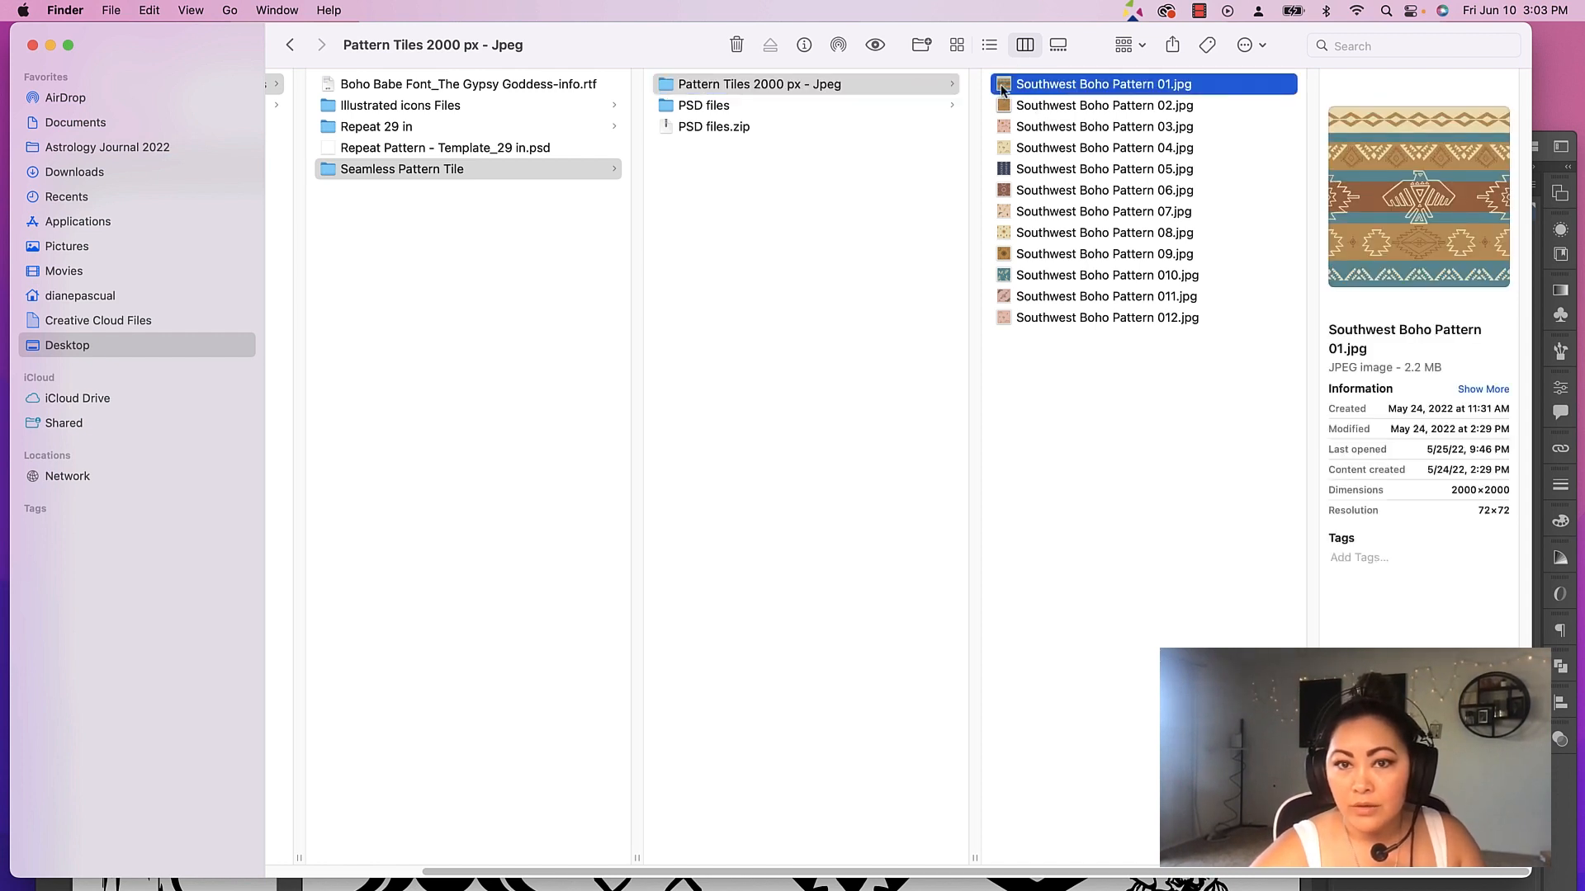
{"action": "double_click", "coordinate": [1104, 85]}
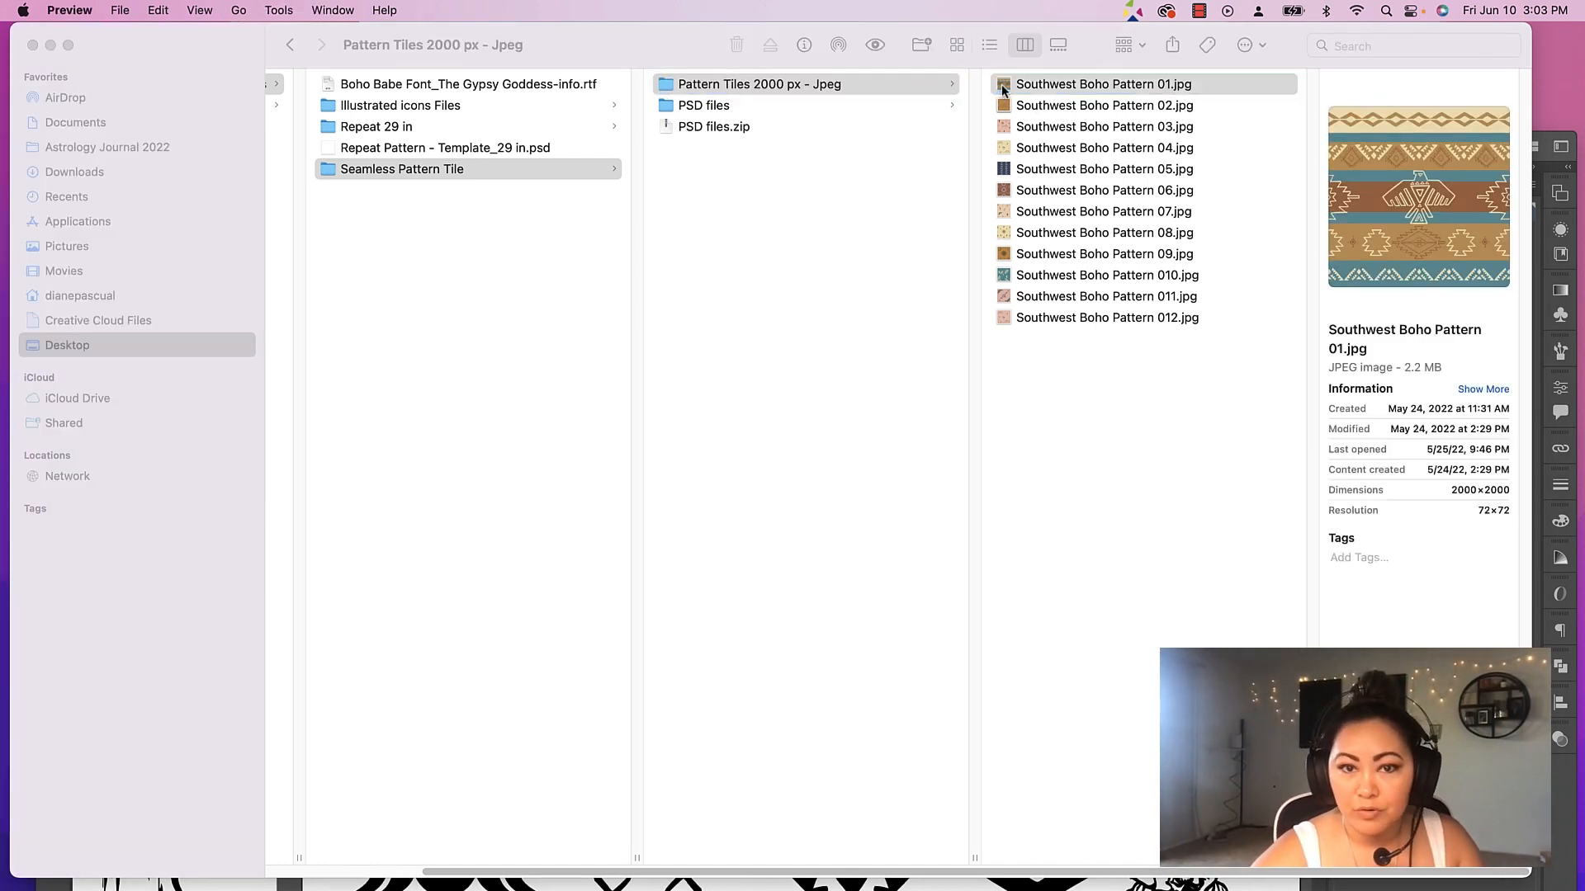
{"action": "double_click", "coordinate": [1104, 85]}
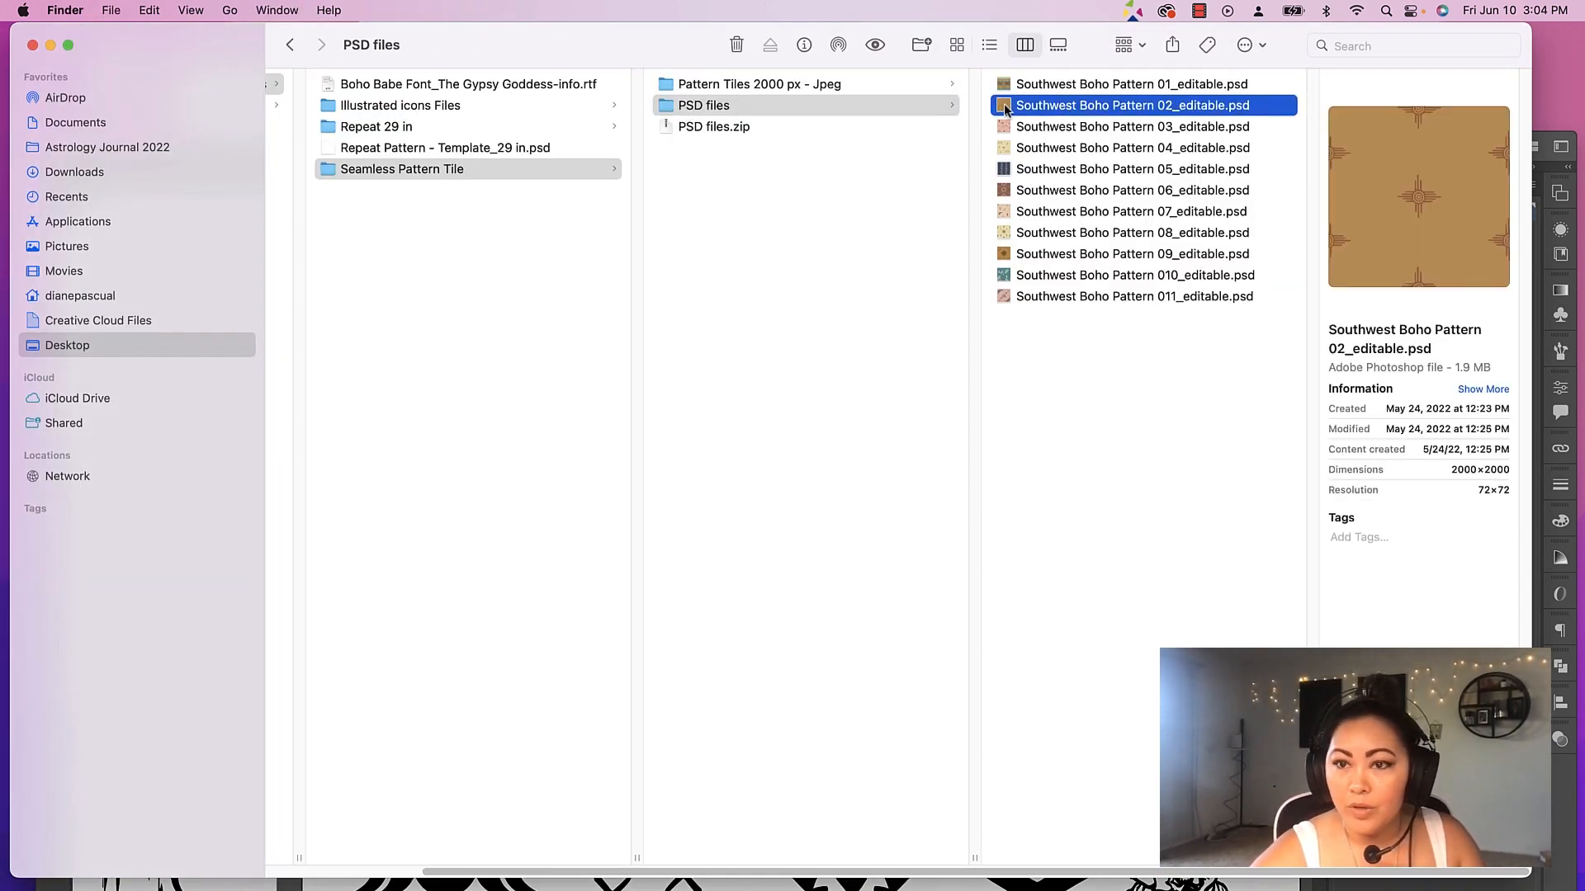
{"action": "left_click", "coordinate": [1133, 128]}
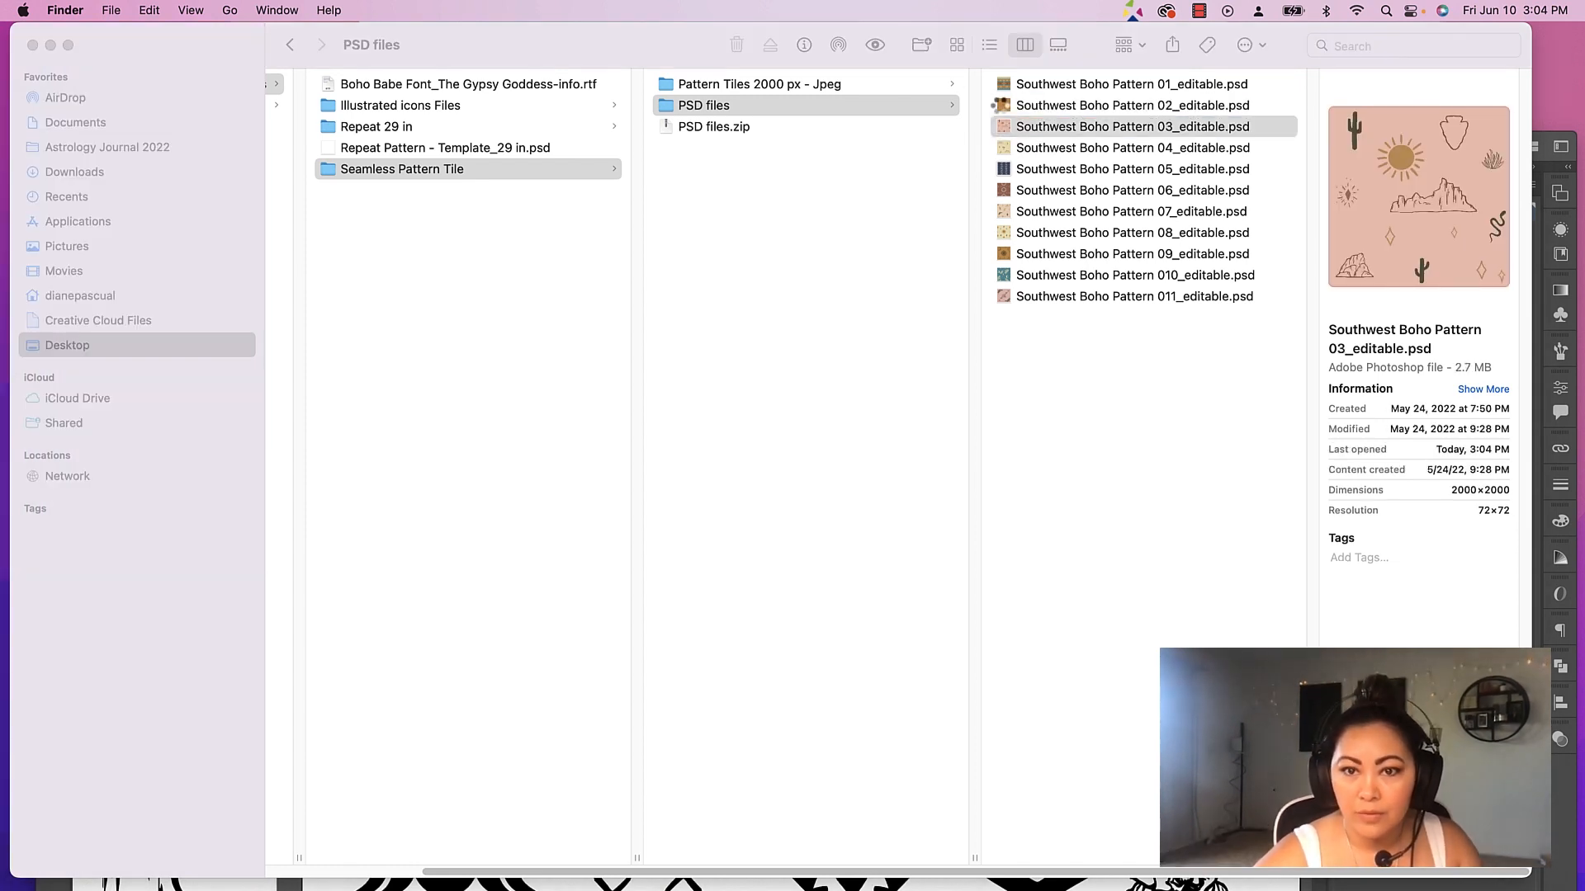
{"action": "double_click", "coordinate": [1134, 127]}
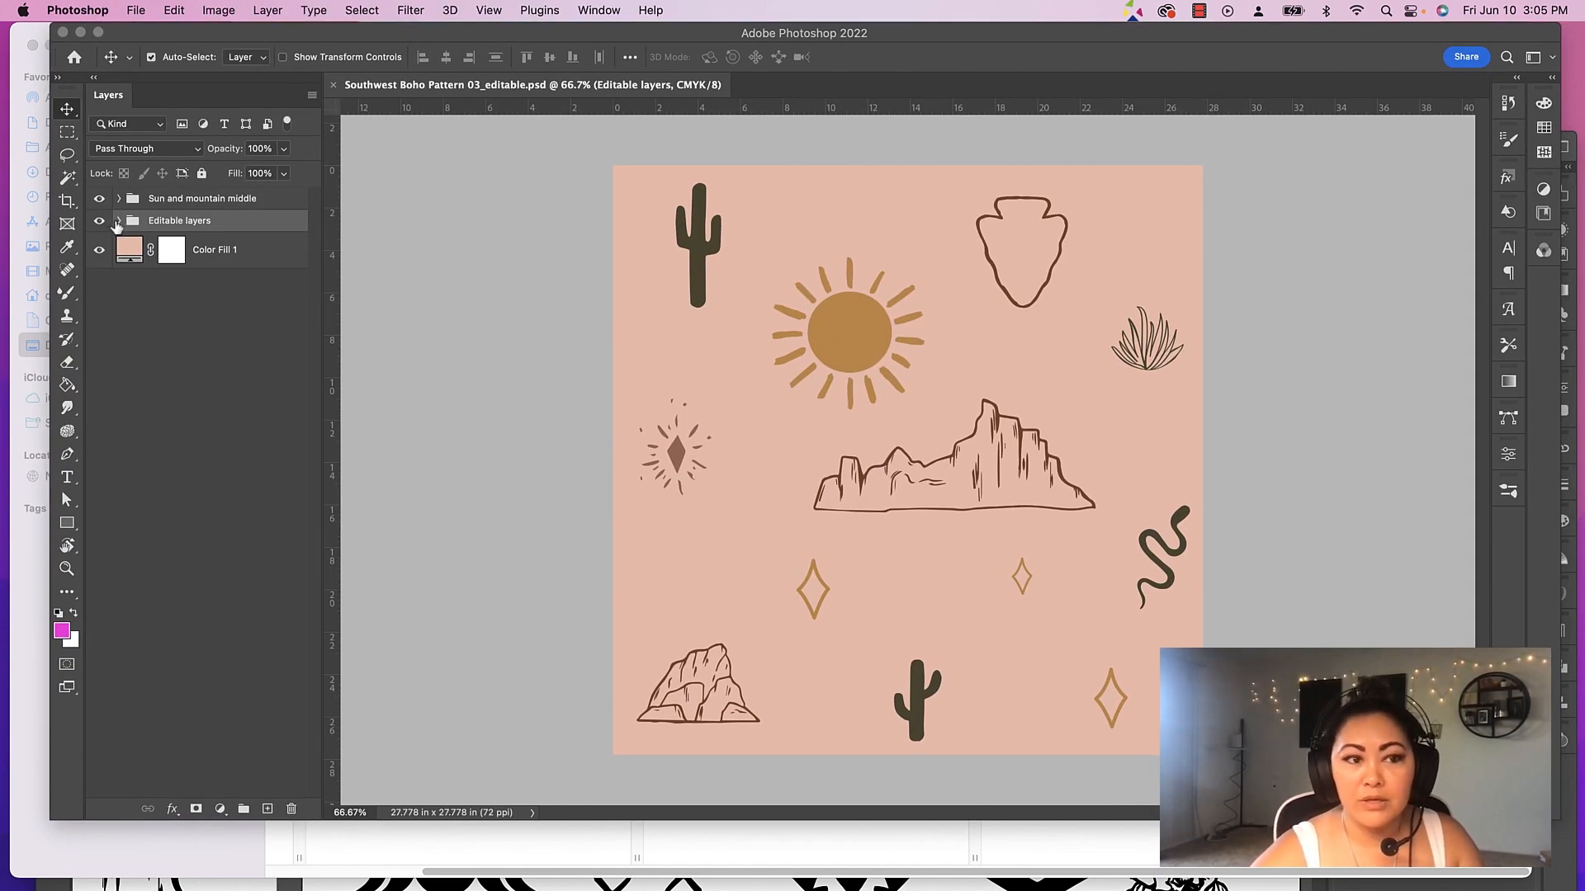
Expand the Editable layers group and bring up NM_08's Color Overlay layer style
{"action": "left_click", "coordinate": [119, 220]}
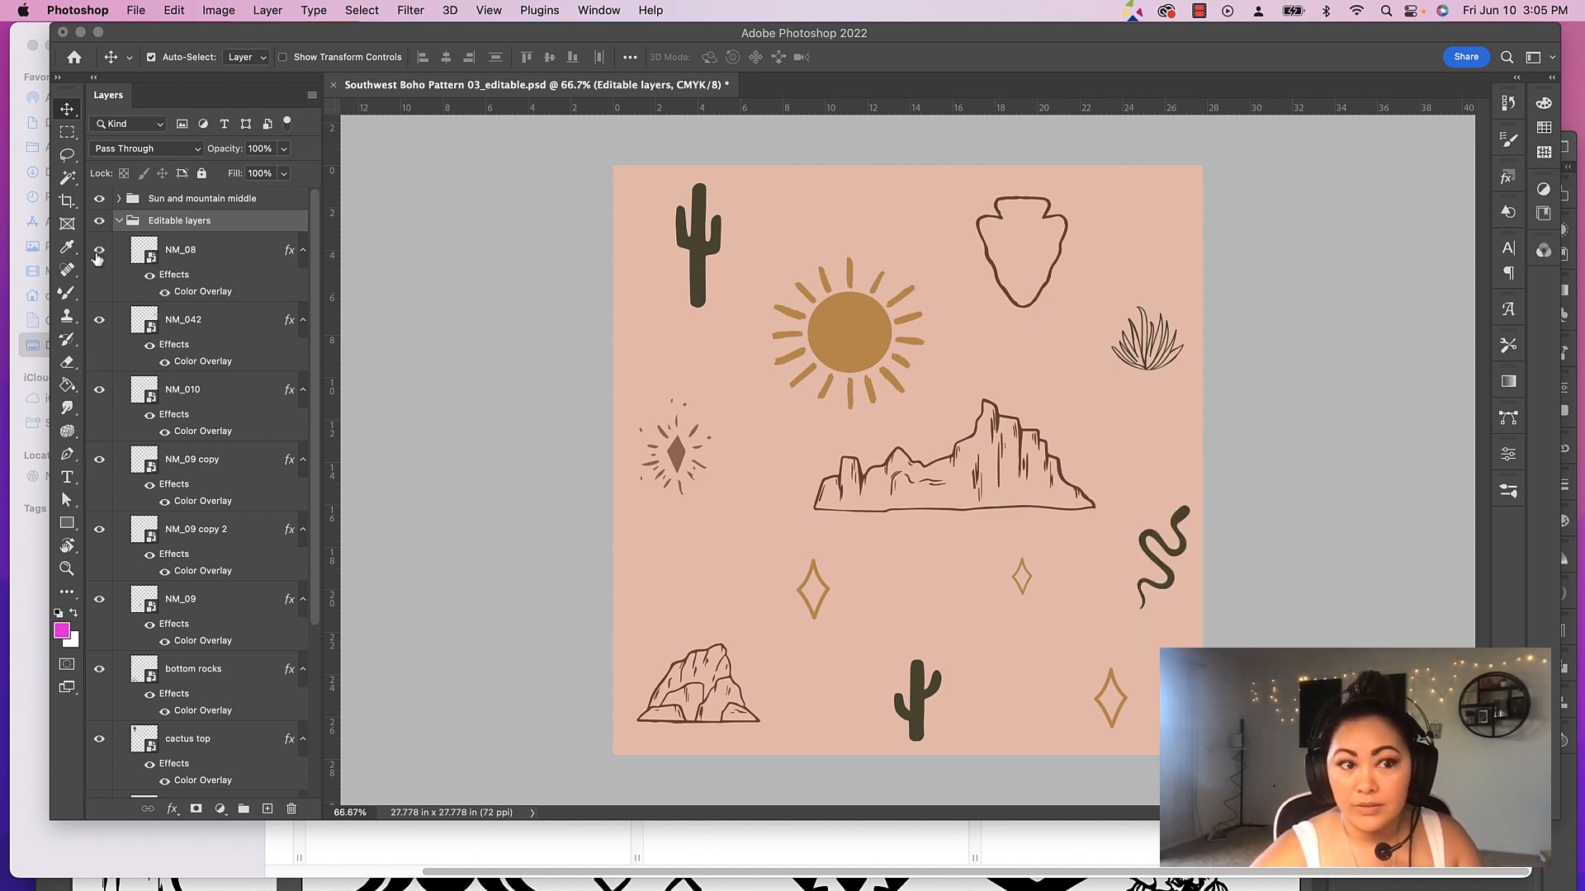
{"action": "left_click", "coordinate": [180, 249]}
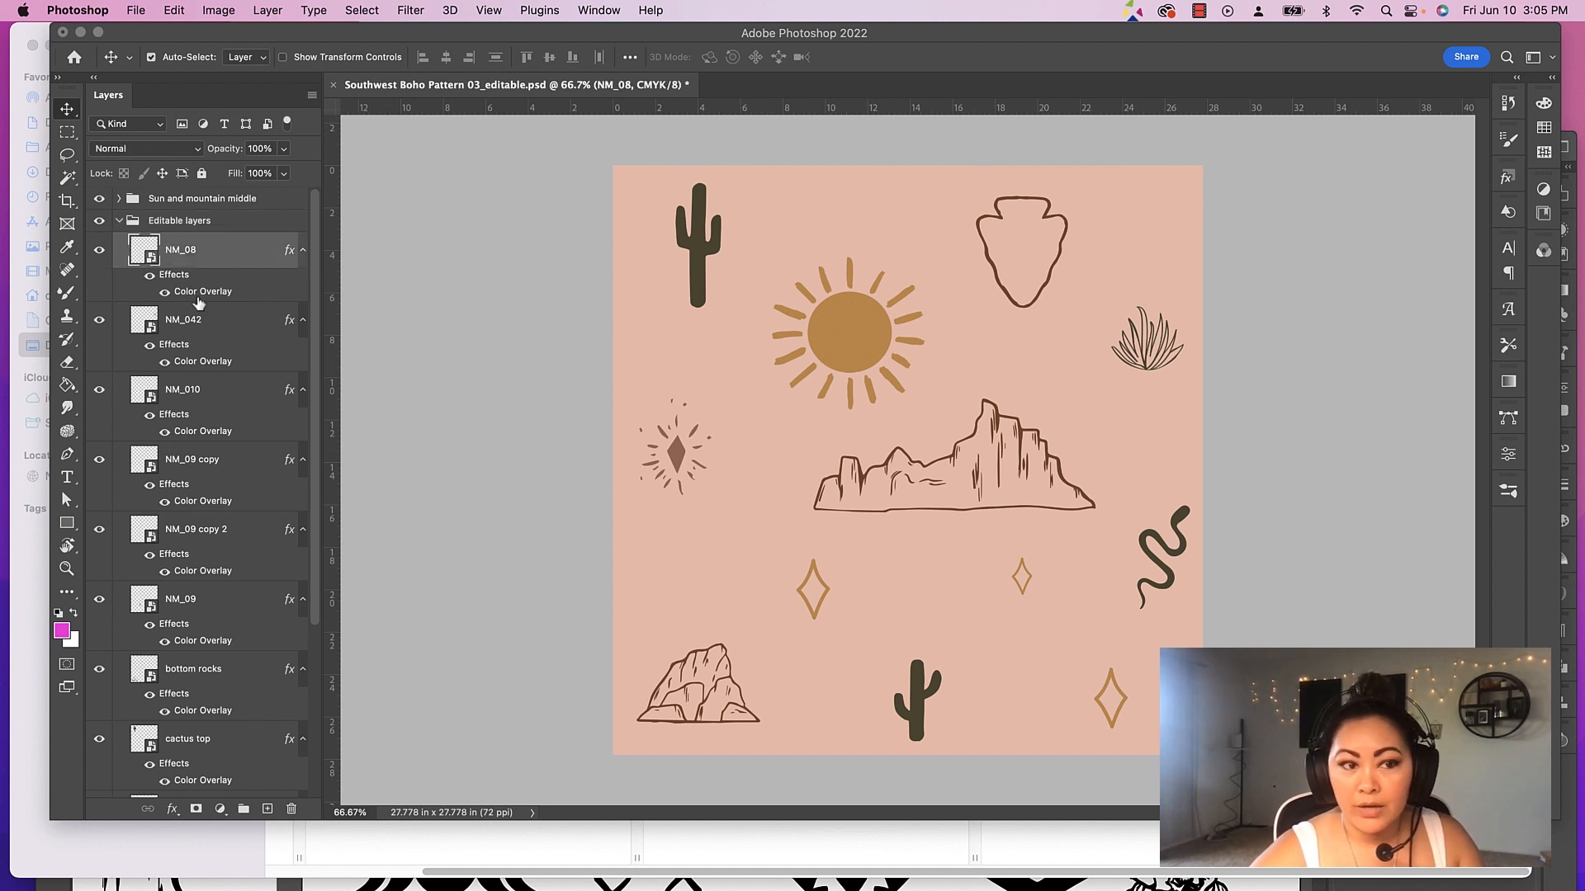
{"action": "mouse_move", "coordinate": [238, 251]}
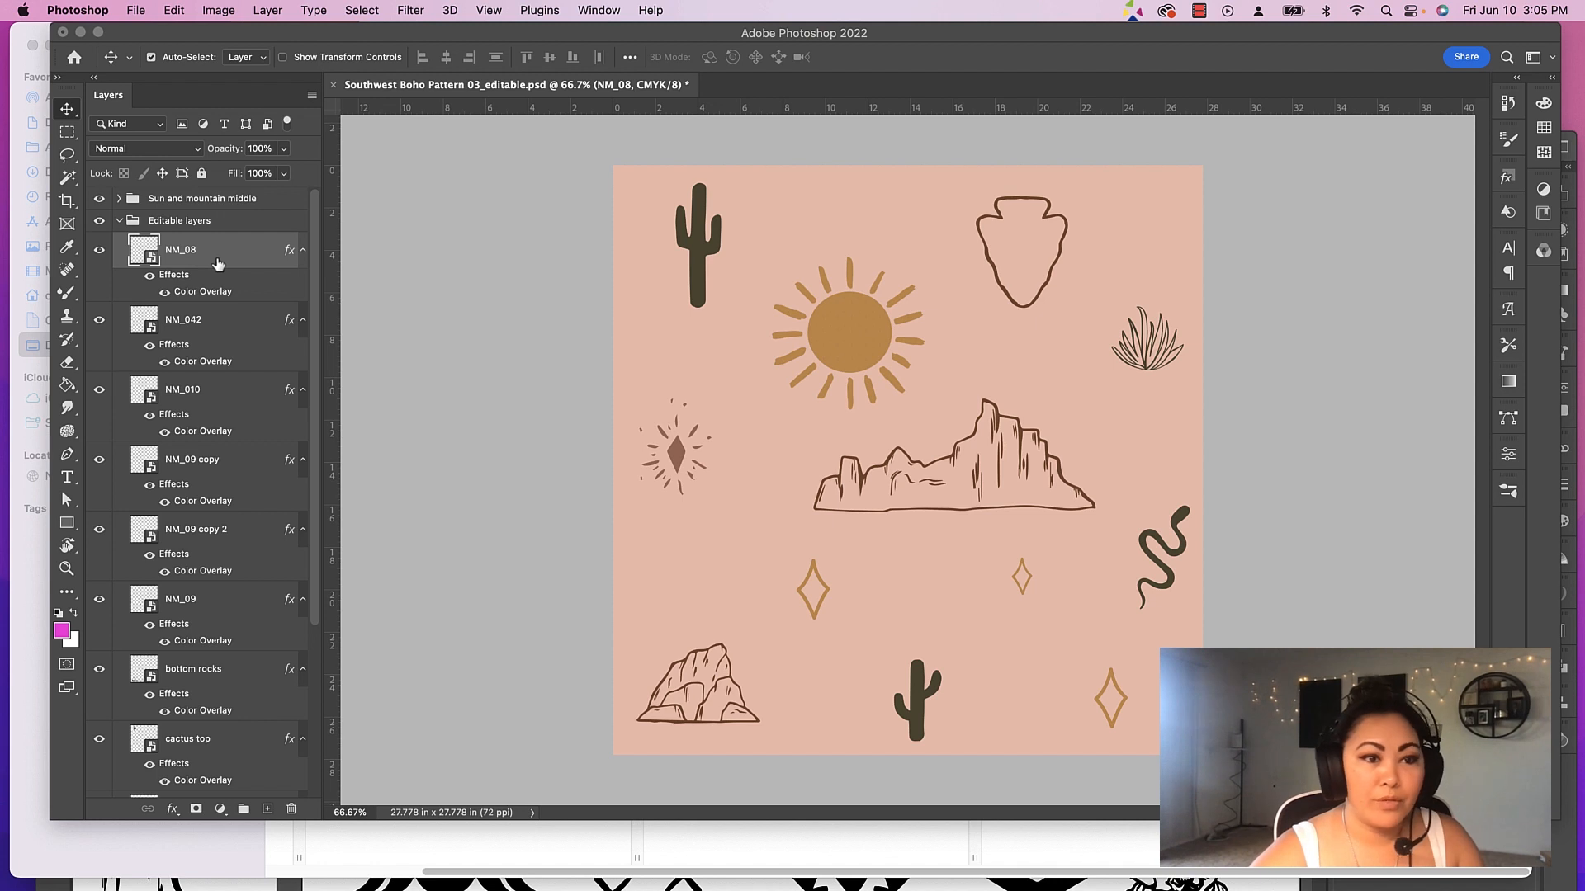
{"action": "double_click", "coordinate": [201, 291]}
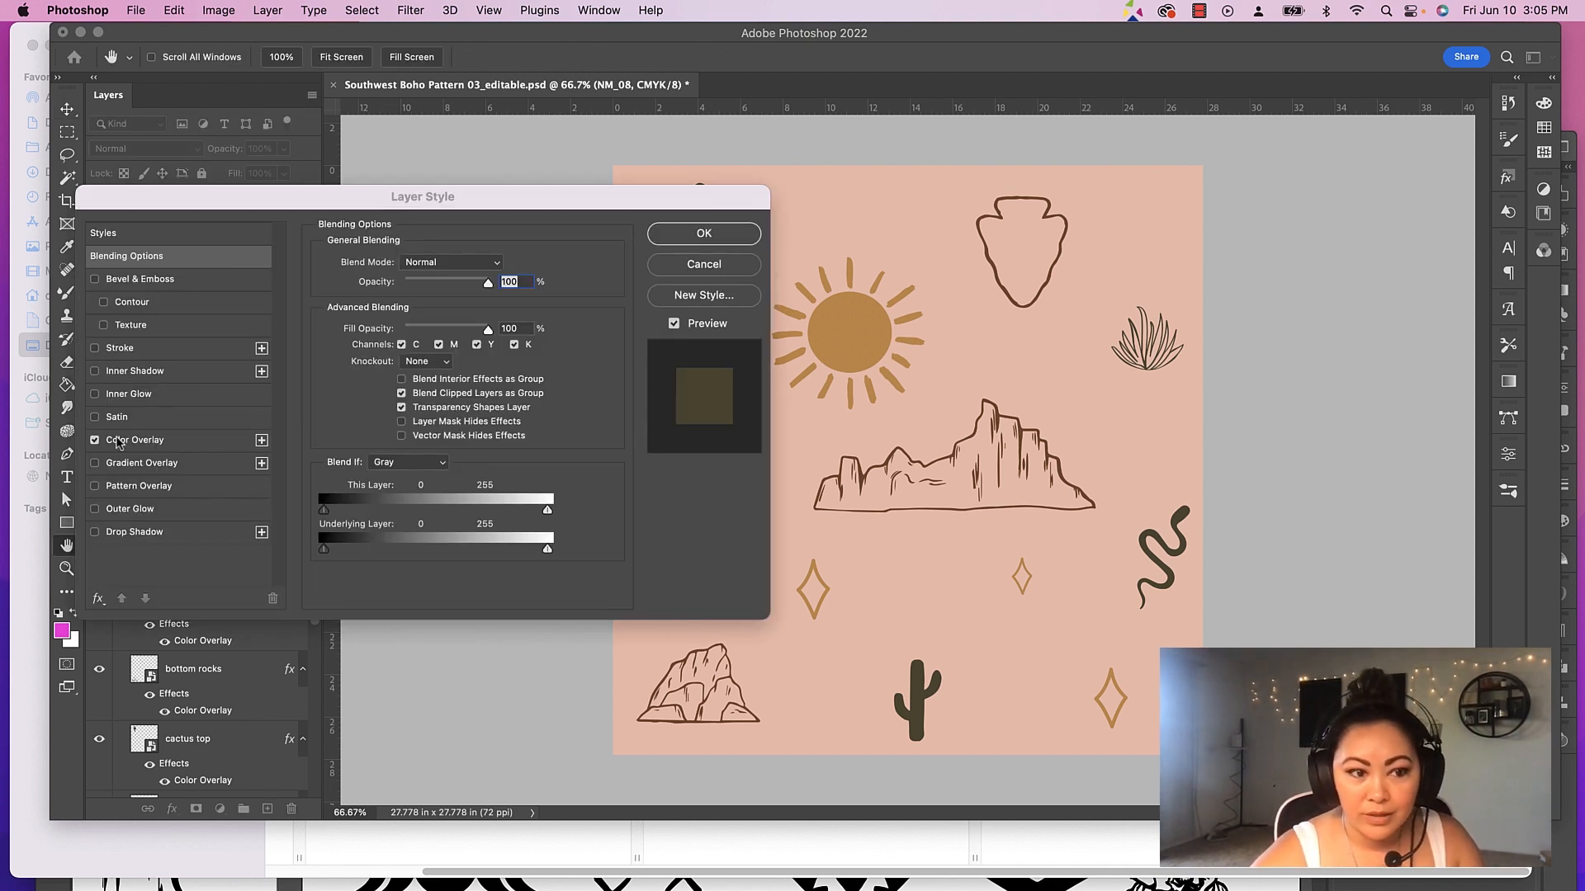
{"action": "left_click", "coordinate": [134, 439]}
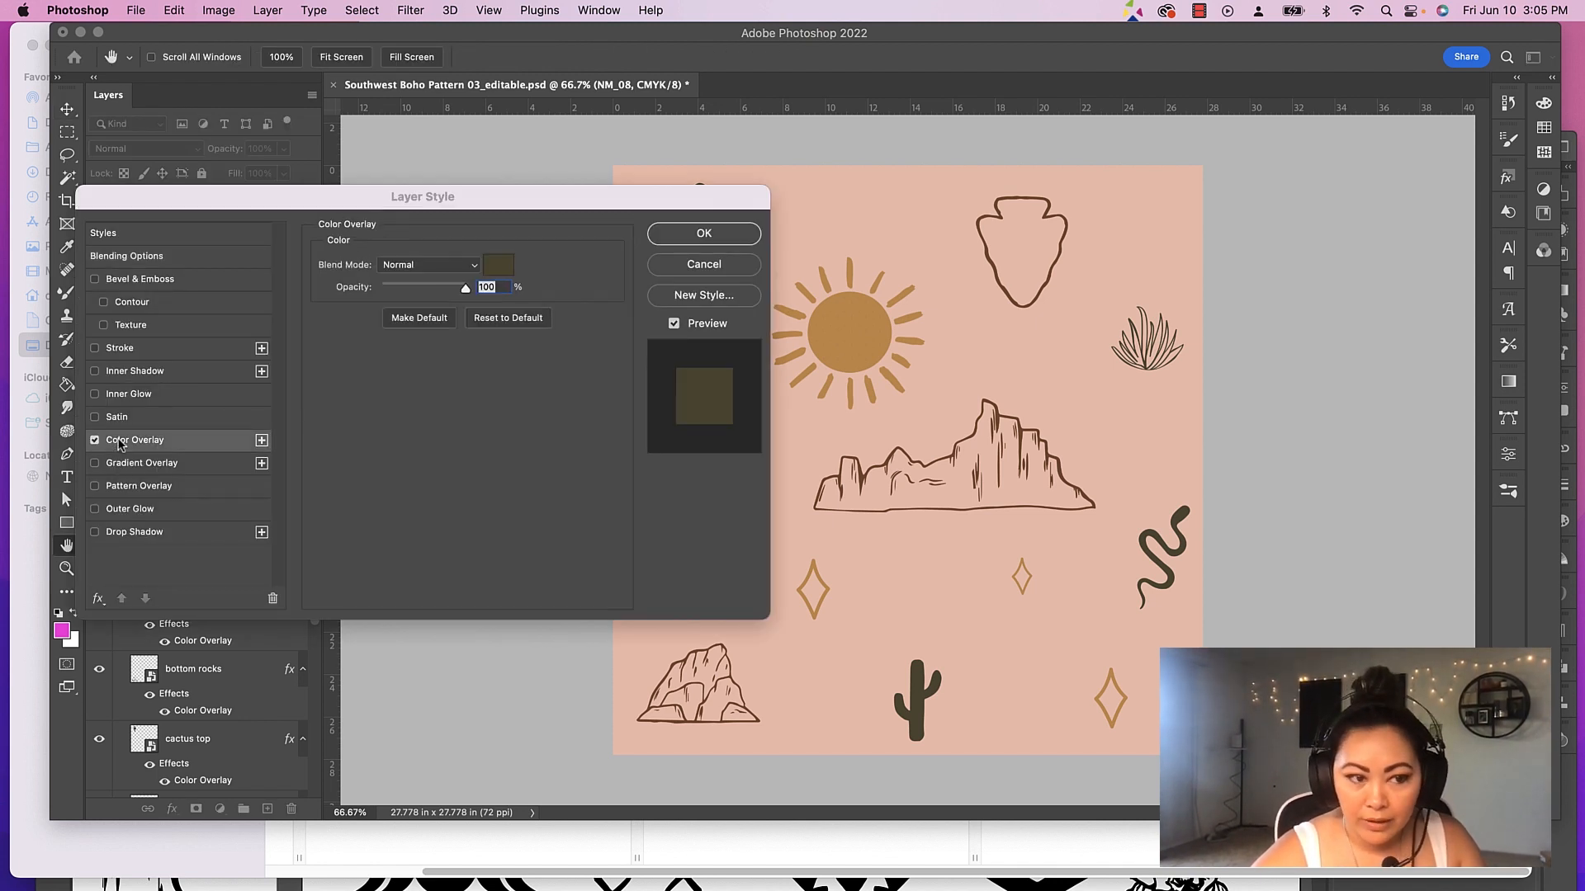
Inspect the cactus overlay colour in the picker and cancel without changing it
{"action": "left_click", "coordinate": [497, 264]}
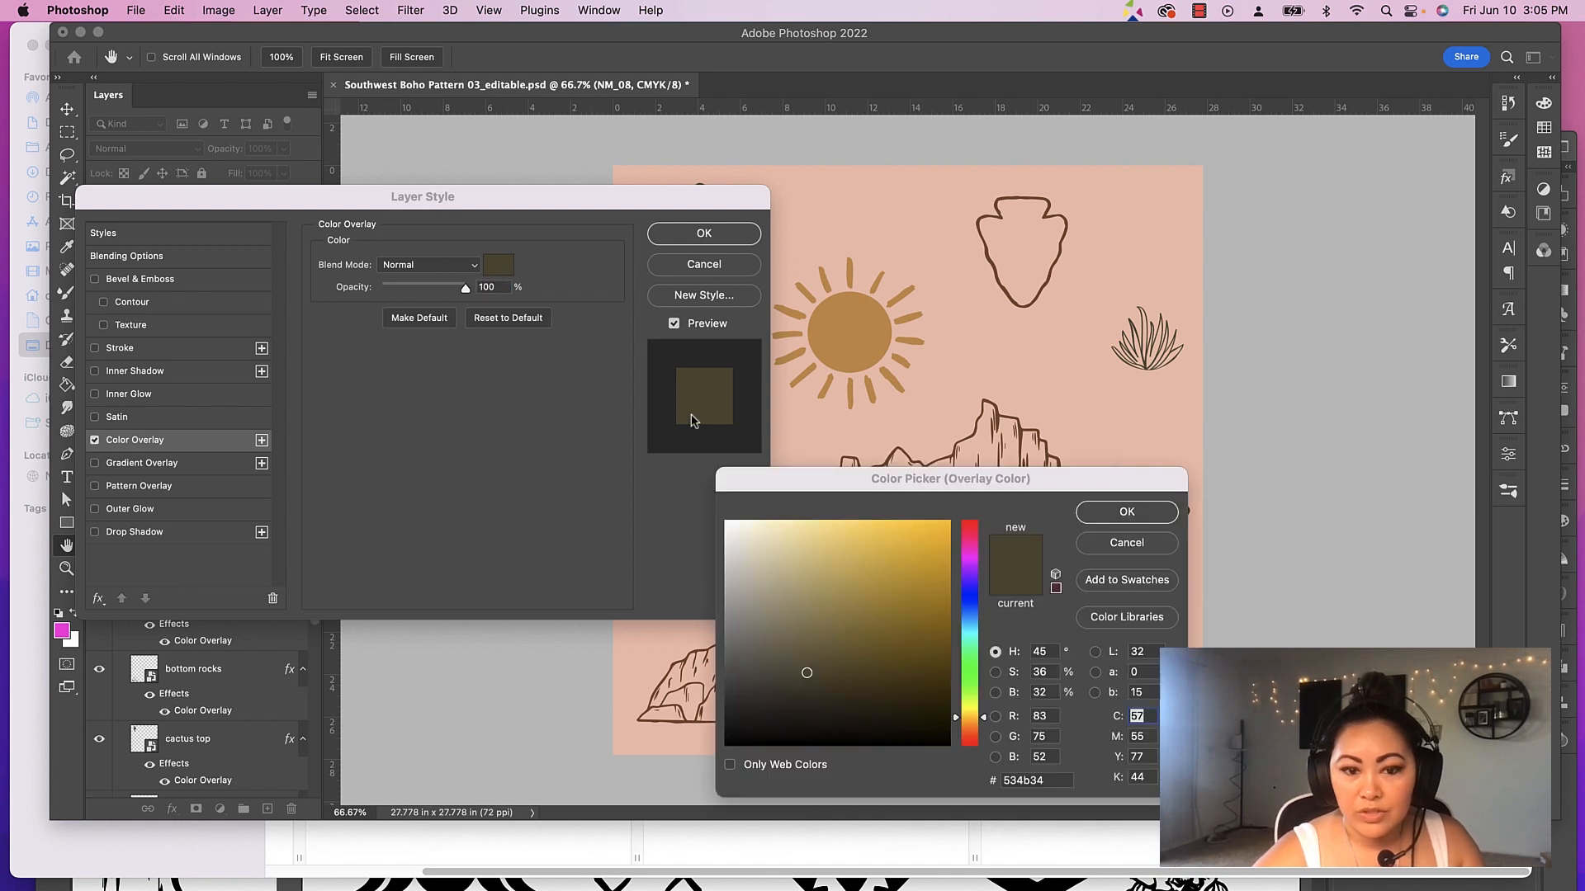
{"action": "mouse_move", "coordinate": [819, 484]}
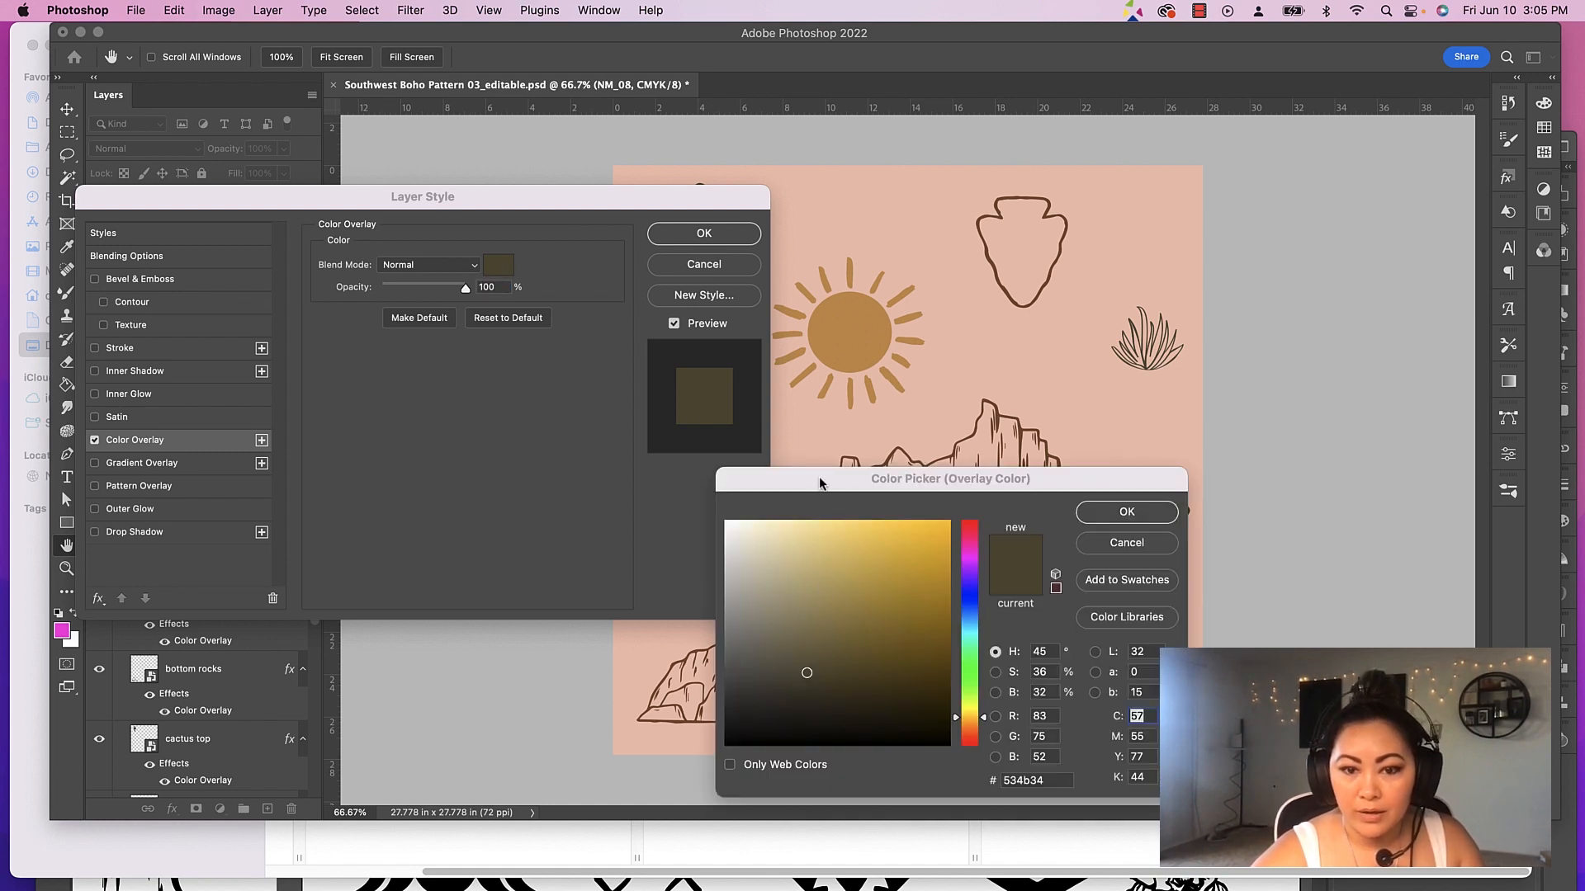
{"action": "left_click_drag", "start_coordinate": [951, 478], "coordinate": [852, 449]}
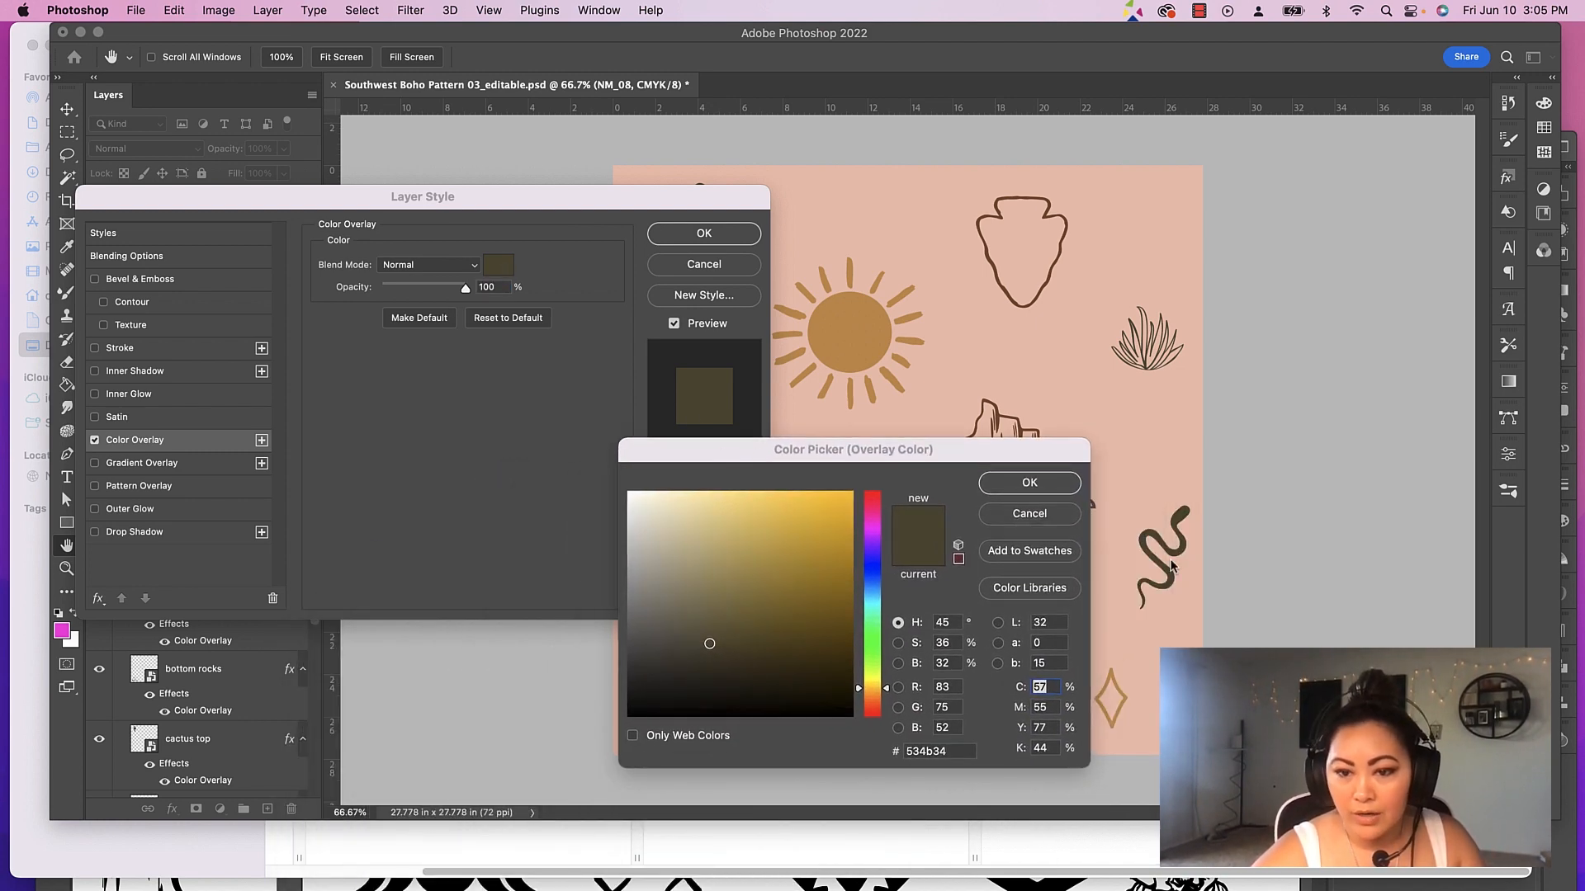
{"action": "left_click", "coordinate": [759, 555]}
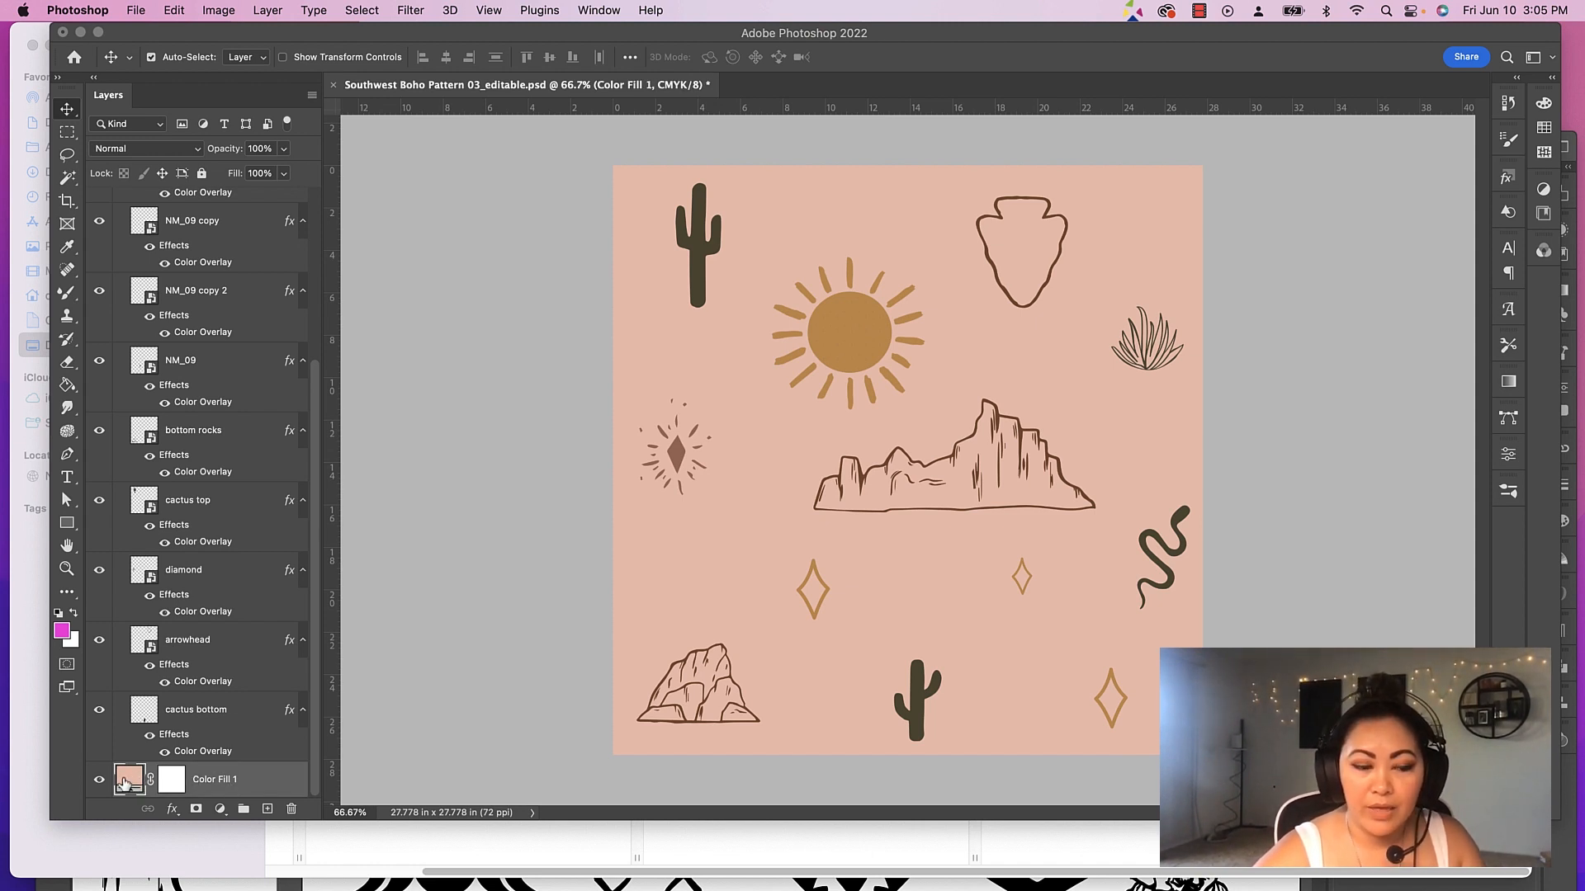
Try grey and salmon shades for the Color Fill 1 background, then cancel to keep pale pink
{"action": "double_click", "coordinate": [129, 779]}
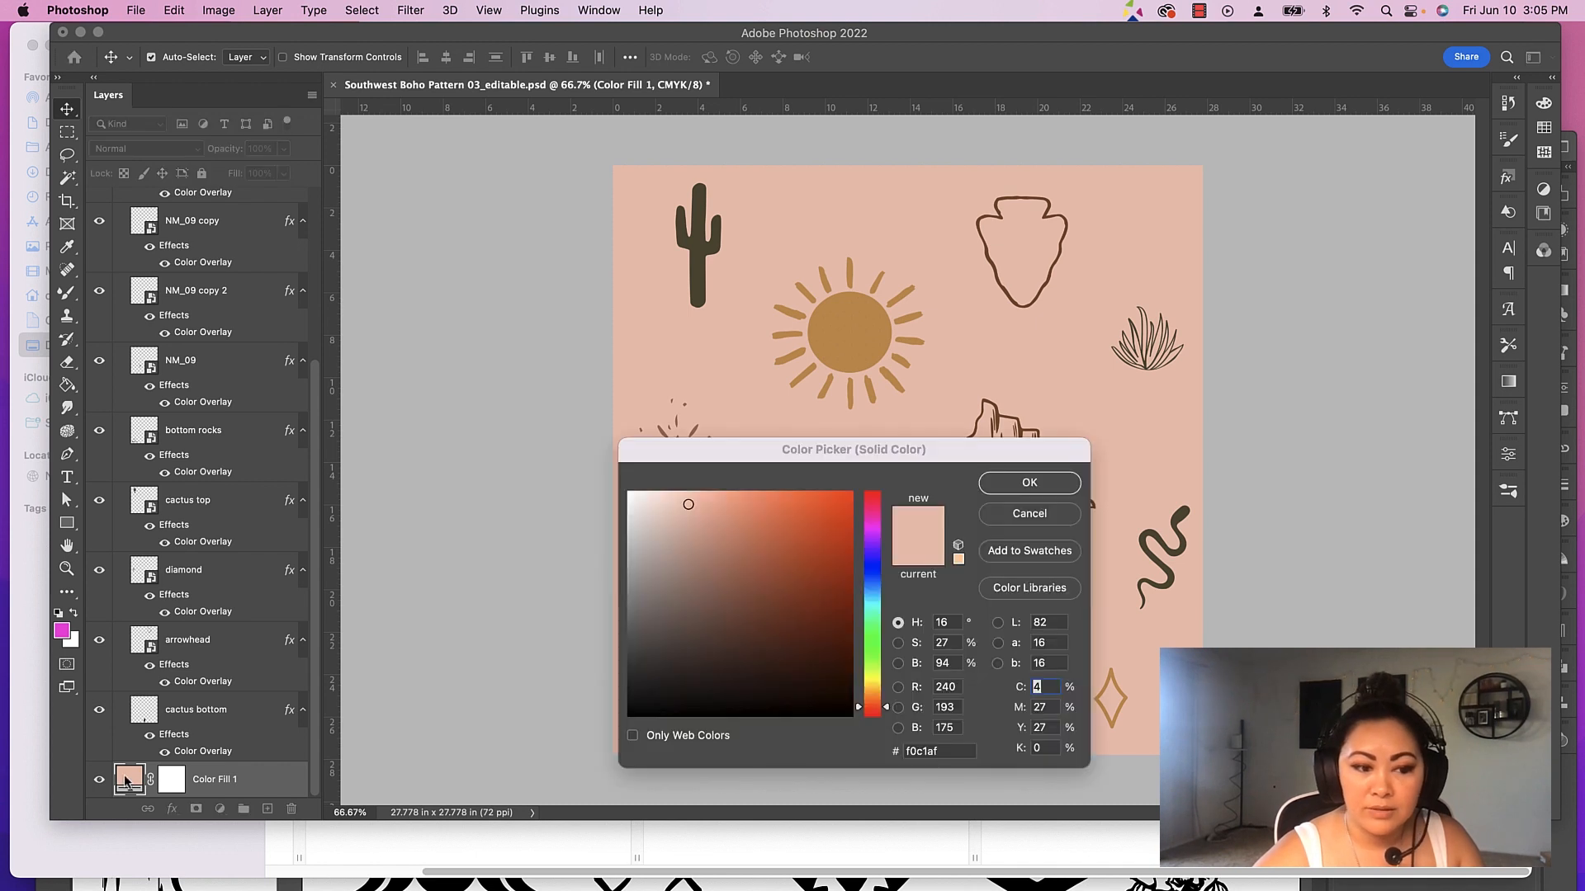
{"action": "left_click", "coordinate": [768, 550]}
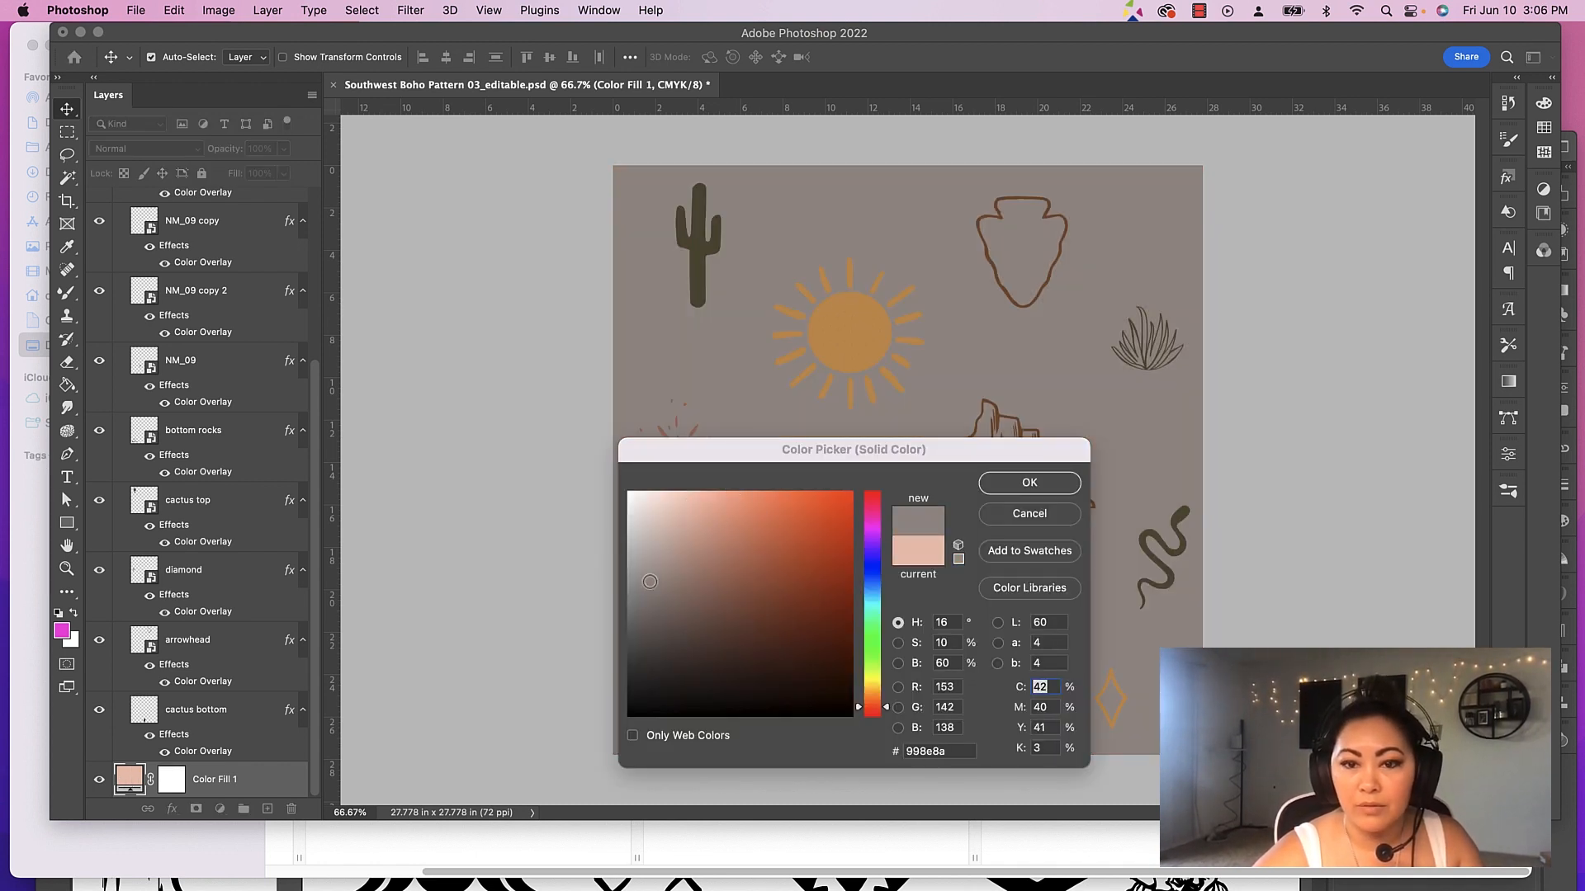
{"action": "left_click", "coordinate": [723, 512]}
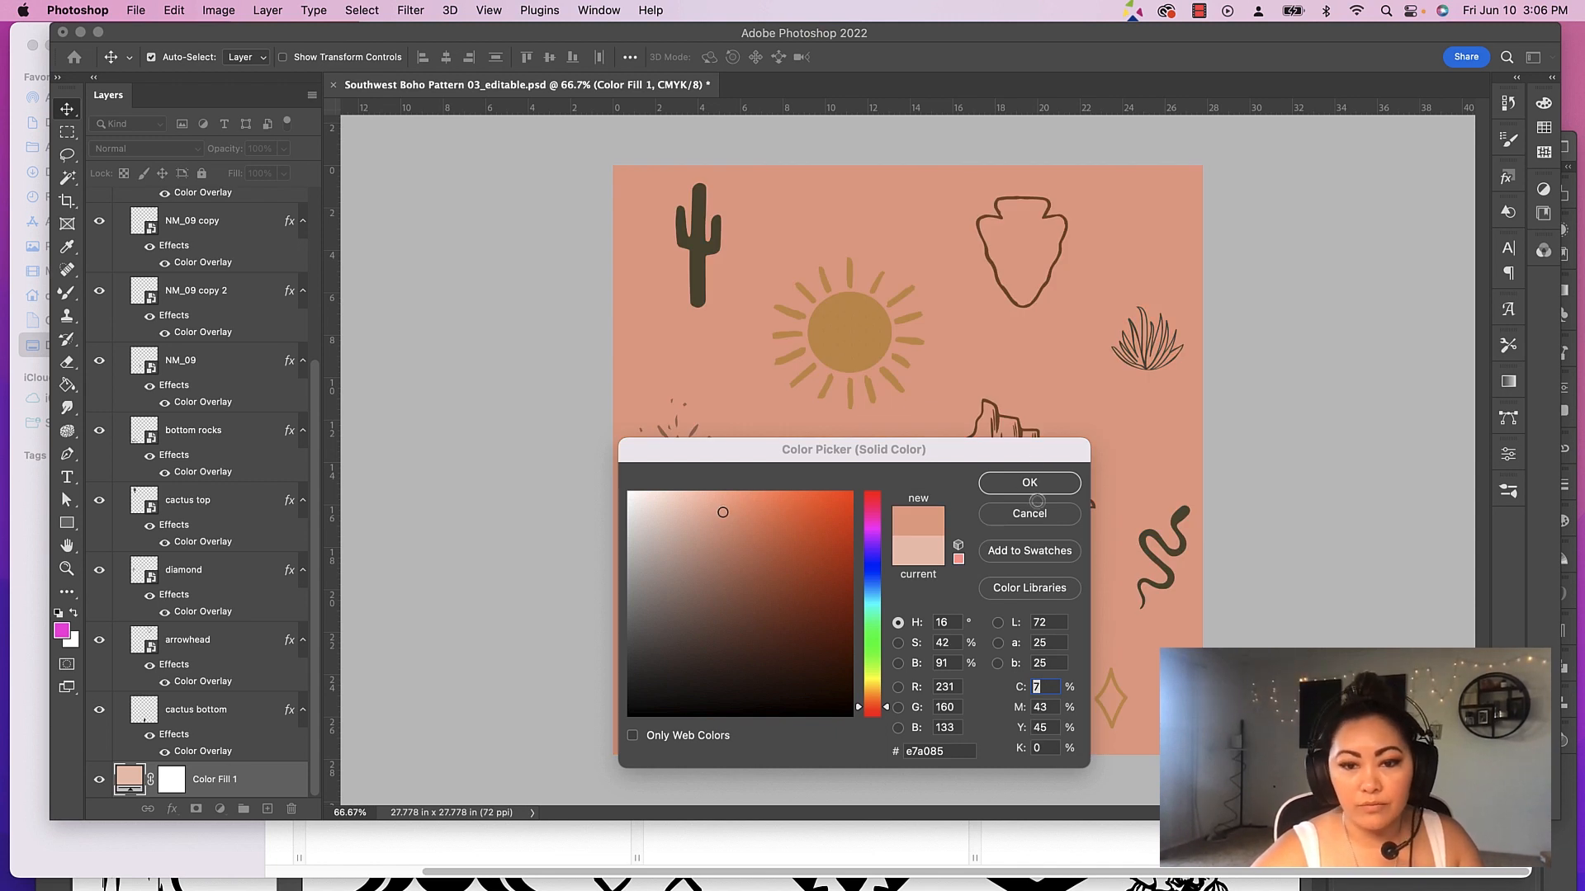
{"action": "left_click", "coordinate": [1029, 482]}
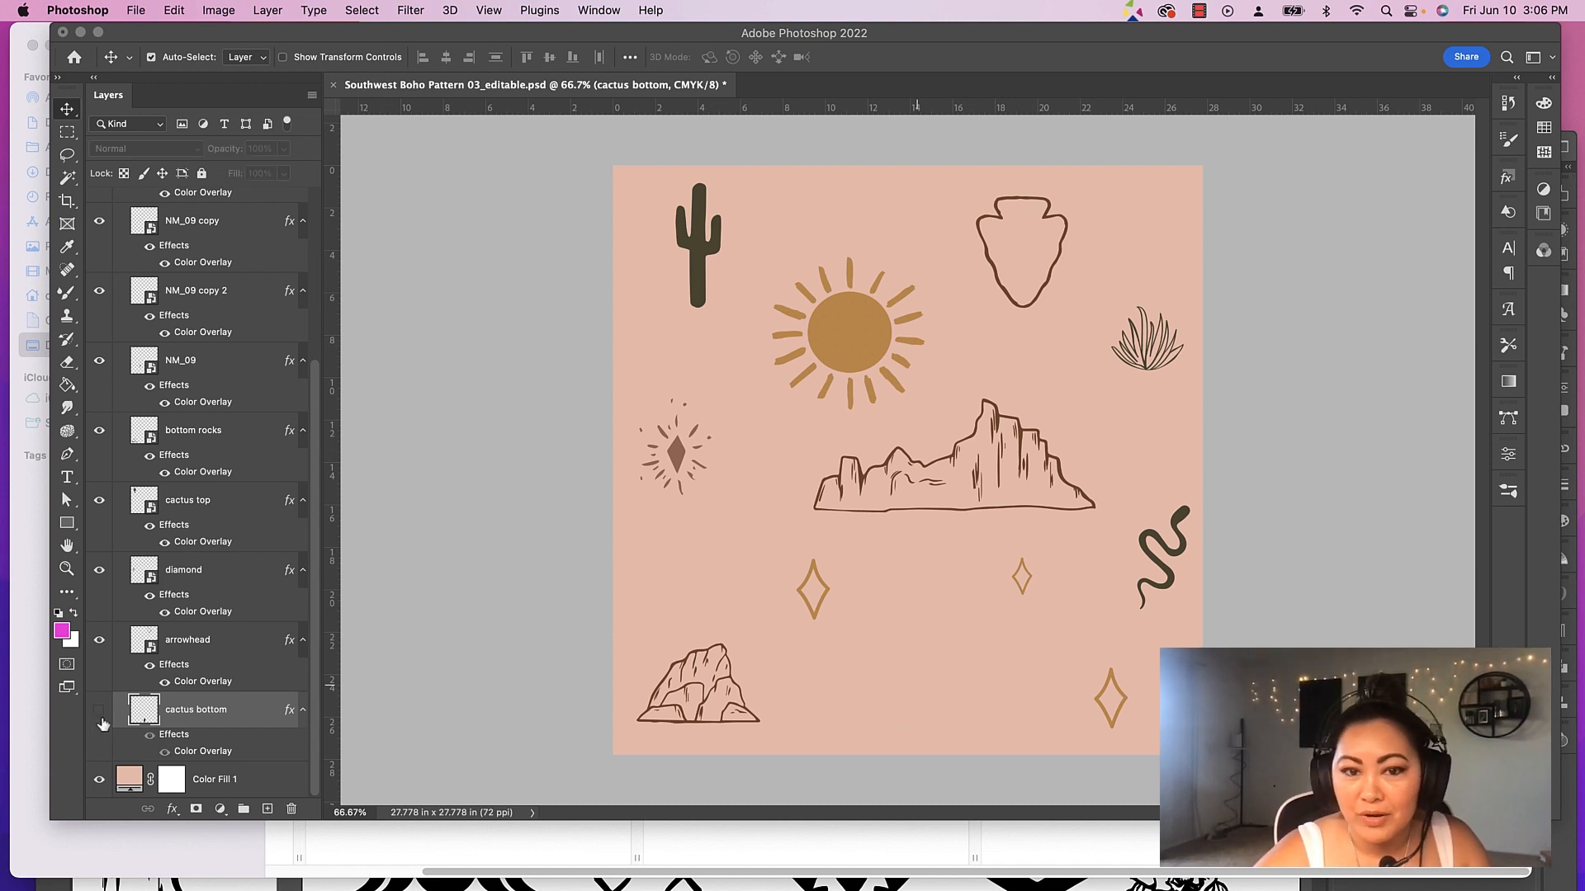
Turn the lower cactus layer's visibility back on
{"action": "left_click", "coordinate": [99, 709]}
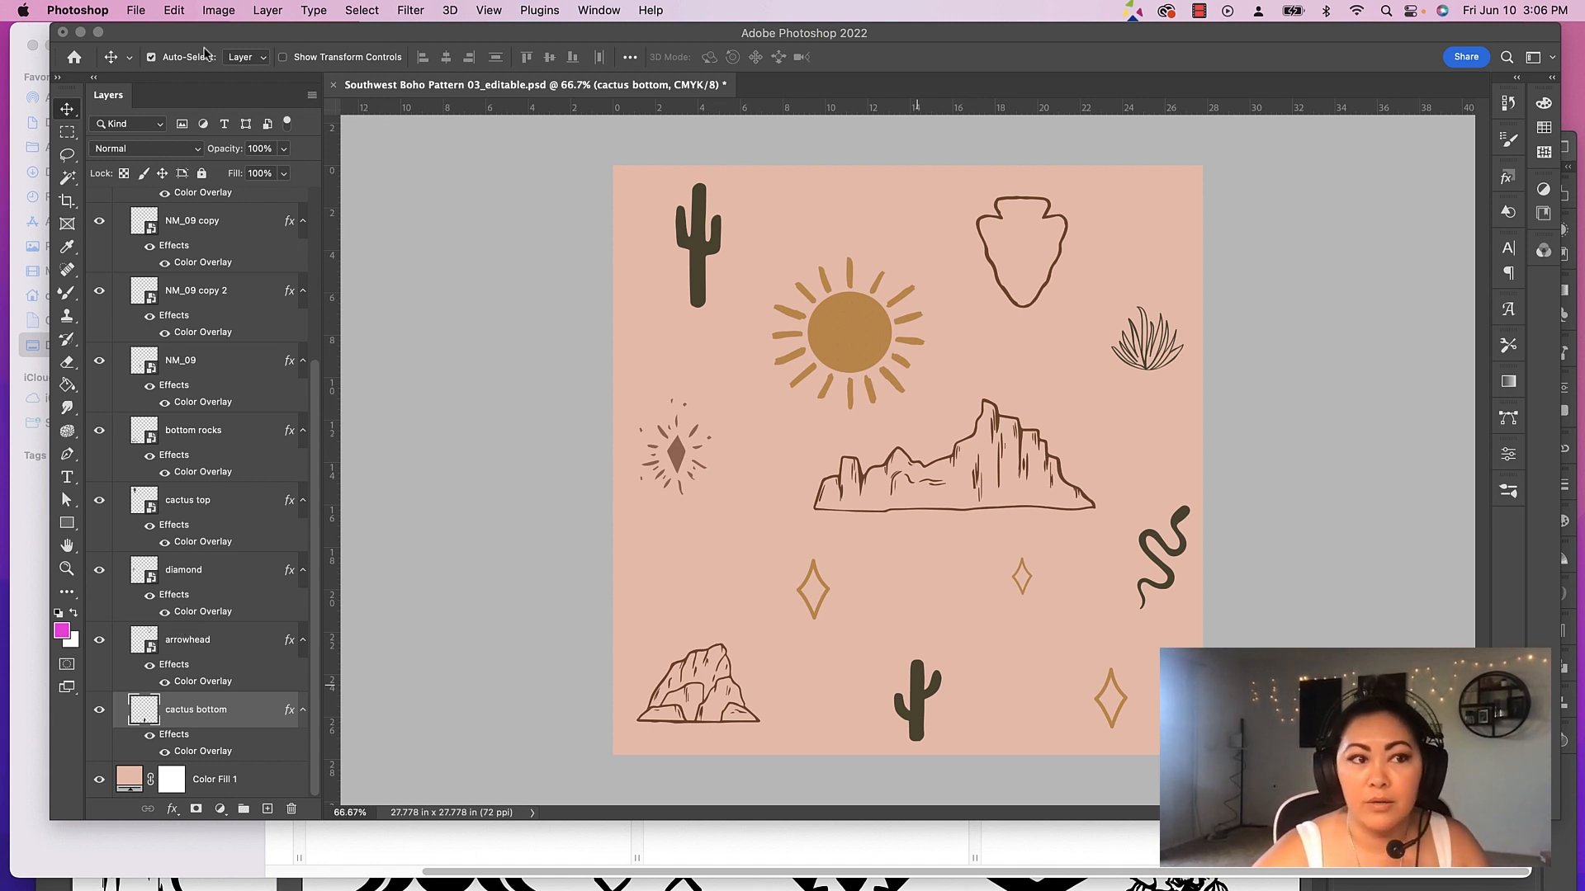
{"action": "mouse_move", "coordinate": [429, 327]}
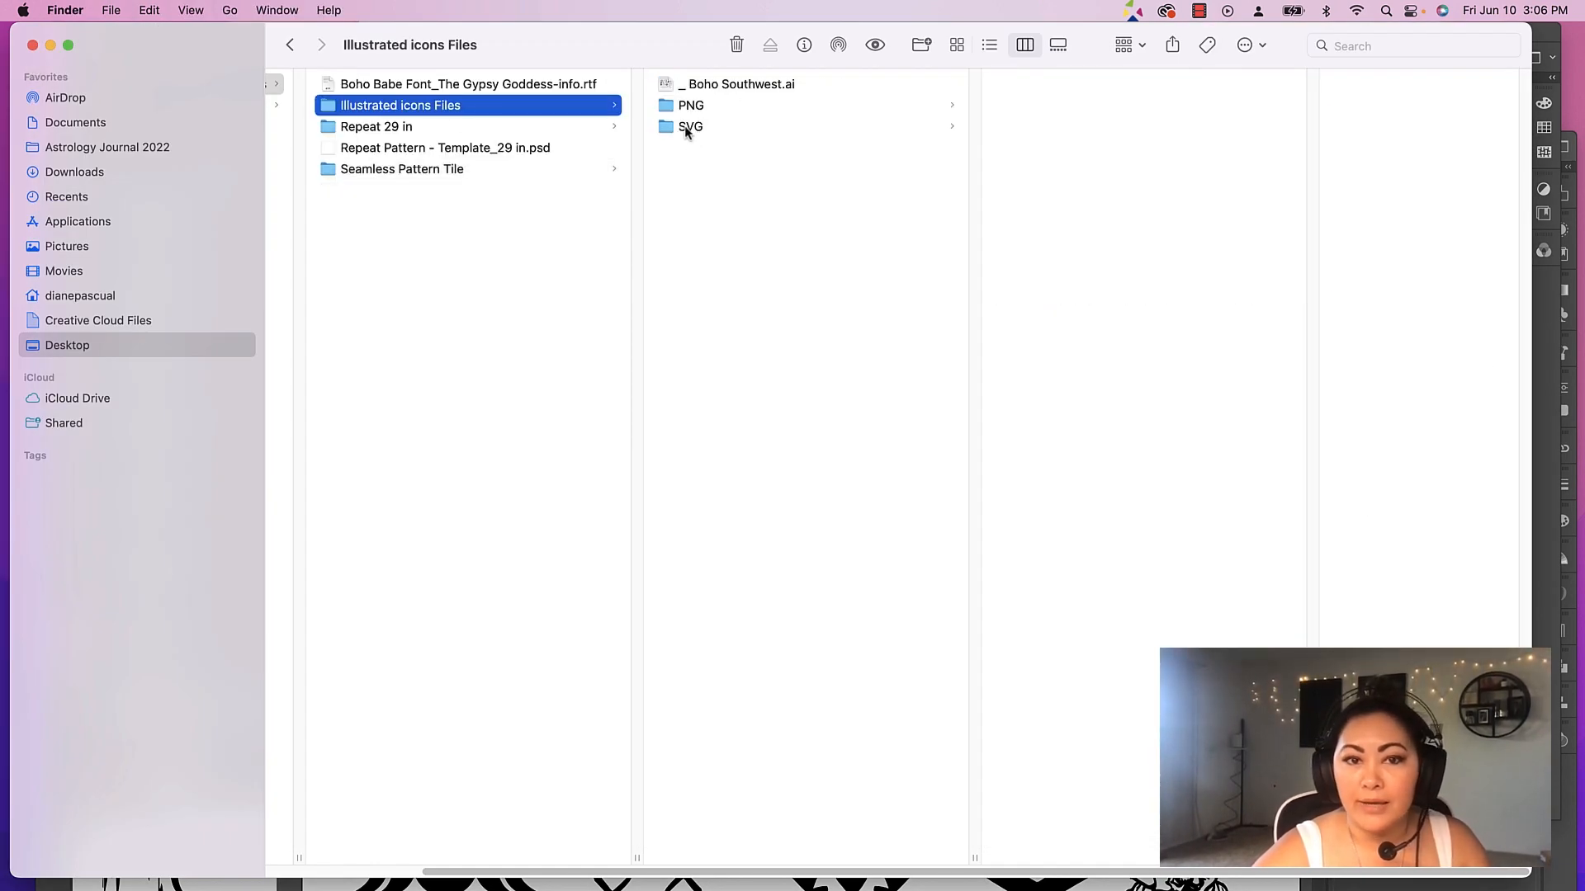
Drag NM_011.svg crescent moon from the SVG folder onto the Photoshop pattern canvas
{"action": "left_click", "coordinate": [690, 127]}
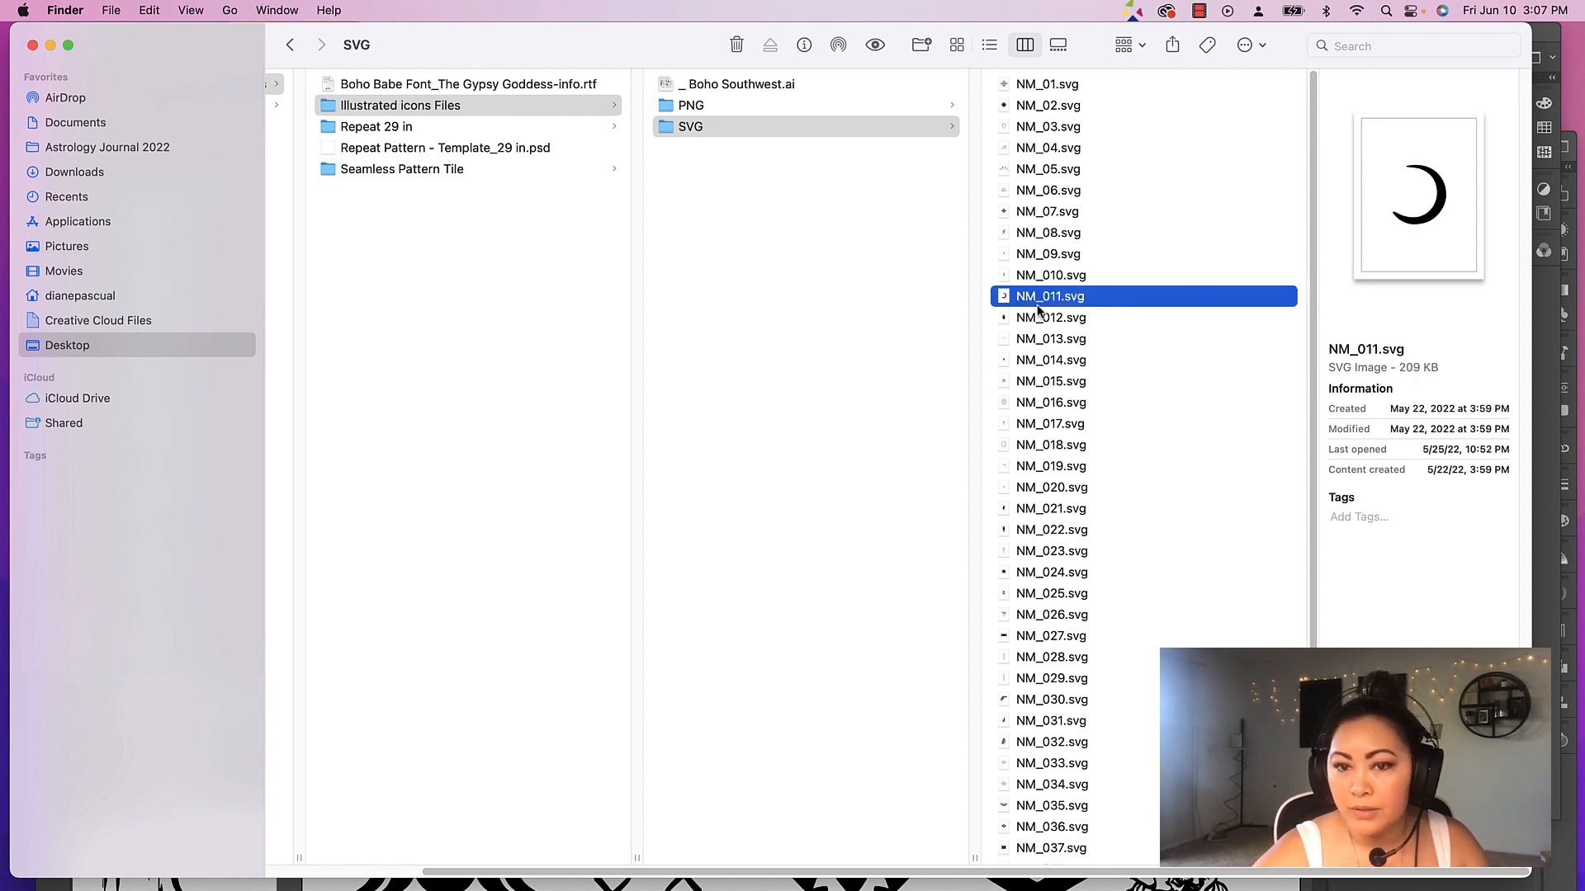
{"action": "left_click_drag", "start_coordinate": [1049, 296], "coordinate": [789, 345]}
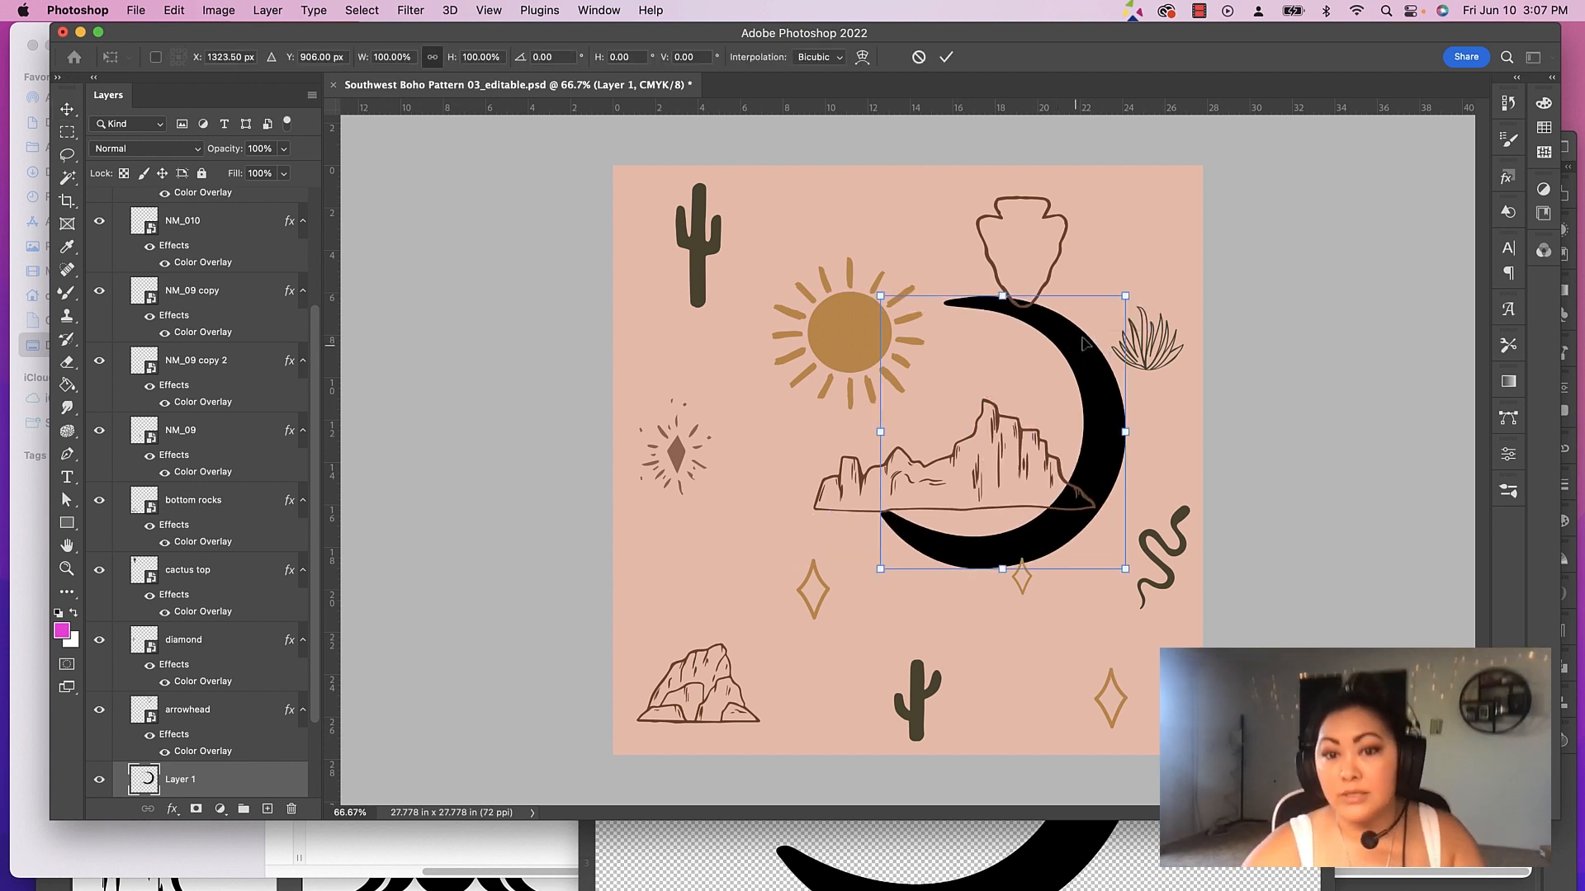
Shrink the placed crescent moon and slide it between the two diamonds below the mountain
{"action": "left_click_drag", "start_coordinate": [1123, 295], "coordinate": [1030, 399]}
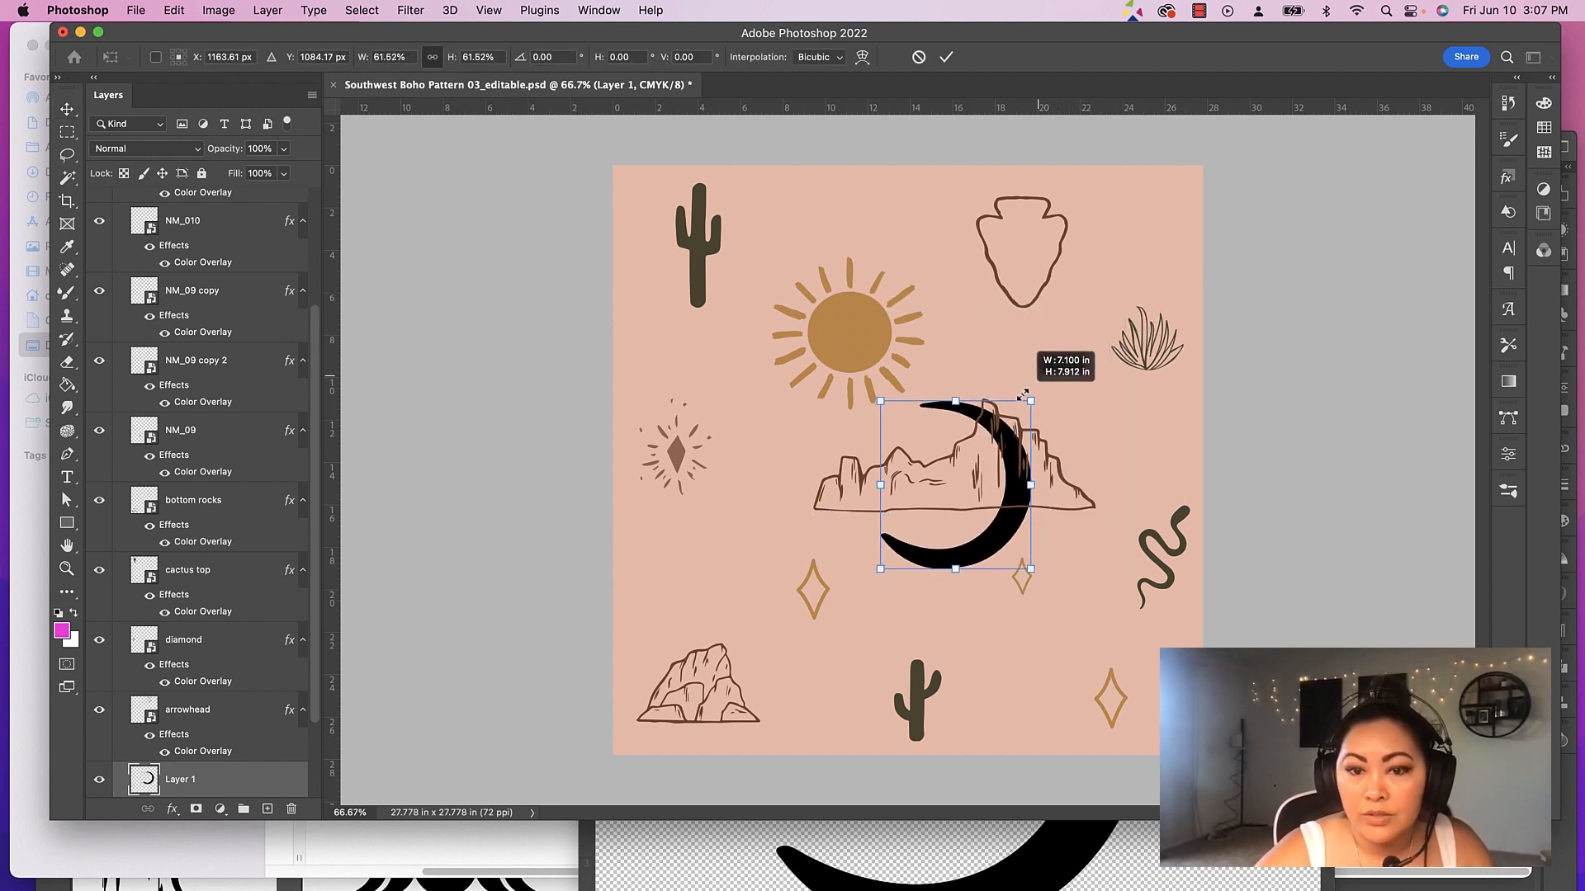
{"action": "left_click_drag", "start_coordinate": [1028, 400], "coordinate": [951, 495]}
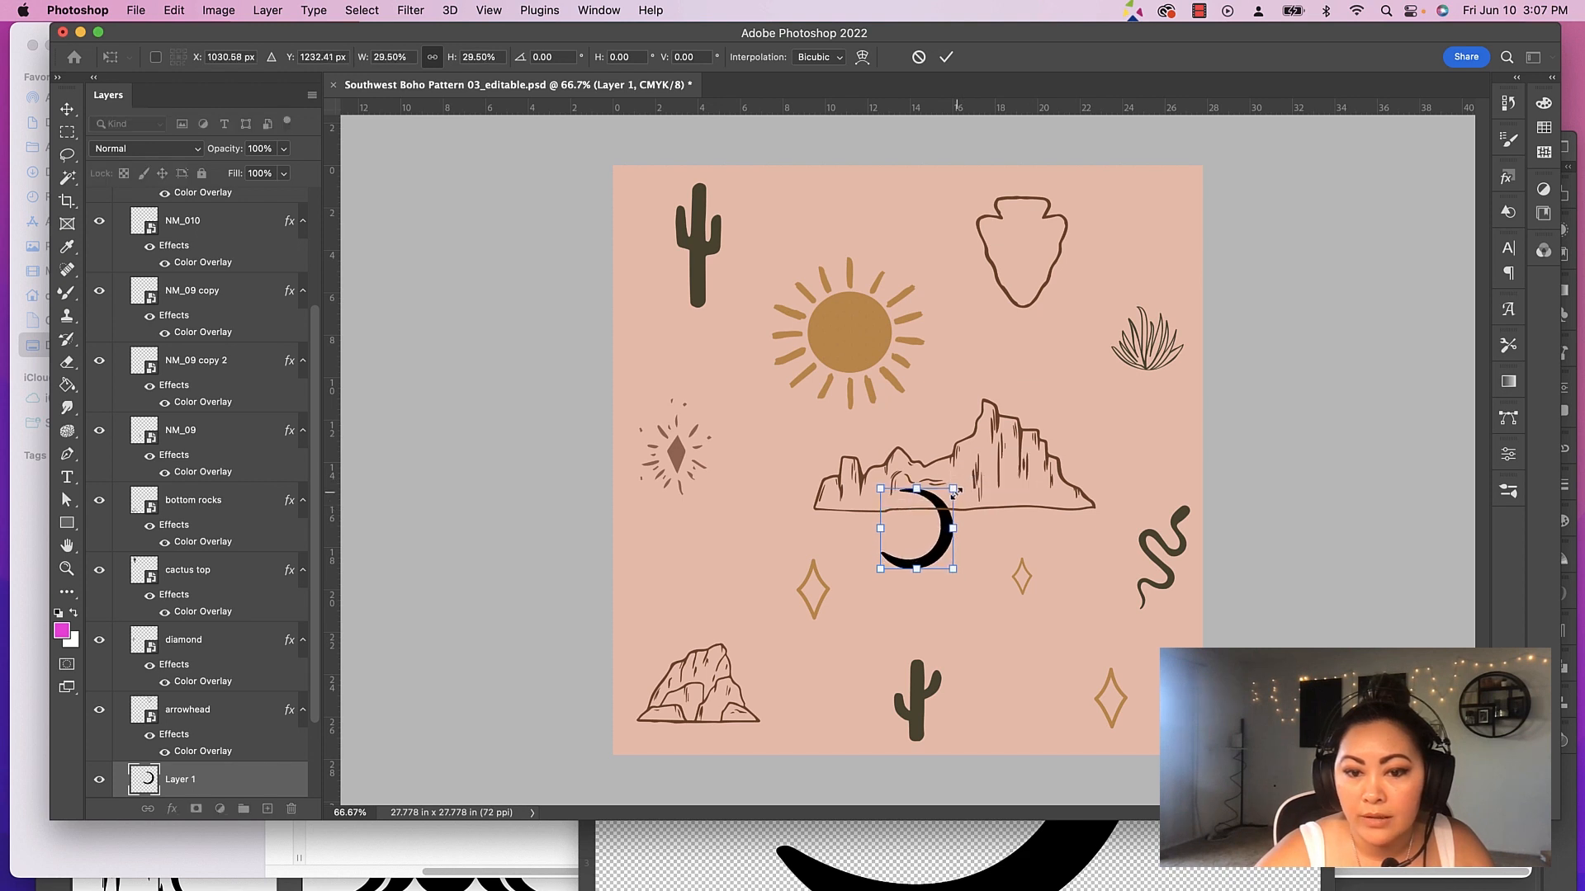
{"action": "left_click_drag", "start_coordinate": [910, 530], "coordinate": [1010, 581]}
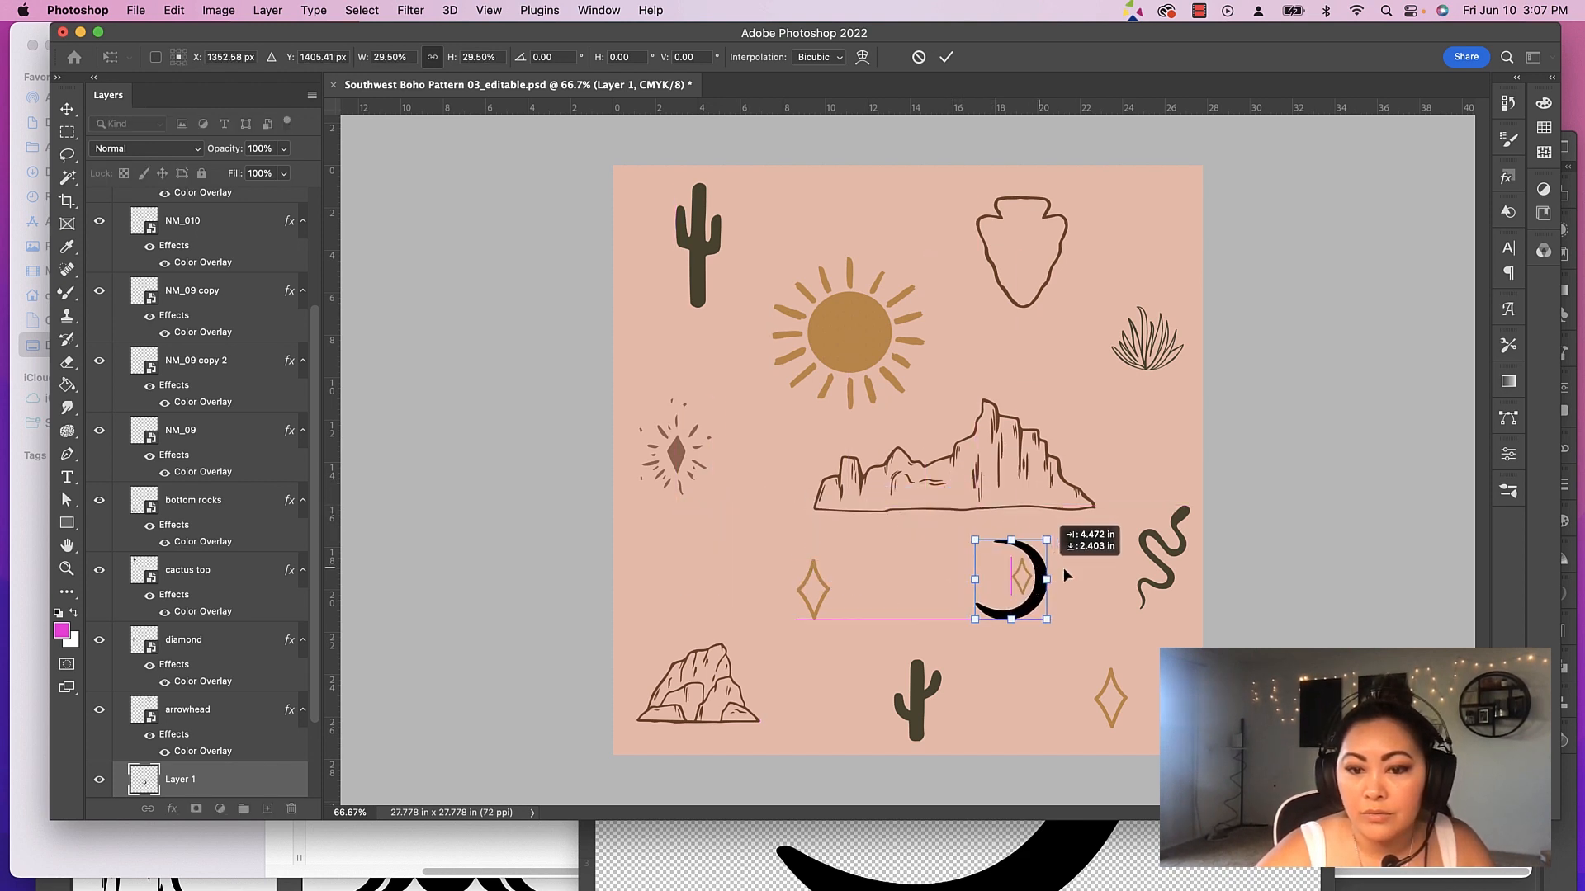
{"action": "left_click_drag", "start_coordinate": [1010, 577], "coordinate": [935, 576]}
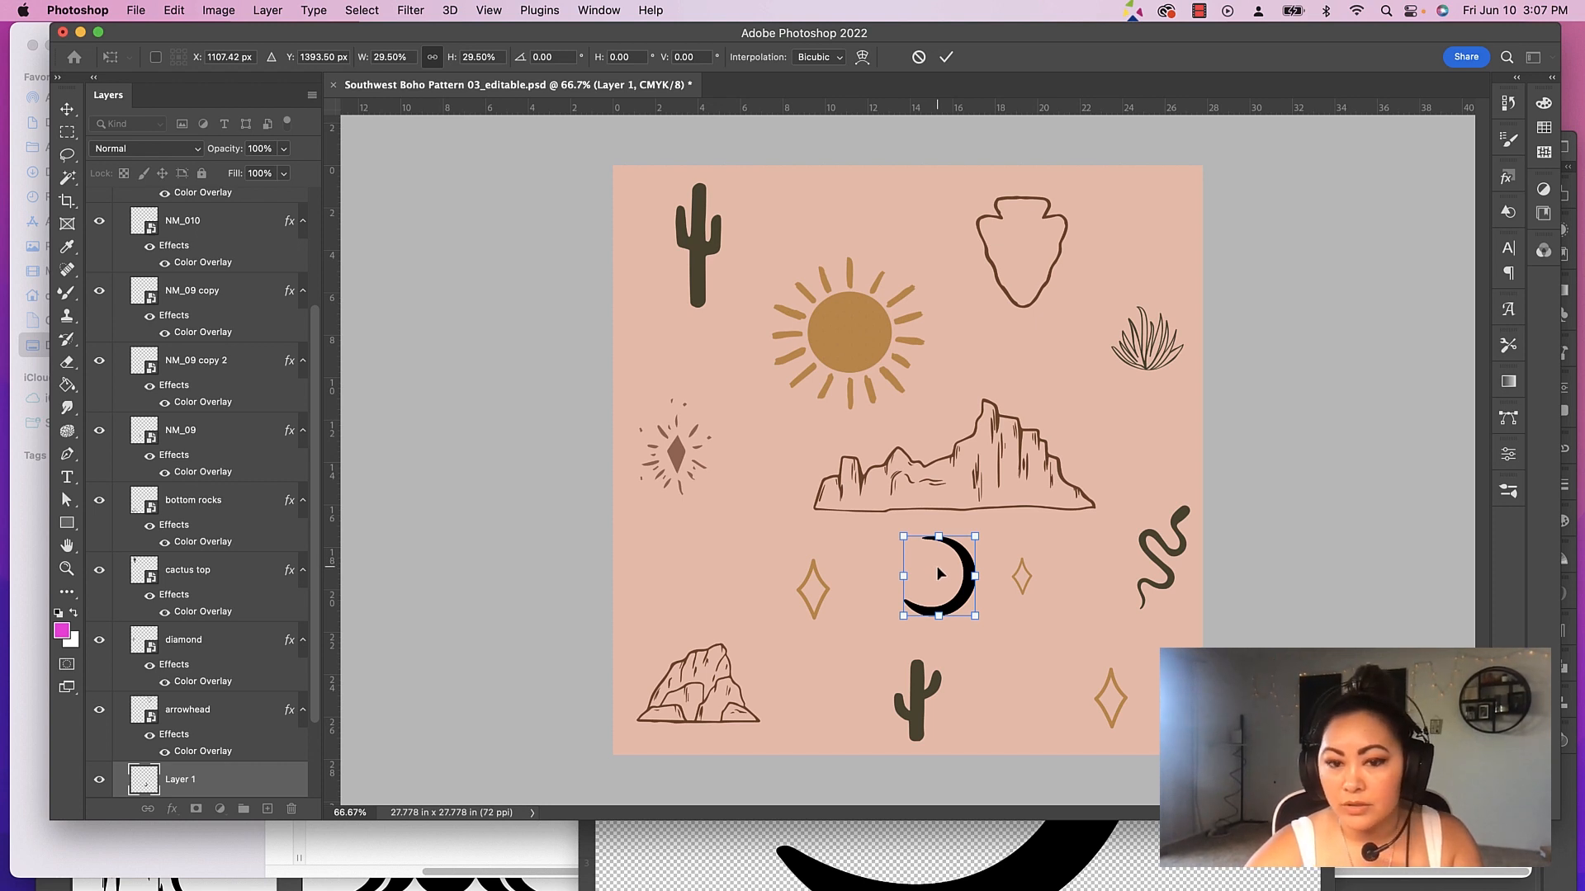
Flip the moon via the transform options, resize it and settle it below the mountains
{"action": "right_click", "coordinate": [934, 576]}
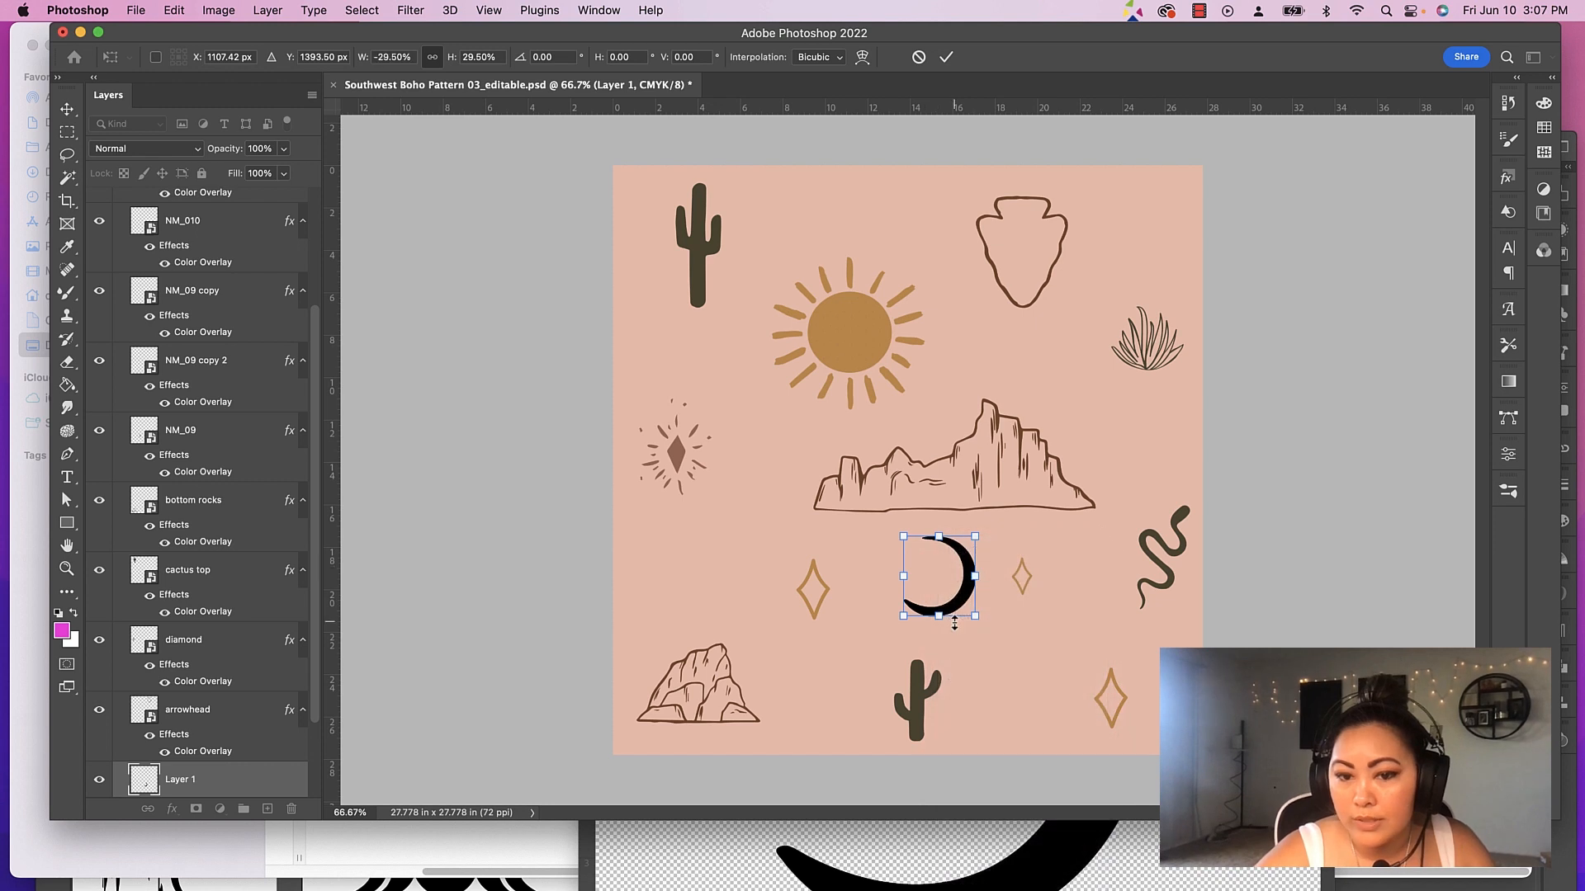
{"action": "left_click_drag", "start_coordinate": [938, 577], "coordinate": [958, 578]}
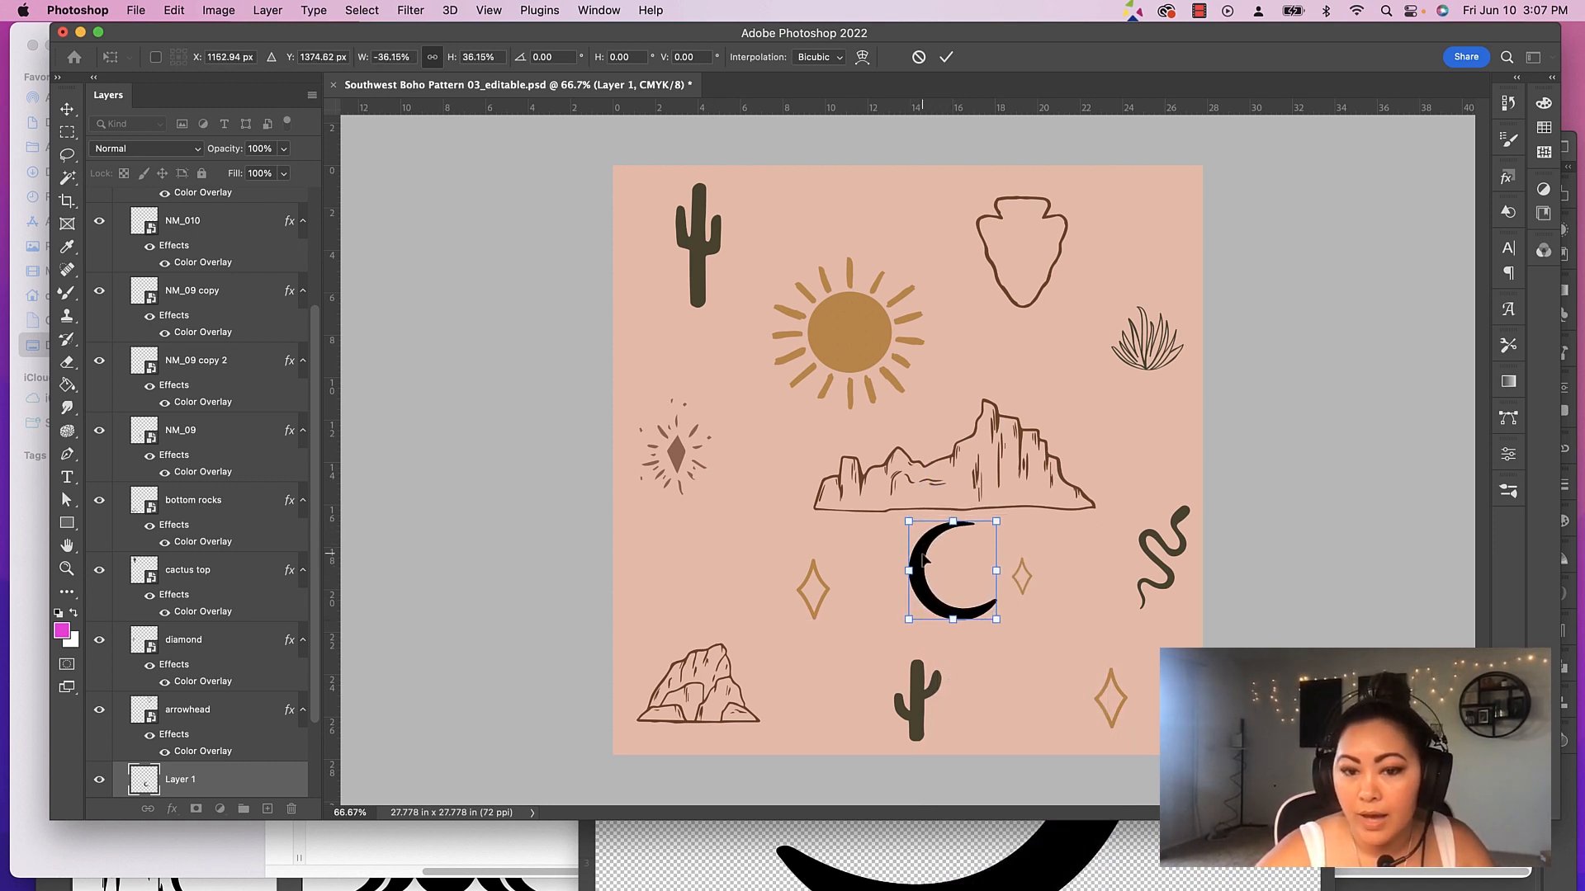
{"action": "left_click_drag", "start_coordinate": [951, 571], "coordinate": [965, 578]}
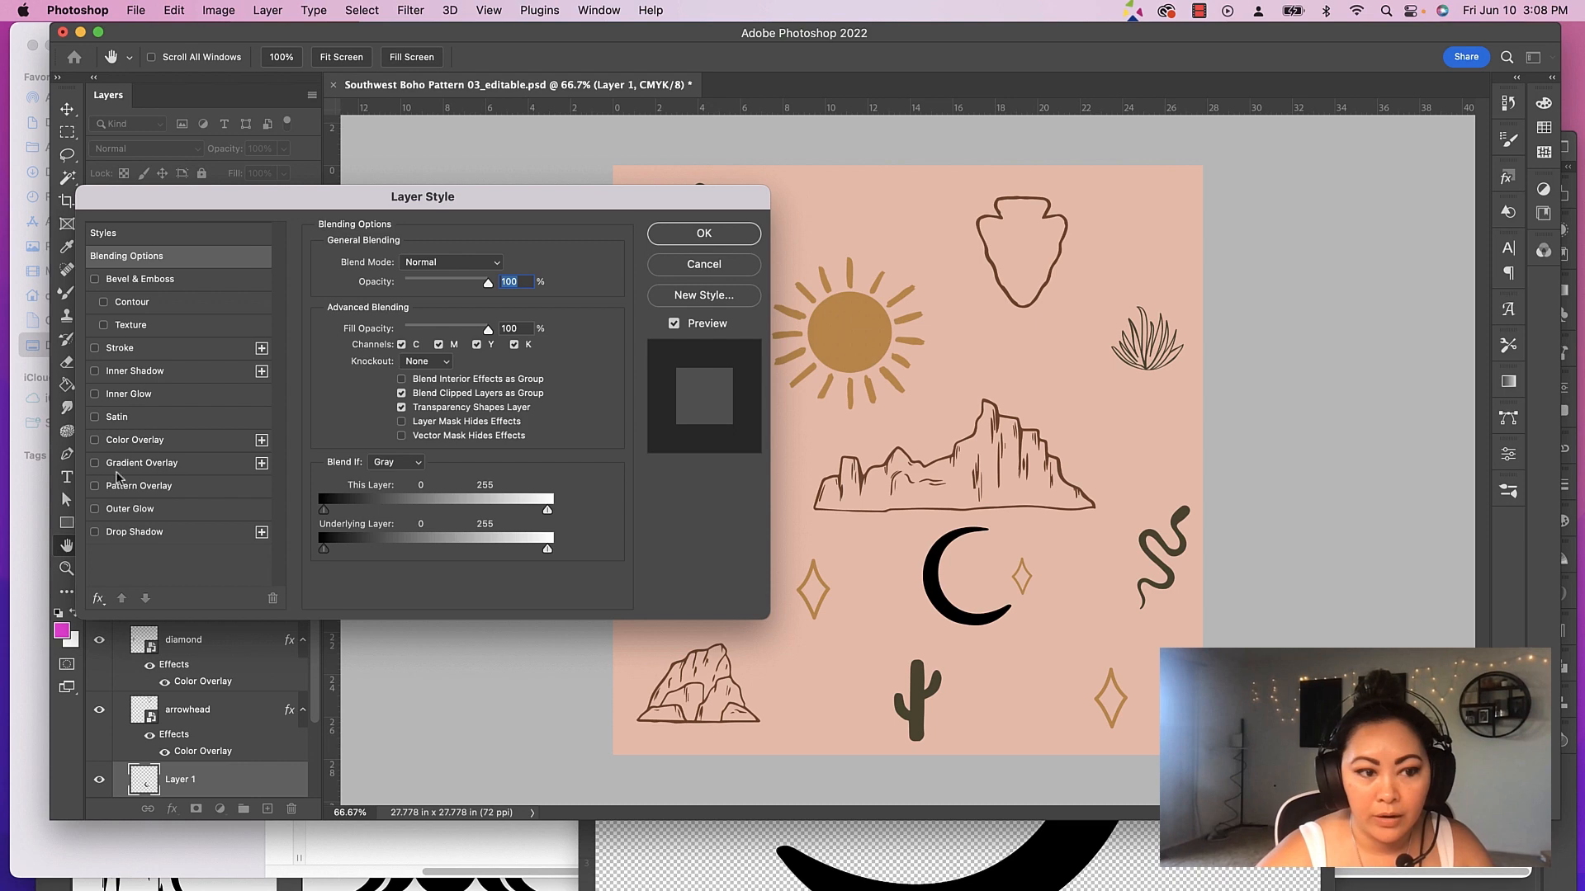
Add a Color Overlay to the moon and choose a warm brown, then bring Finder forward
{"action": "left_click", "coordinate": [134, 439]}
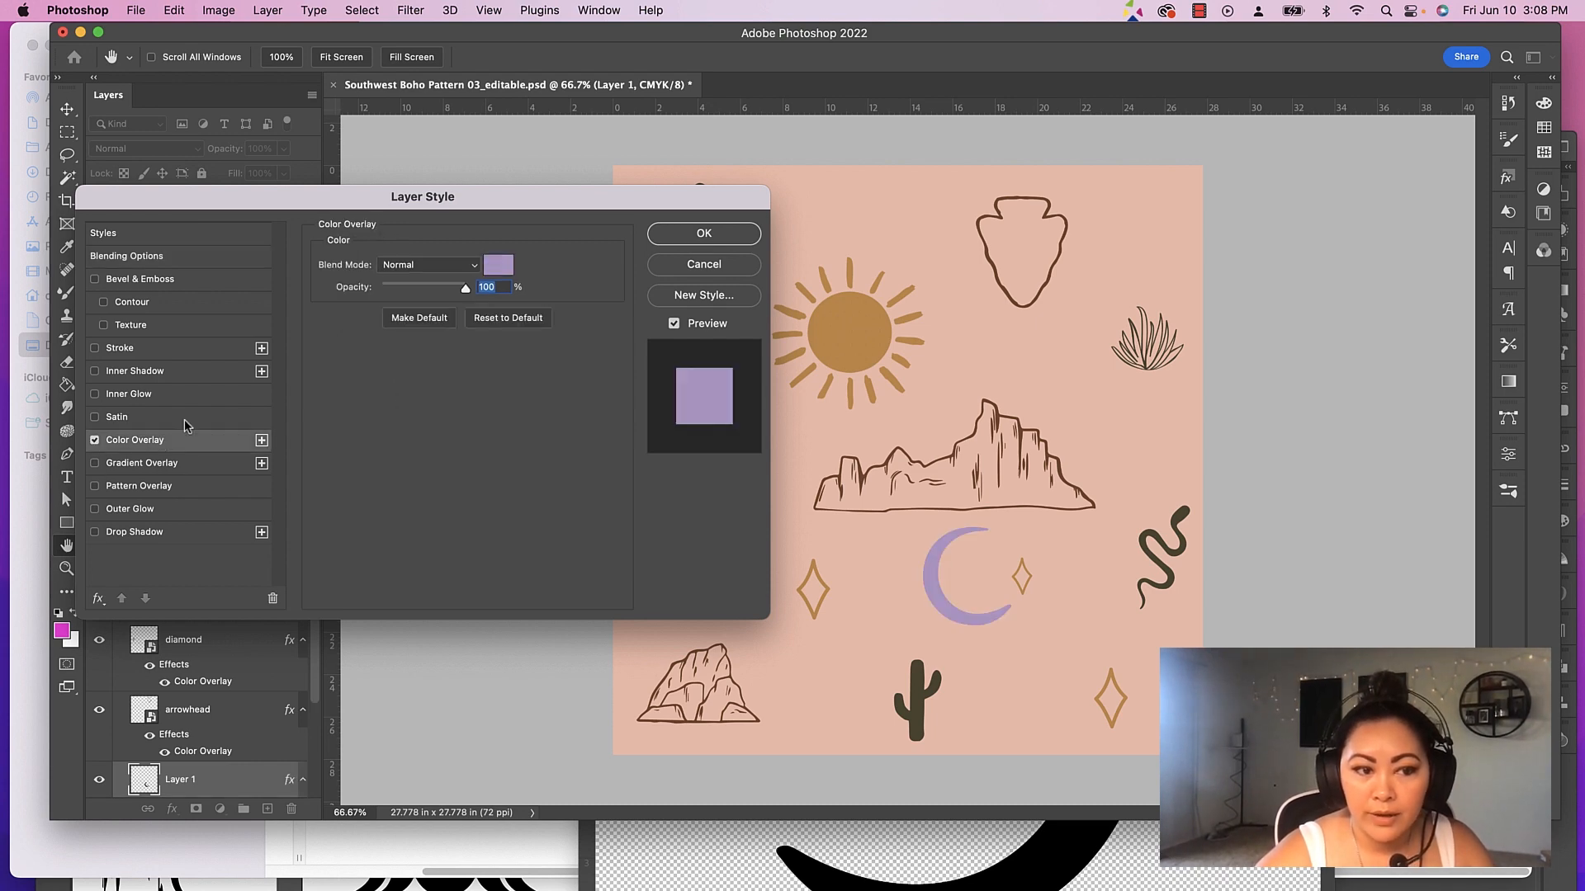
{"action": "left_click", "coordinate": [497, 264]}
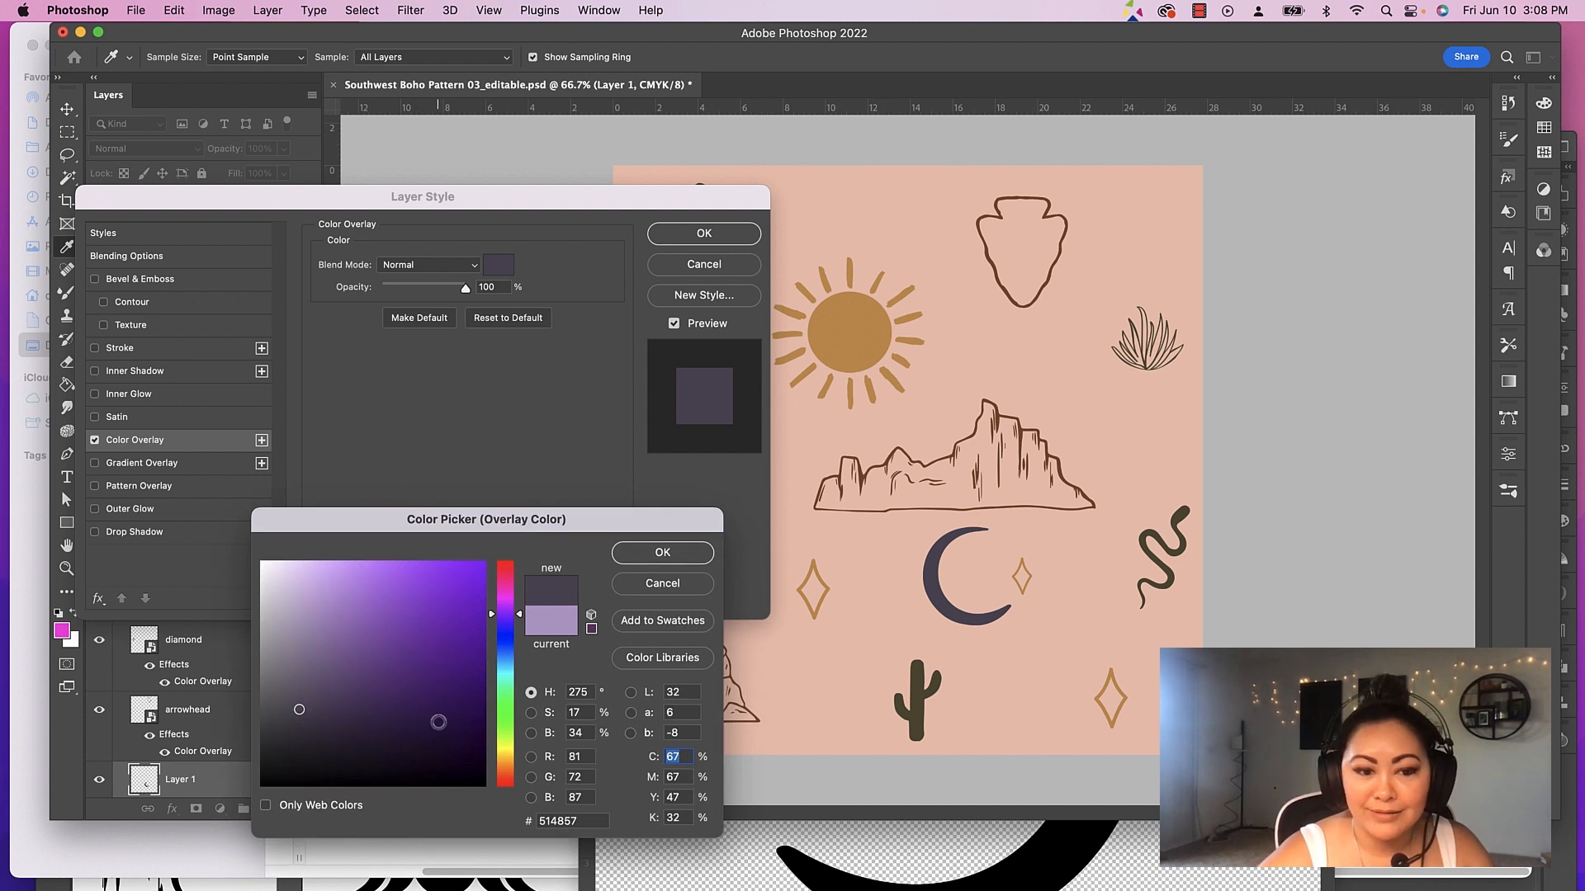
{"action": "left_click", "coordinate": [426, 642]}
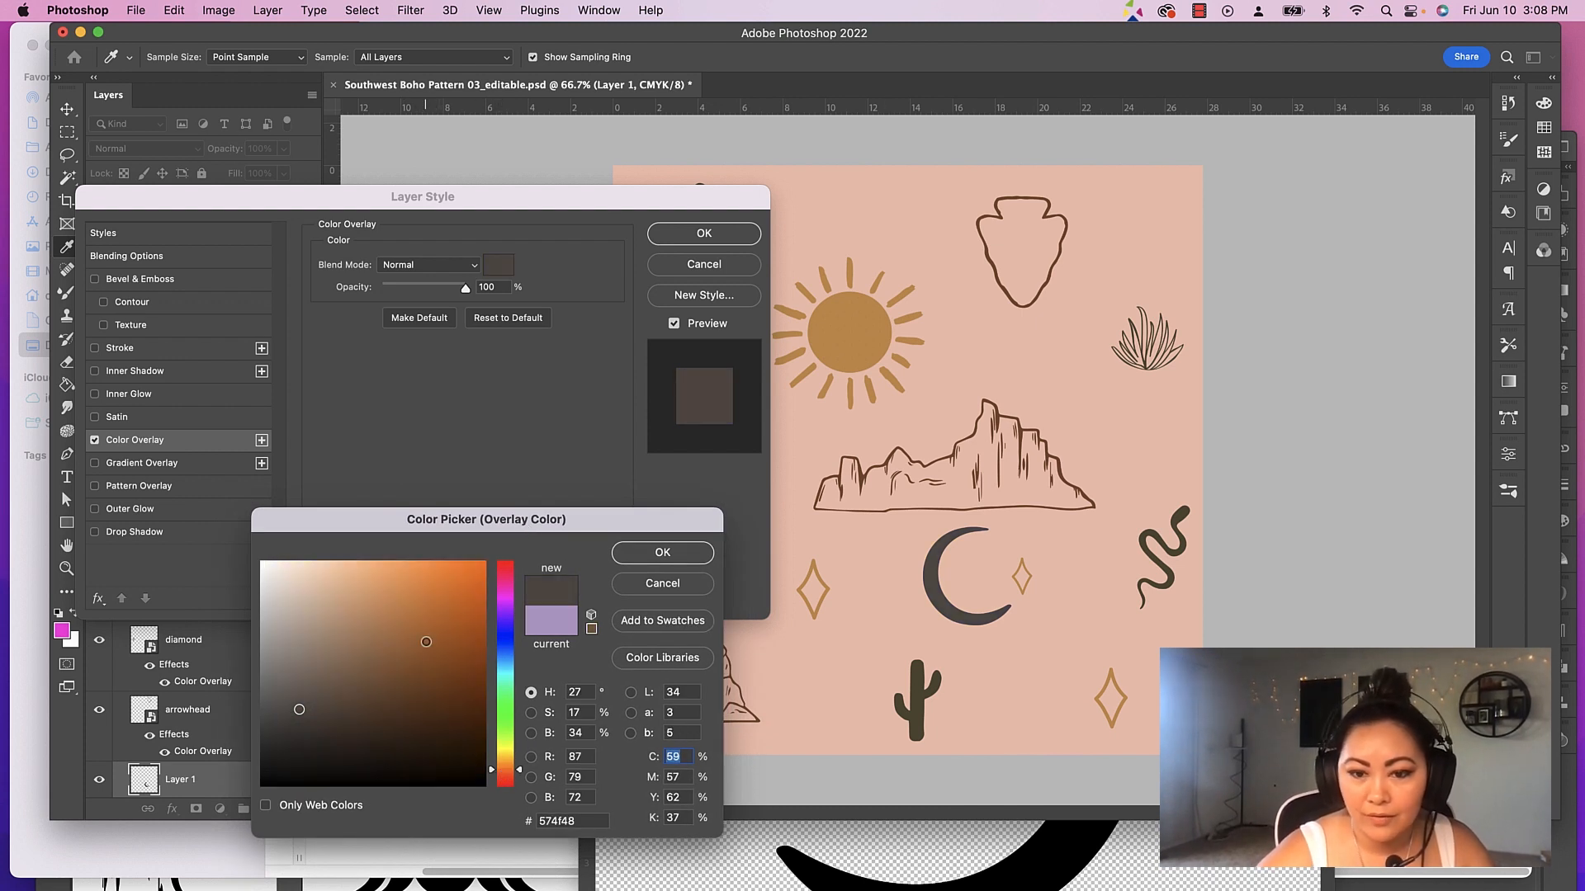
{"action": "left_click", "coordinate": [662, 553]}
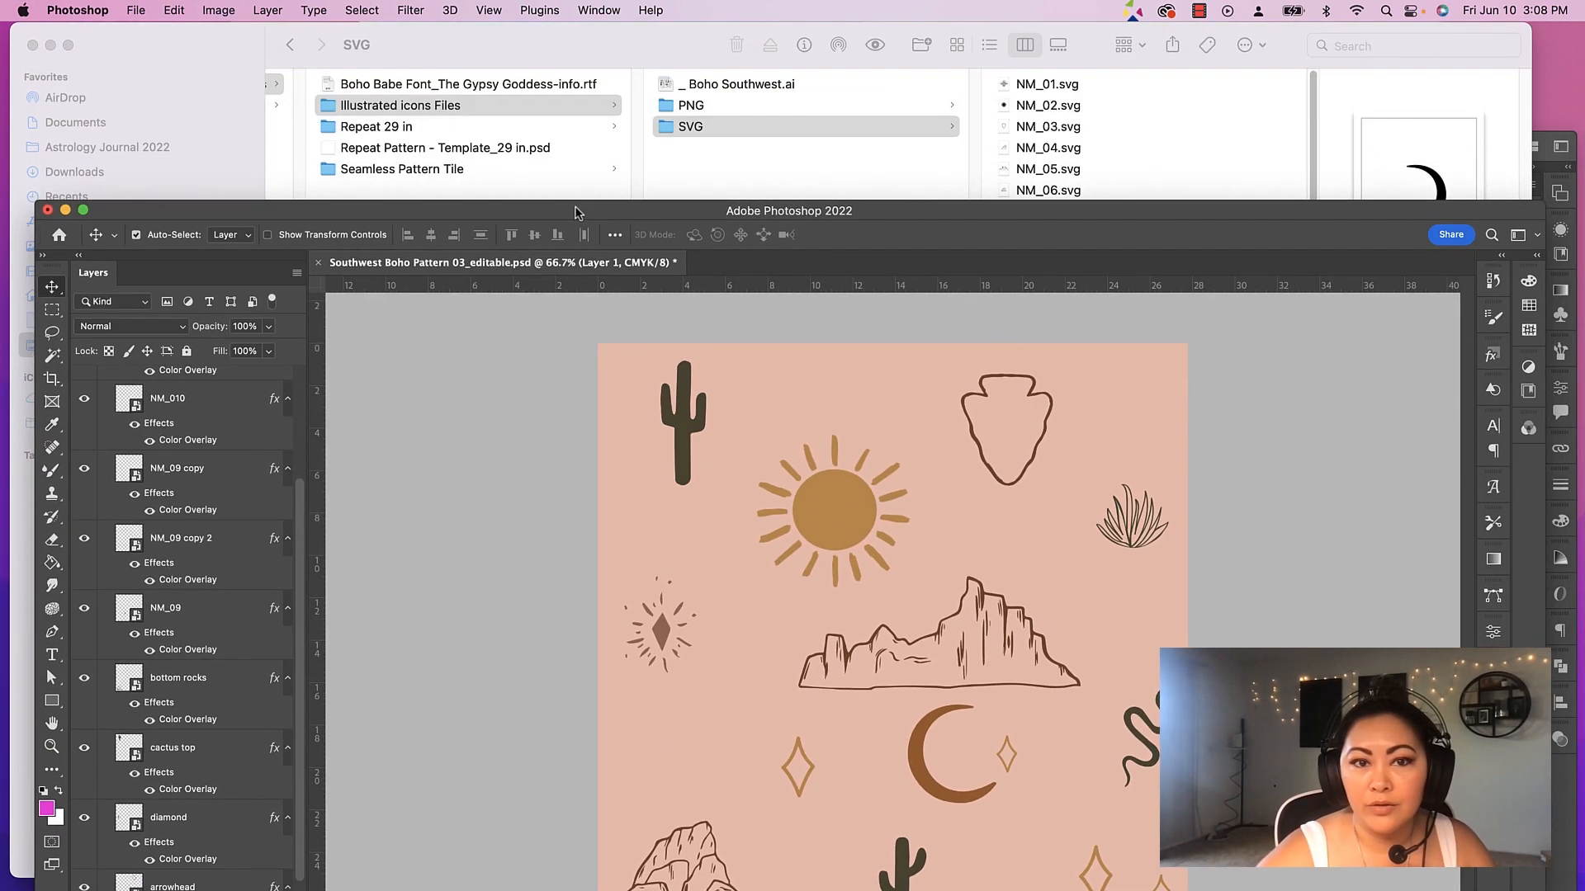
{"action": "left_click", "coordinate": [401, 169]}
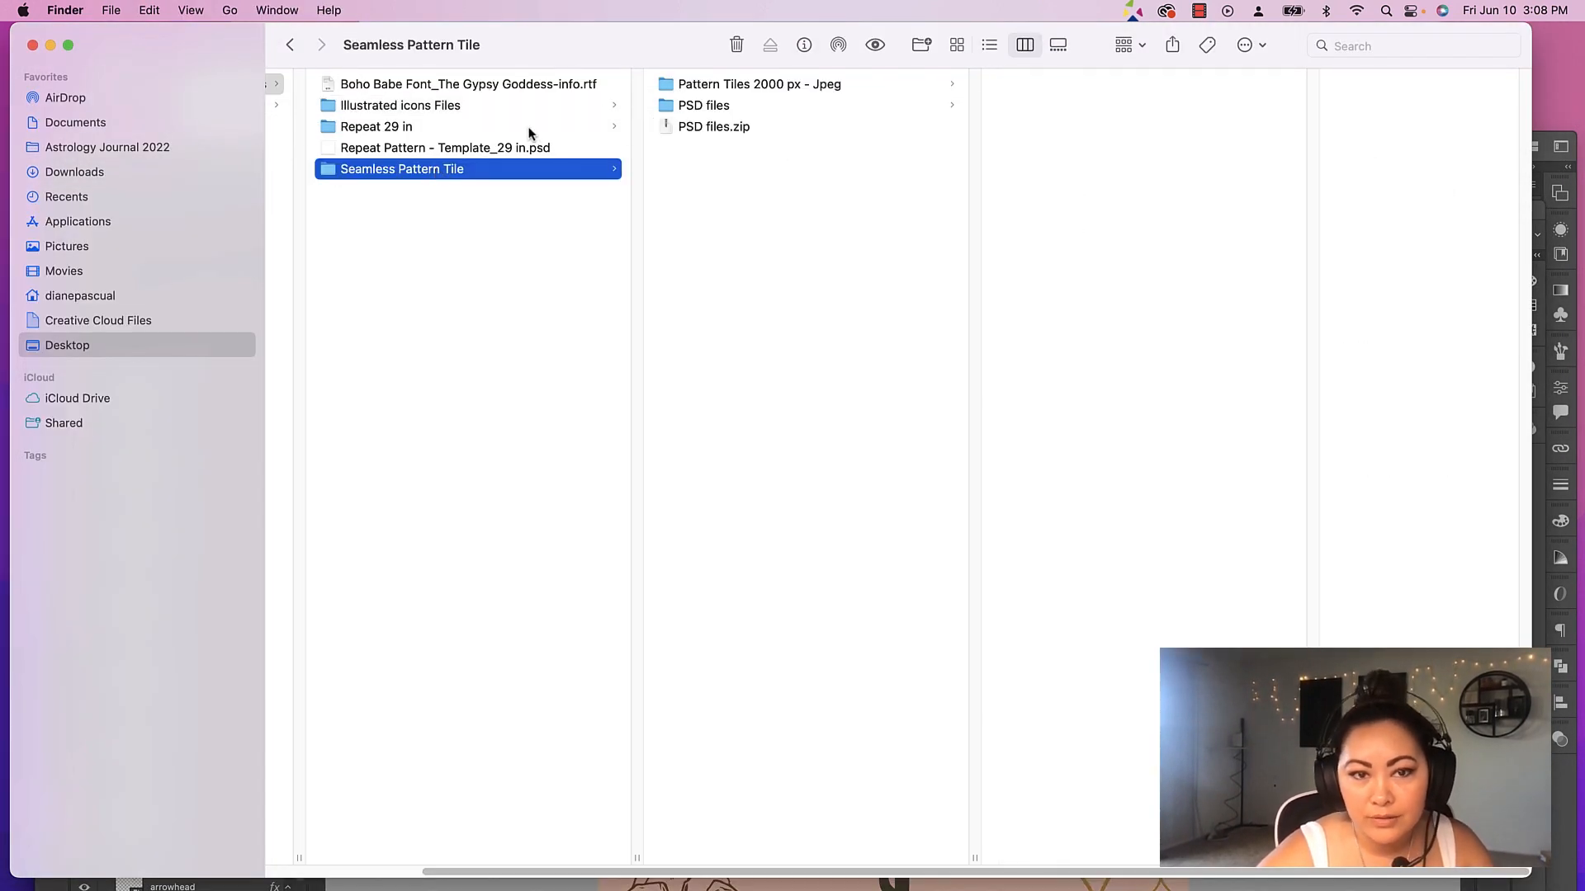
Browse the editable PSD tiles, previewing Southwest Boho Pattern 06, 09, 010 and 08
{"action": "left_click", "coordinate": [704, 106]}
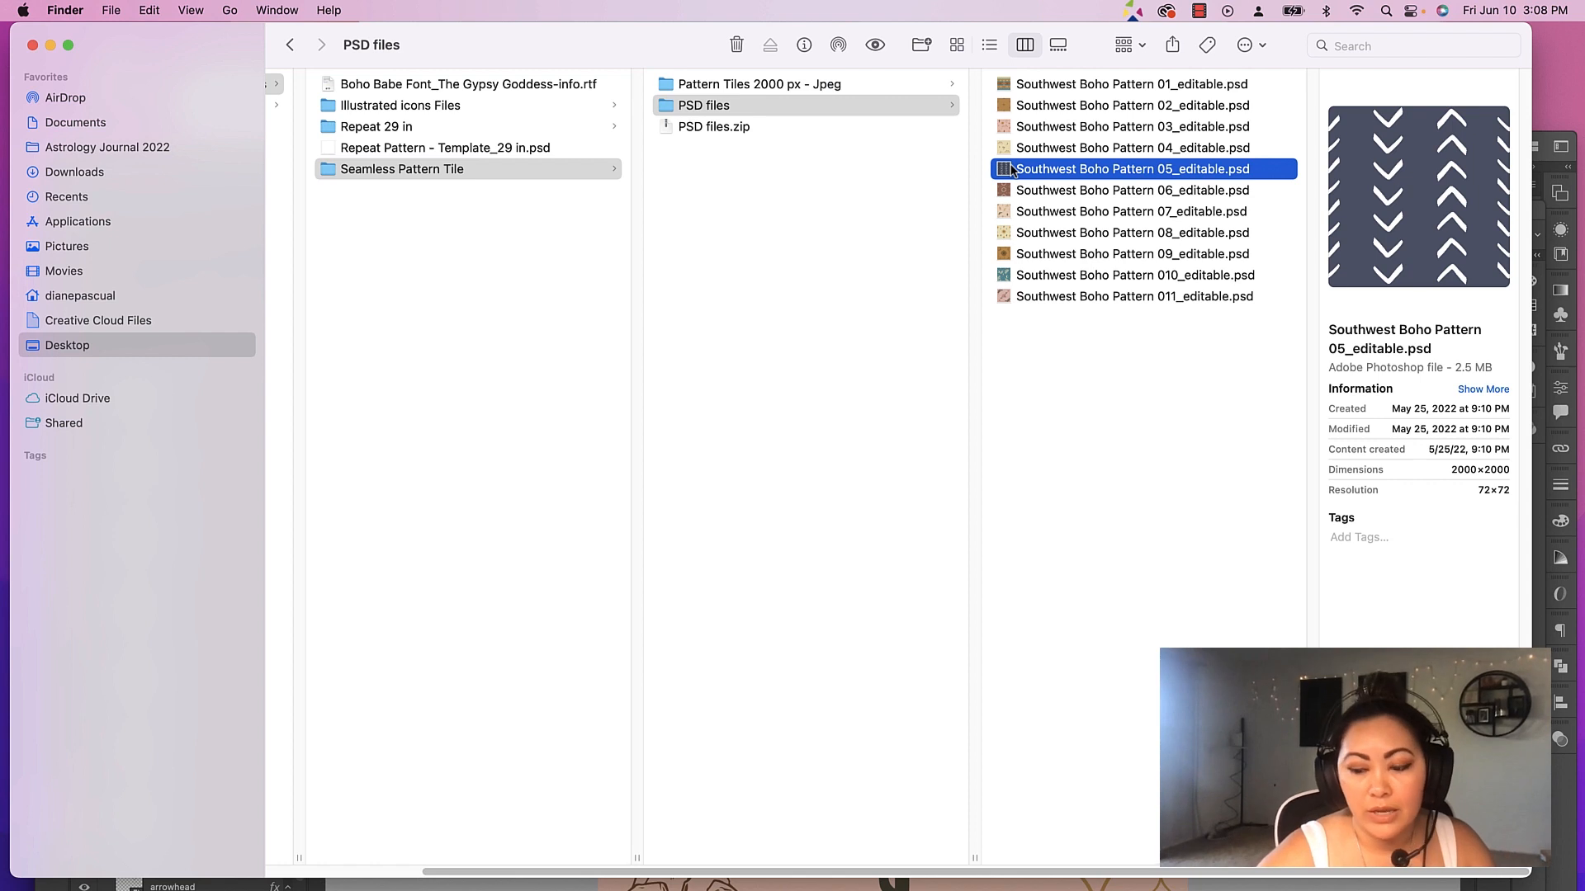
{"action": "left_click", "coordinate": [1133, 190]}
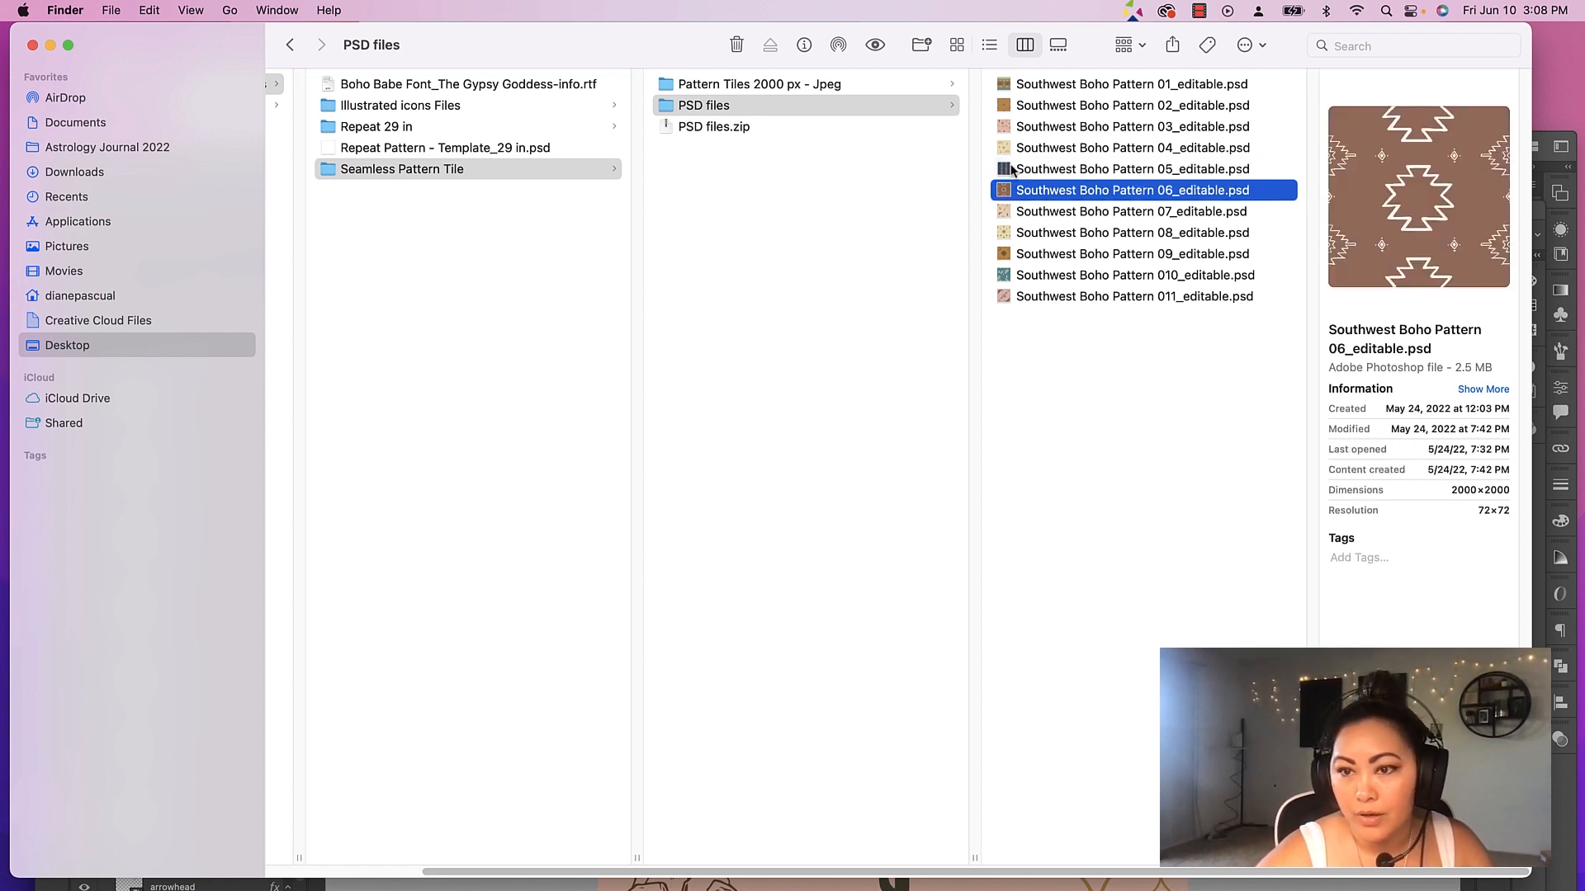
{"action": "left_click", "coordinate": [1132, 254]}
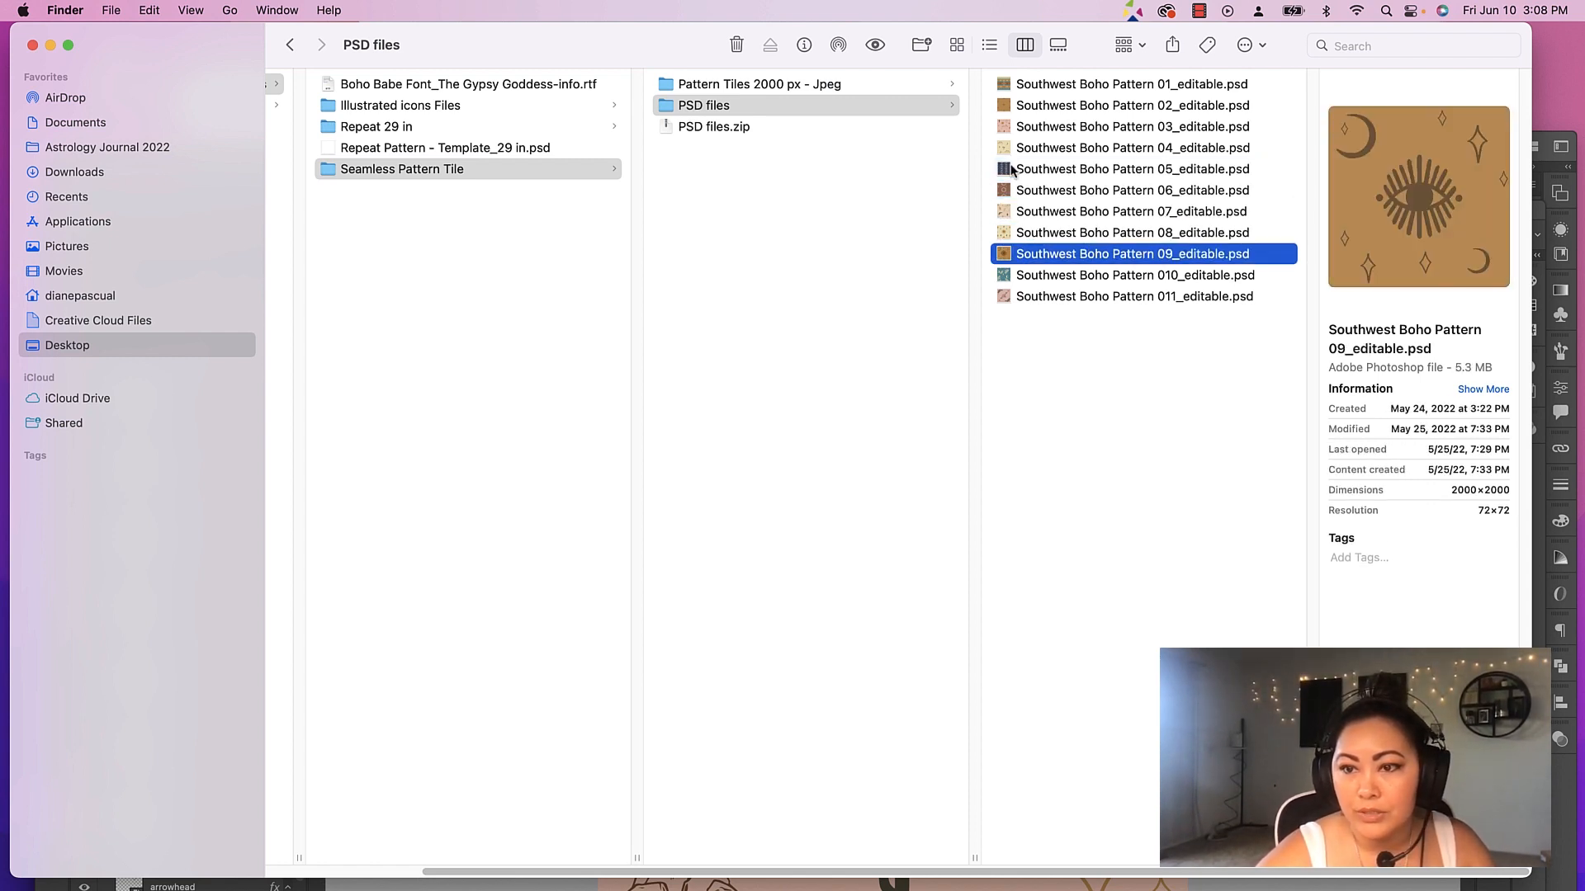
{"action": "left_click", "coordinate": [1134, 295]}
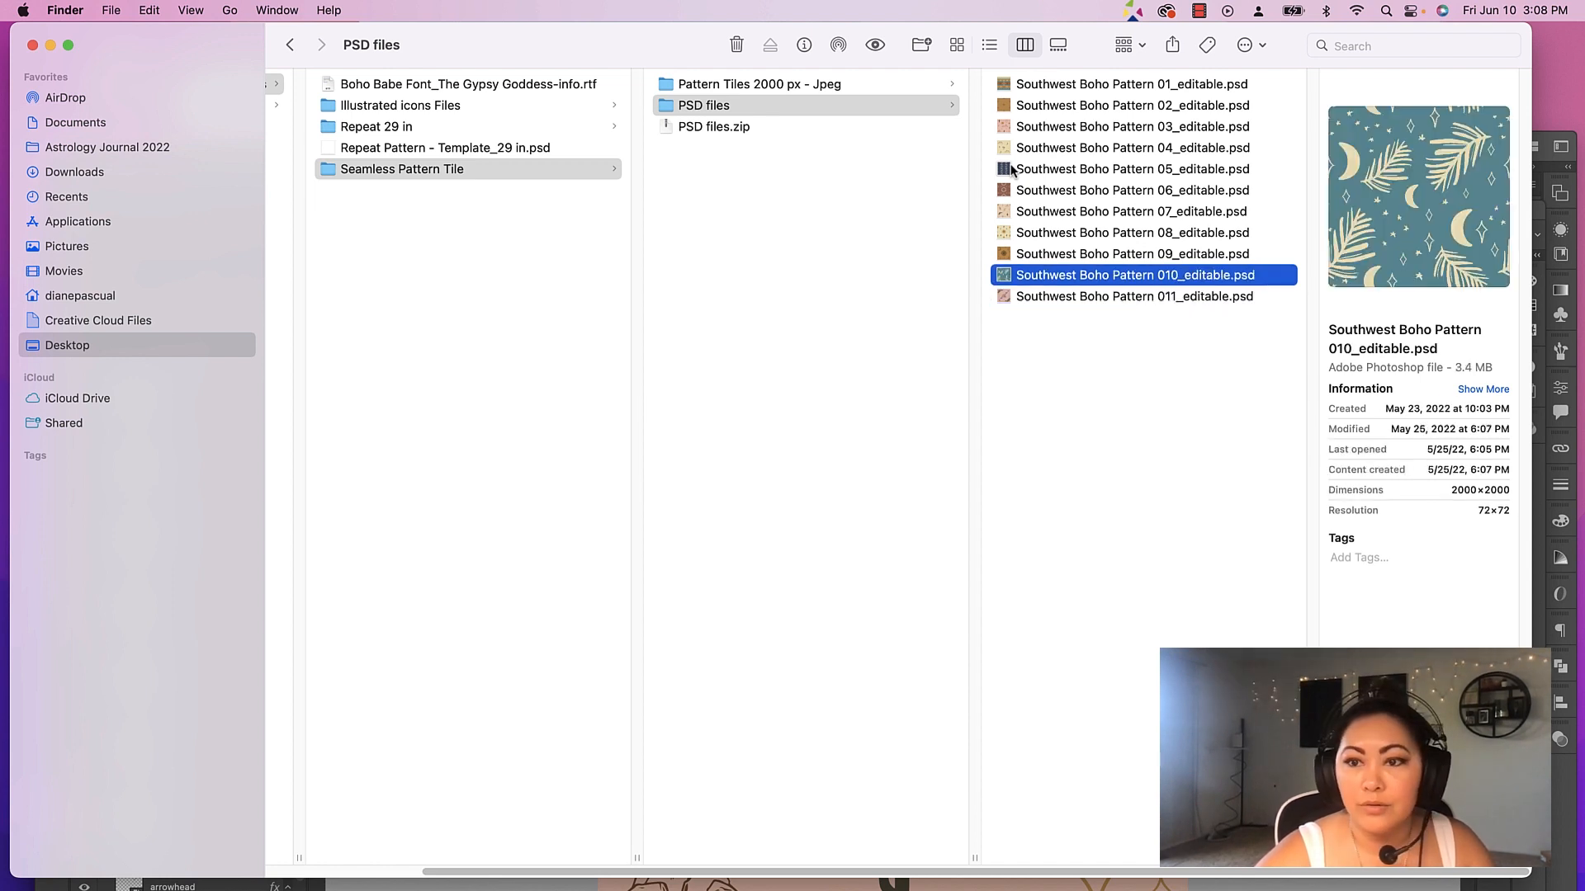
{"action": "left_click", "coordinate": [1131, 233]}
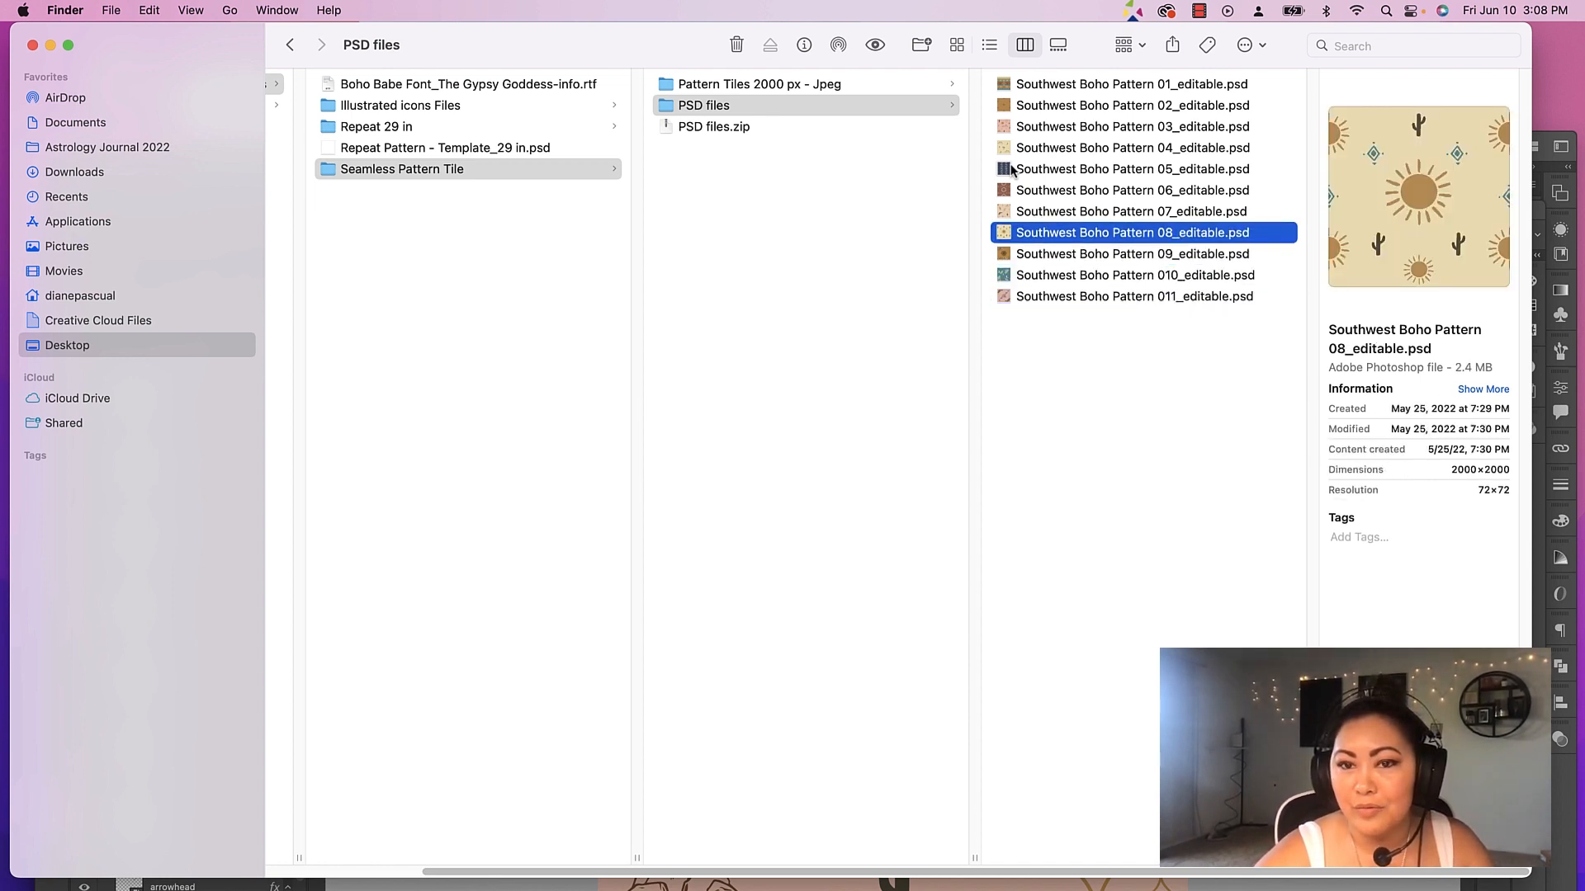
Enter the Repeat 29 in folder of pattern JPG repeats
{"action": "left_click", "coordinate": [1134, 275]}
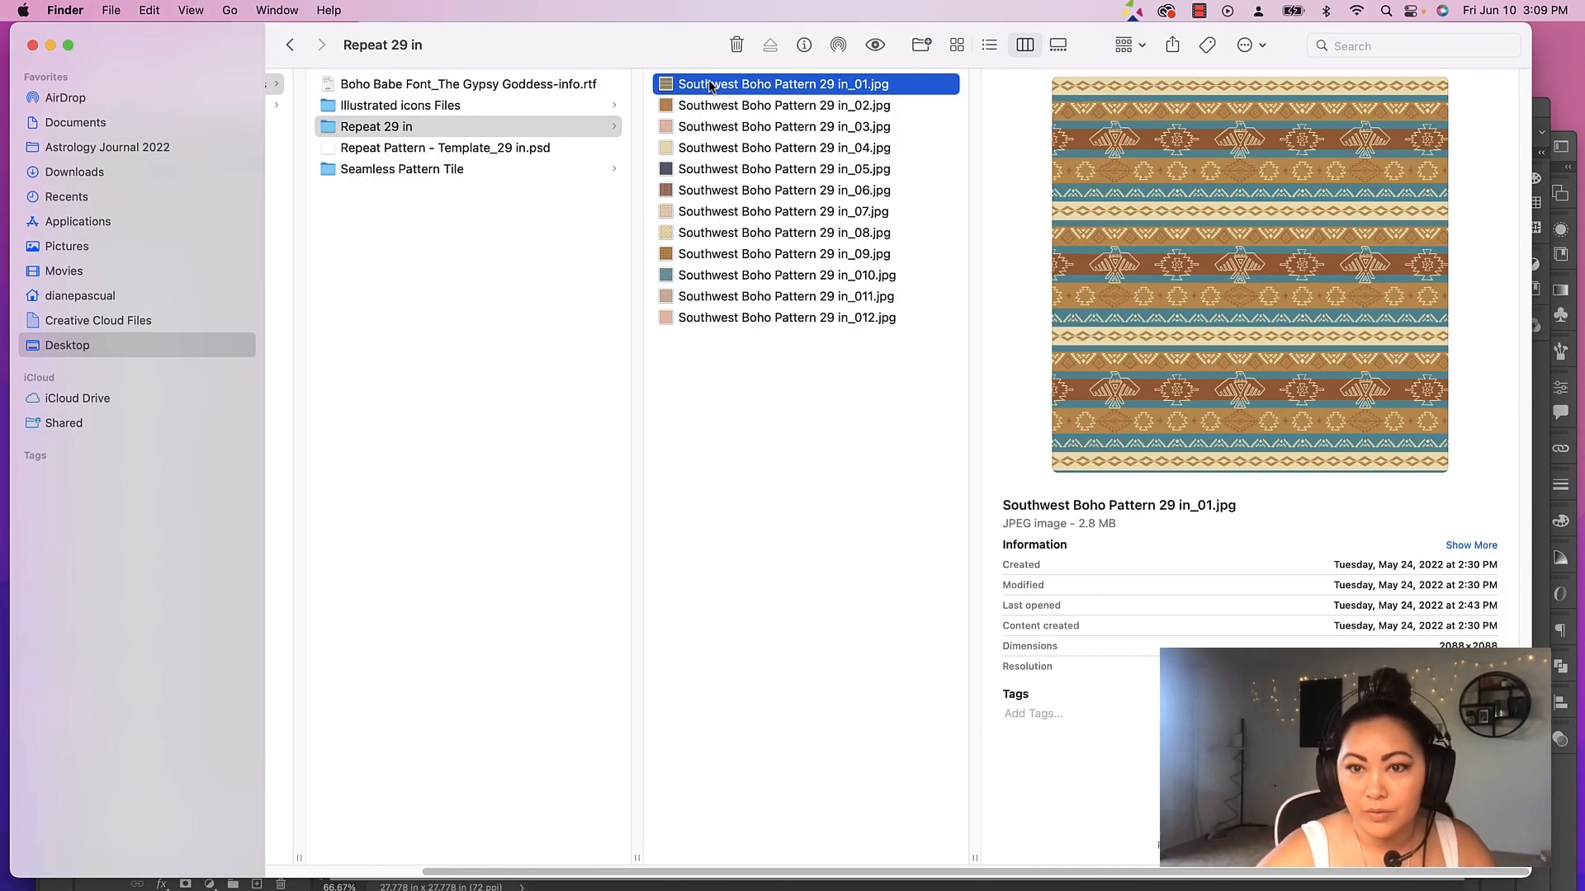
Preview the 03, 06, 09, 010 and 012 Southwest Boho 29 in repeat images
{"action": "left_click", "coordinate": [784, 127]}
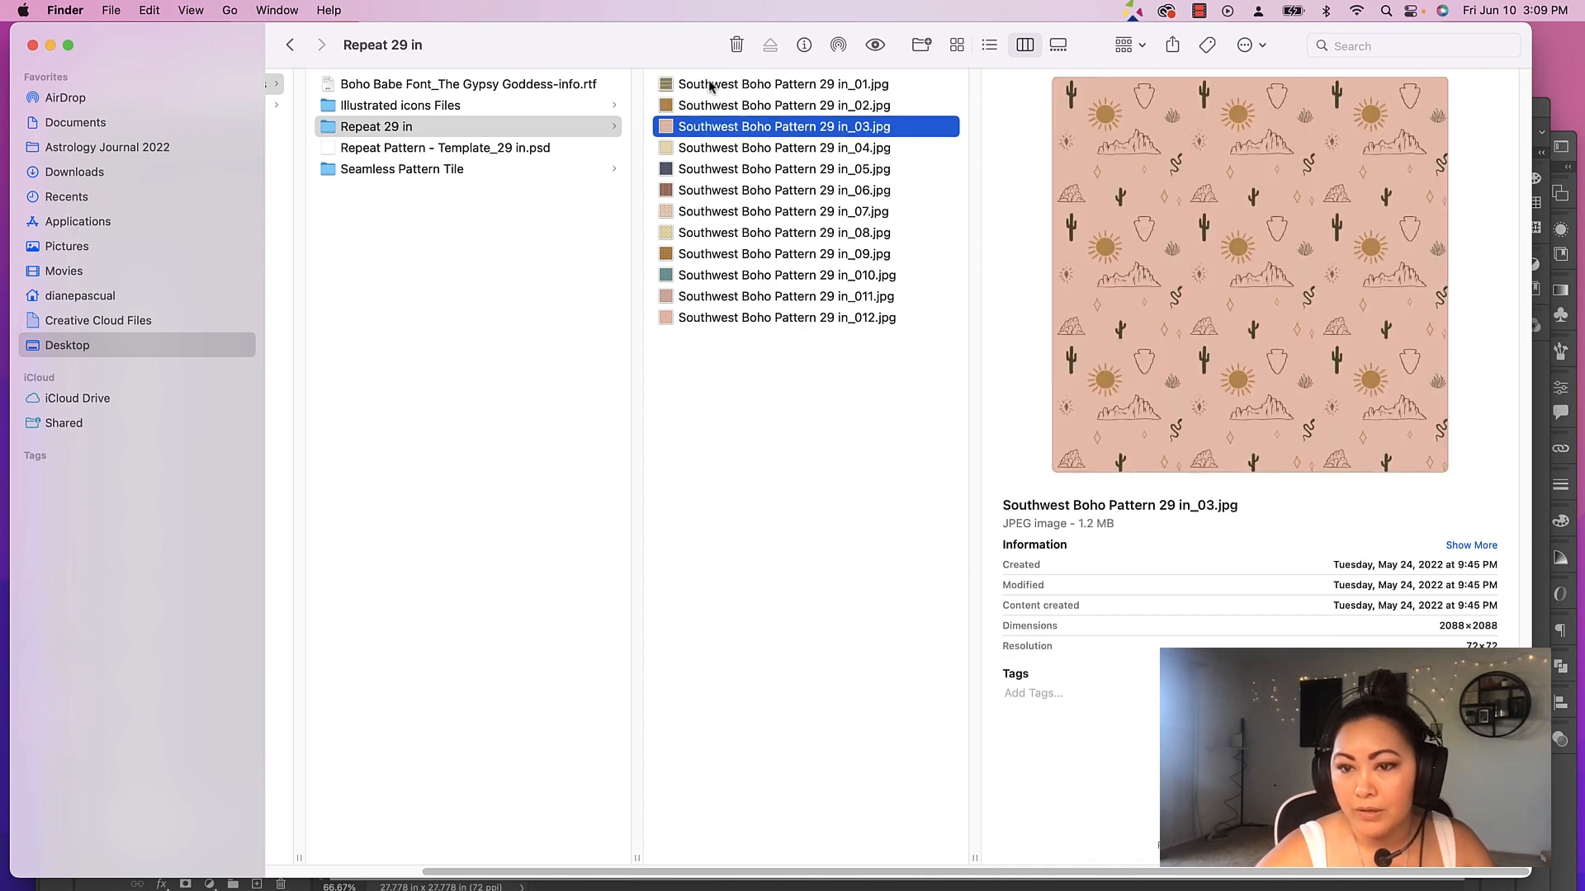
{"action": "left_click", "coordinate": [782, 190]}
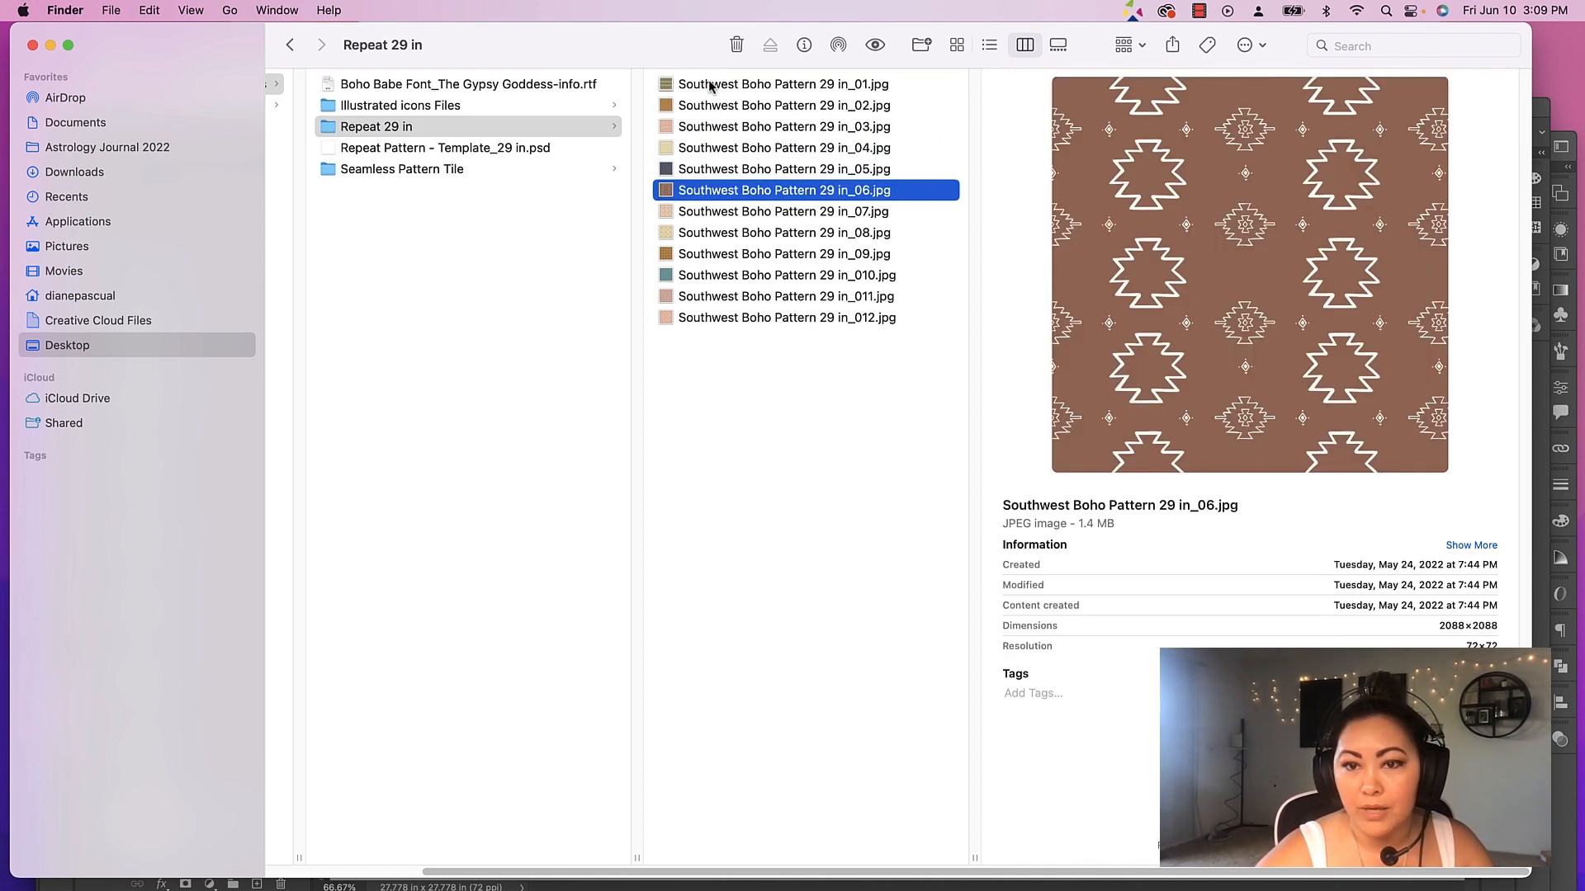
{"action": "left_click", "coordinate": [784, 254]}
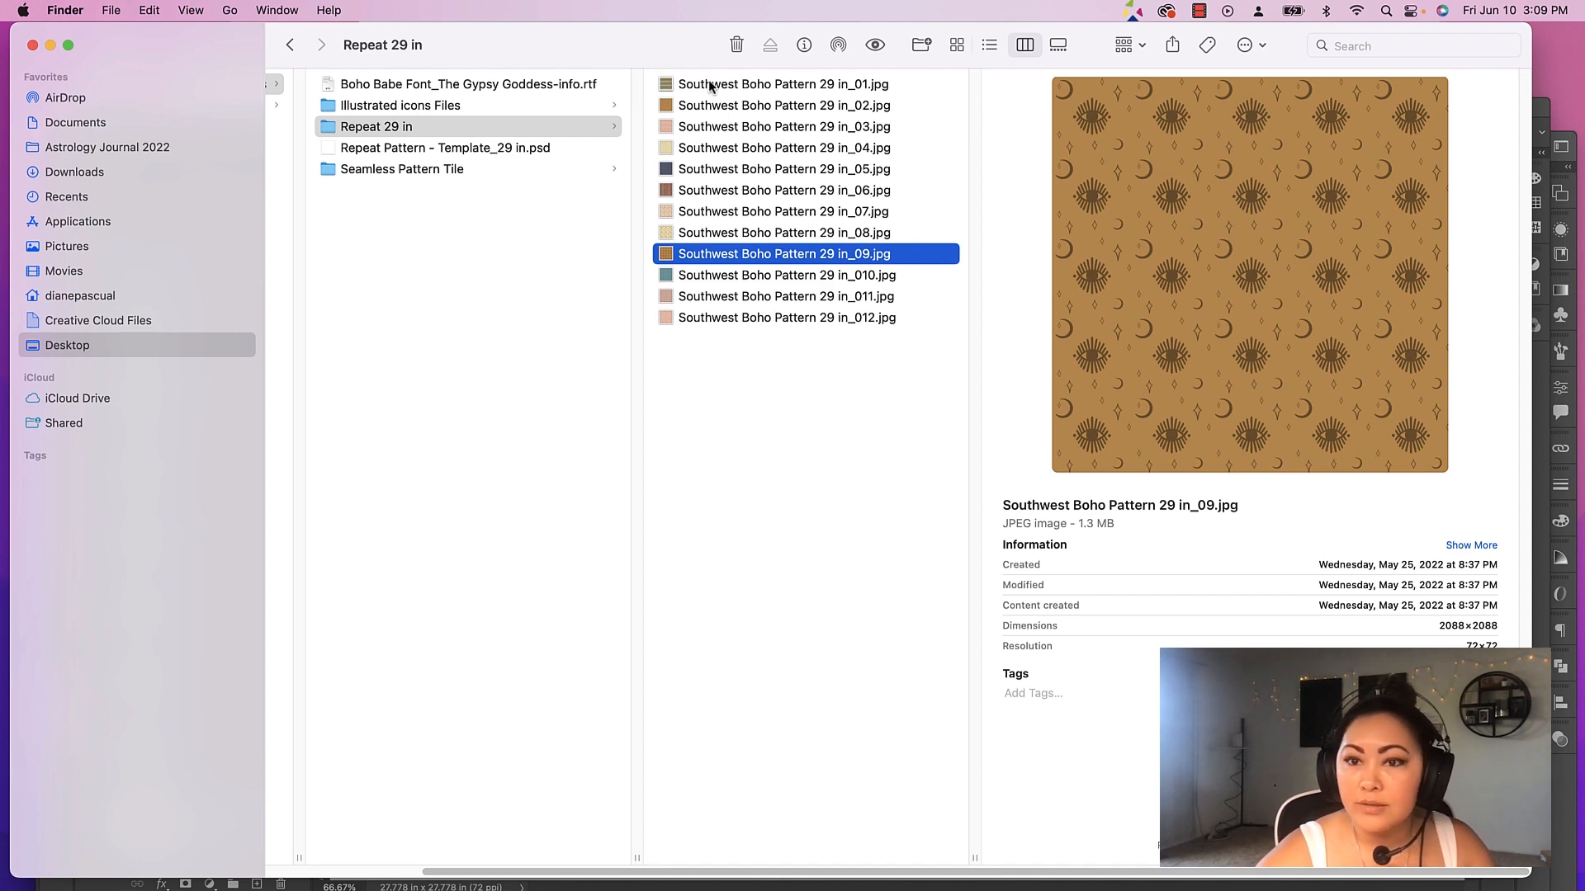
{"action": "left_click", "coordinate": [786, 276]}
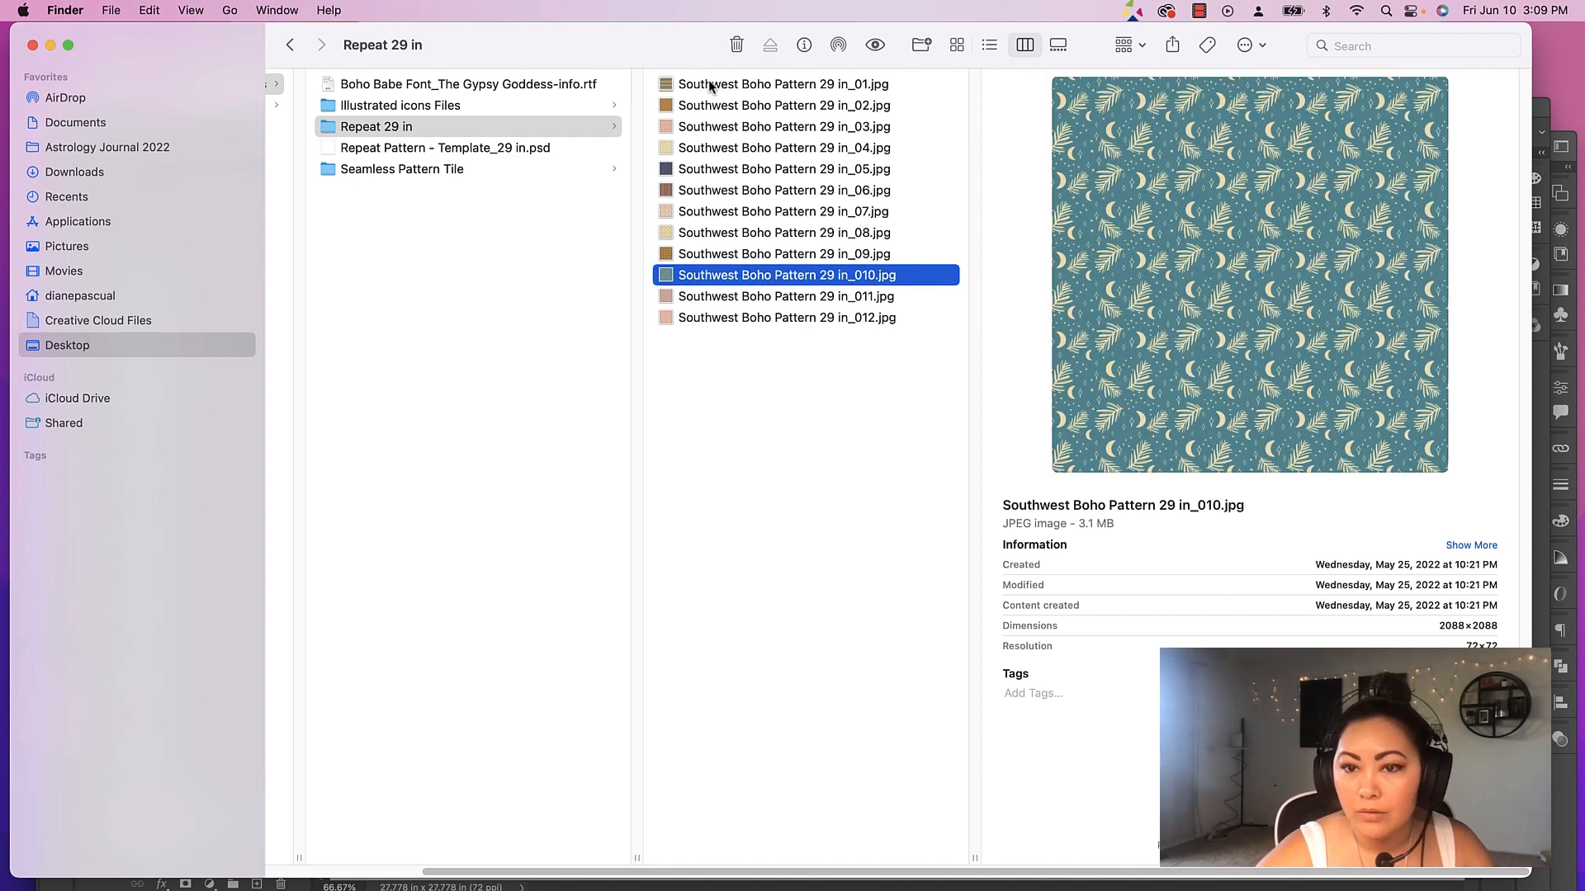
{"action": "left_click", "coordinate": [786, 316]}
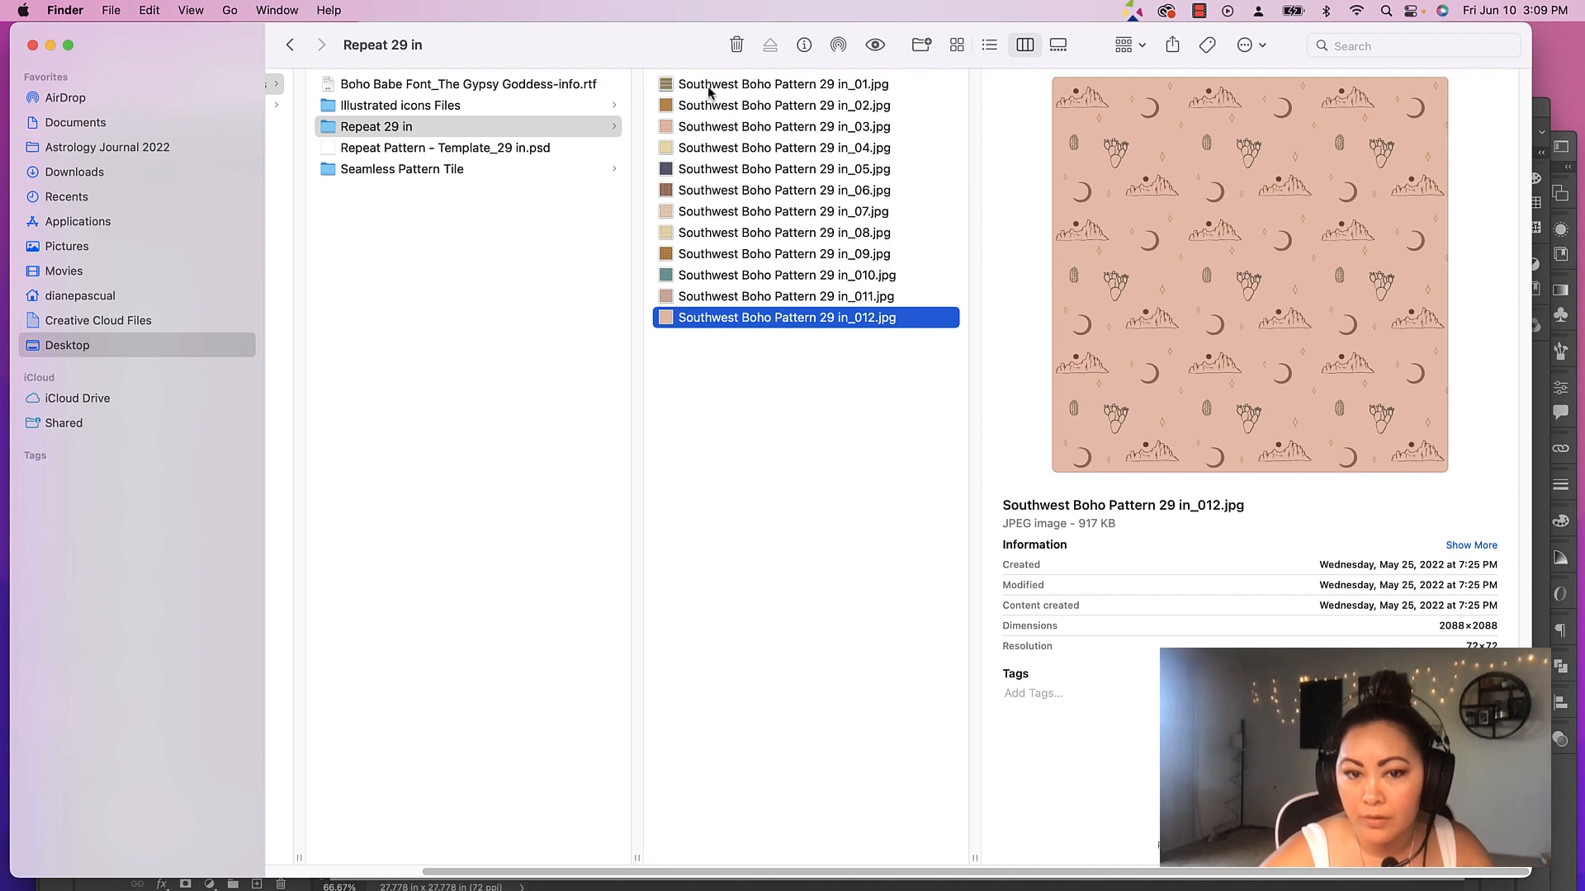
Enlarge the Finder window and return to the editable PSD tiles folder
{"action": "double_click", "coordinate": [785, 317]}
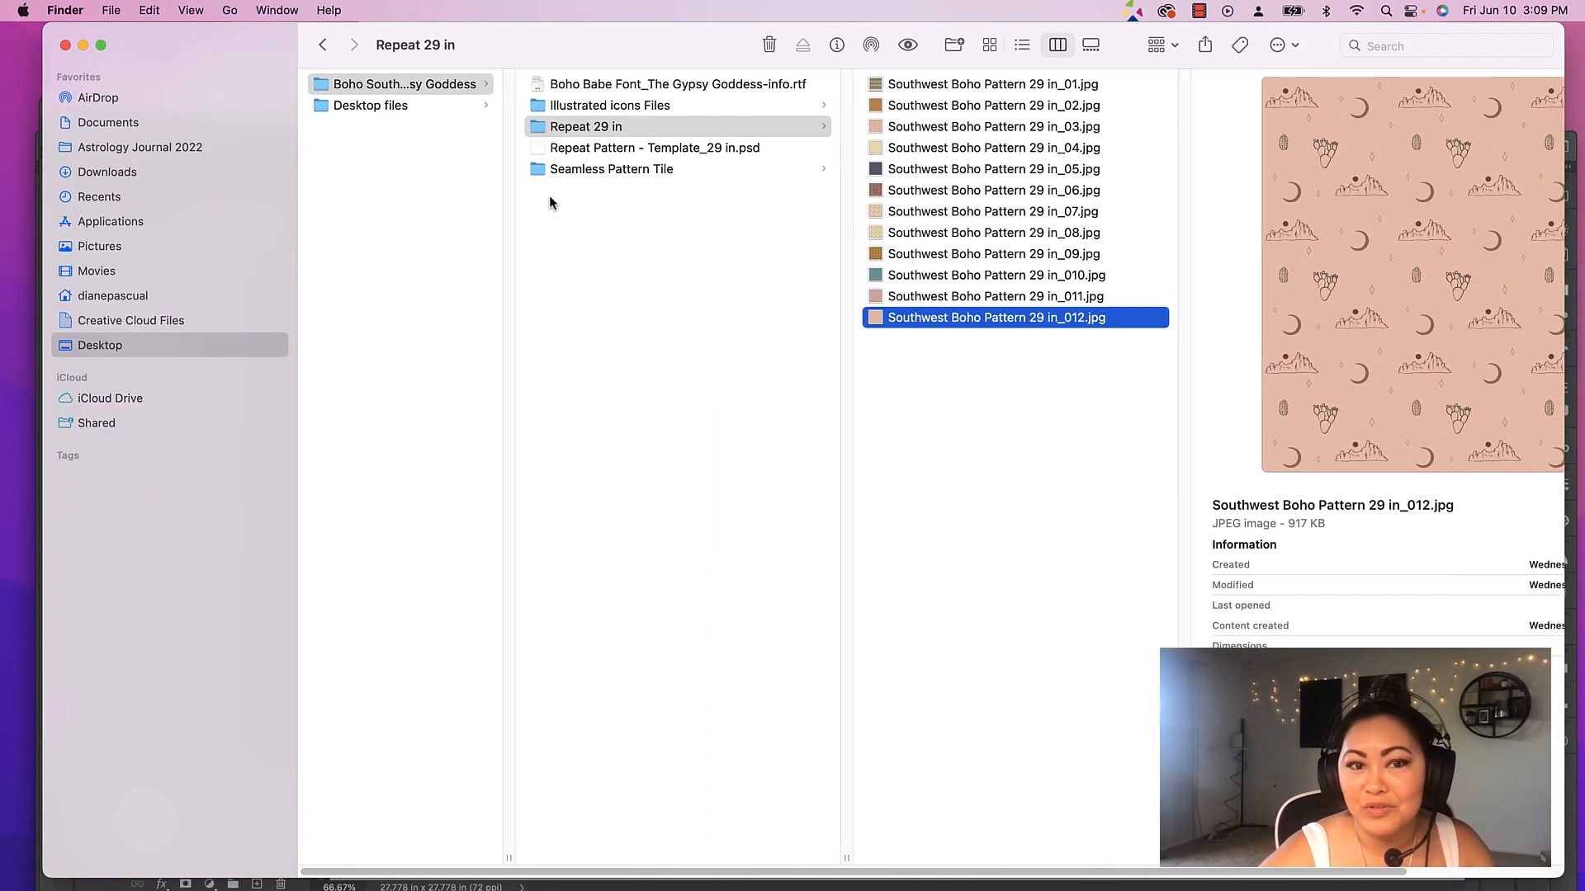
{"action": "left_click", "coordinate": [611, 169]}
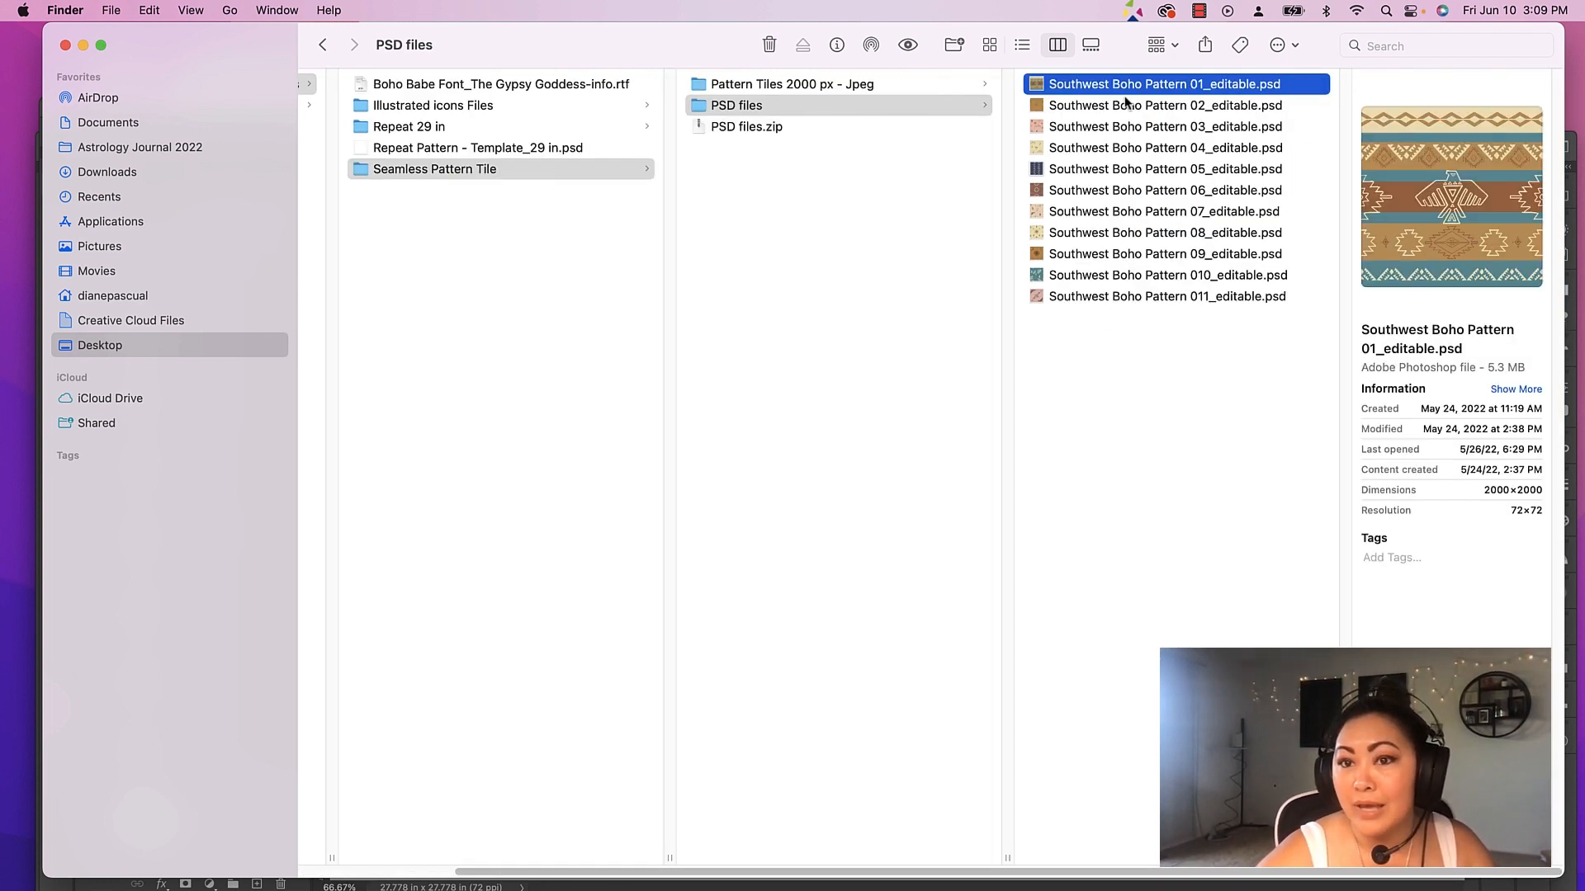
{"action": "double_click", "coordinate": [1164, 84]}
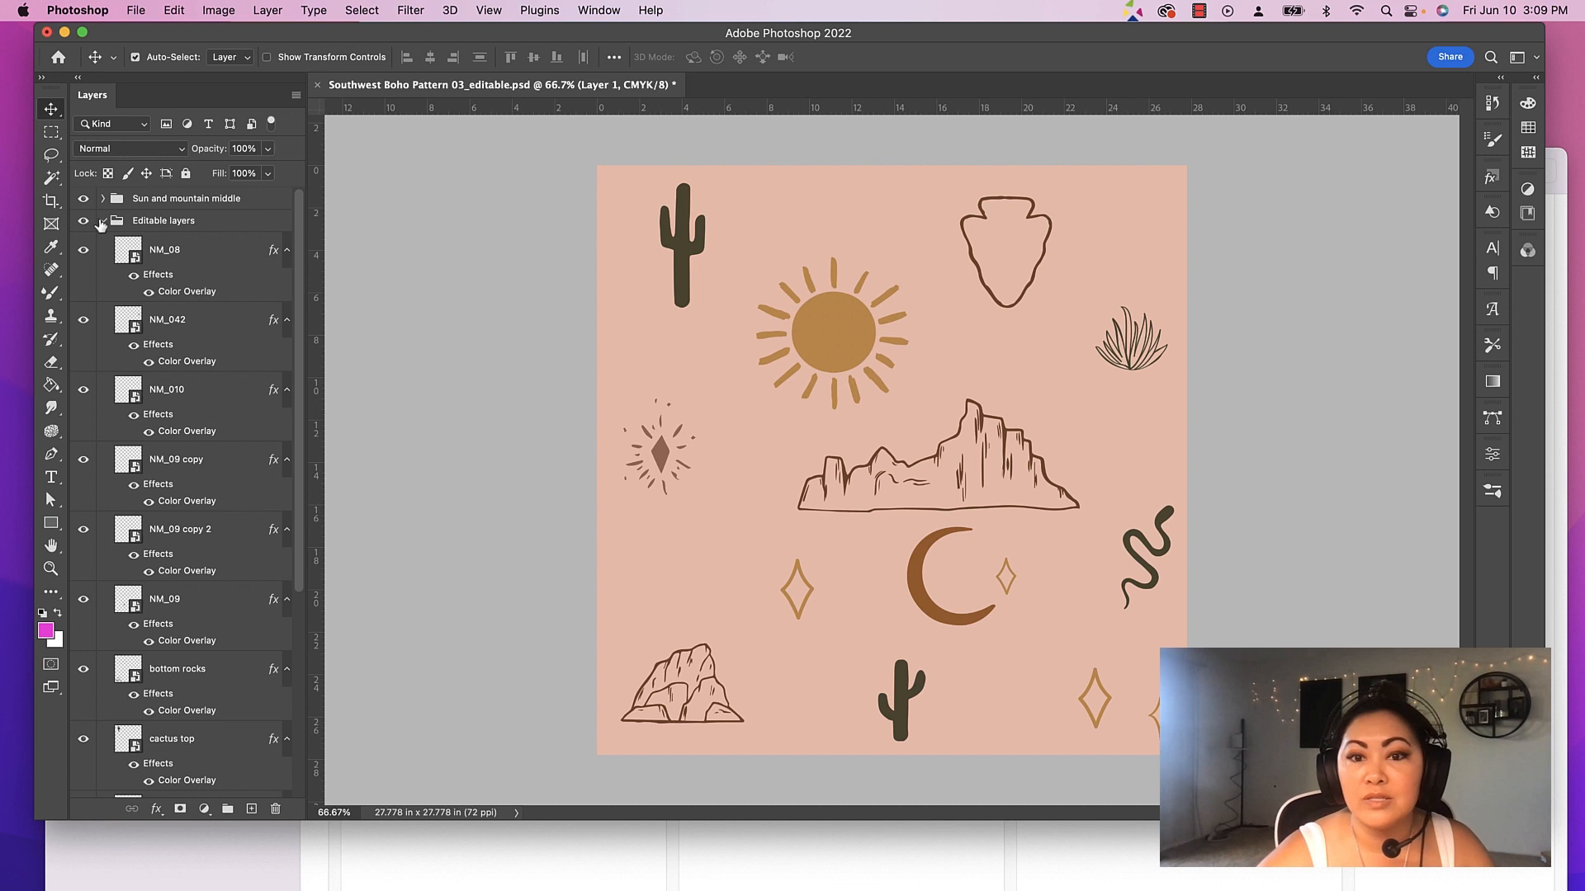
Collapse the Editable layers group via the Edit menu, then bring Finder forward
{"action": "left_click", "coordinate": [163, 219]}
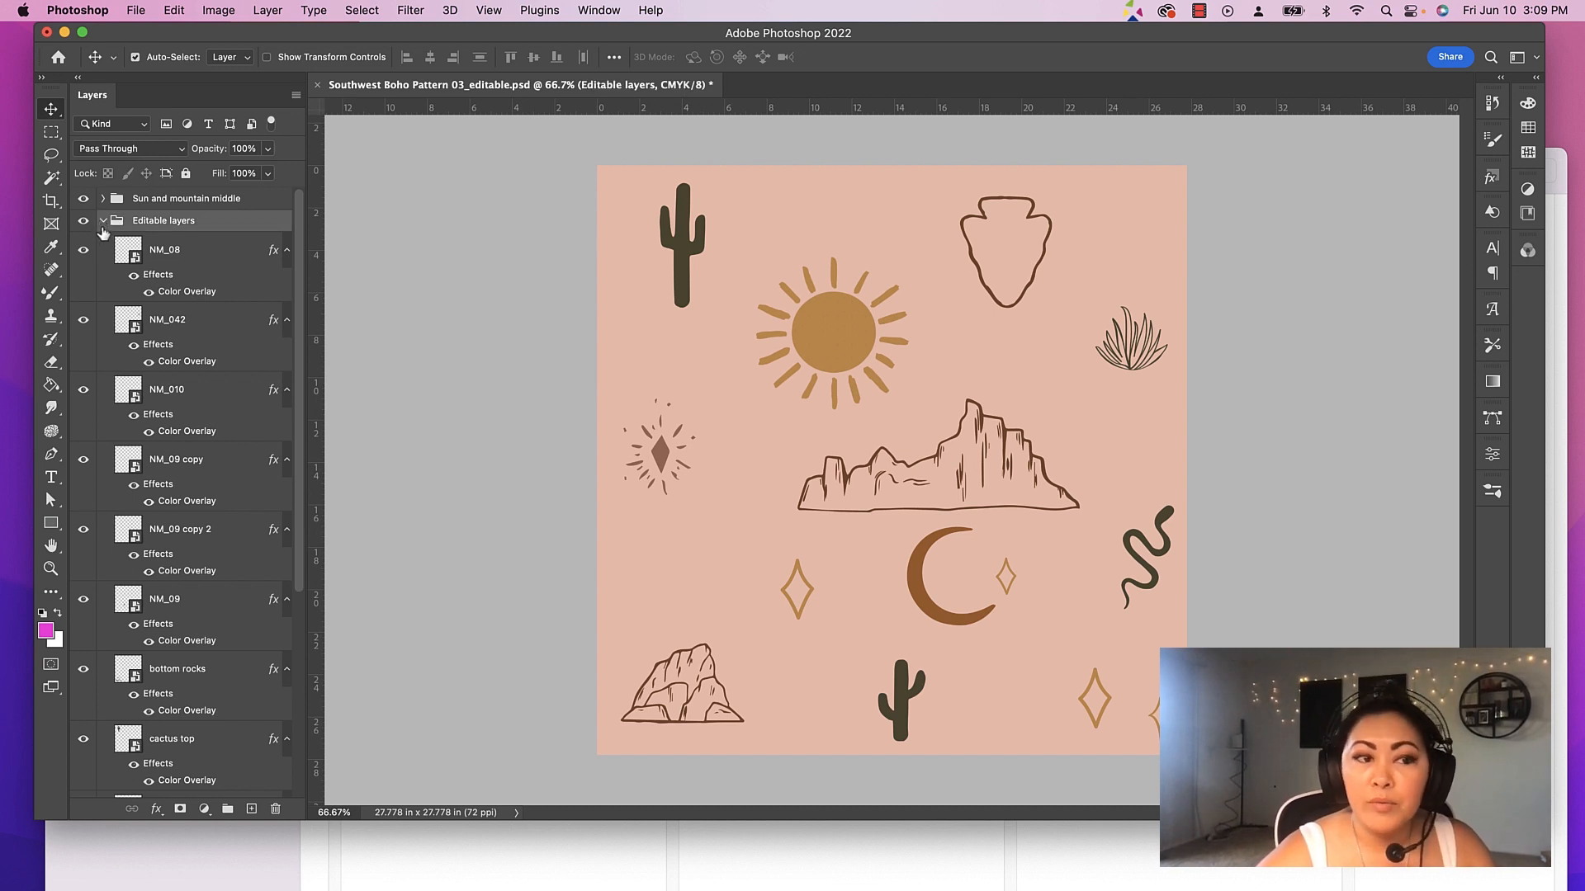
{"action": "left_click", "coordinate": [173, 10]}
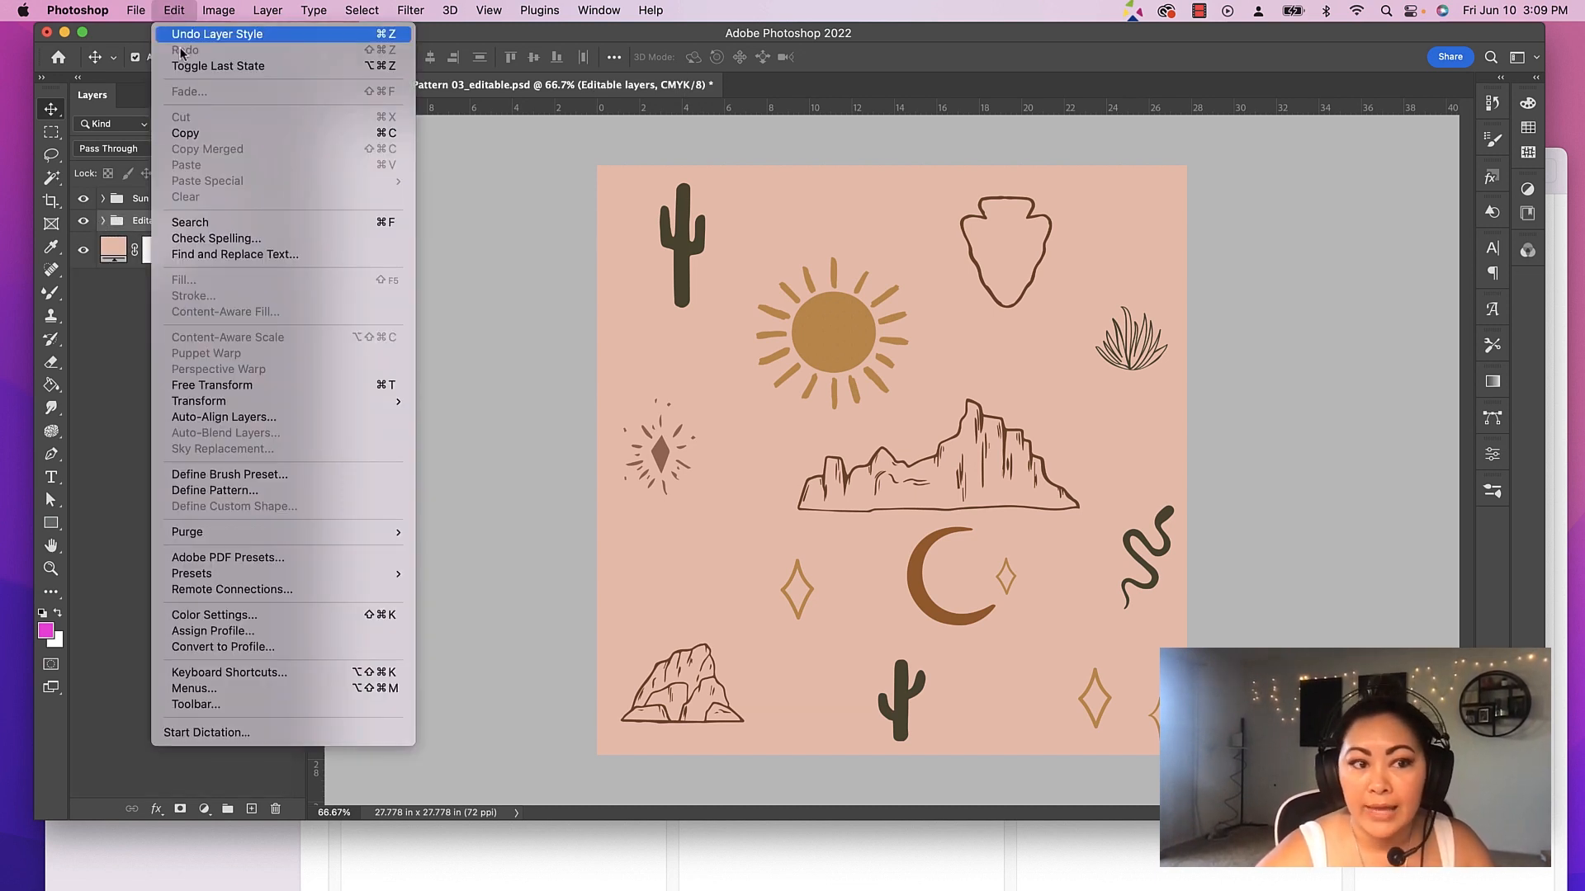
{"action": "left_click", "coordinate": [215, 490]}
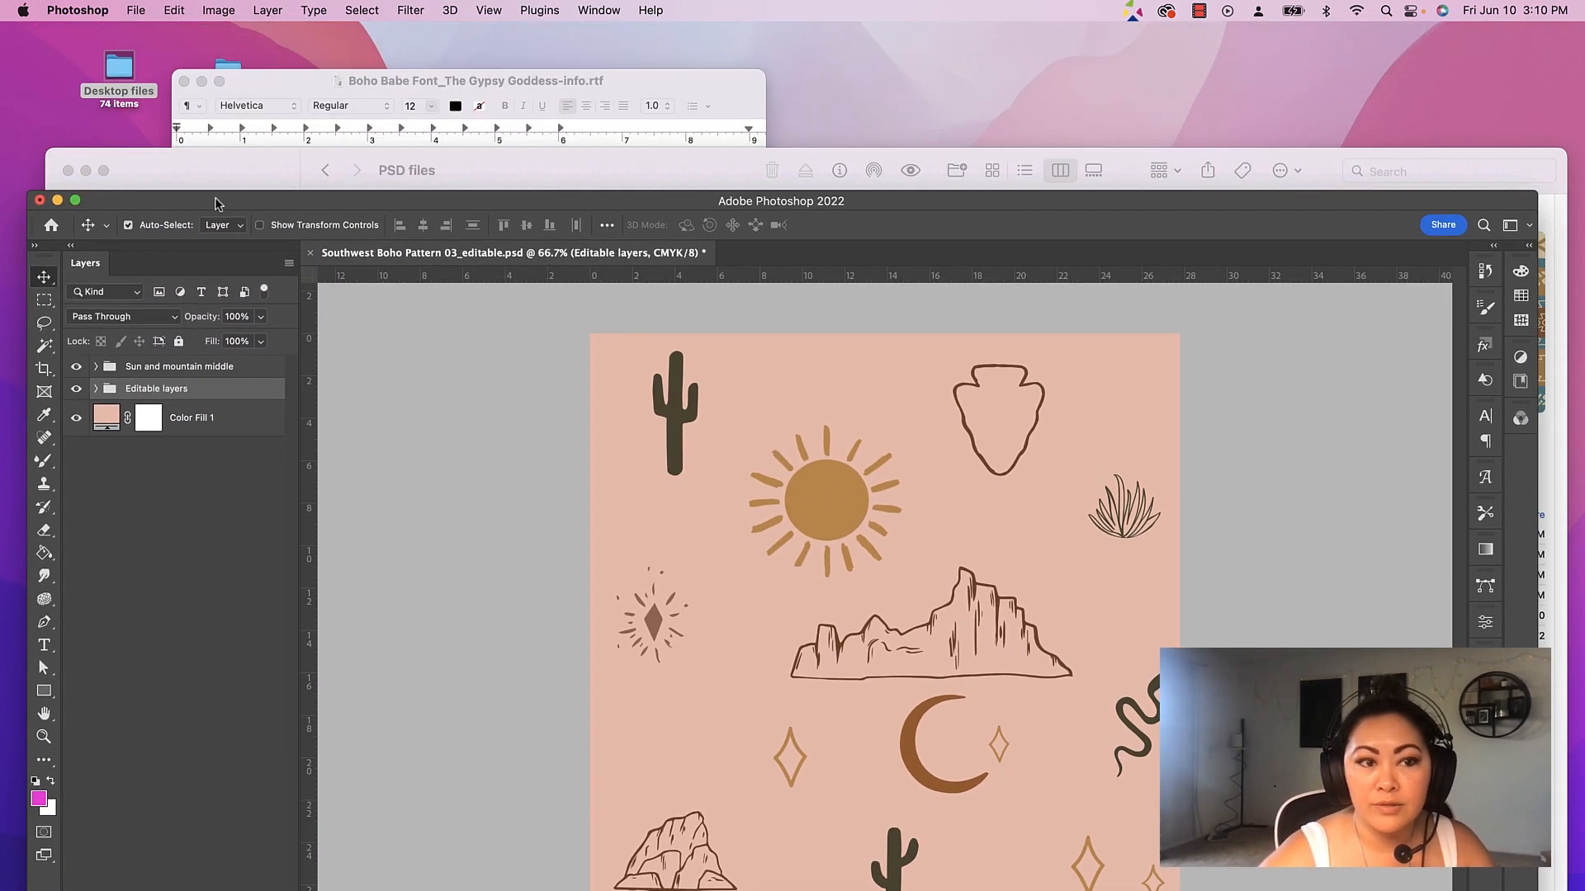
{"action": "left_click", "coordinate": [476, 272]}
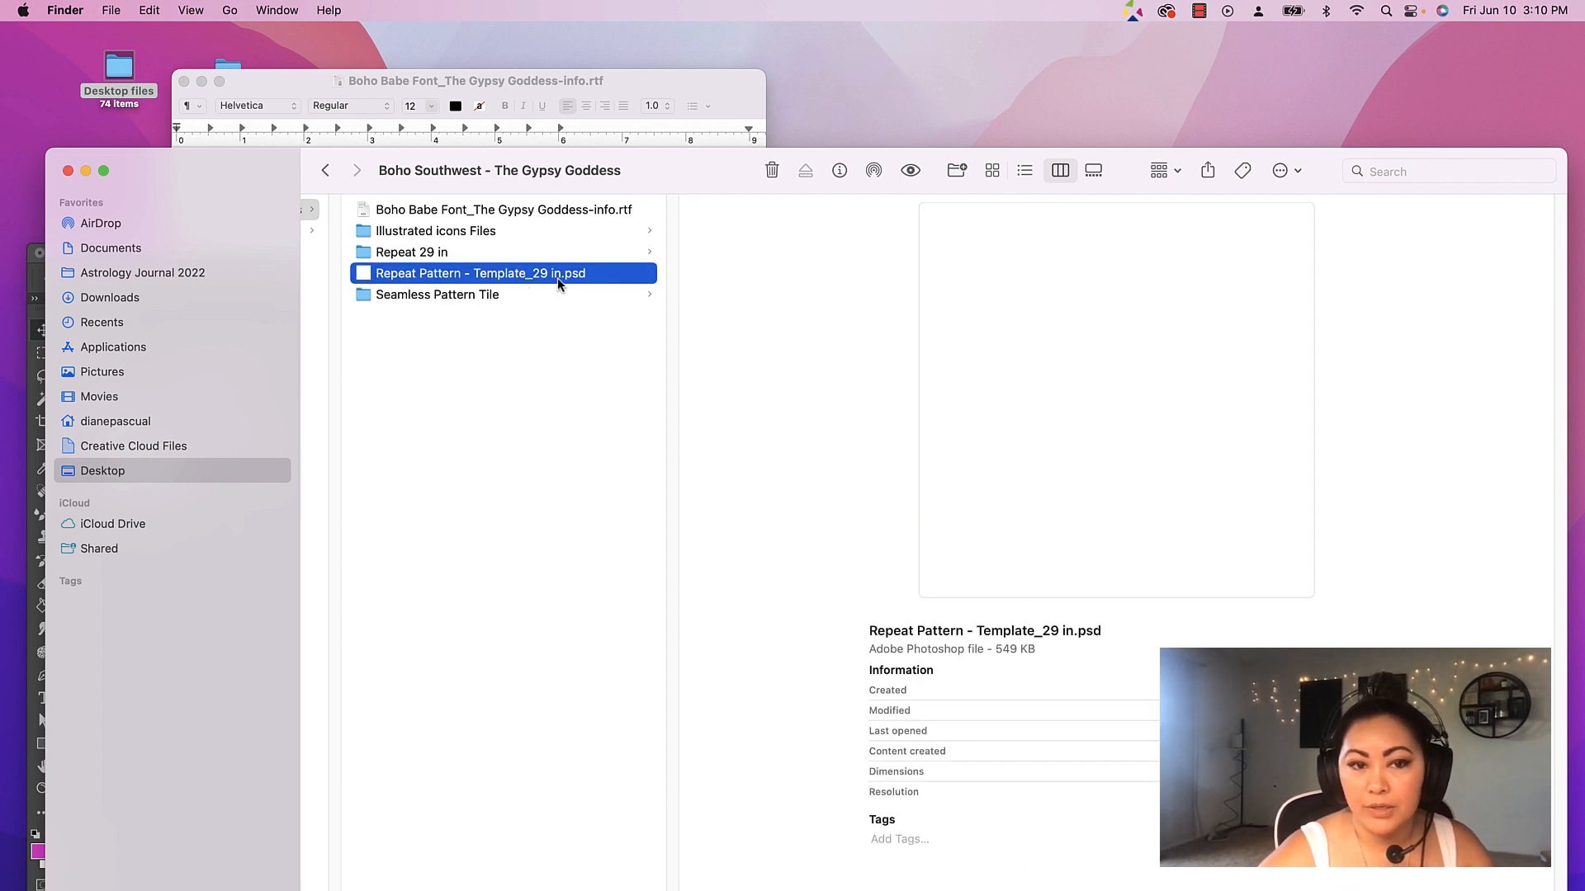
Open Repeat Pattern - Template_29 in.psd in Photoshop from Finder
{"action": "double_click", "coordinate": [476, 272]}
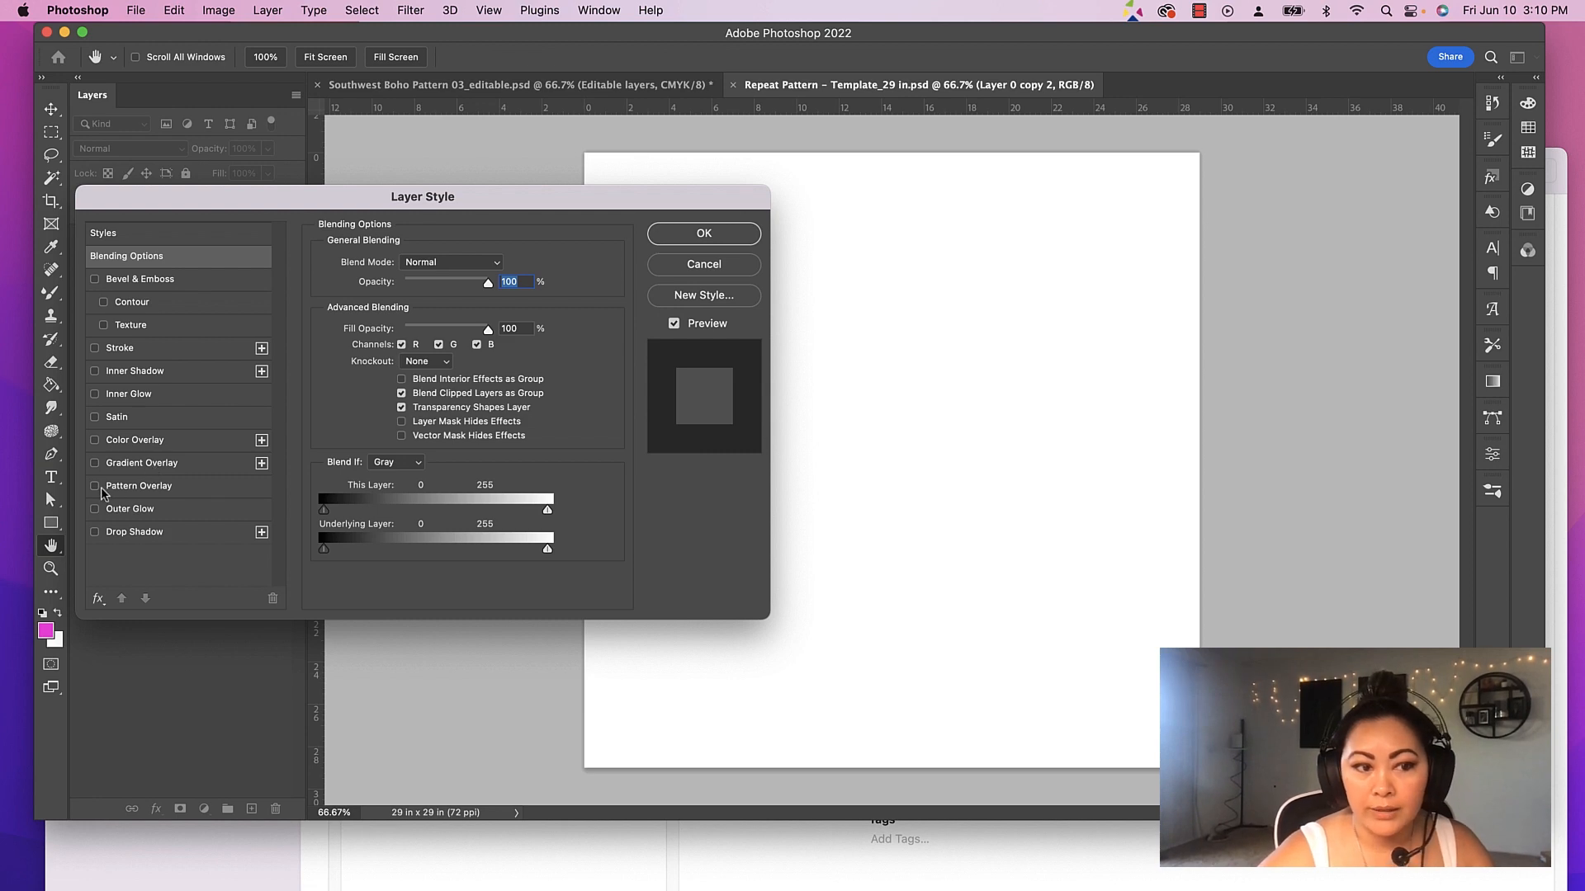
Enable Pattern Overlay on the template layer and pick the new Southwest tile as the pattern
{"action": "left_click", "coordinate": [102, 486]}
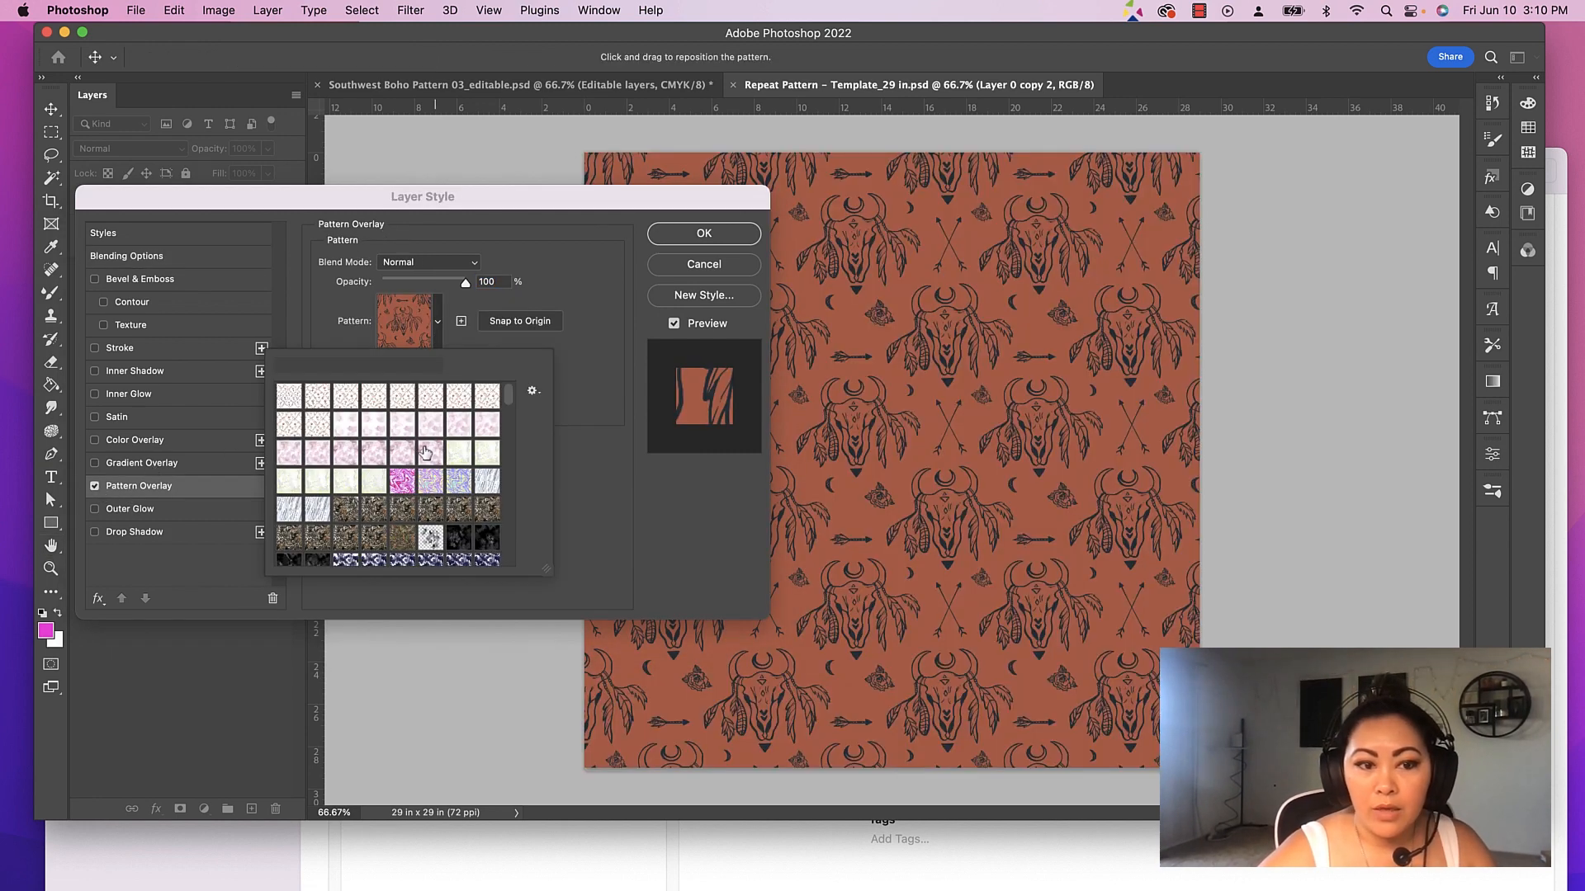
{"action": "scroll", "scroll_direction": "down", "scroll_amount": 3}
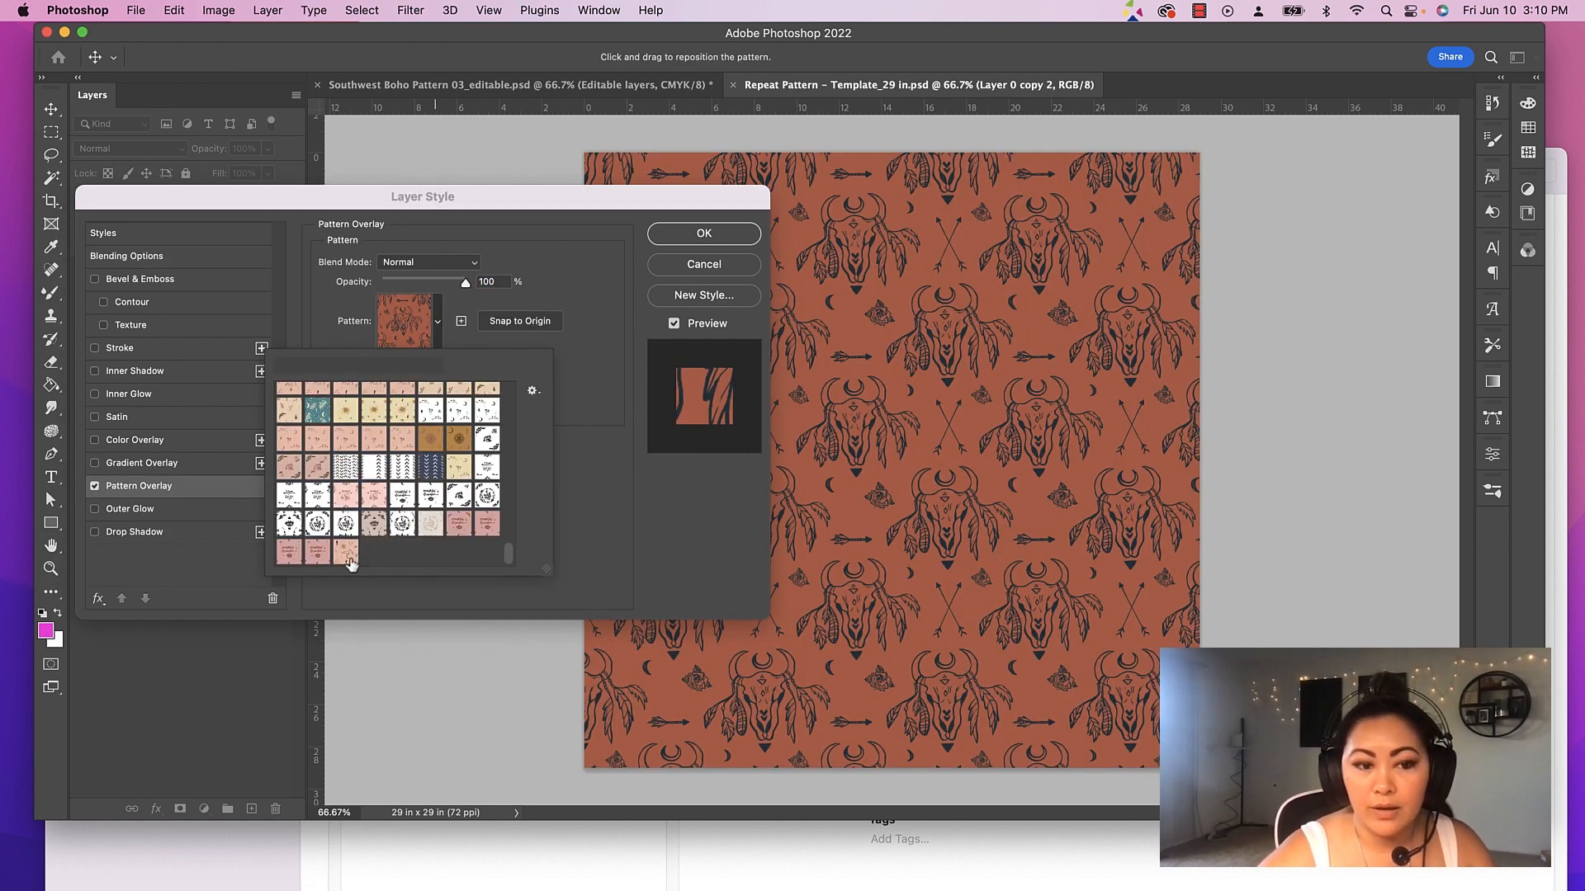
{"action": "left_click", "coordinate": [345, 551]}
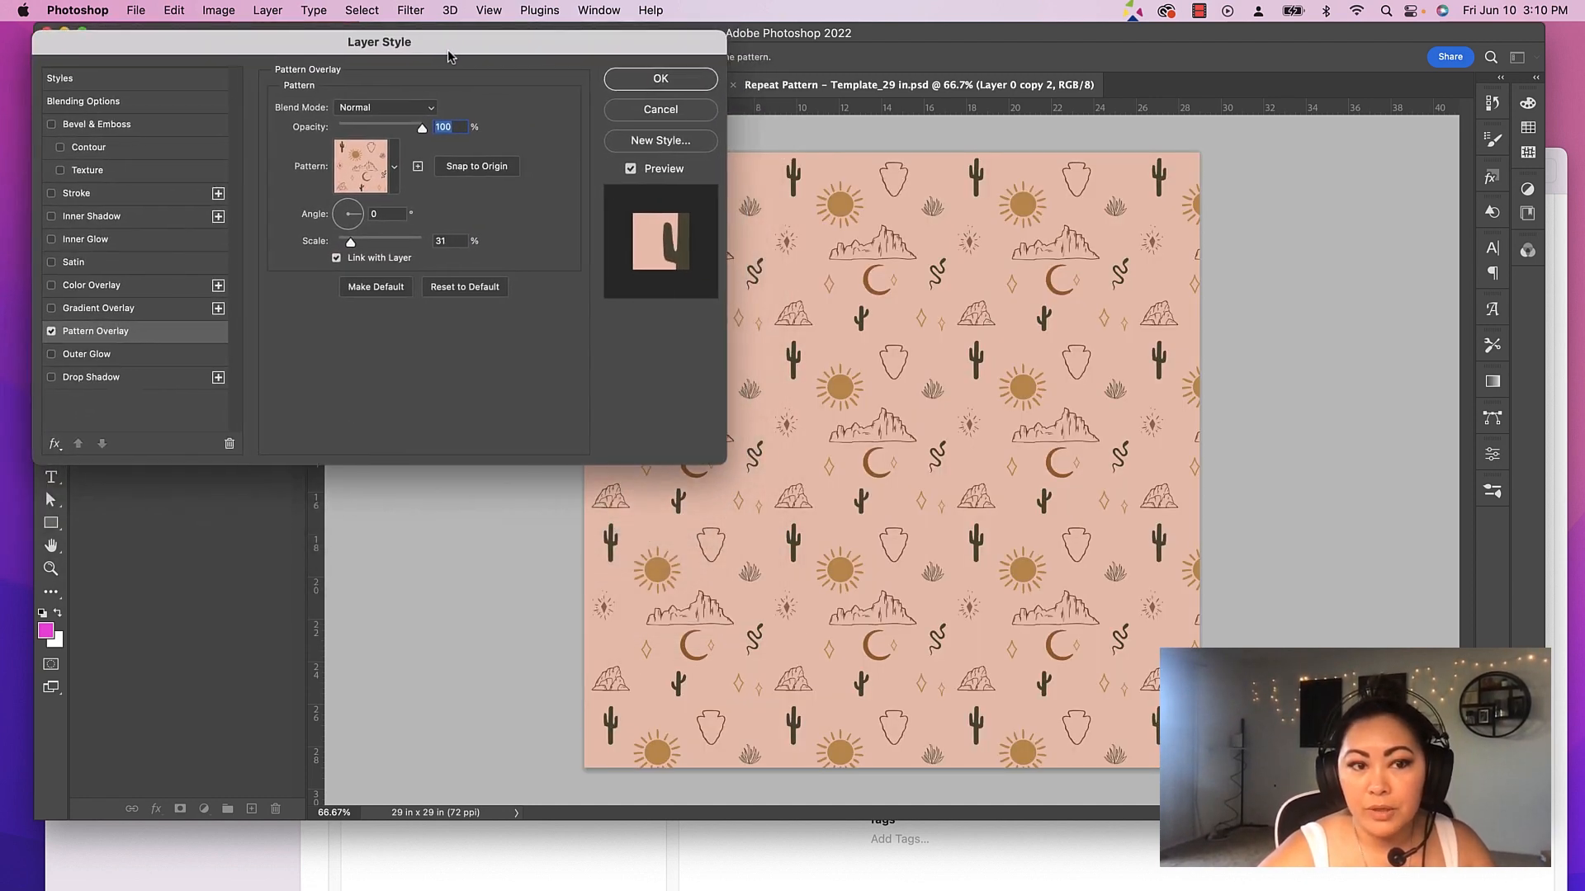
Reduce the overlay Scale to about 15% for a dense repeat and apply it
{"action": "left_click_drag", "start_coordinate": [350, 241], "coordinate": [367, 241]}
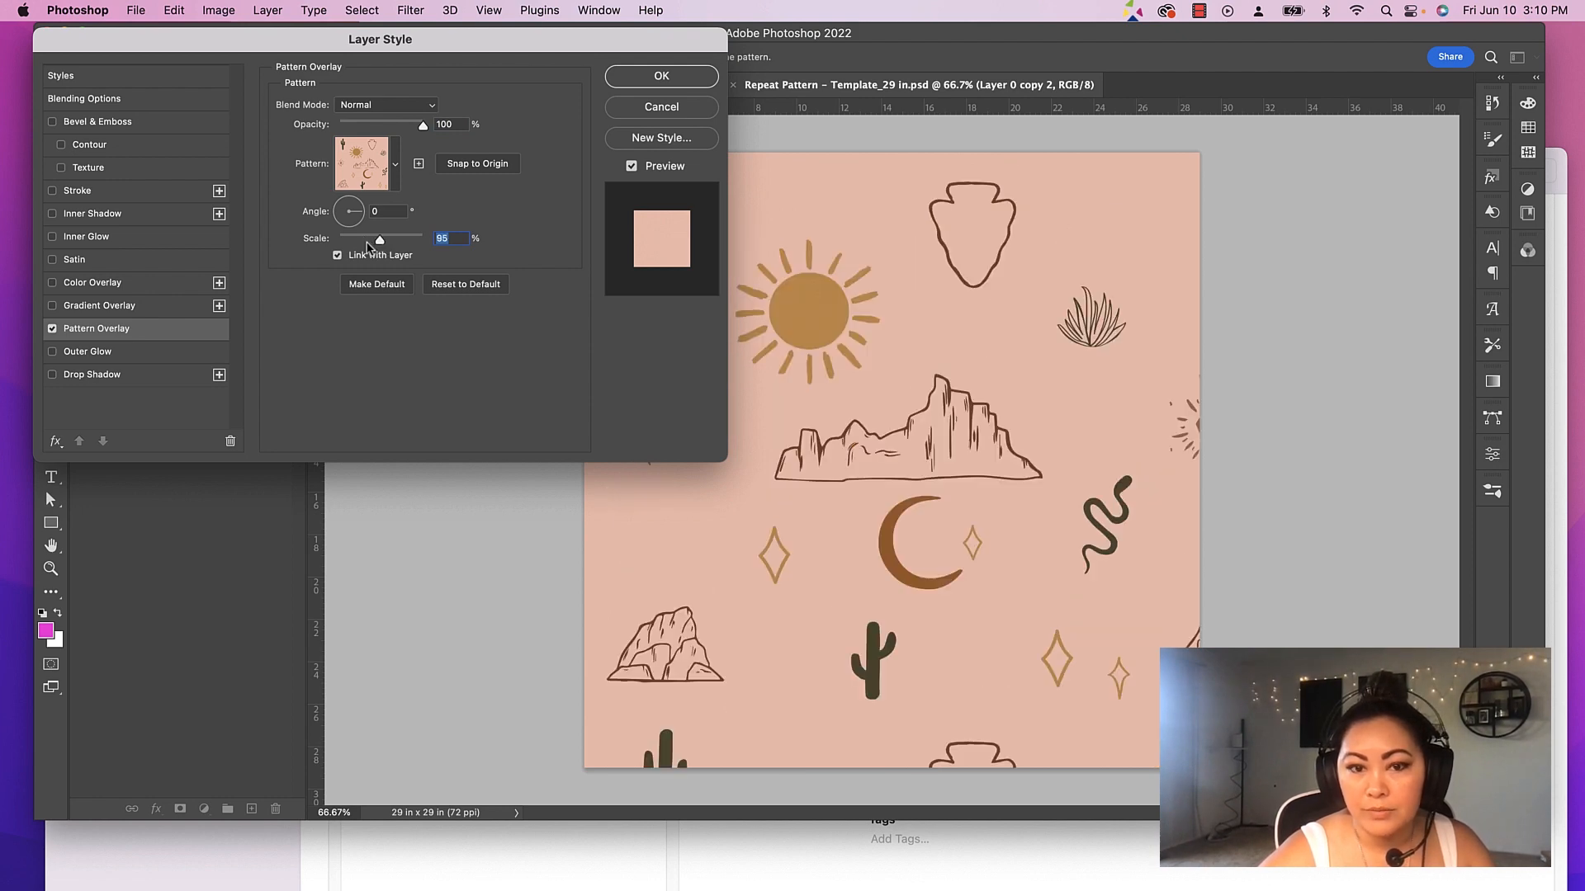
{"action": "left_click_drag", "start_coordinate": [380, 238], "coordinate": [347, 238]}
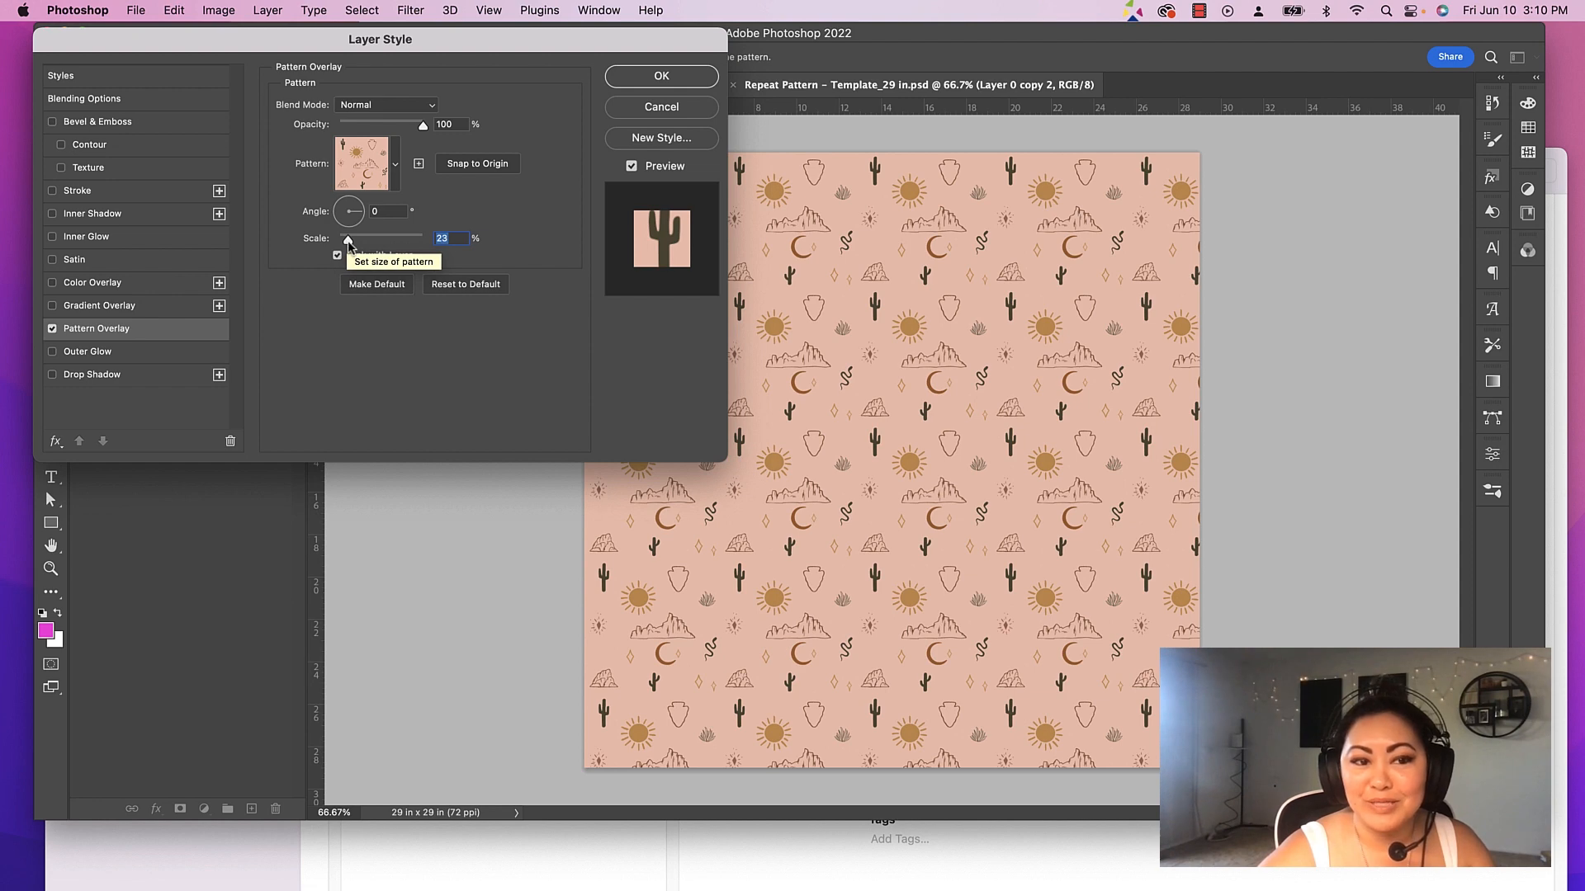
{"action": "left_click_drag", "start_coordinate": [348, 238], "coordinate": [343, 237]}
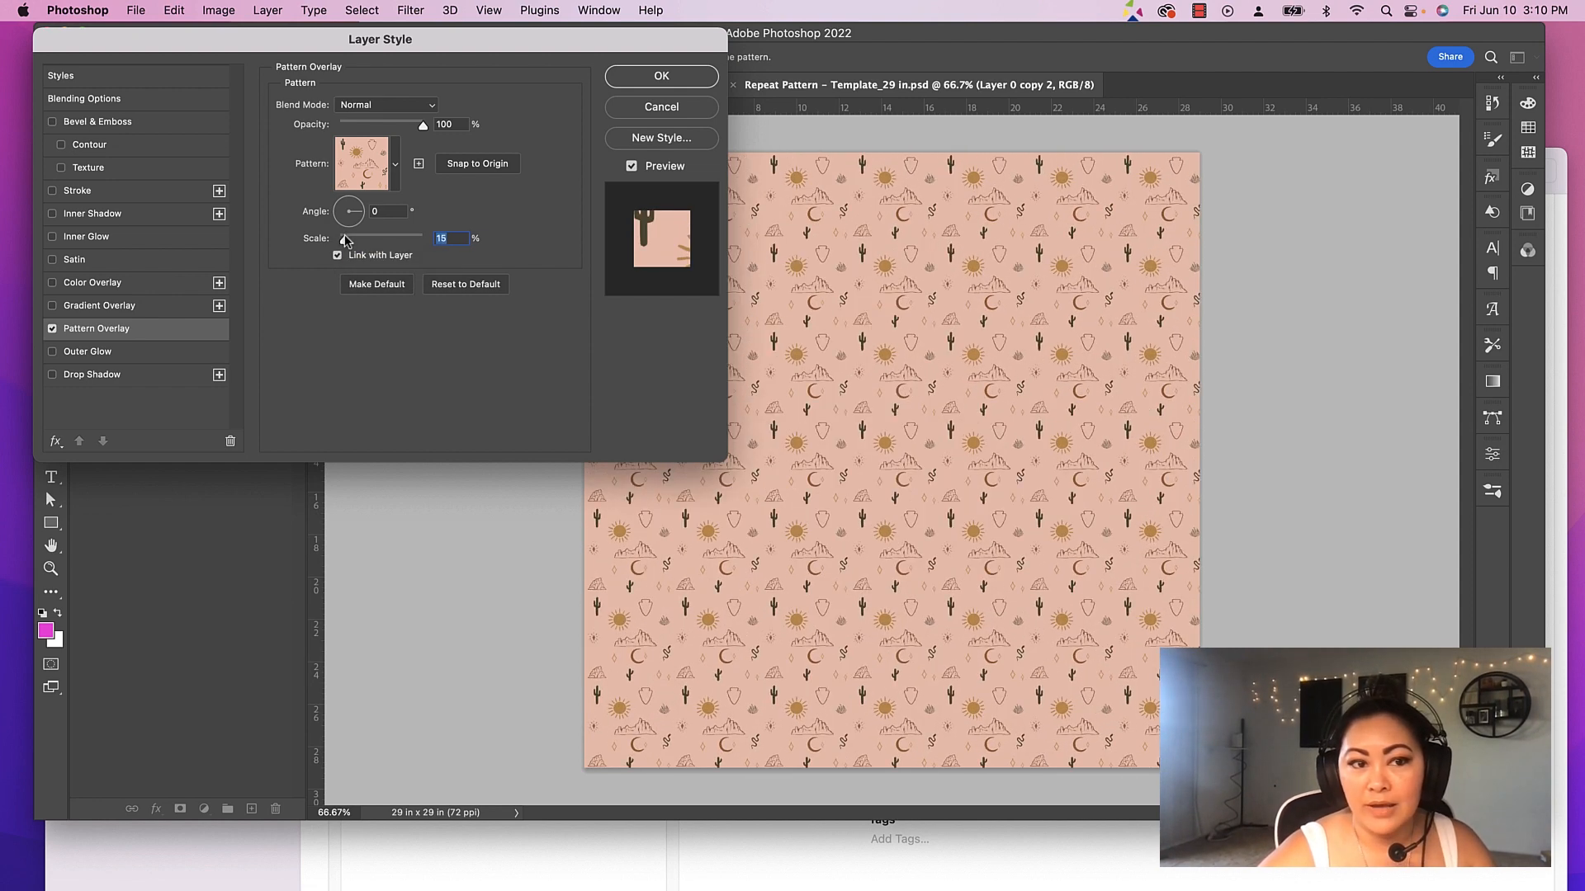
{"action": "left_click", "coordinate": [134, 10]}
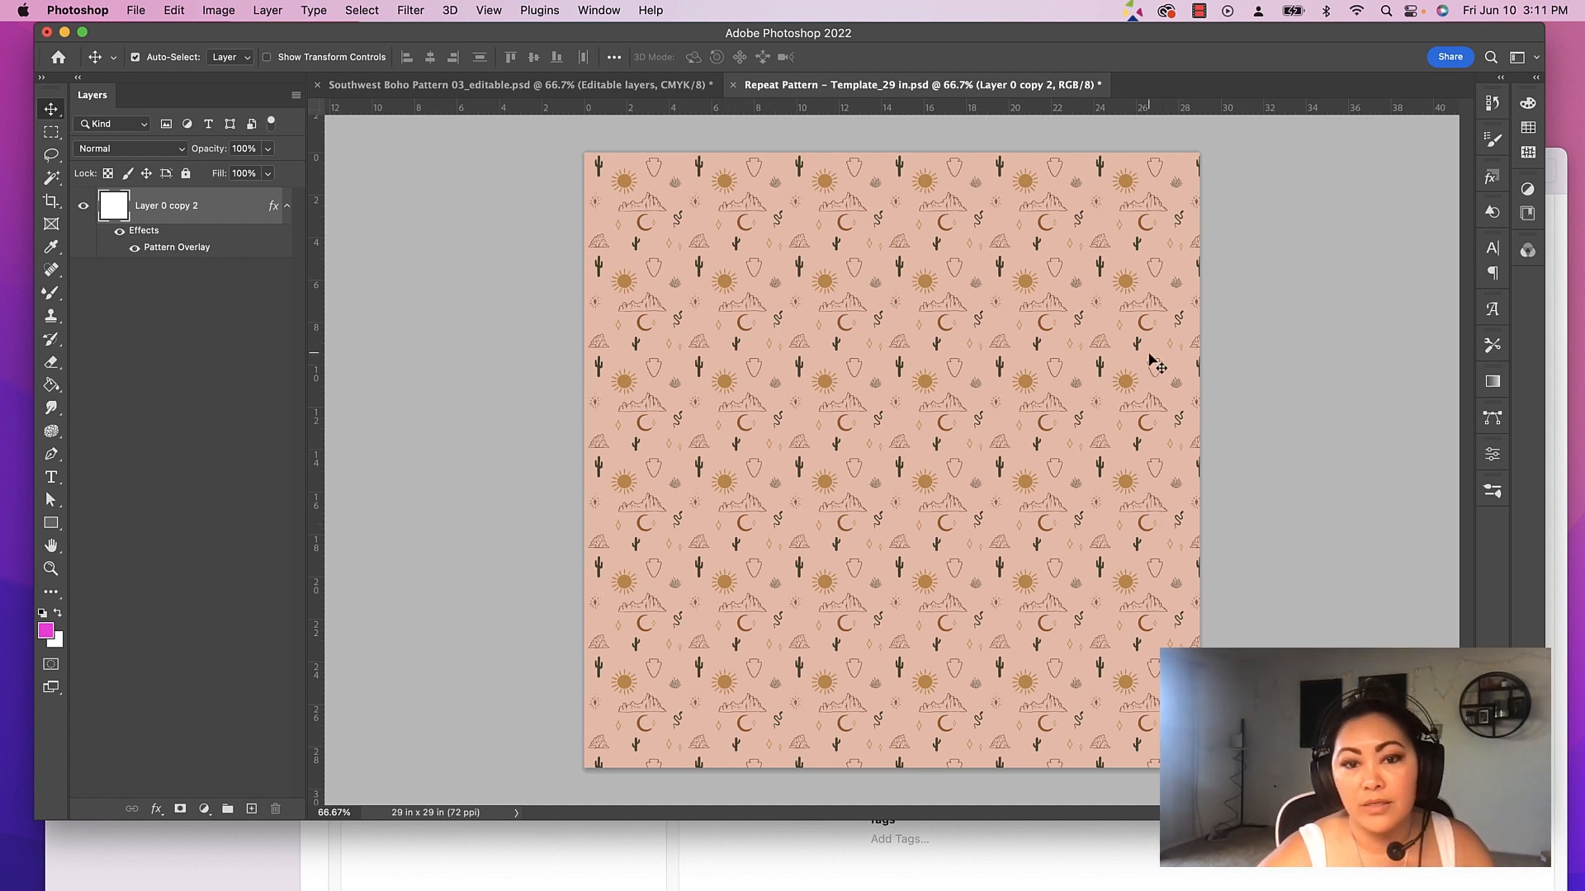
{"action": "mouse_move", "coordinate": [994, 386]}
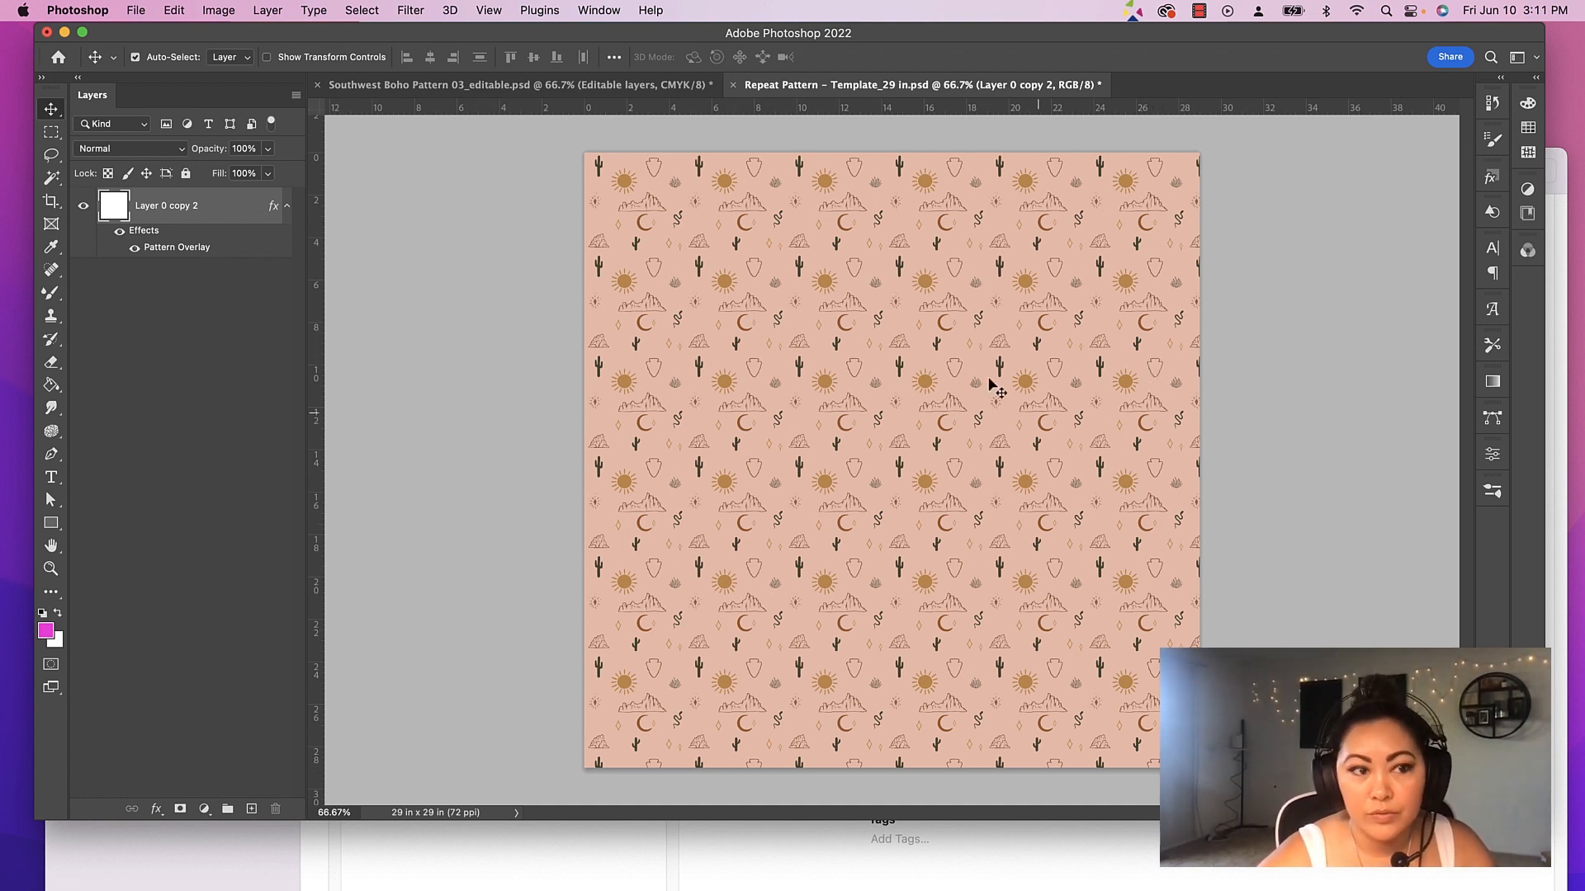
Create a new blank 2000 × 2000 px document from File > New using the recent preset
{"action": "left_click", "coordinate": [173, 10]}
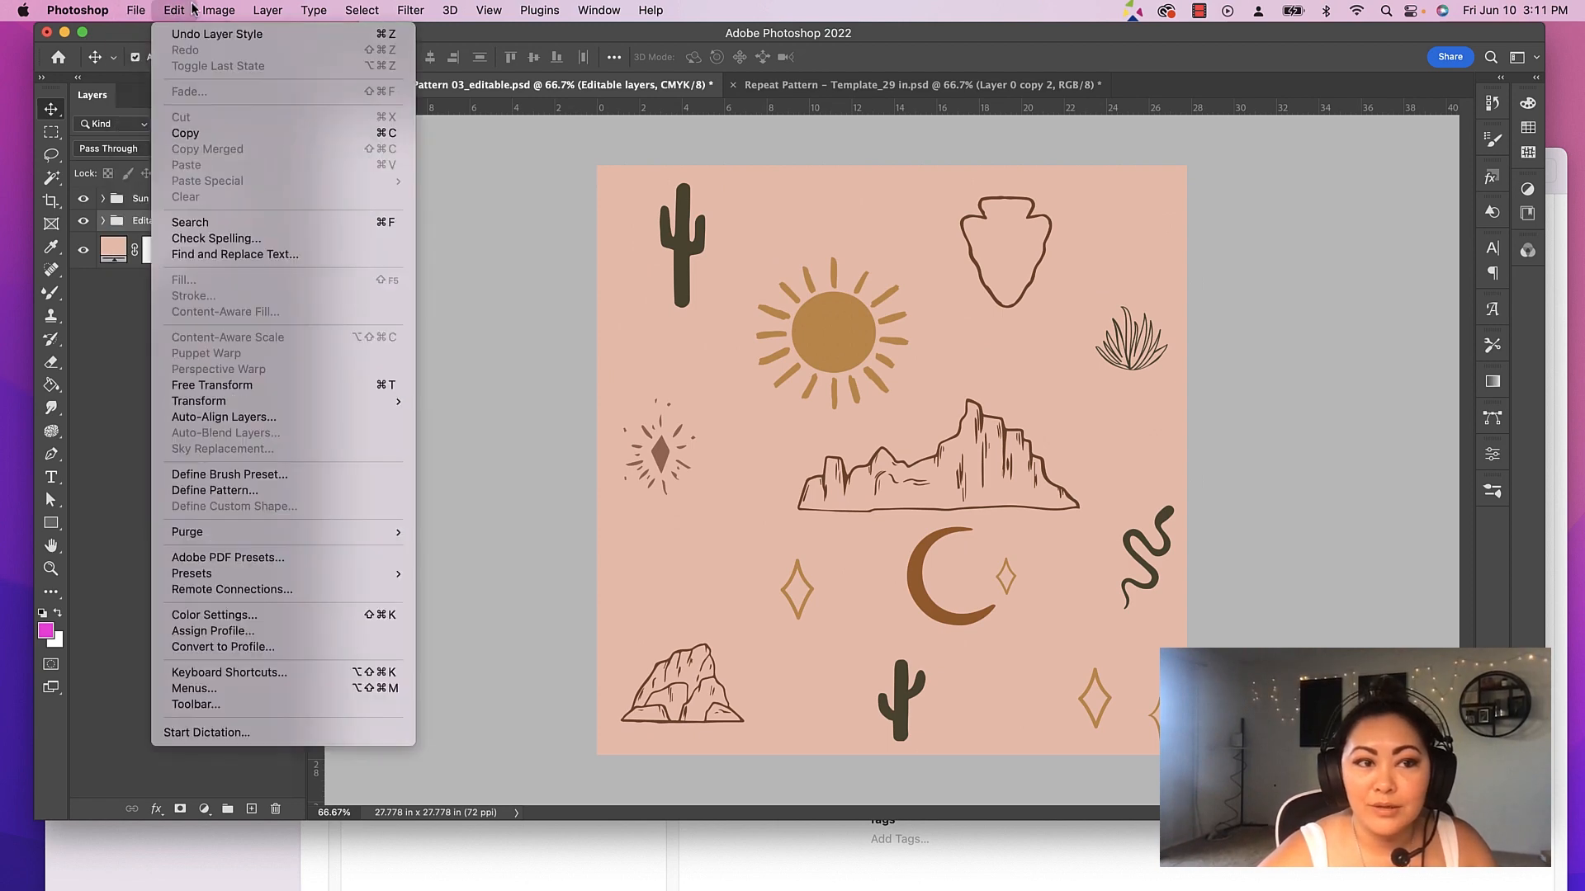
{"action": "left_click", "coordinate": [135, 10]}
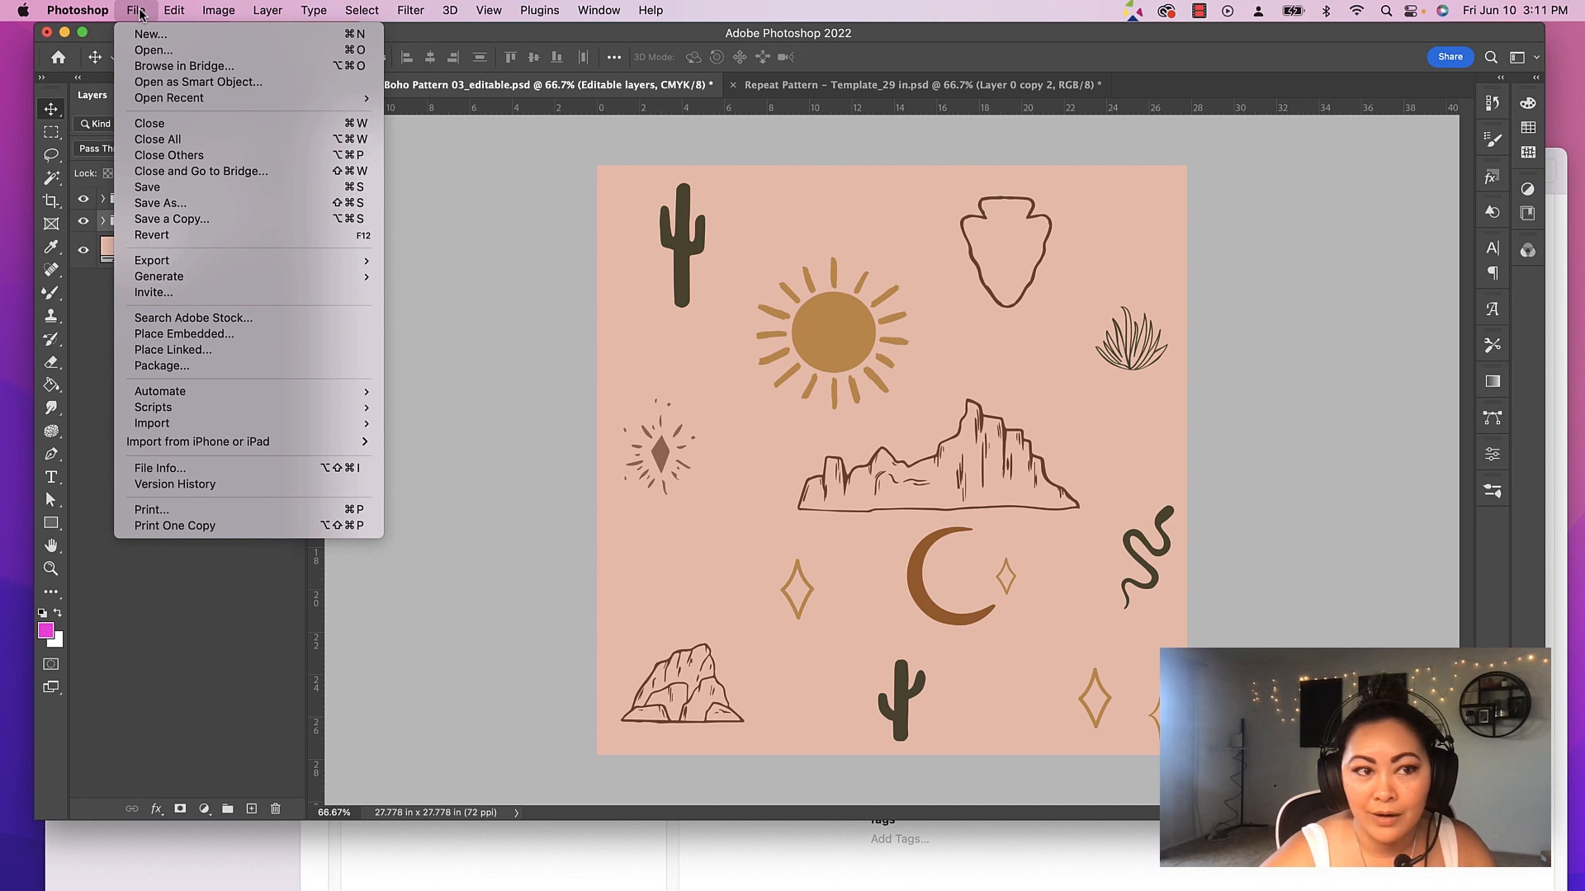
{"action": "left_click", "coordinate": [150, 33]}
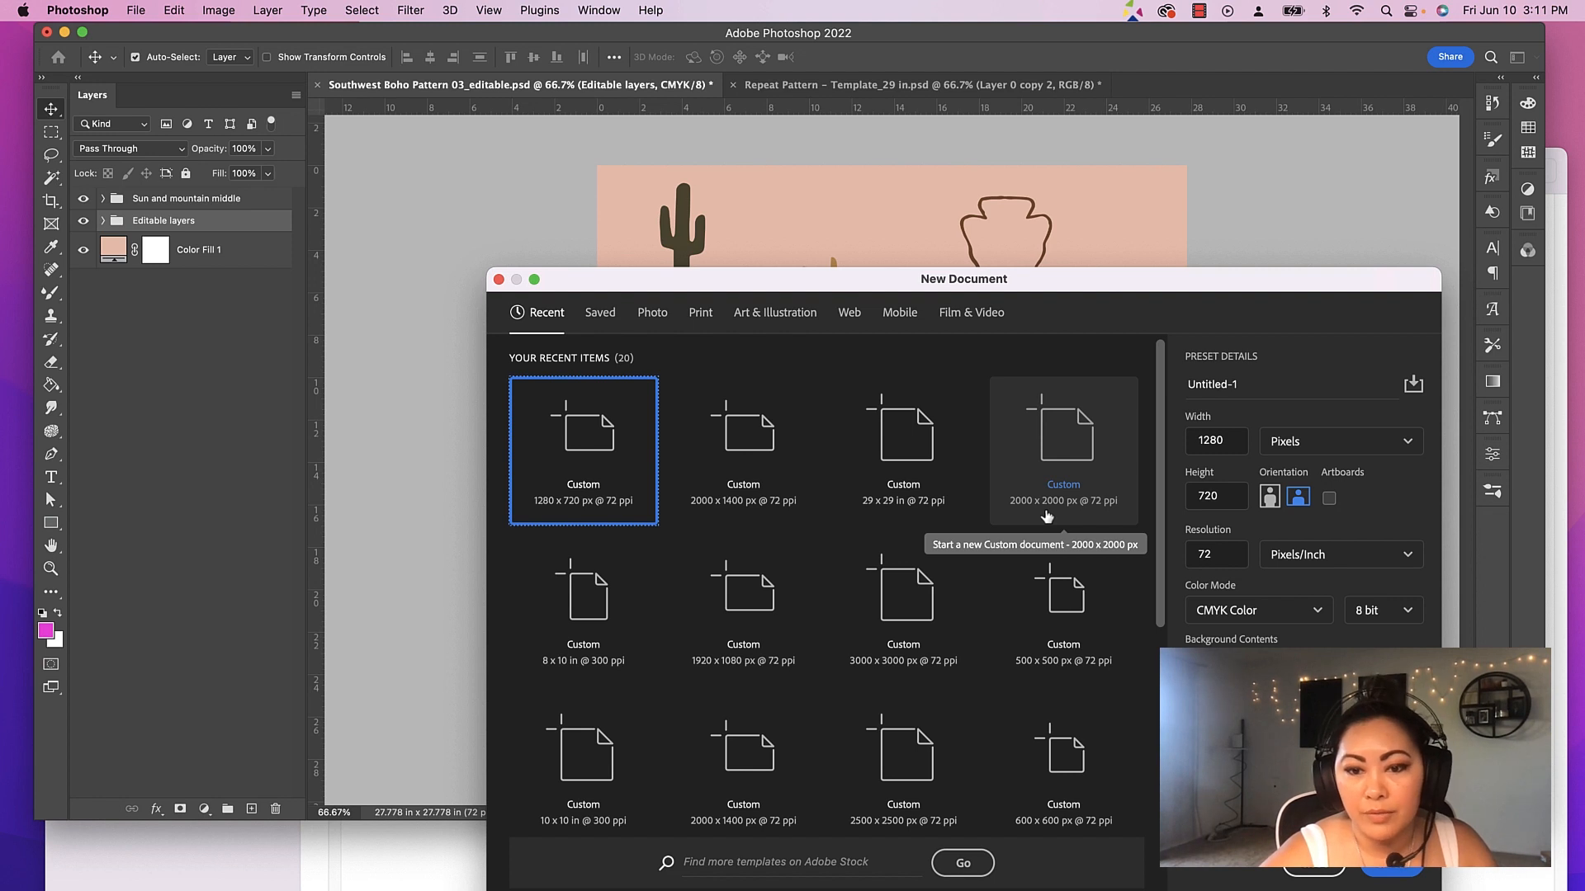
{"action": "mouse_move", "coordinate": [1047, 491]}
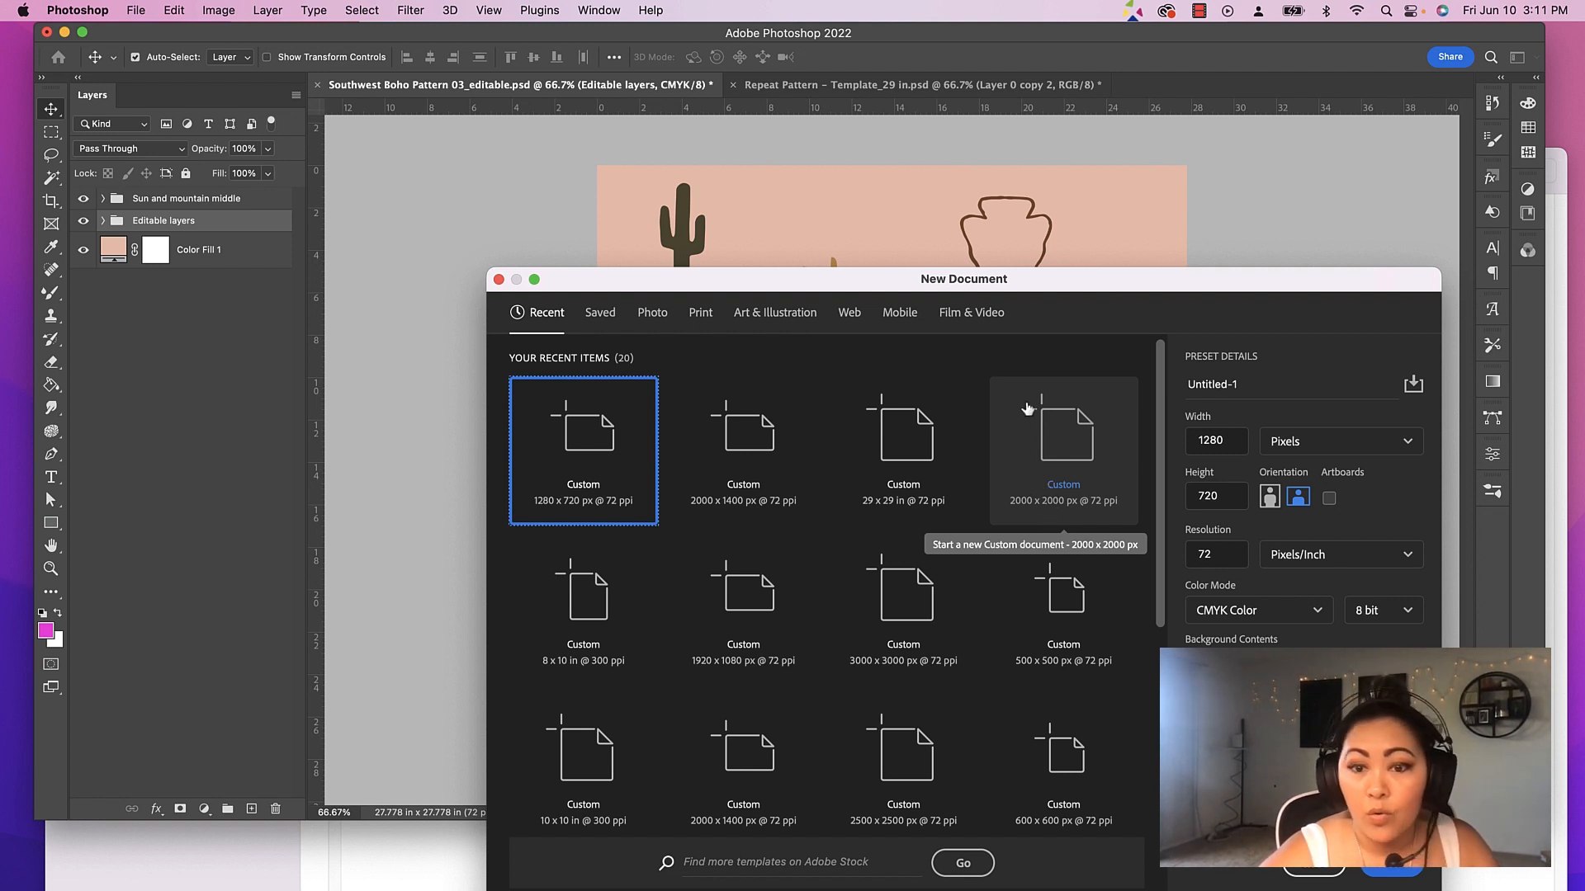
{"action": "left_click", "coordinate": [1061, 449]}
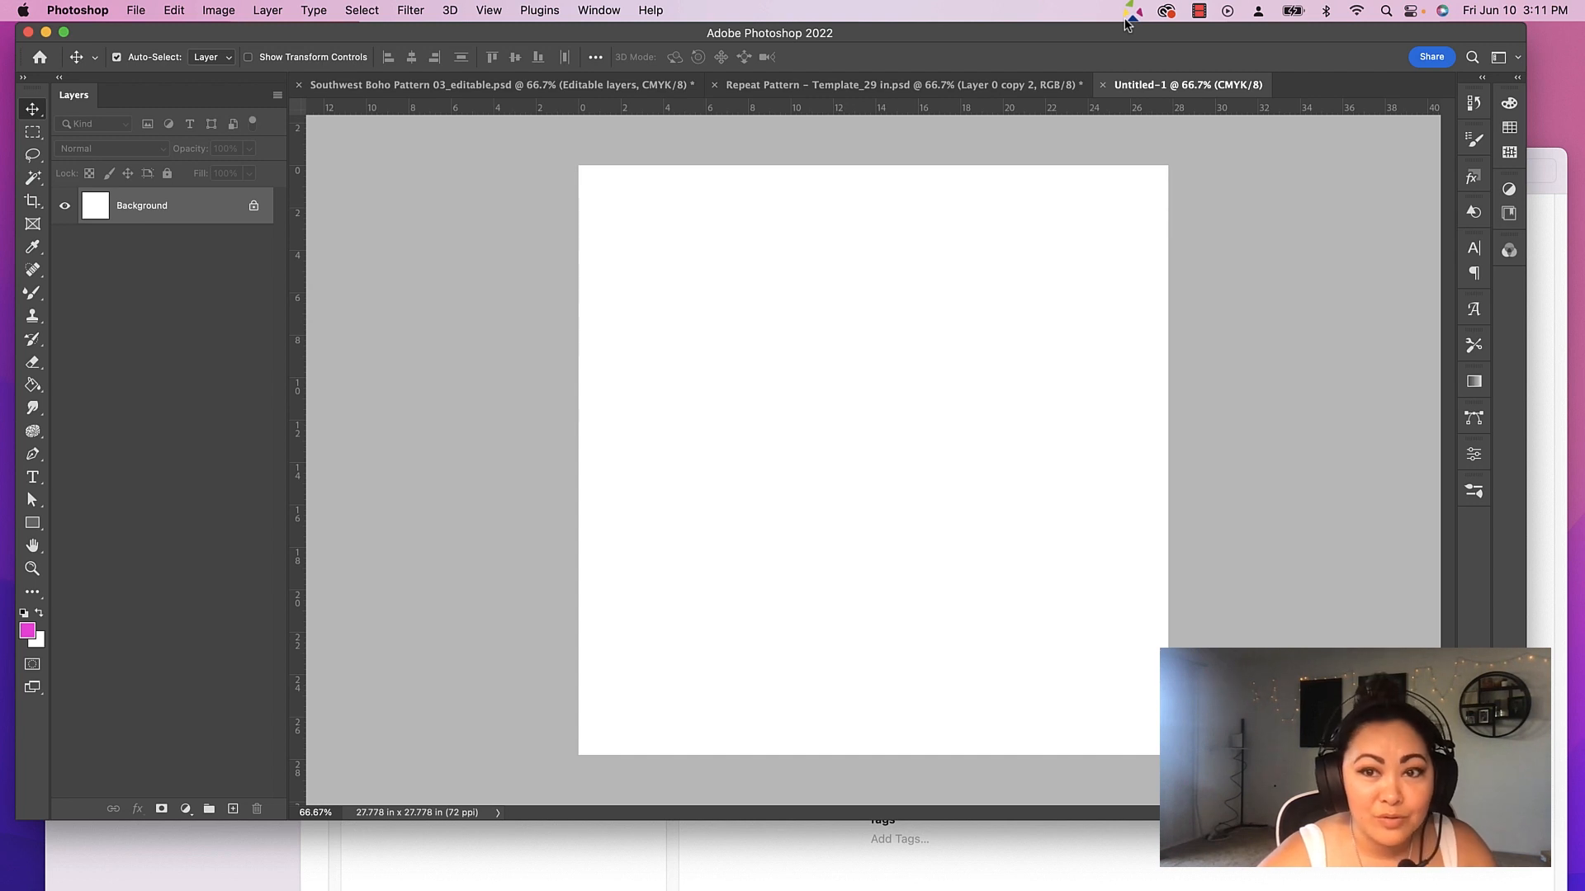
{"action": "mouse_move", "coordinate": [1129, 38]}
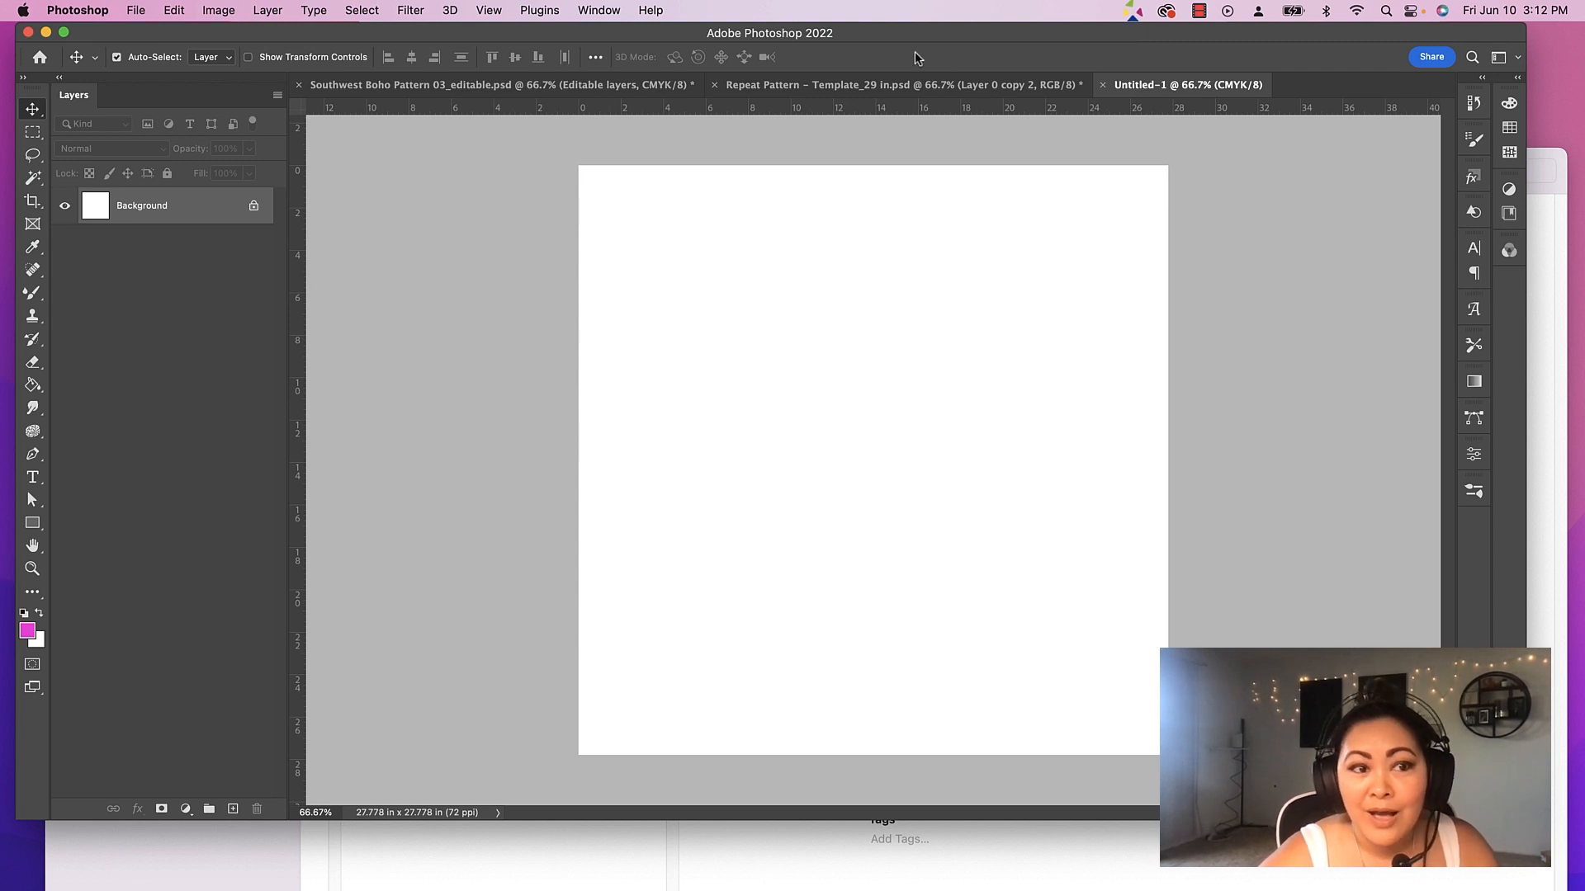
{"action": "mouse_move", "coordinate": [733, 72]}
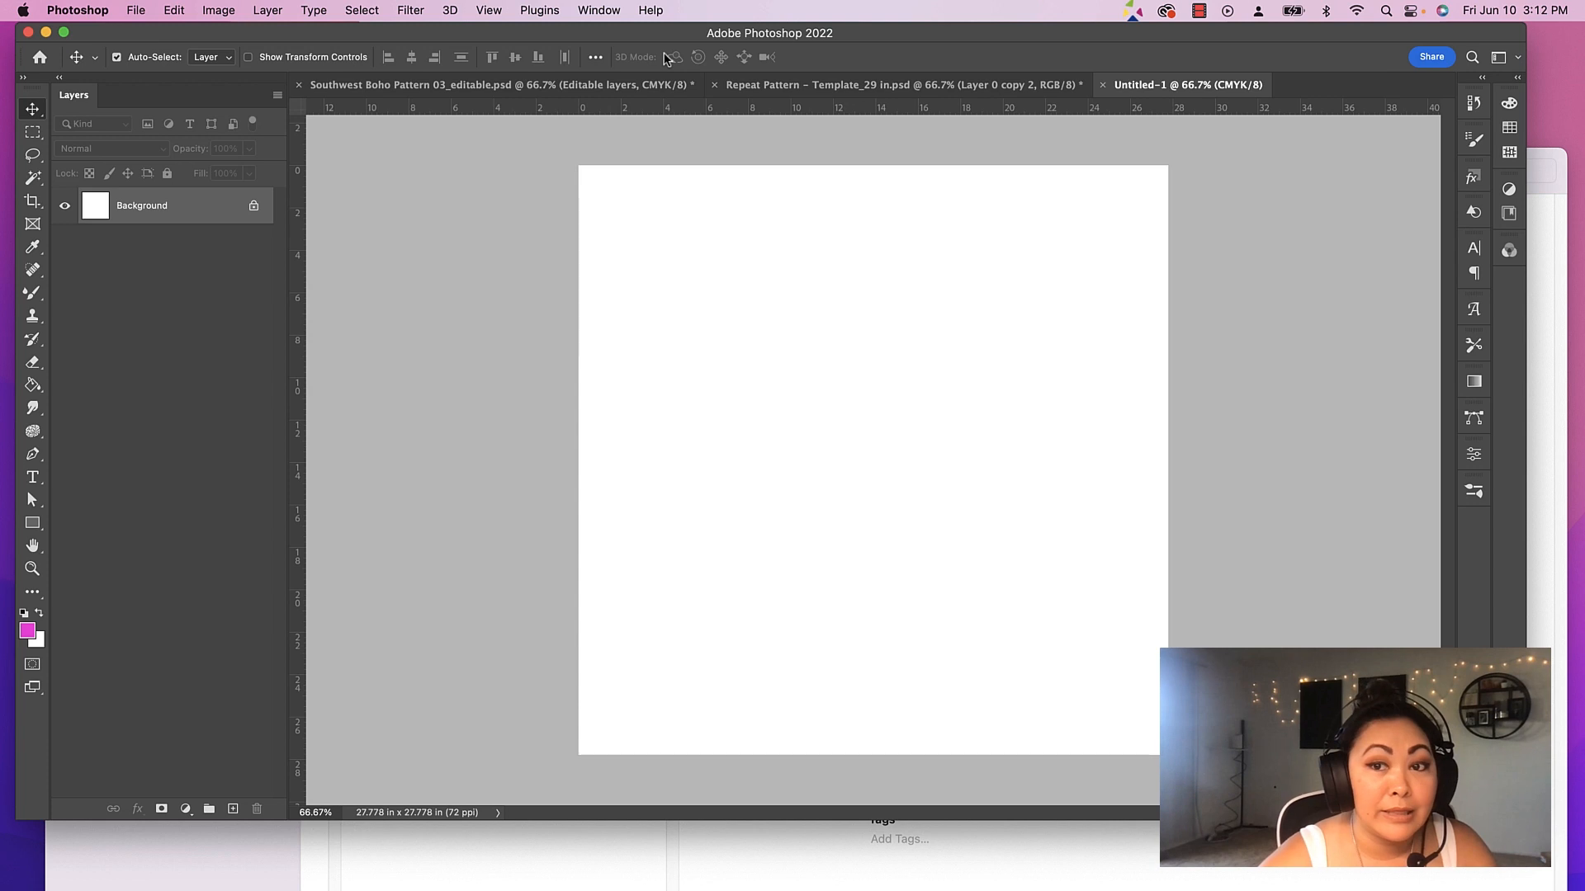
{"action": "mouse_move", "coordinate": [664, 59]}
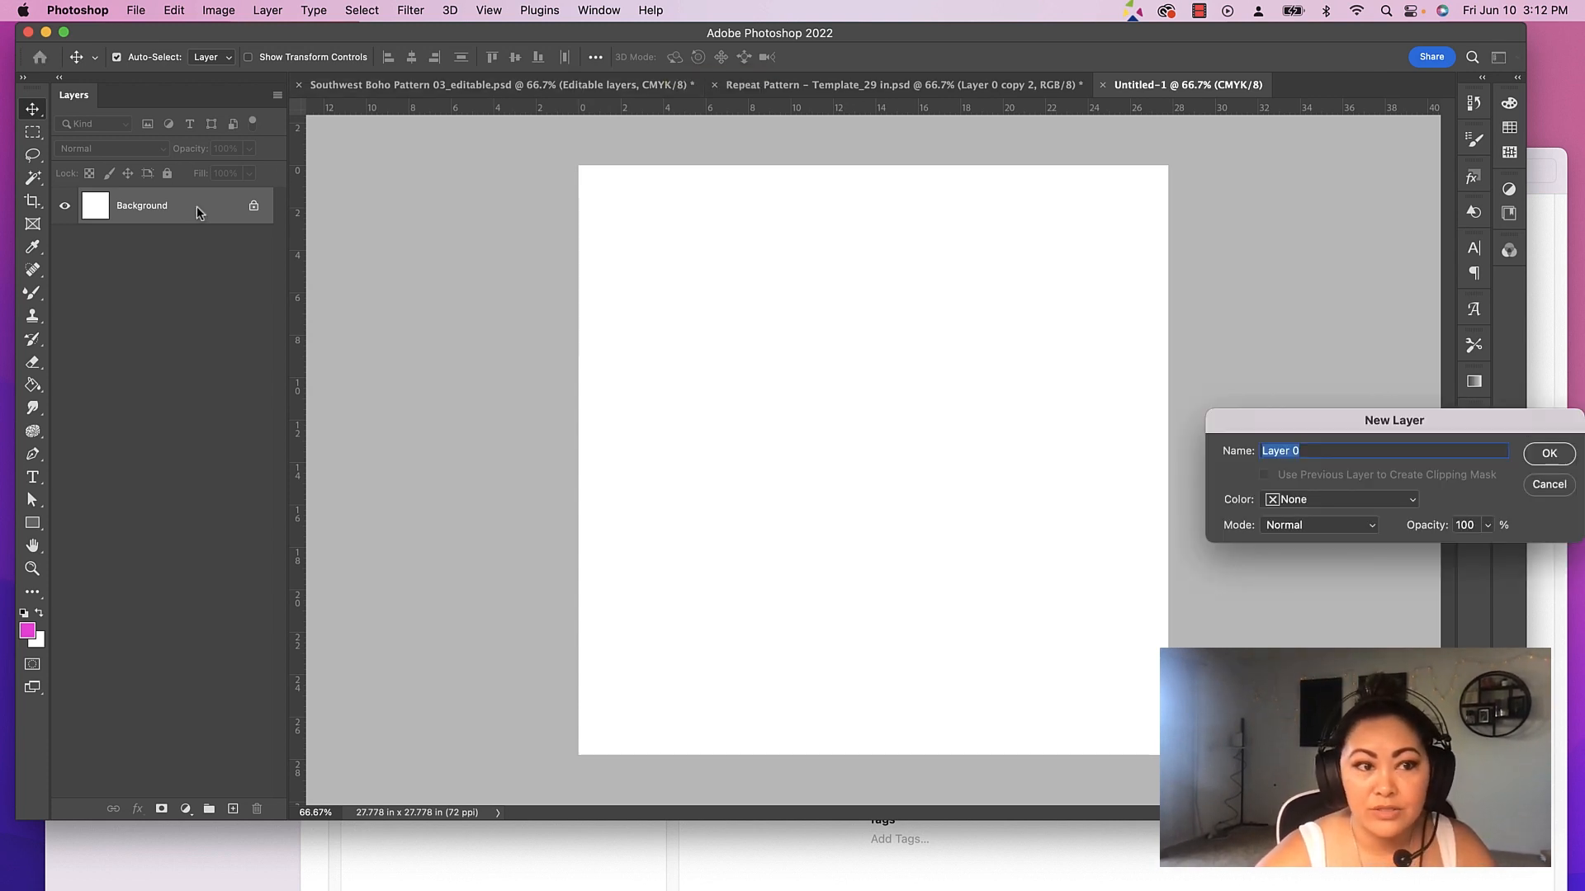
Unlock the Background into editable Layer 0, then open the Boho Southwest folder
{"action": "left_click", "coordinate": [1547, 453]}
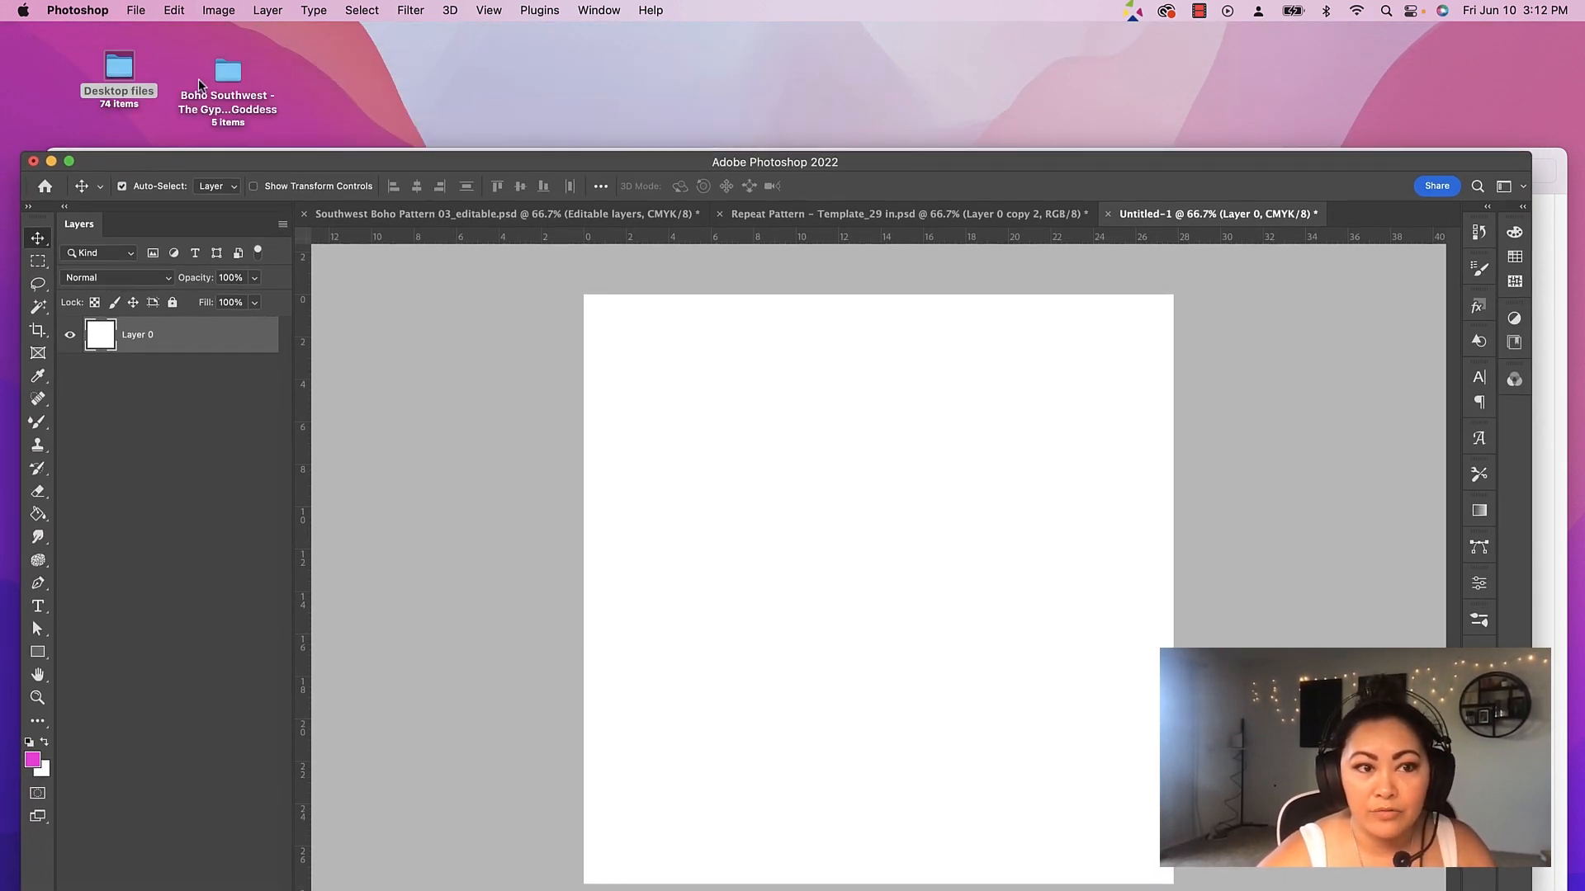
{"action": "double_click", "coordinate": [226, 71]}
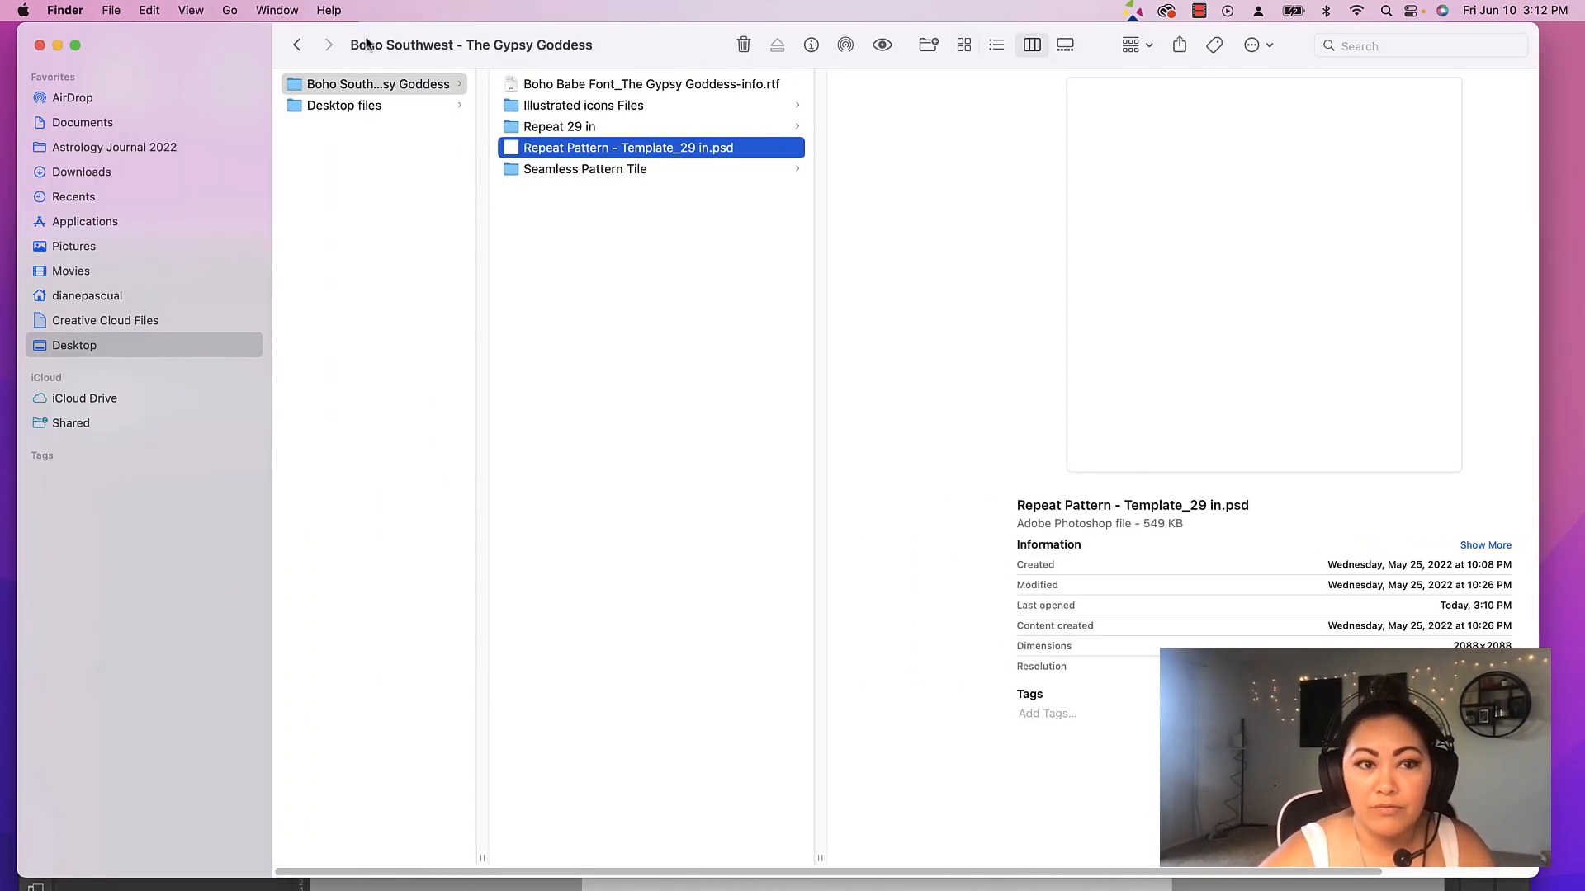
Navigate to Illustrated icons Files and switch from the PNG to the SVG folder
{"action": "left_click", "coordinate": [582, 106]}
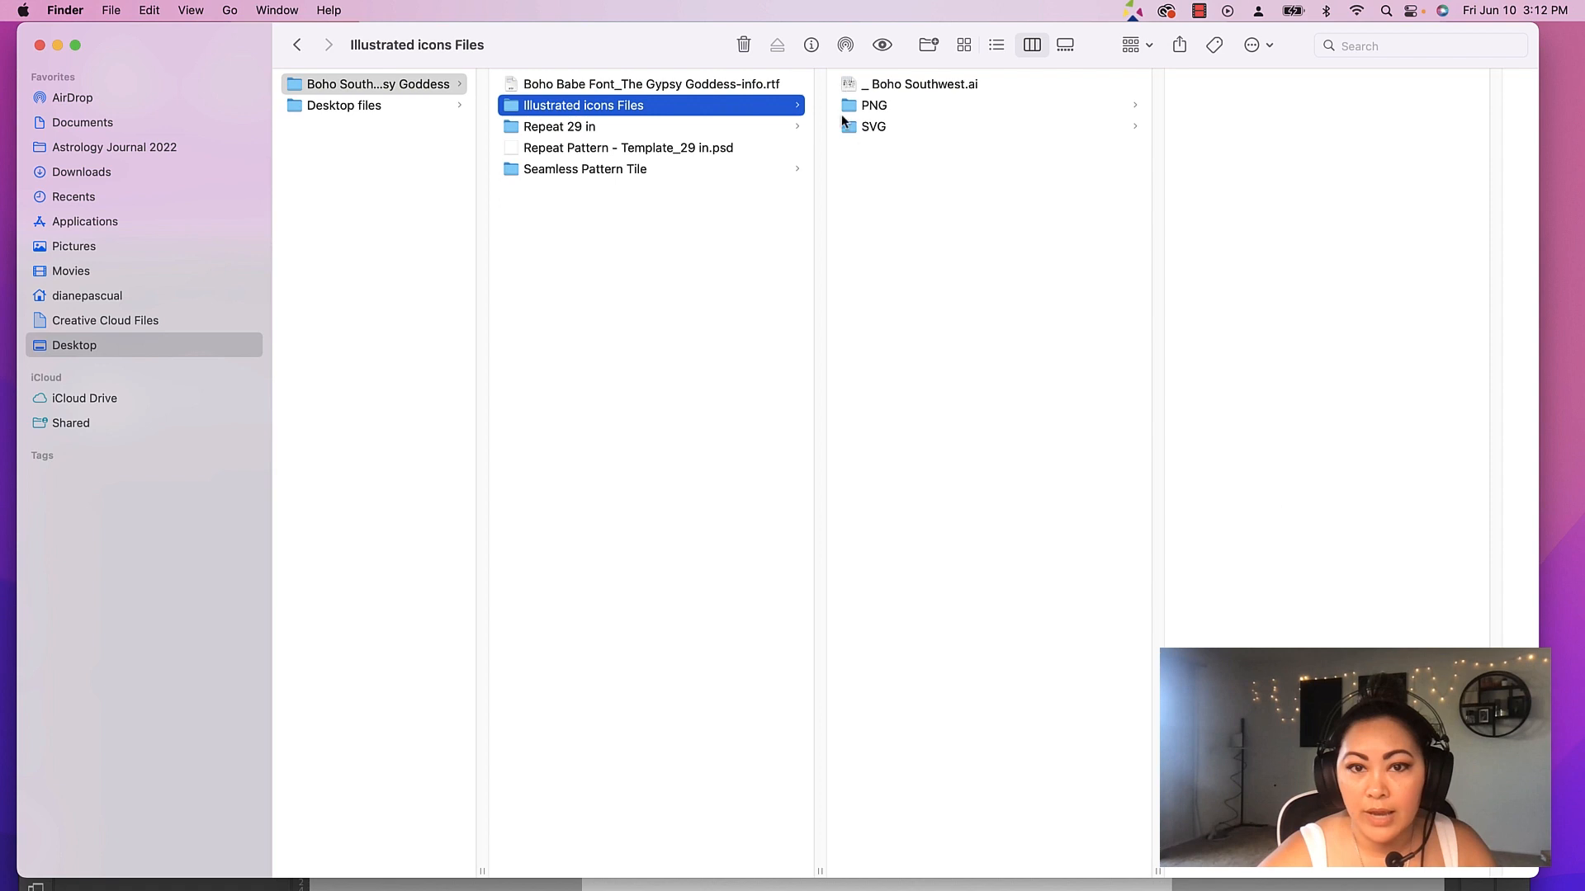
{"action": "left_click", "coordinate": [873, 106]}
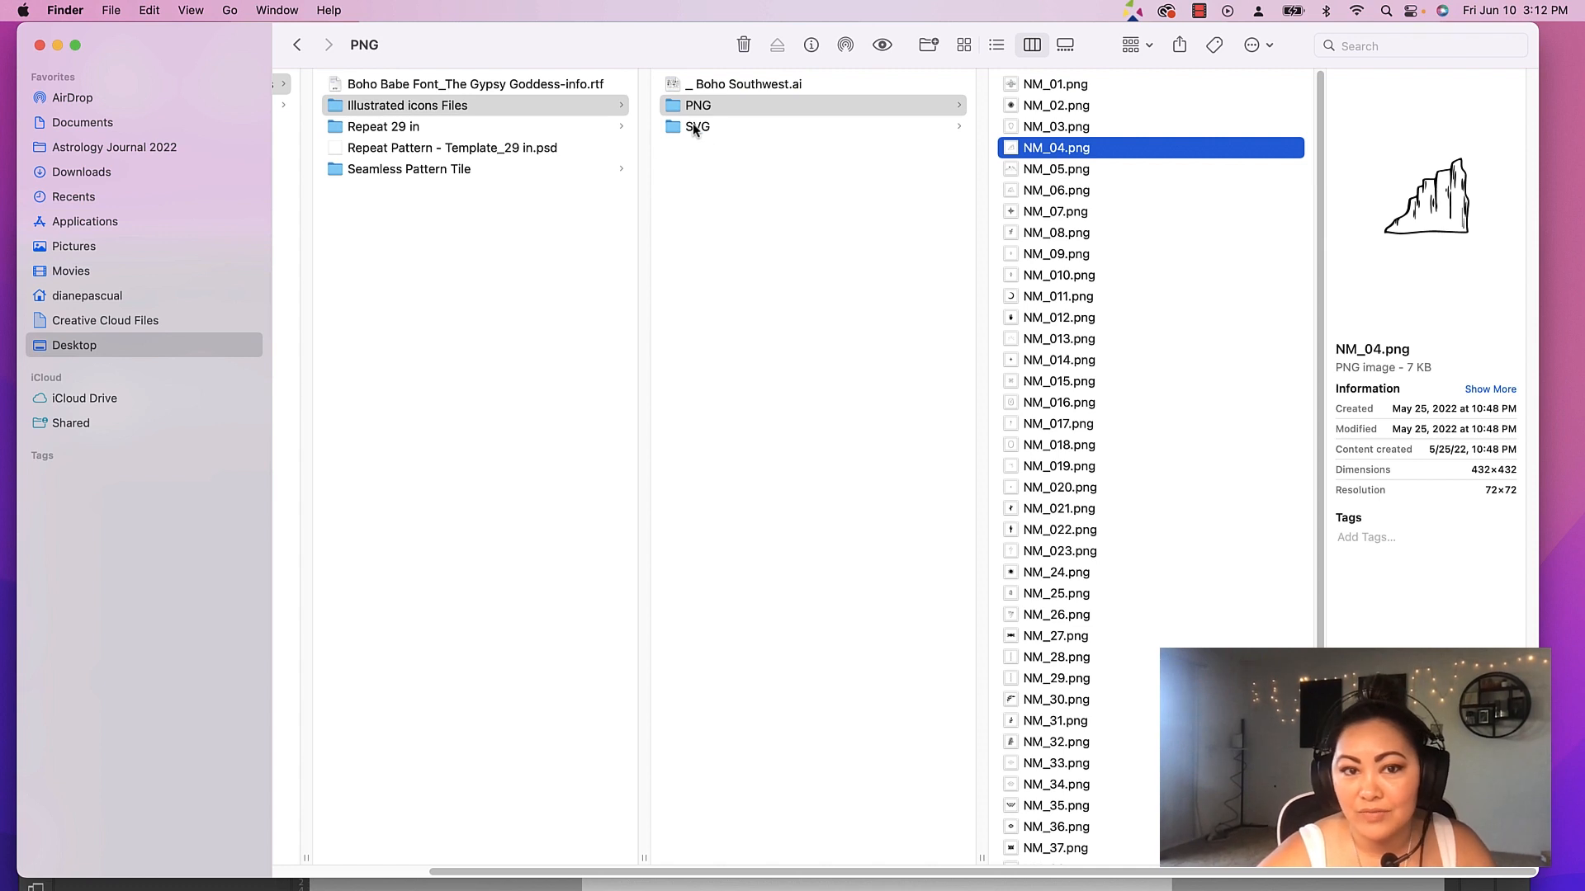
{"action": "left_click", "coordinate": [697, 127]}
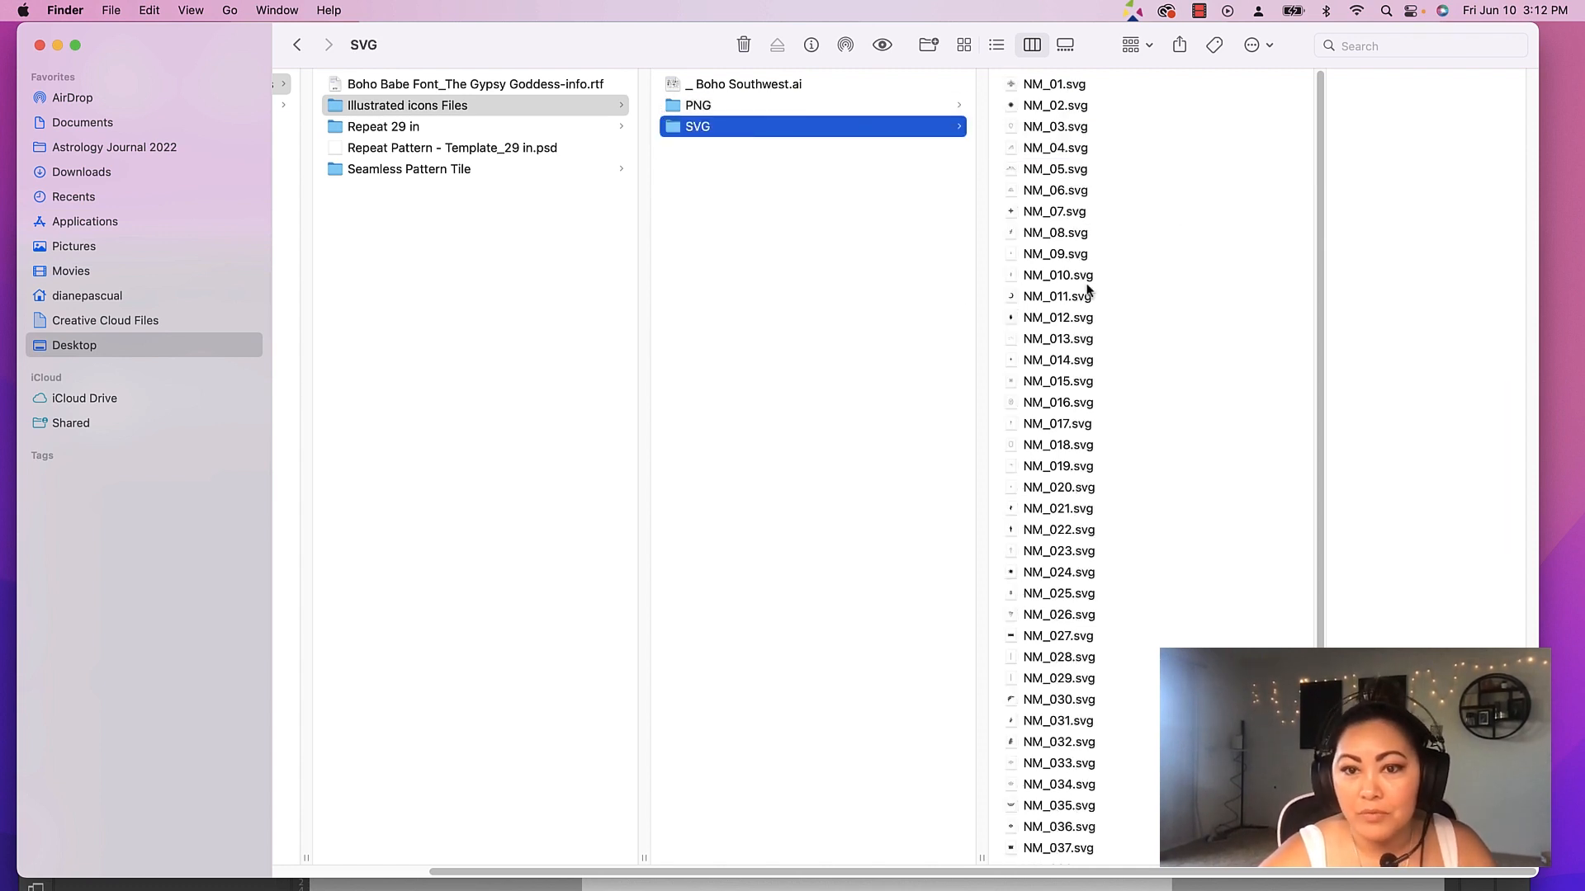
Preview NM_08 snake and NM_011 moon icons, then pick the oval icon NM_018.svg
{"action": "left_click", "coordinate": [1055, 233]}
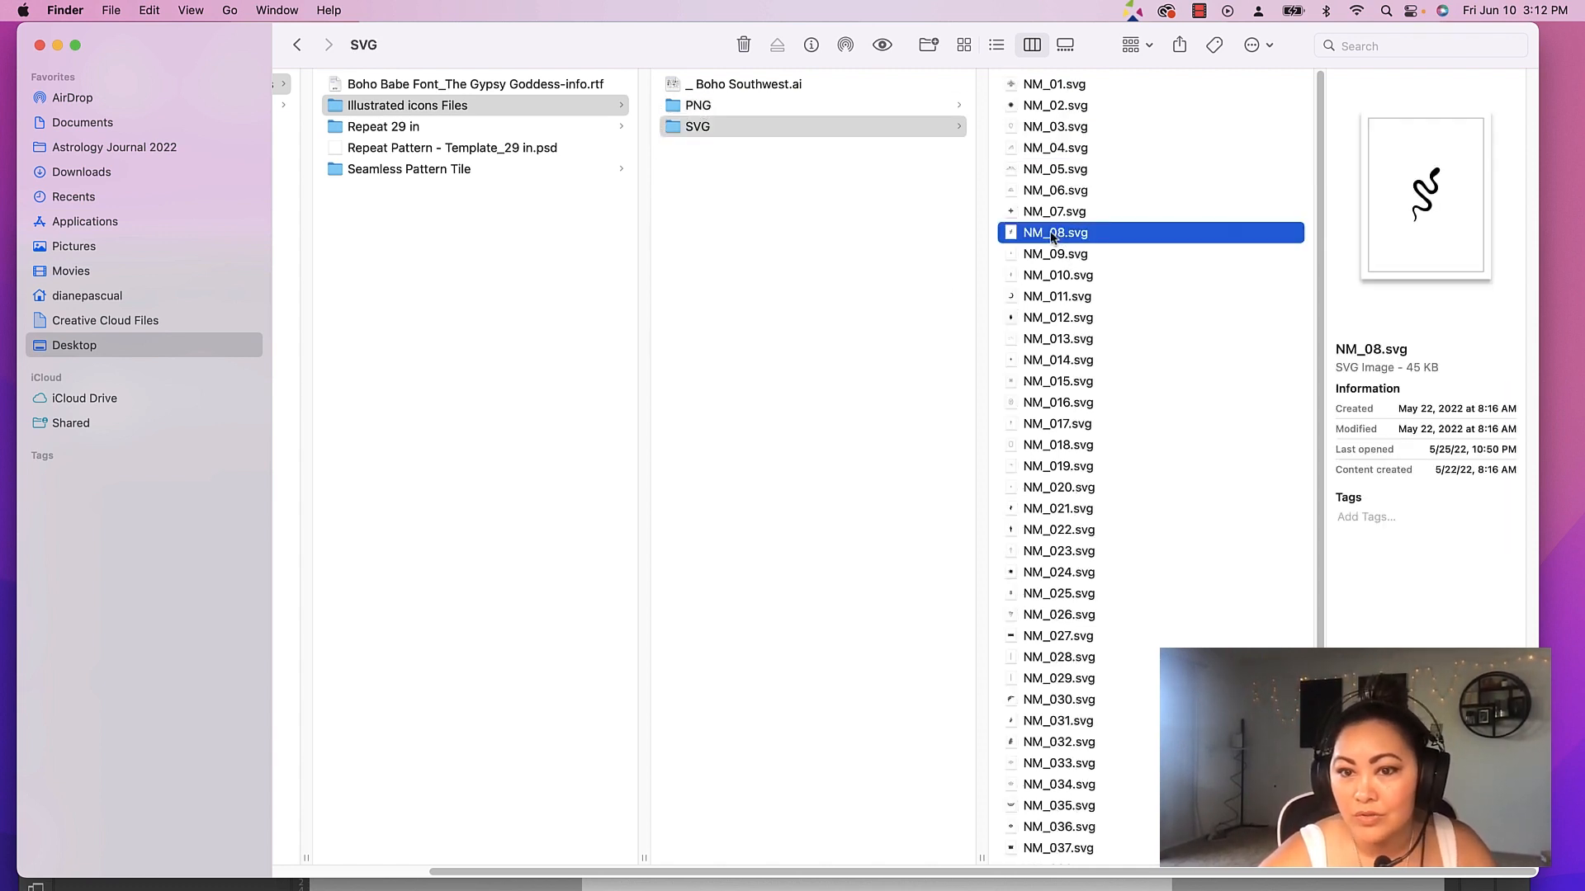
{"action": "left_click", "coordinate": [1057, 296]}
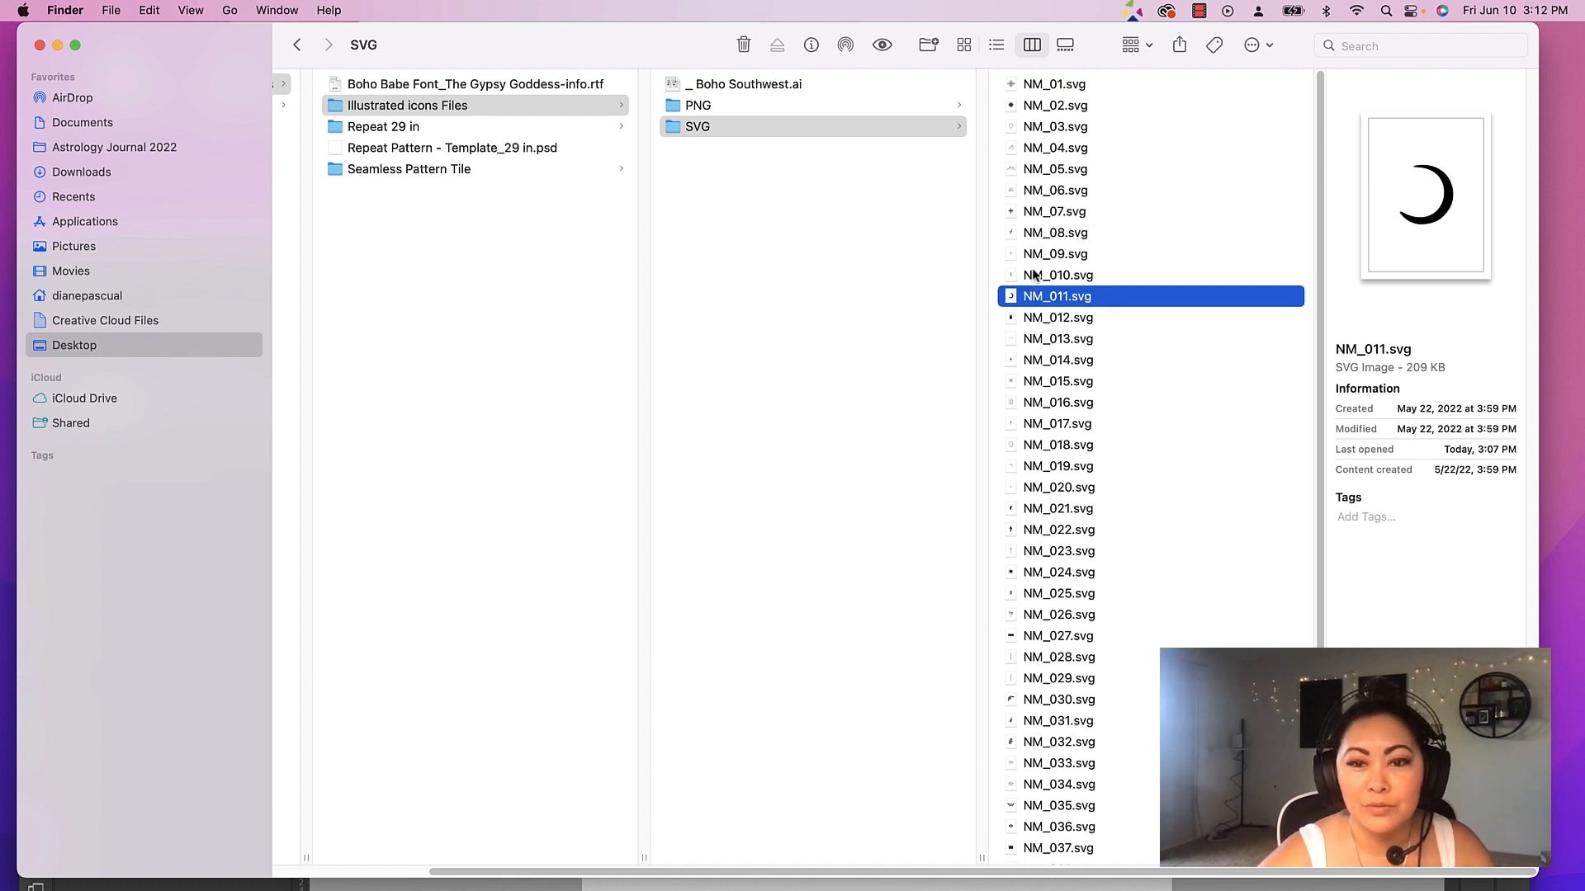
{"action": "left_click", "coordinate": [1058, 487]}
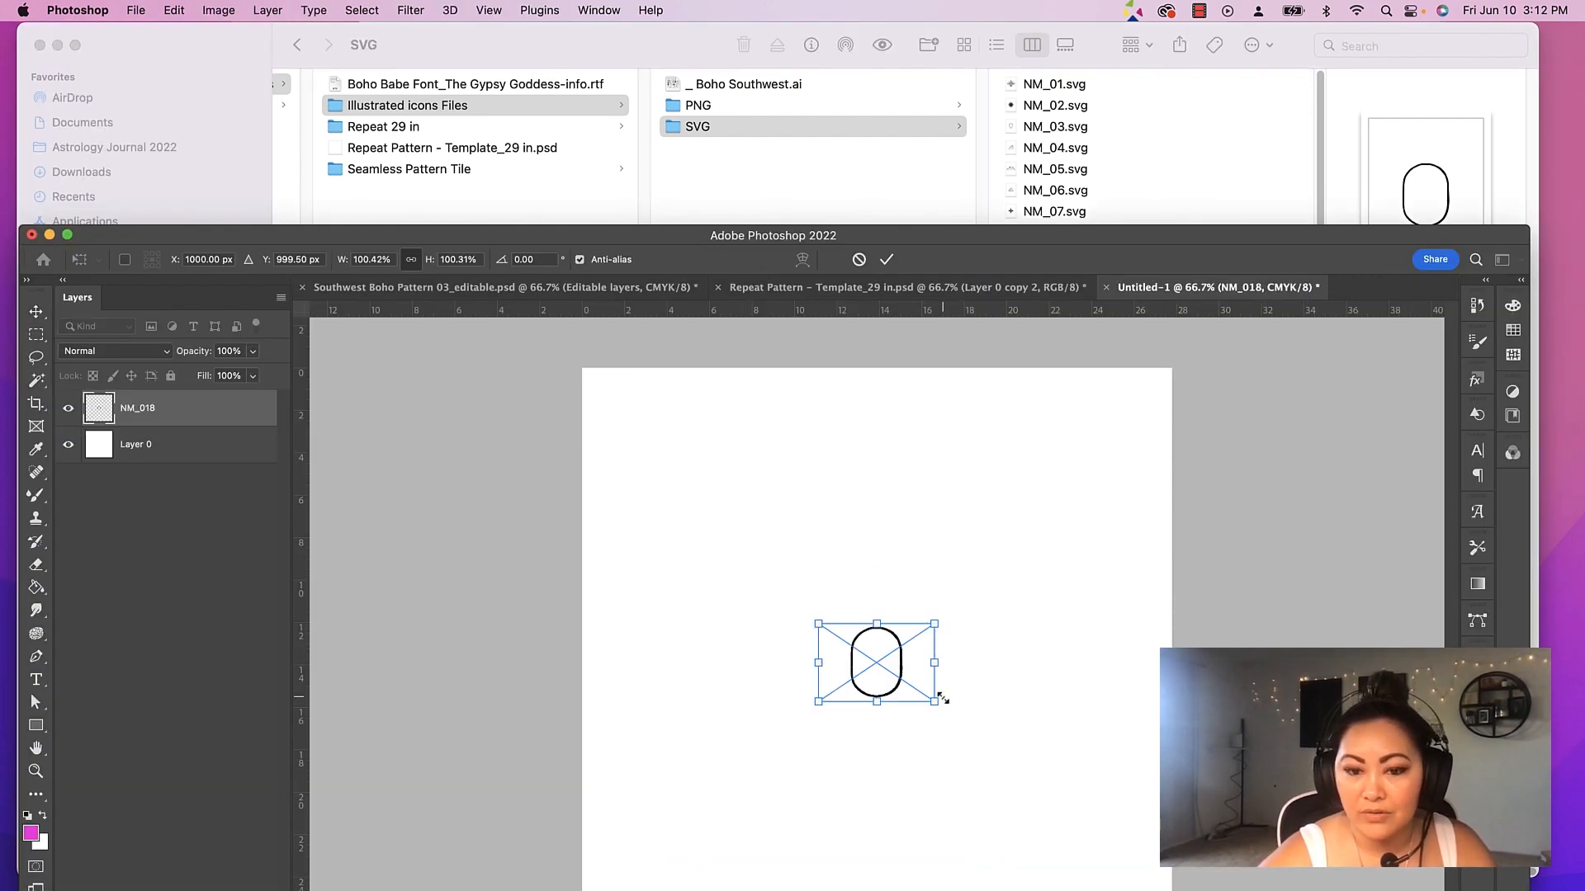
Enlarge the NM_018 oval outline and place the NM_021 cactus icon centred inside it
{"action": "left_click_drag", "start_coordinate": [943, 697], "coordinate": [1091, 807]}
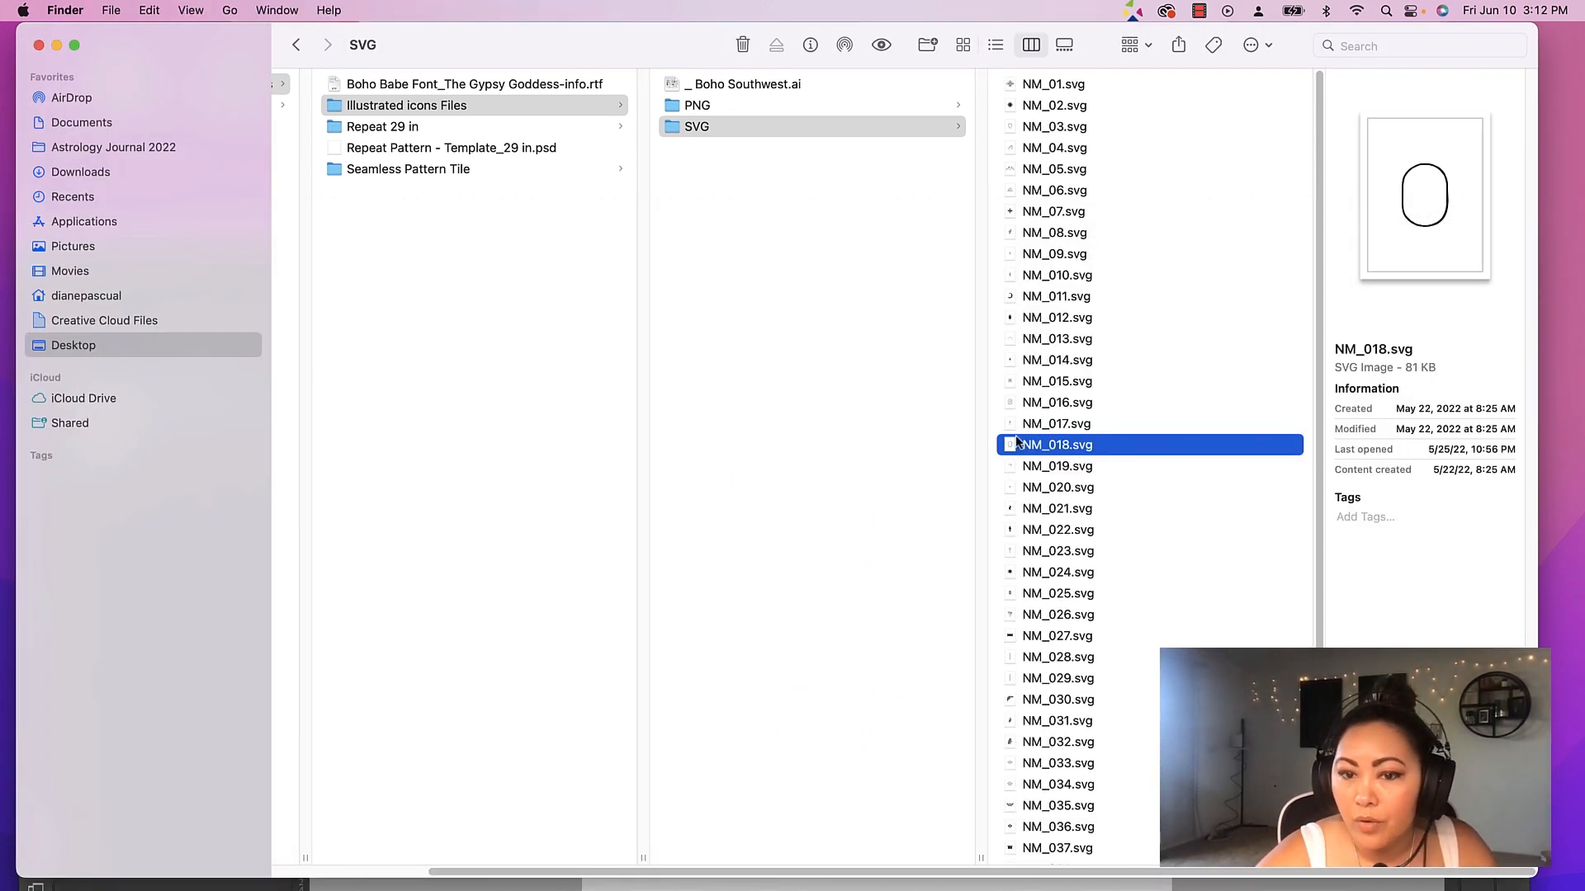
{"action": "left_click", "coordinate": [1057, 508]}
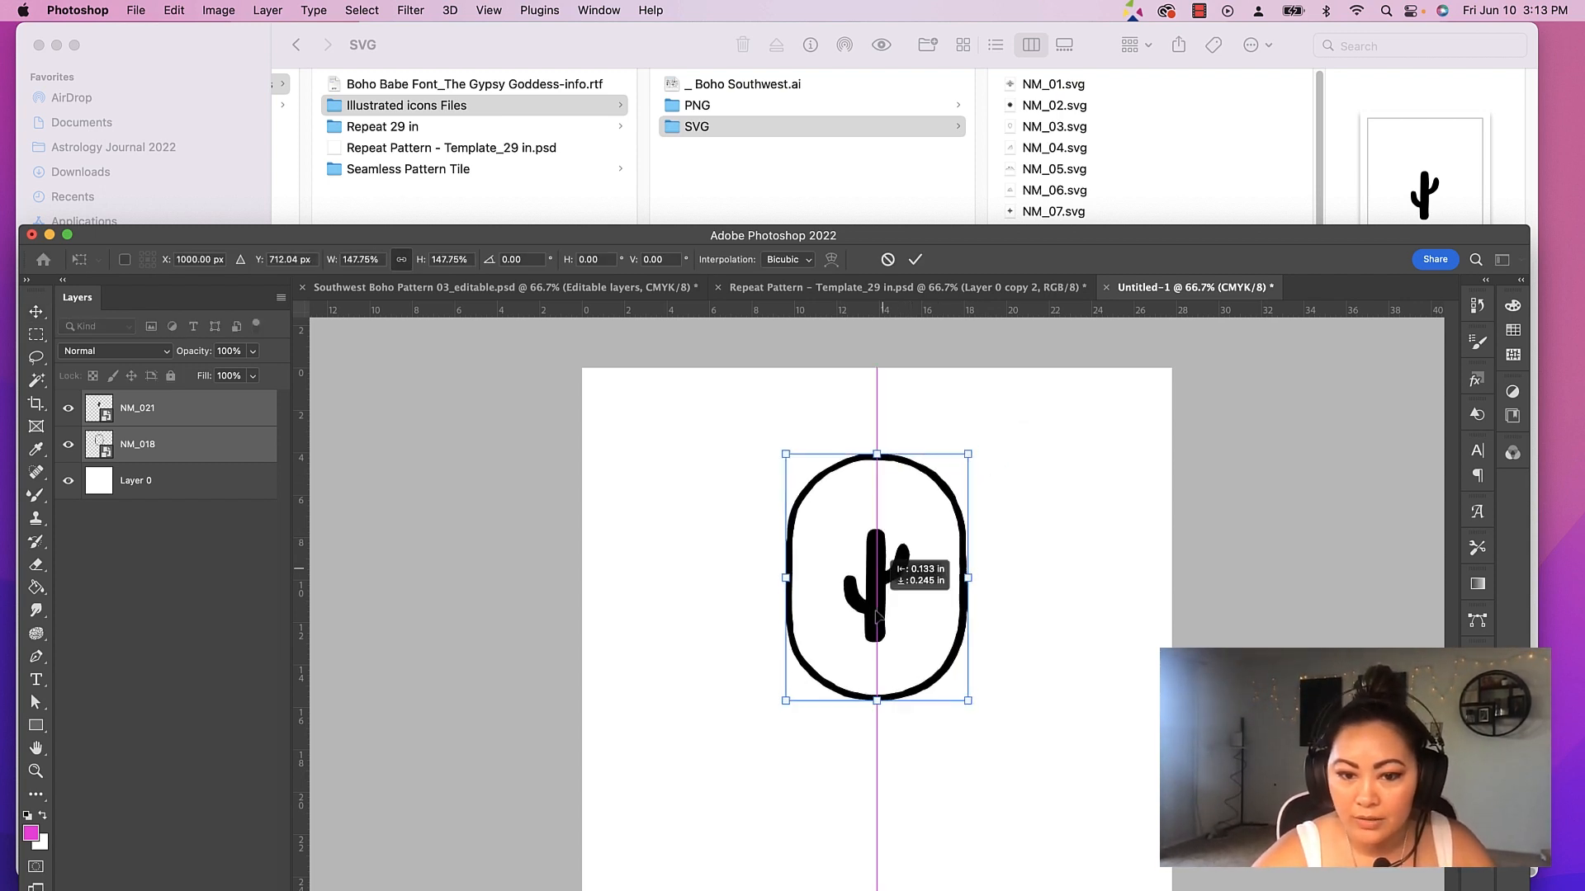
{"action": "left_click_drag", "start_coordinate": [877, 576], "coordinate": [864, 652]}
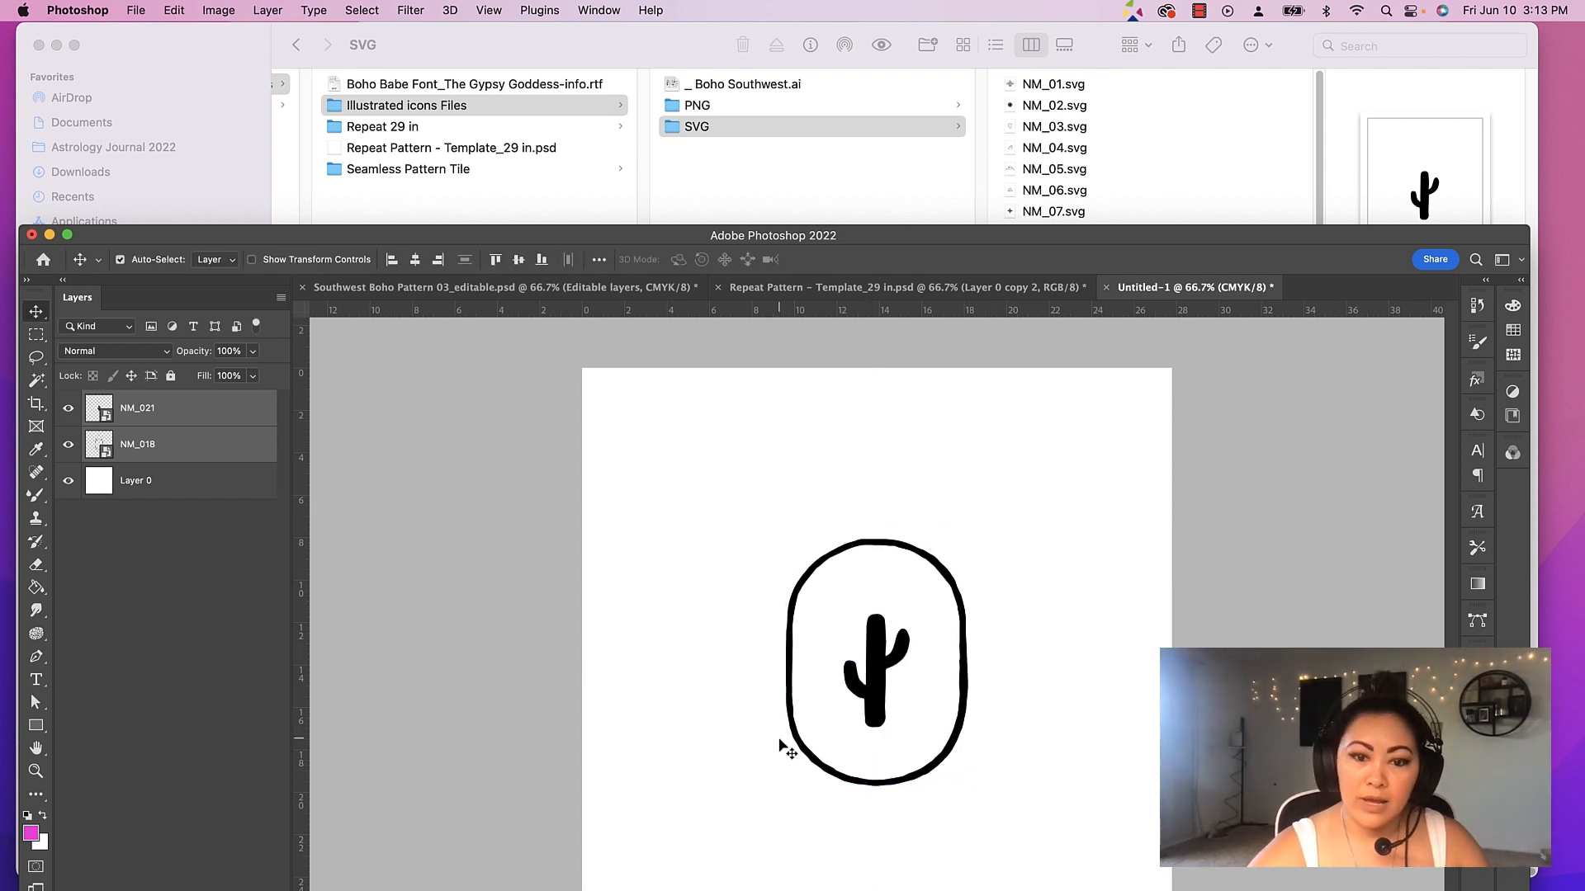
{"action": "mouse_move", "coordinate": [771, 453]}
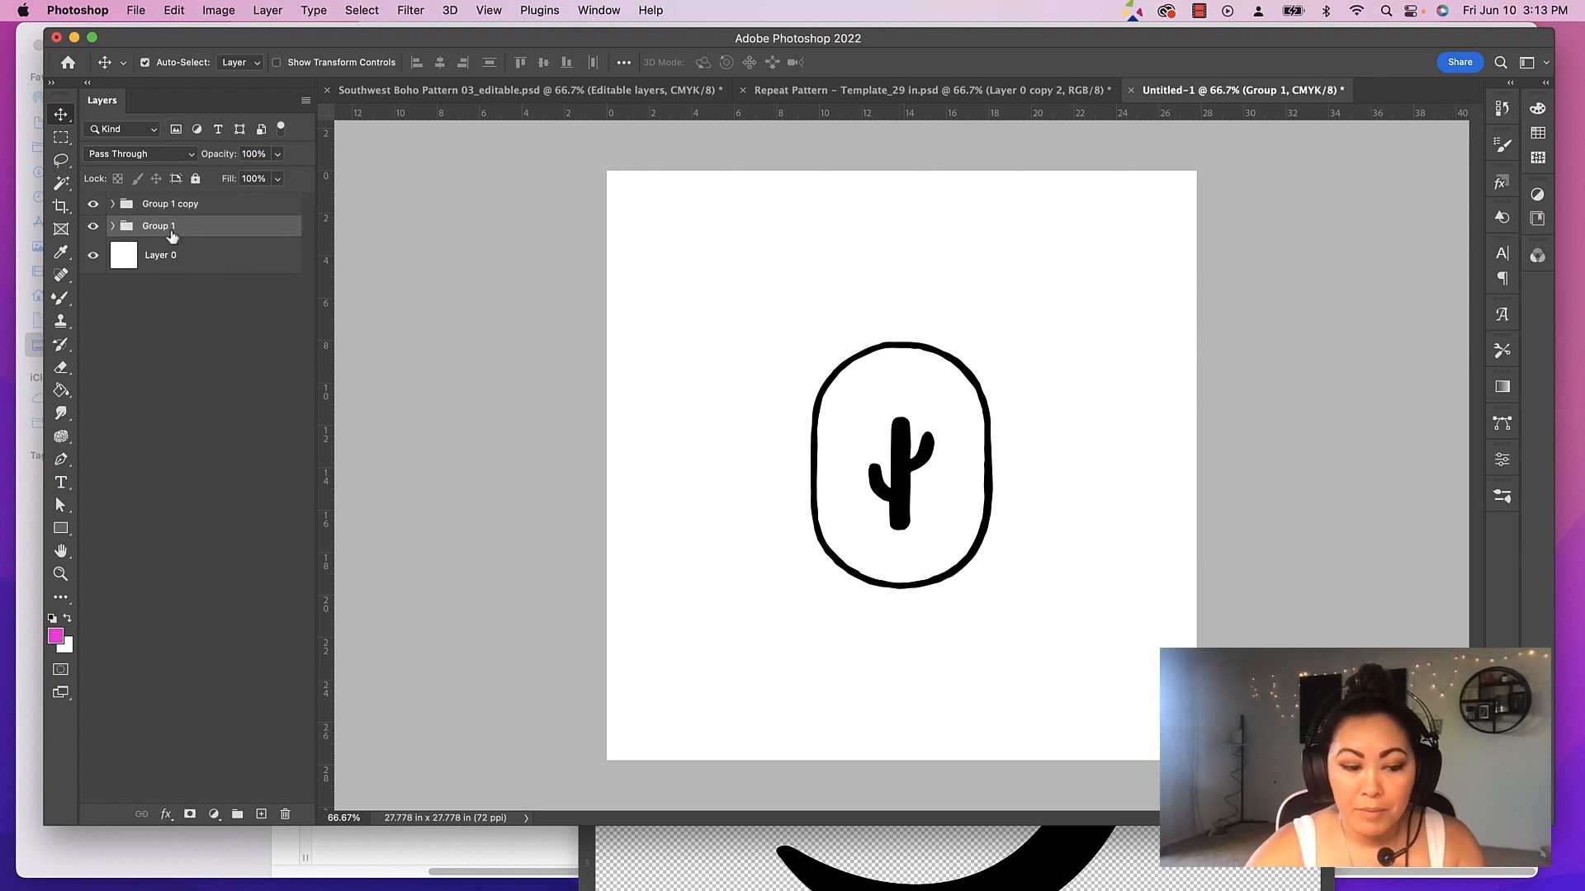
Duplicate Group 1 and push the copy half off the tile's left edge
{"action": "right_click", "coordinate": [159, 226]}
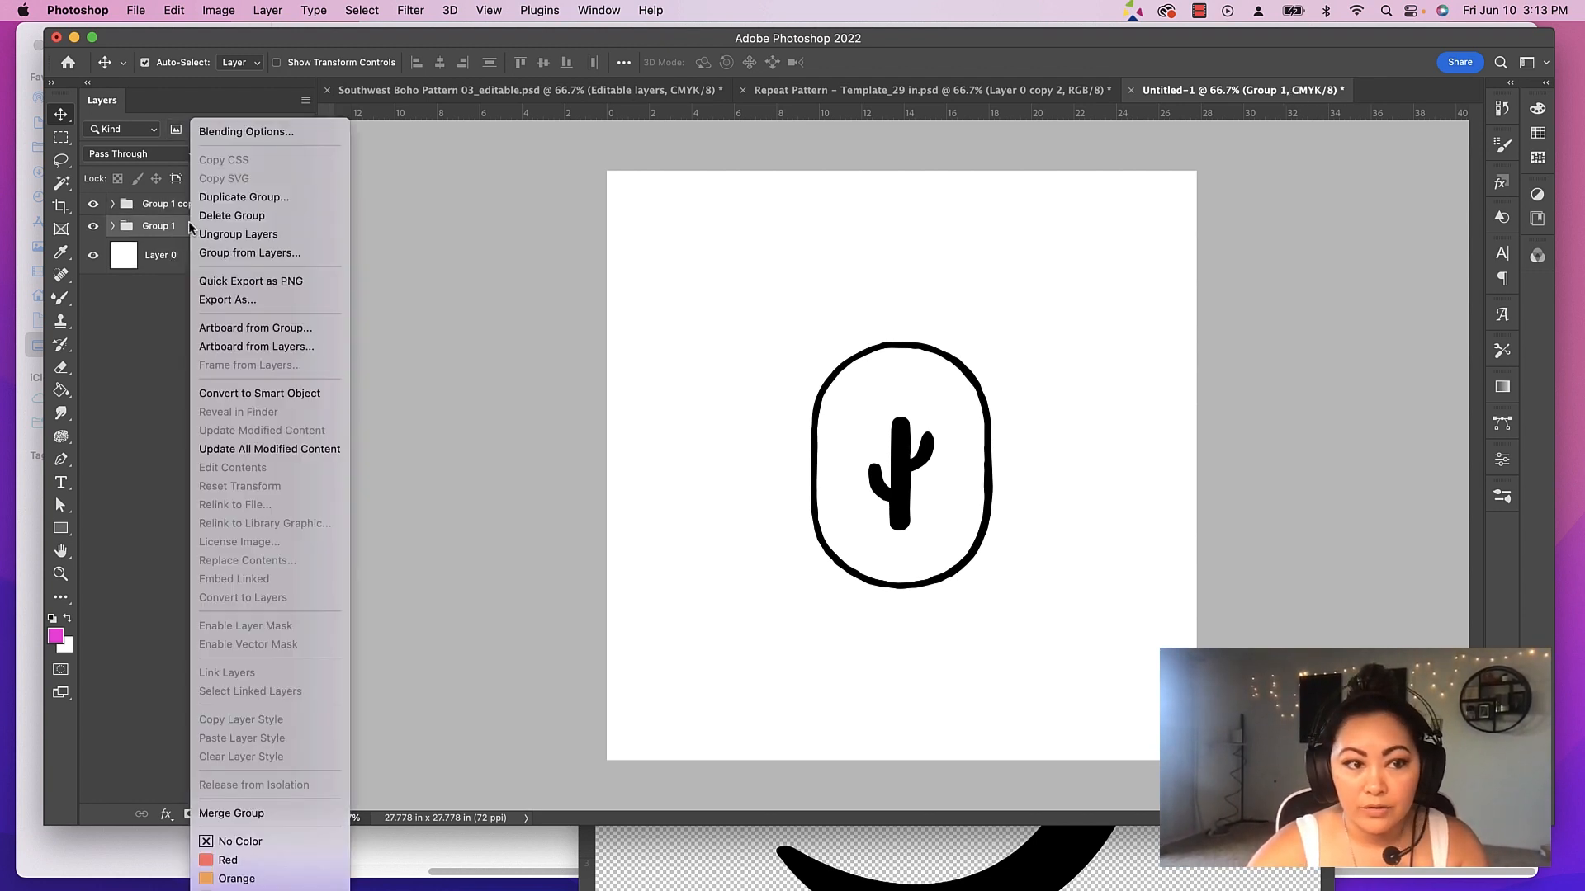
{"action": "mouse_move", "coordinate": [242, 197]}
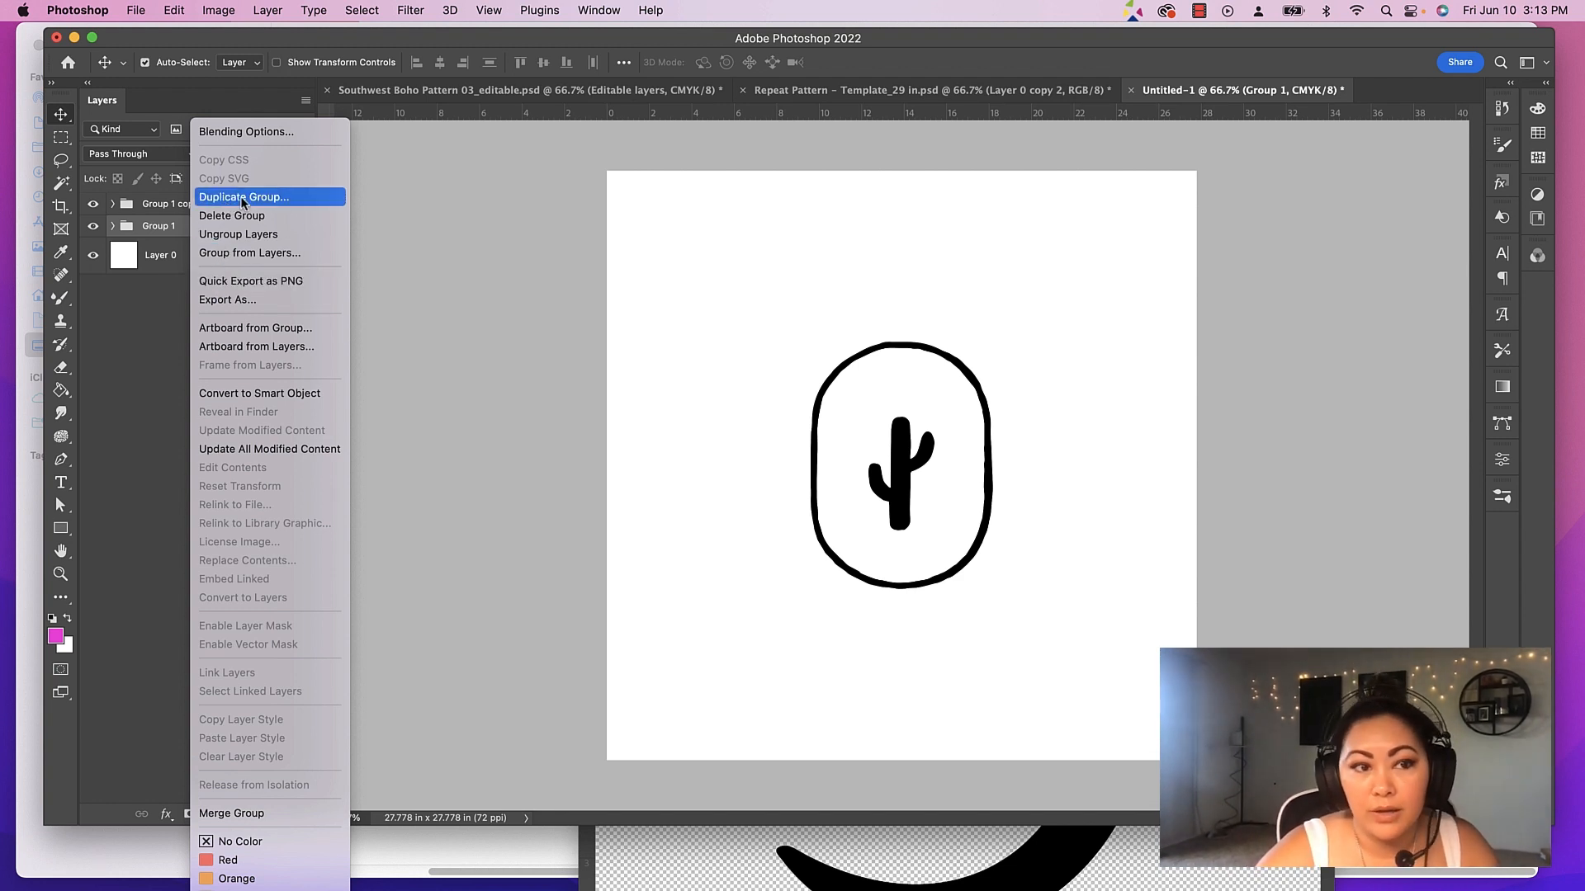
{"action": "left_click", "coordinate": [242, 196]}
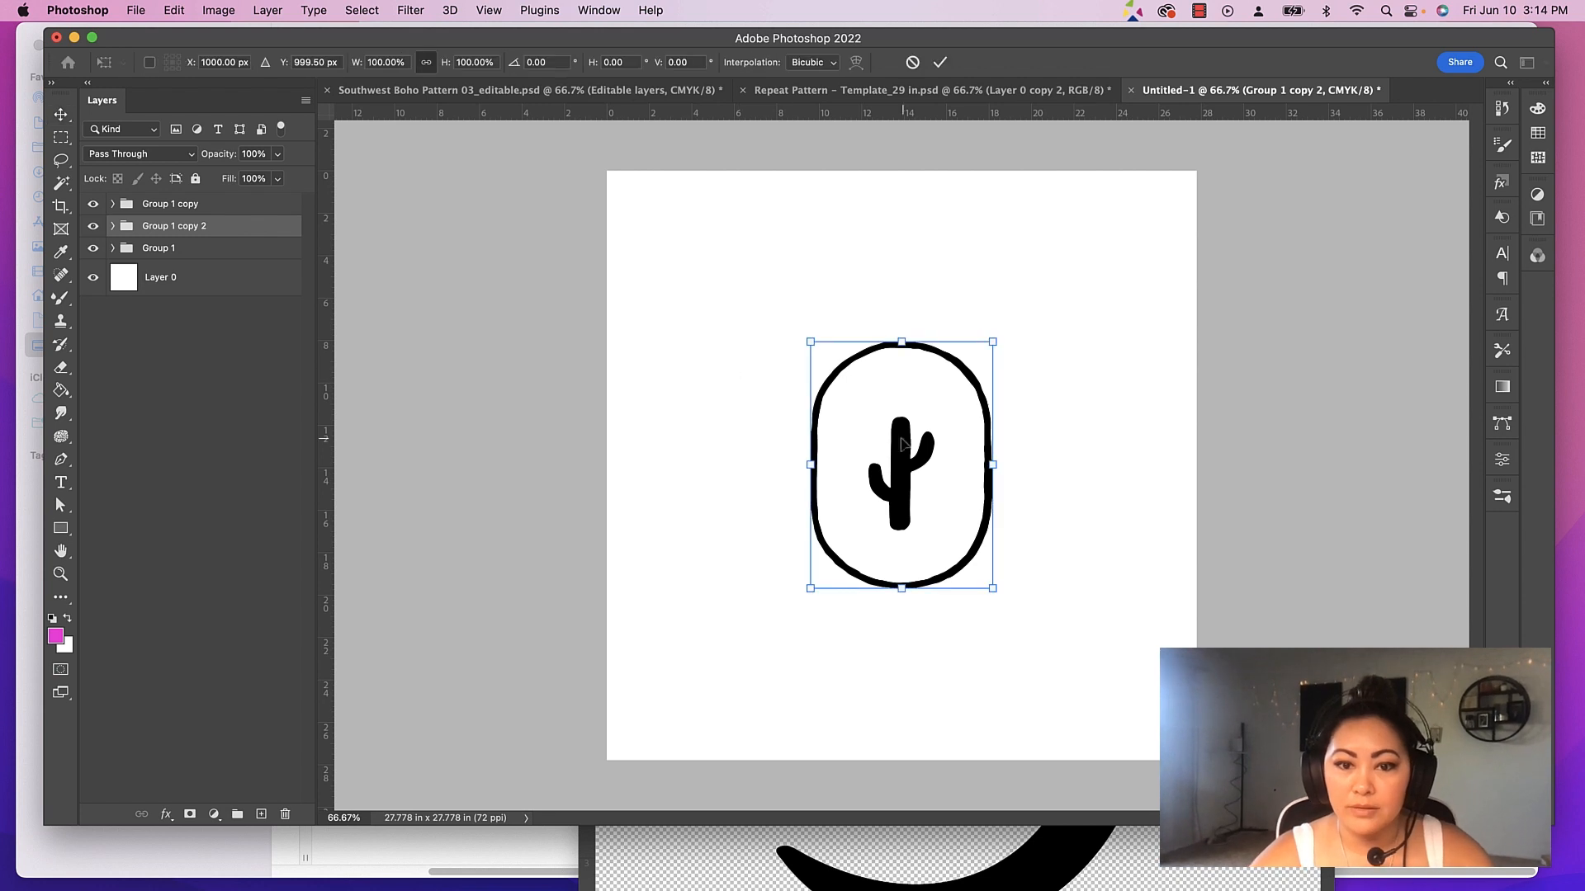
{"action": "left_click_drag", "start_coordinate": [900, 466], "coordinate": [718, 312]}
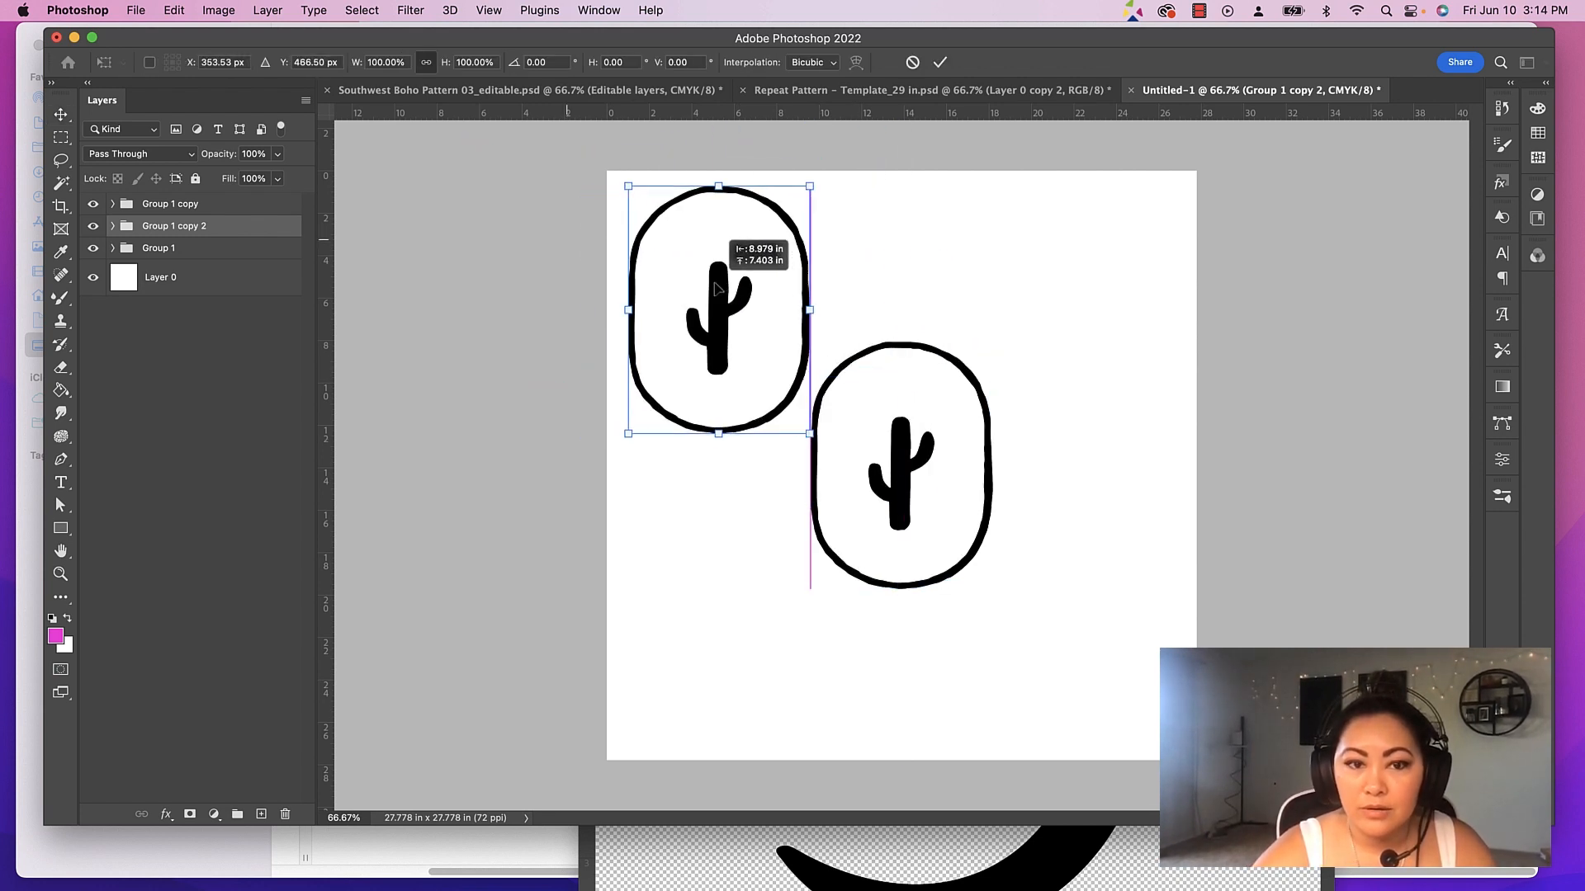
{"action": "left_click_drag", "start_coordinate": [718, 310], "coordinate": [606, 307]}
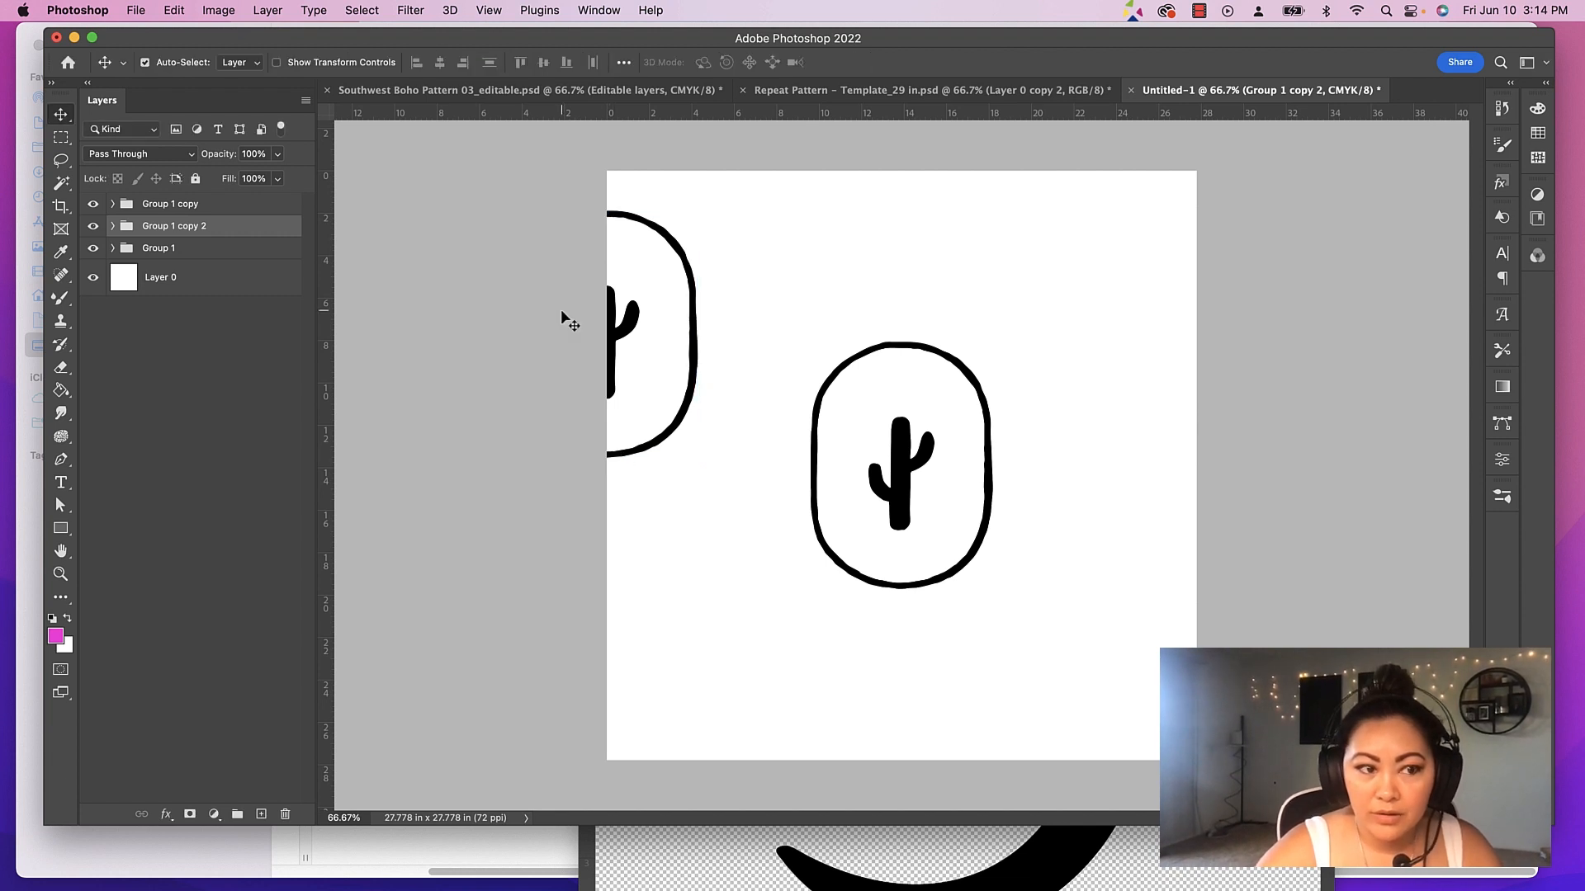
Move another Group 1 copy to the right edge, level with the left-edge motif
{"action": "left_click", "coordinate": [170, 203]}
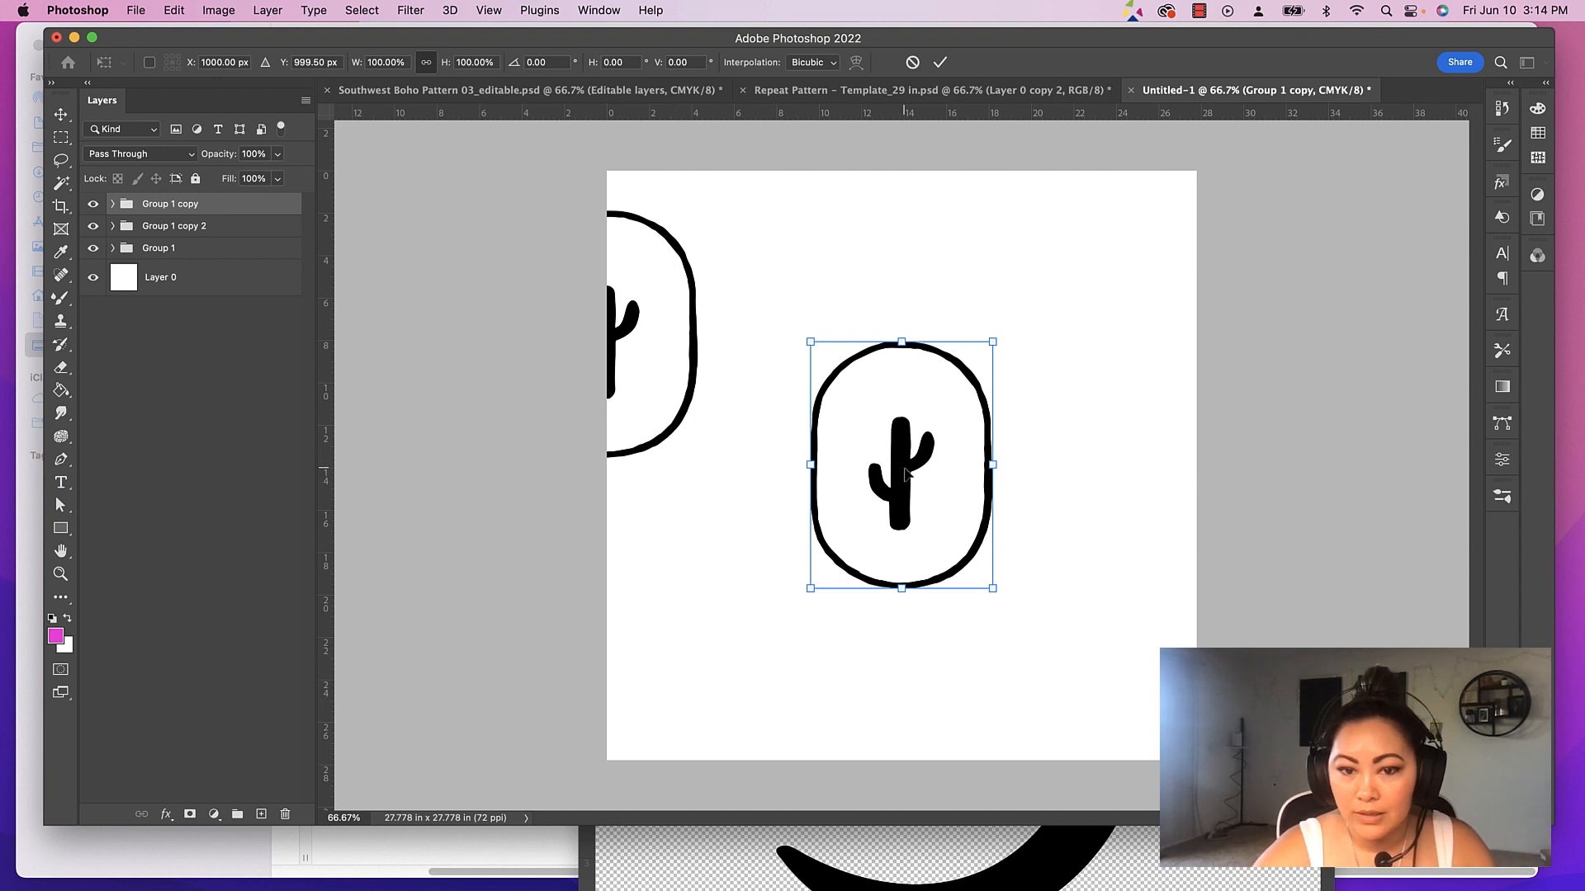
{"action": "left_click_drag", "start_coordinate": [900, 464], "coordinate": [815, 340]}
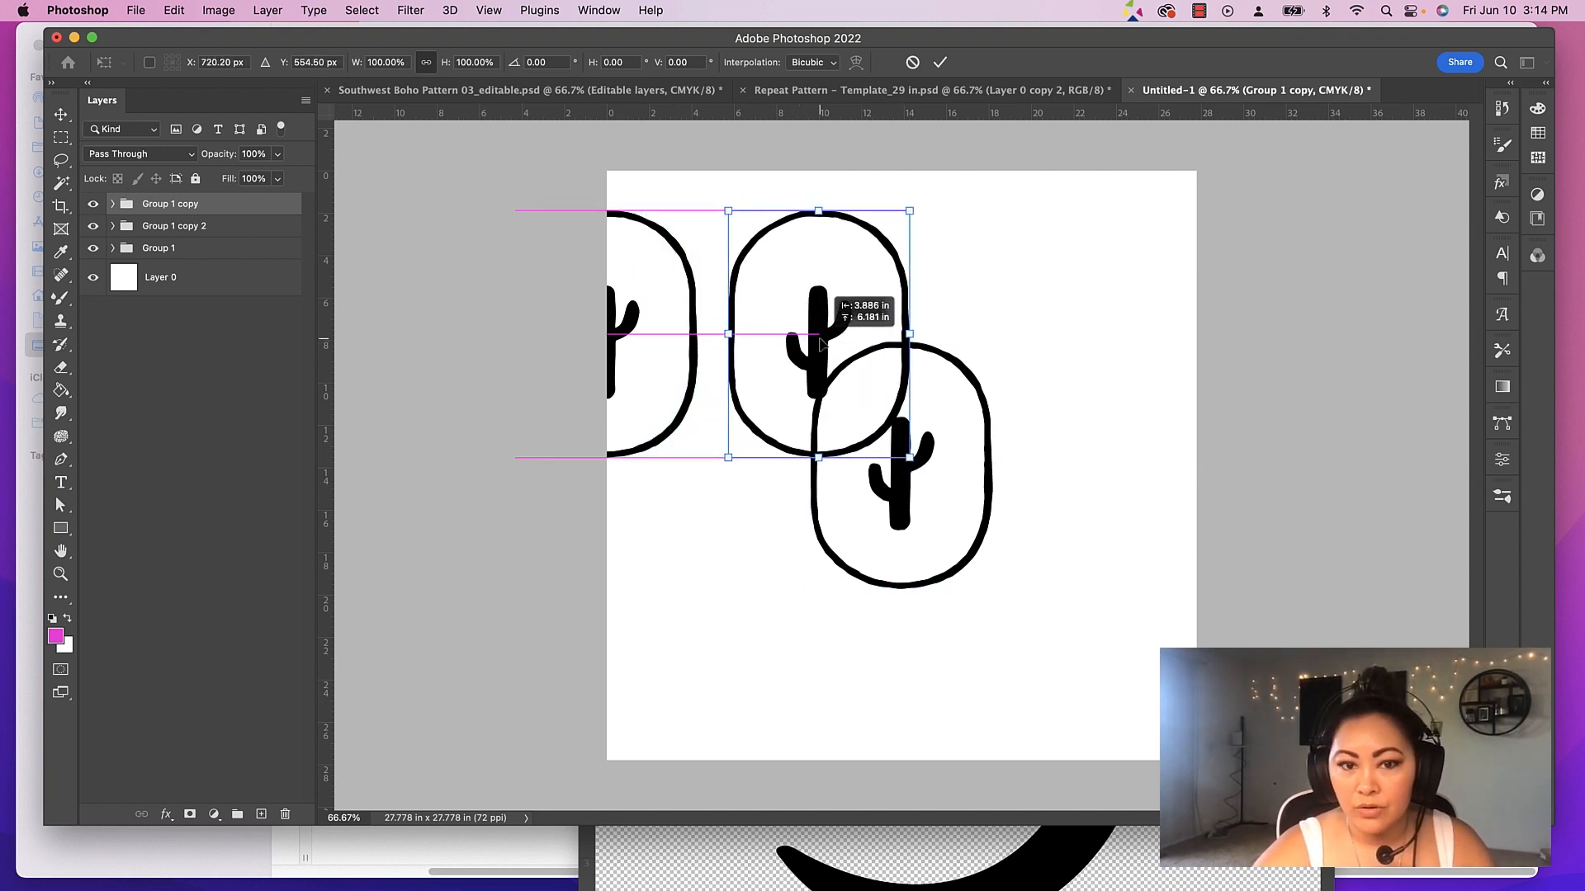
{"action": "left_click_drag", "start_coordinate": [819, 333], "coordinate": [978, 350]}
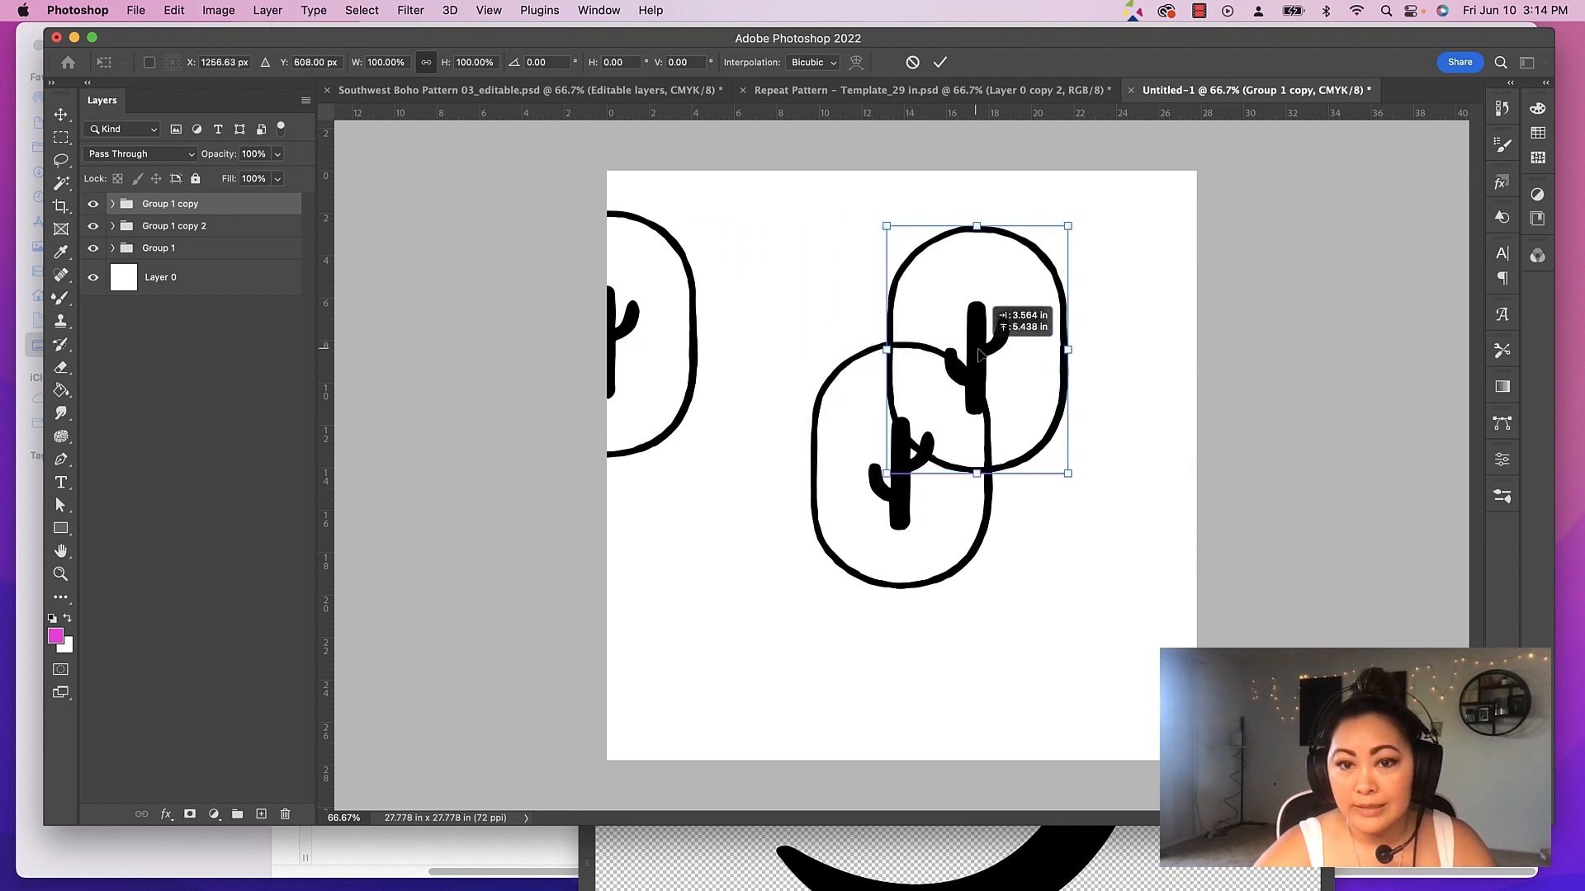
{"action": "left_click_drag", "start_coordinate": [976, 349], "coordinate": [1081, 335]}
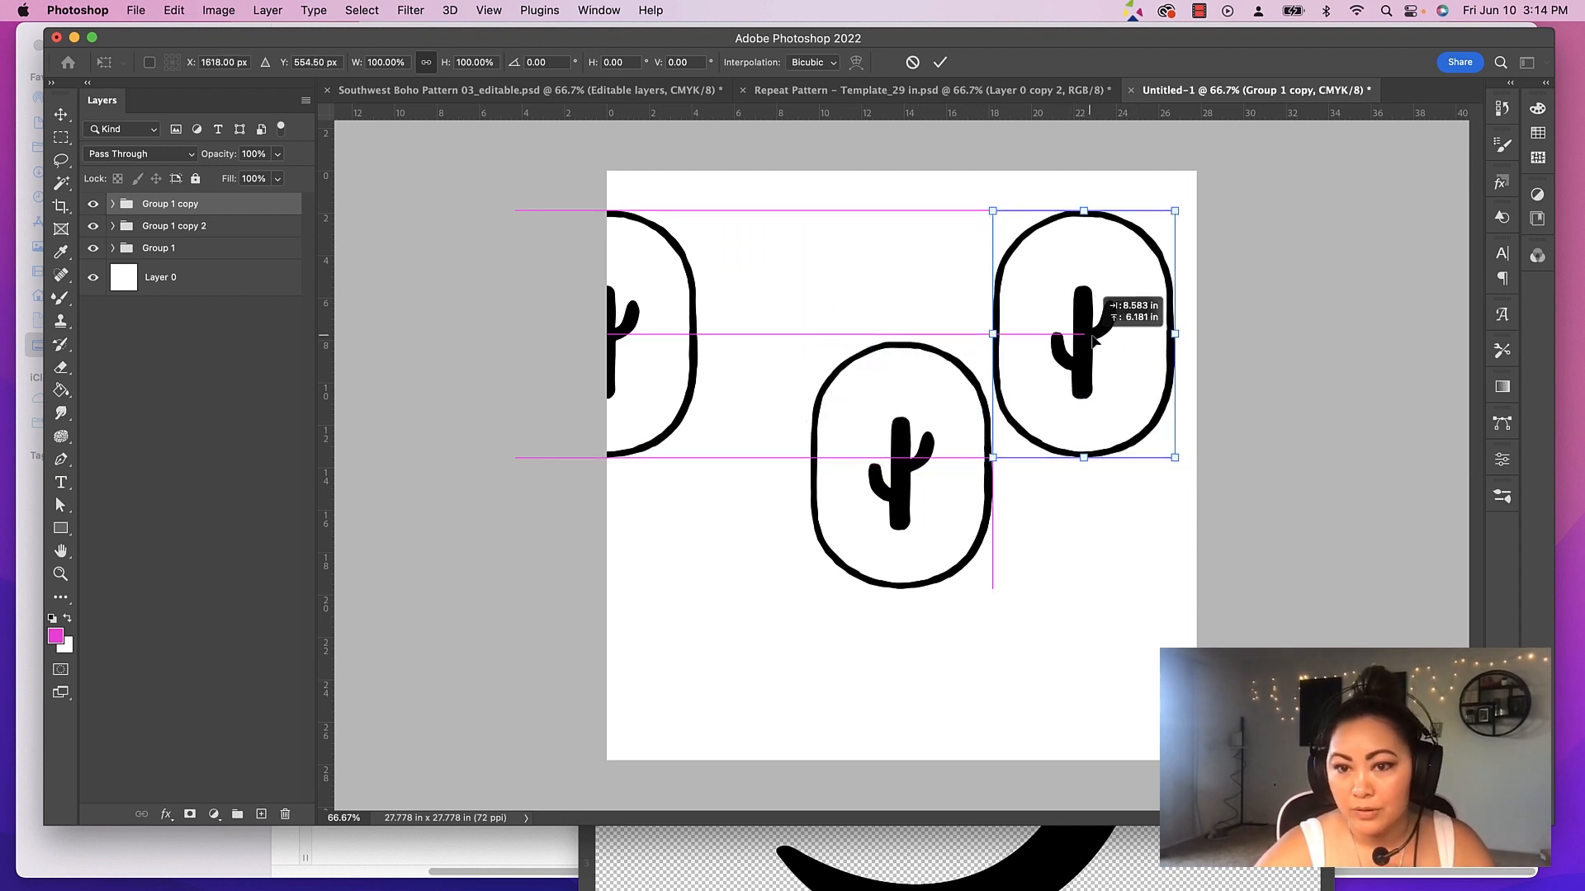
{"action": "left_click_drag", "start_coordinate": [1086, 333], "coordinate": [1192, 334]}
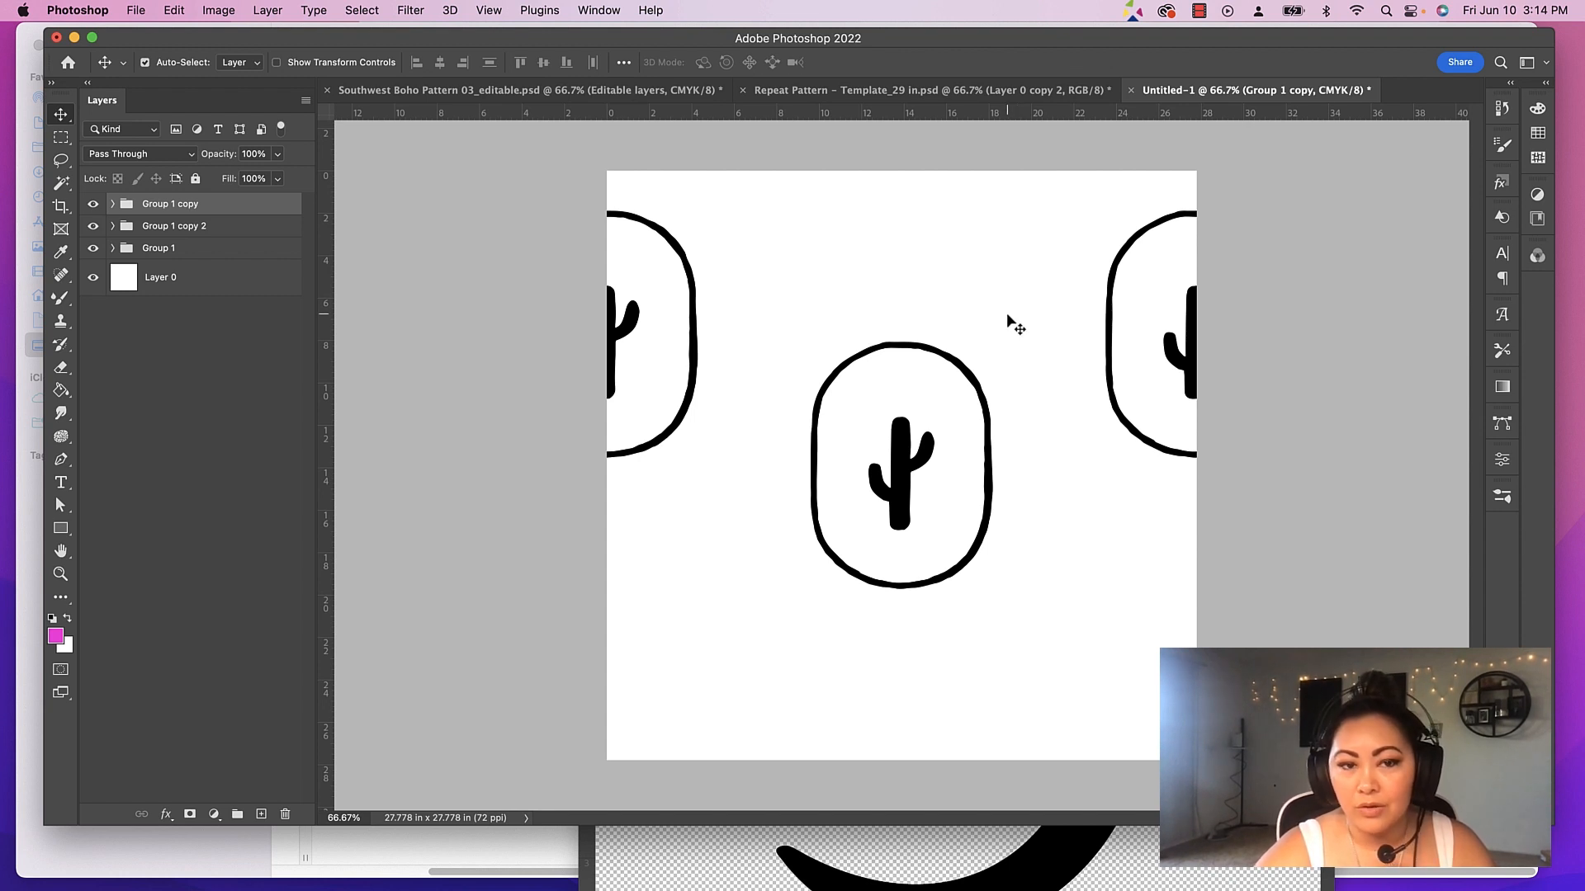
{"action": "mouse_move", "coordinate": [874, 172]}
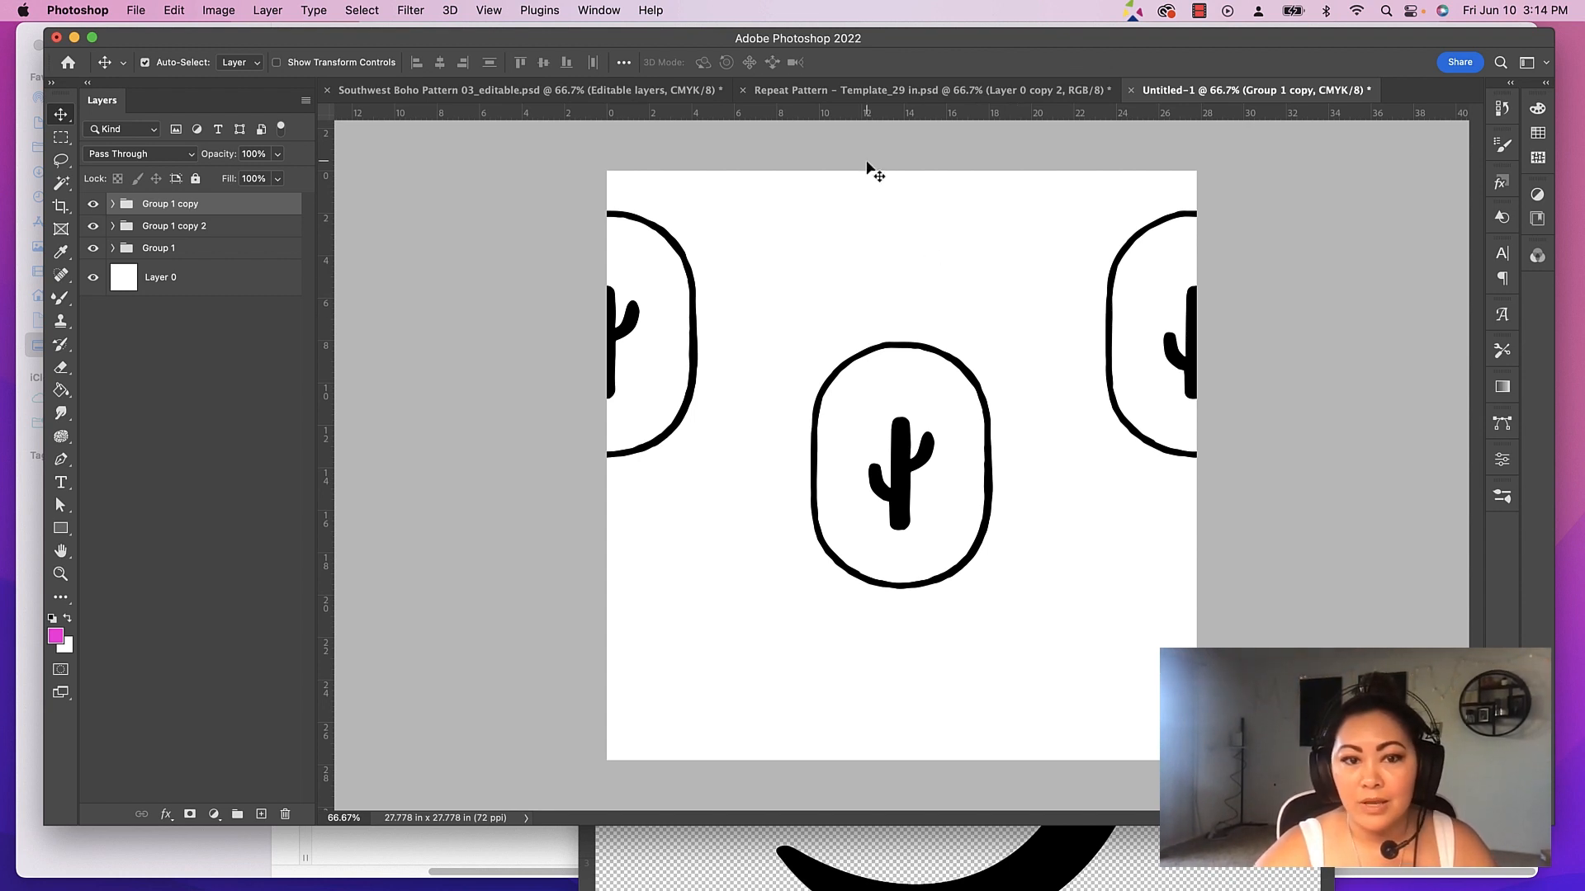
{"action": "mouse_move", "coordinate": [931, 209]}
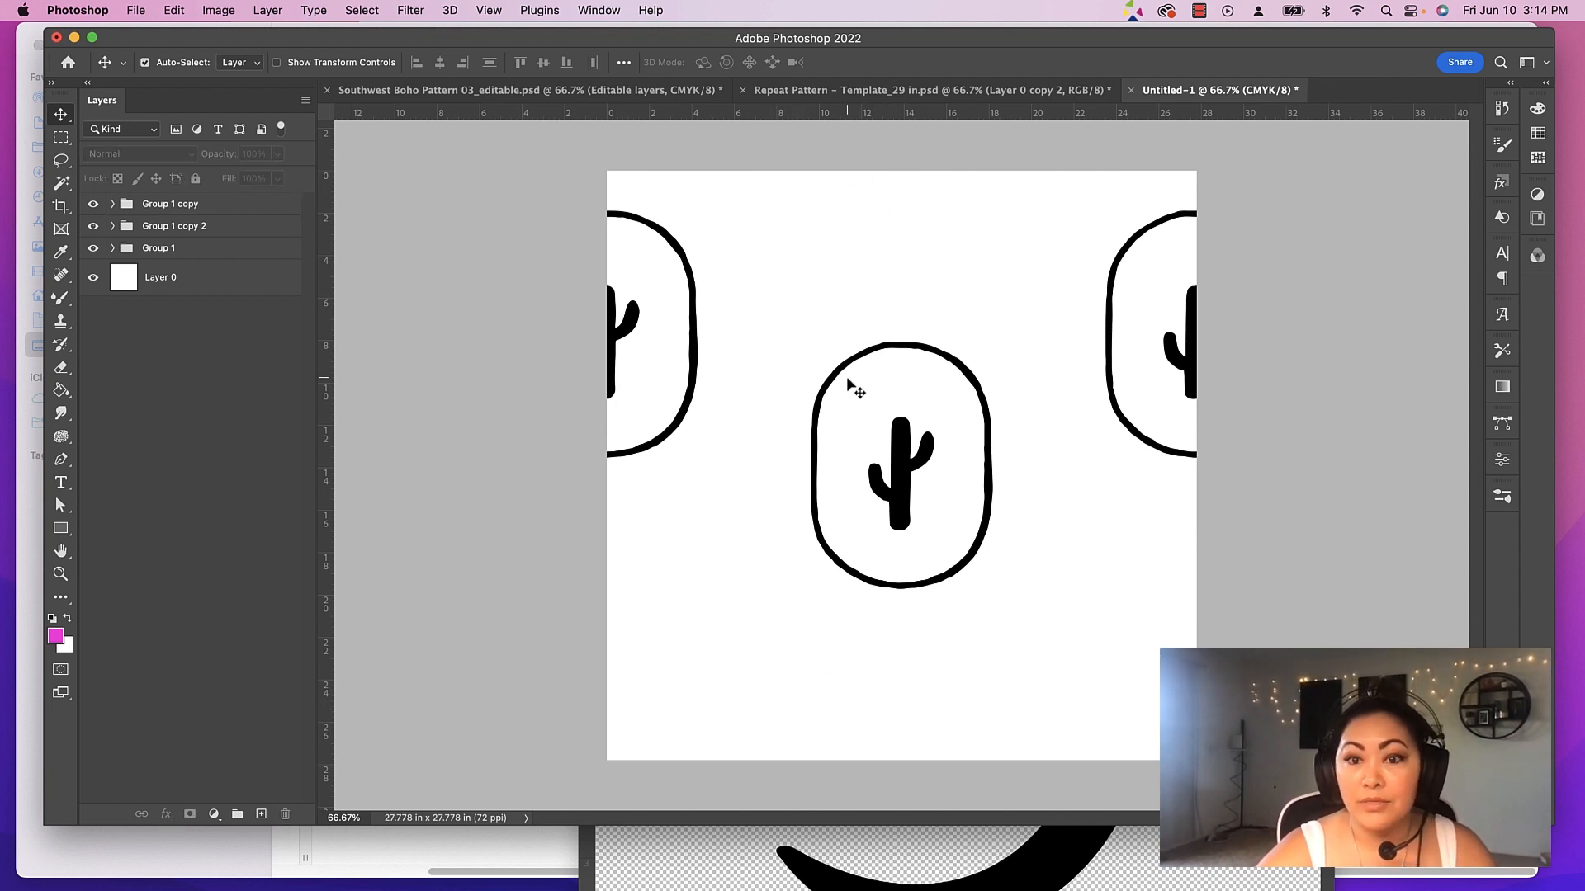
Define the cactus tile as a pattern and bring up the 29 in repeat template
{"action": "left_click", "coordinate": [160, 278]}
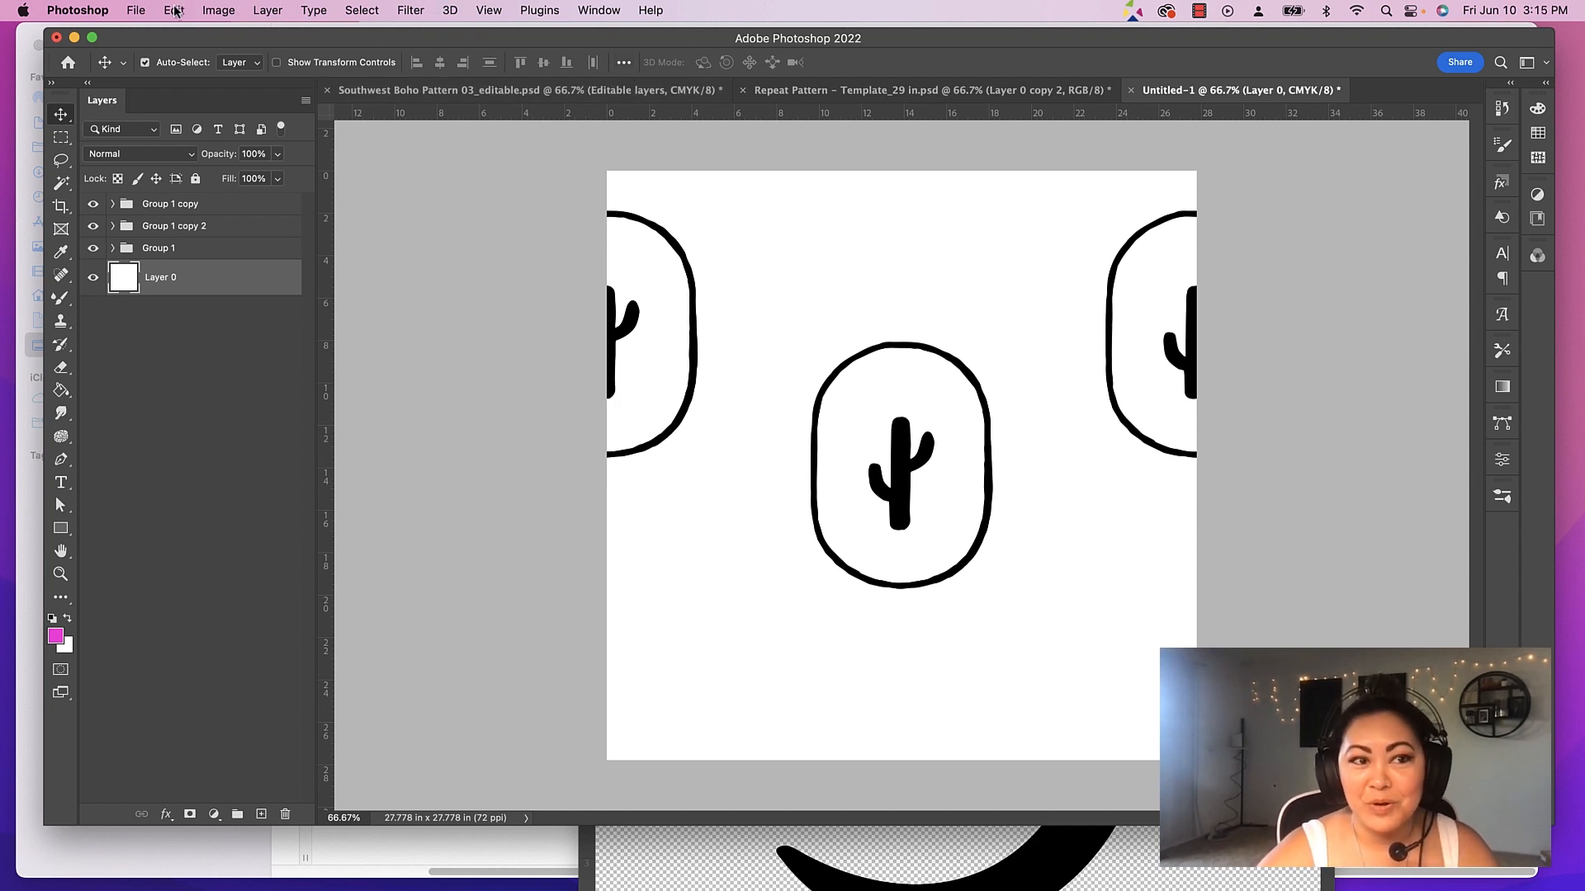
{"action": "left_click", "coordinate": [173, 10]}
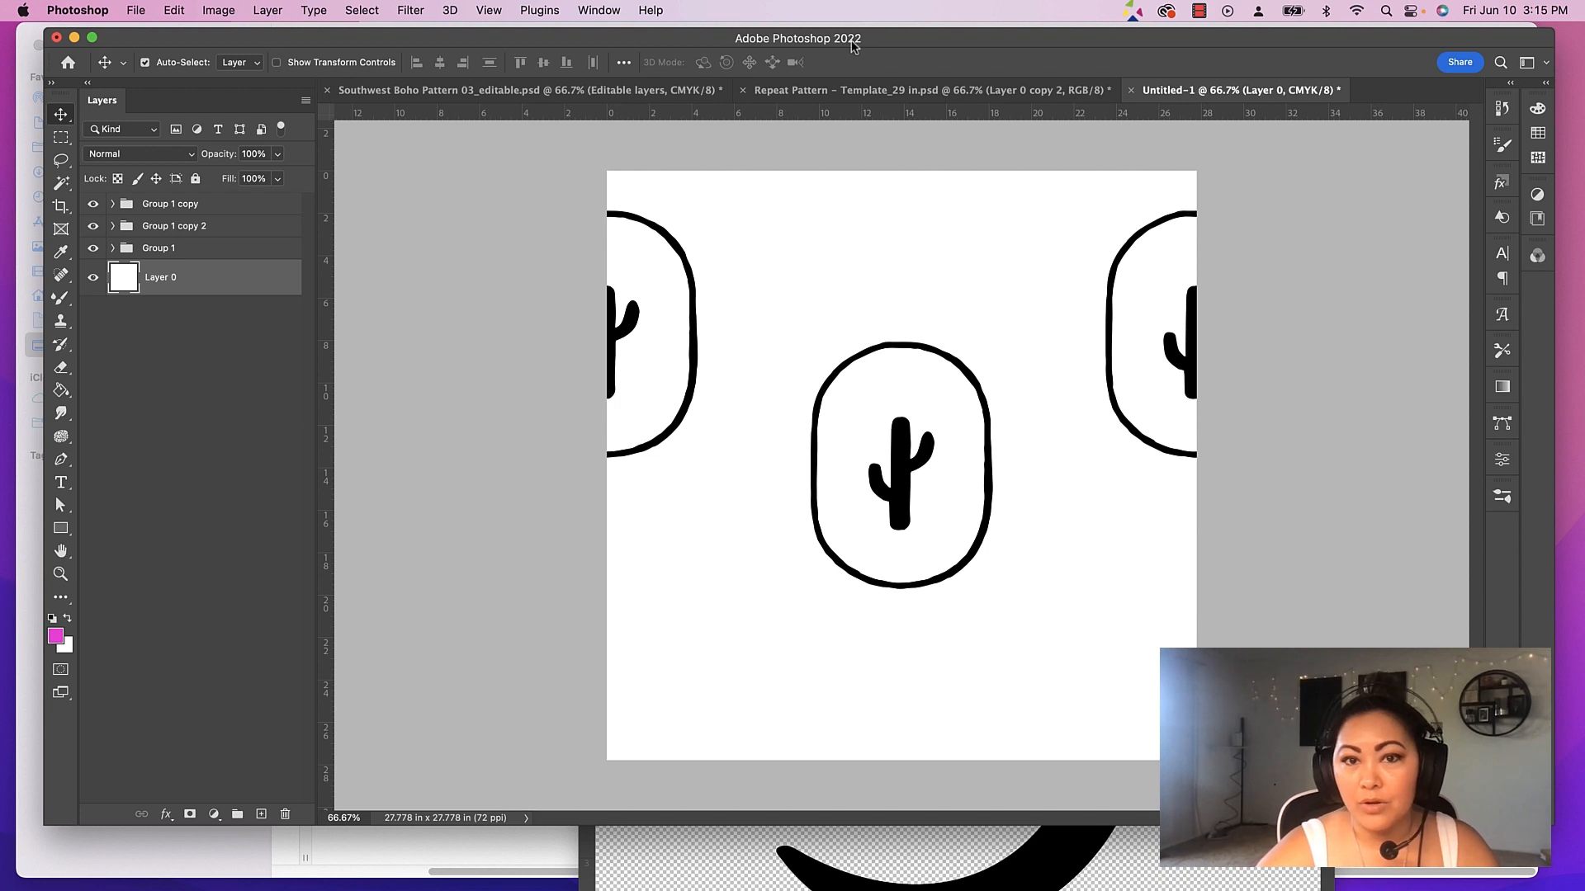
{"action": "left_click", "coordinate": [910, 89]}
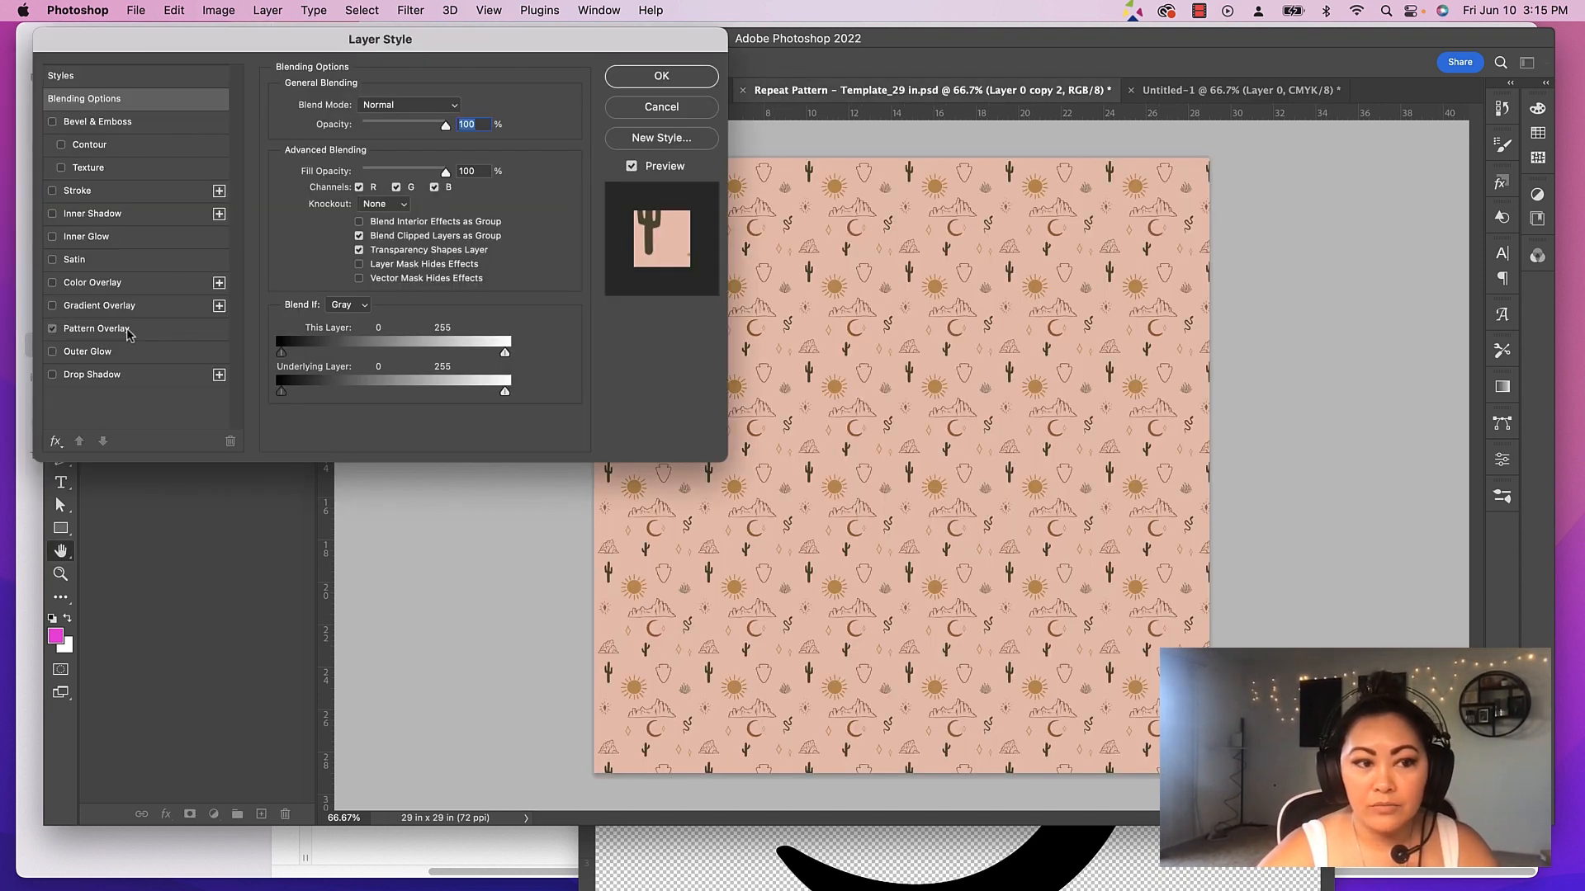
Apply a Pattern Overlay with the new cactus oval pattern to the template, then return to Untitled-1
{"action": "left_click", "coordinate": [97, 327]}
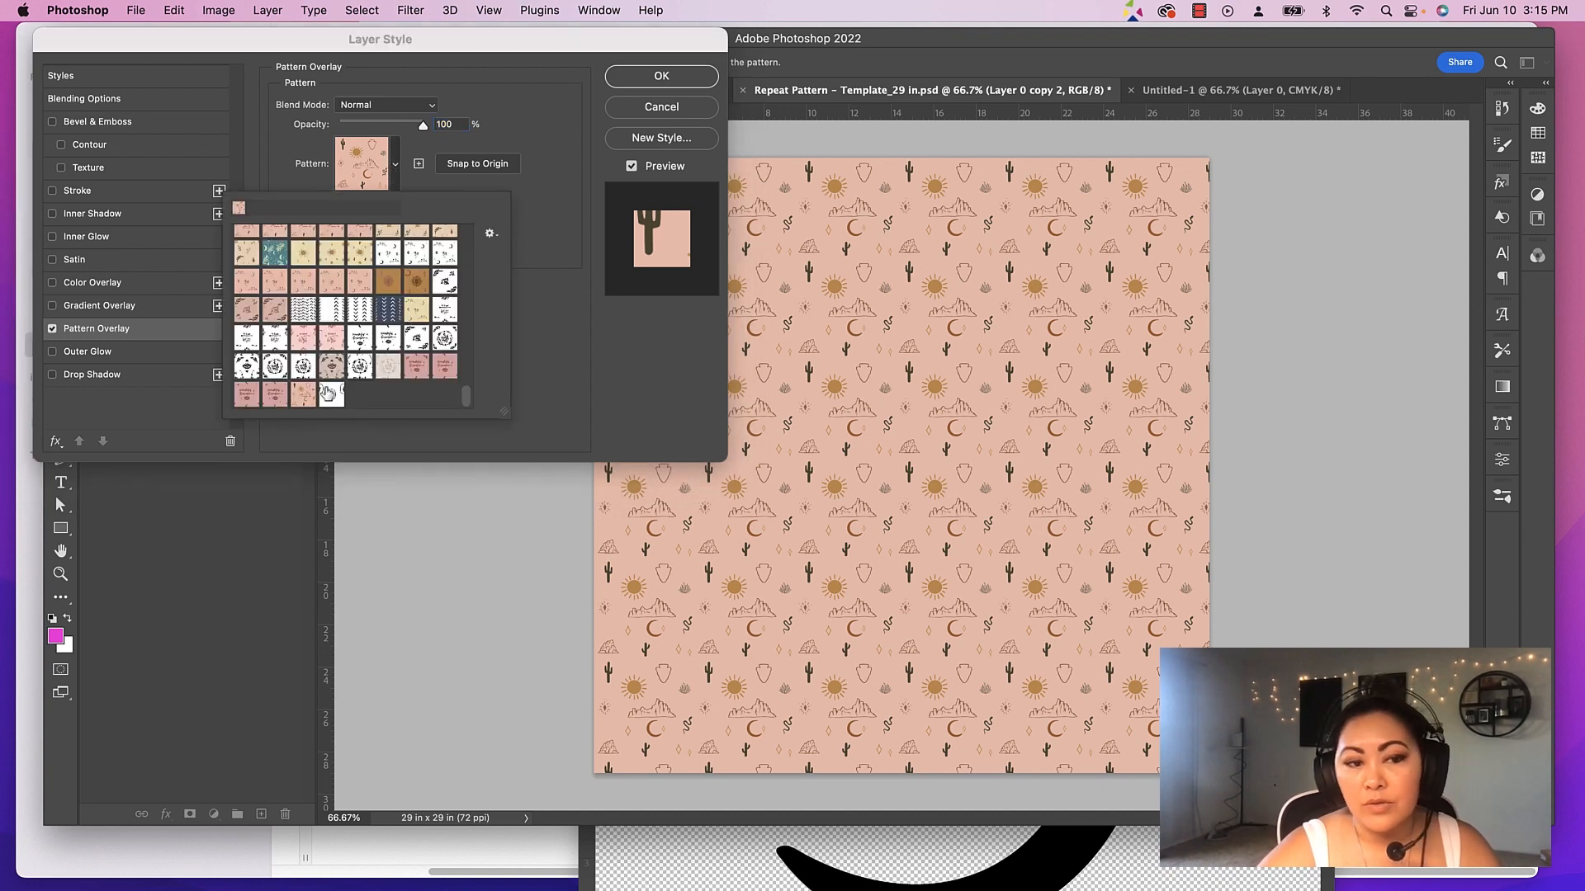
{"action": "left_click", "coordinate": [331, 394]}
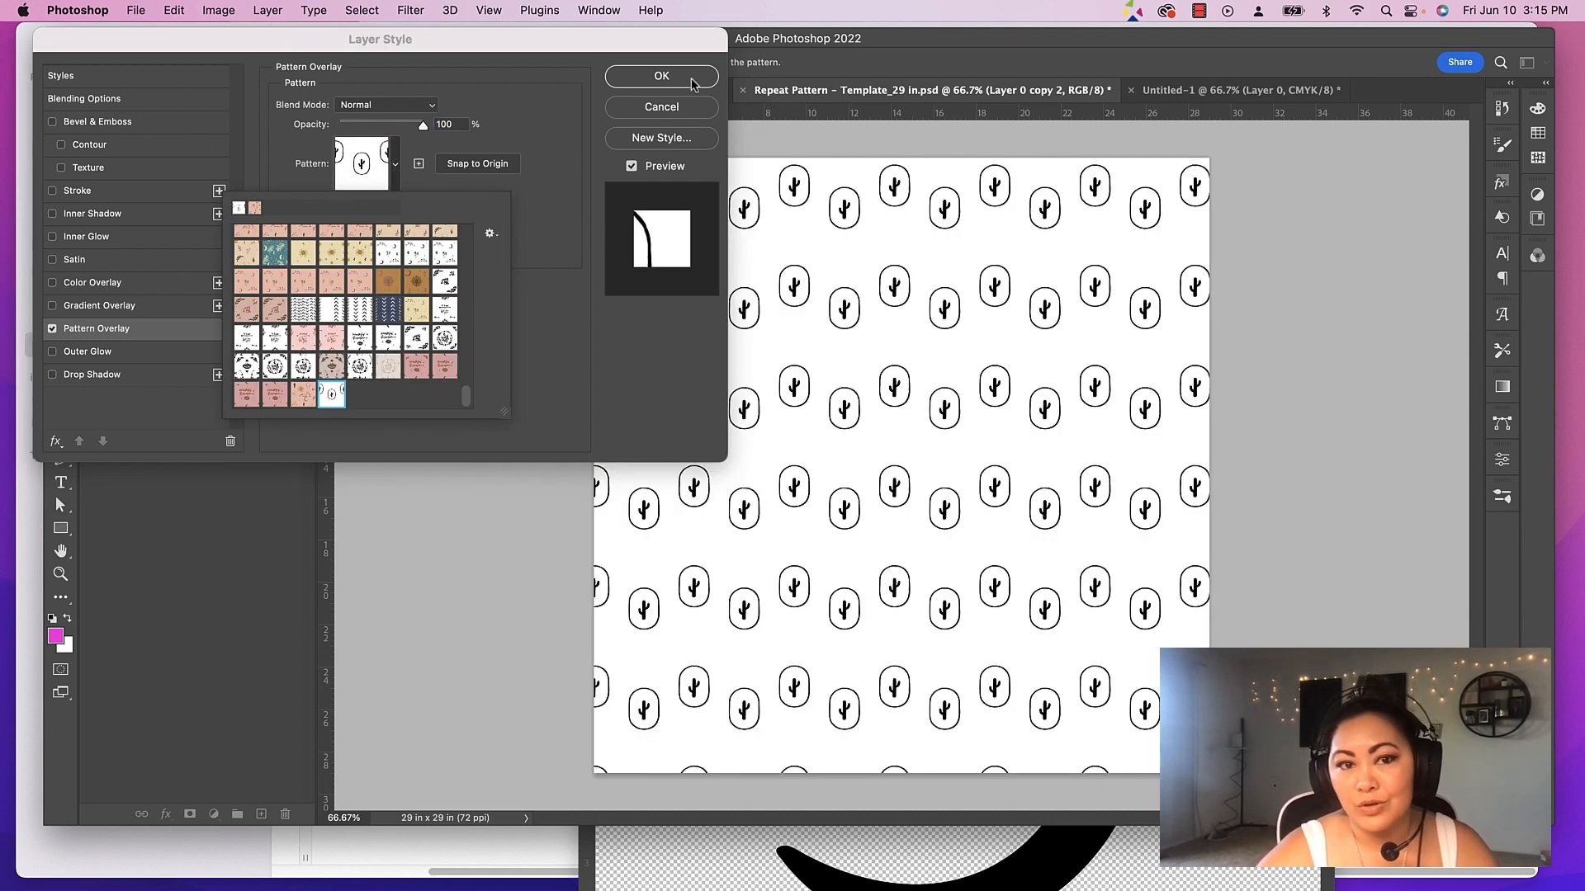
{"action": "left_click", "coordinate": [660, 76]}
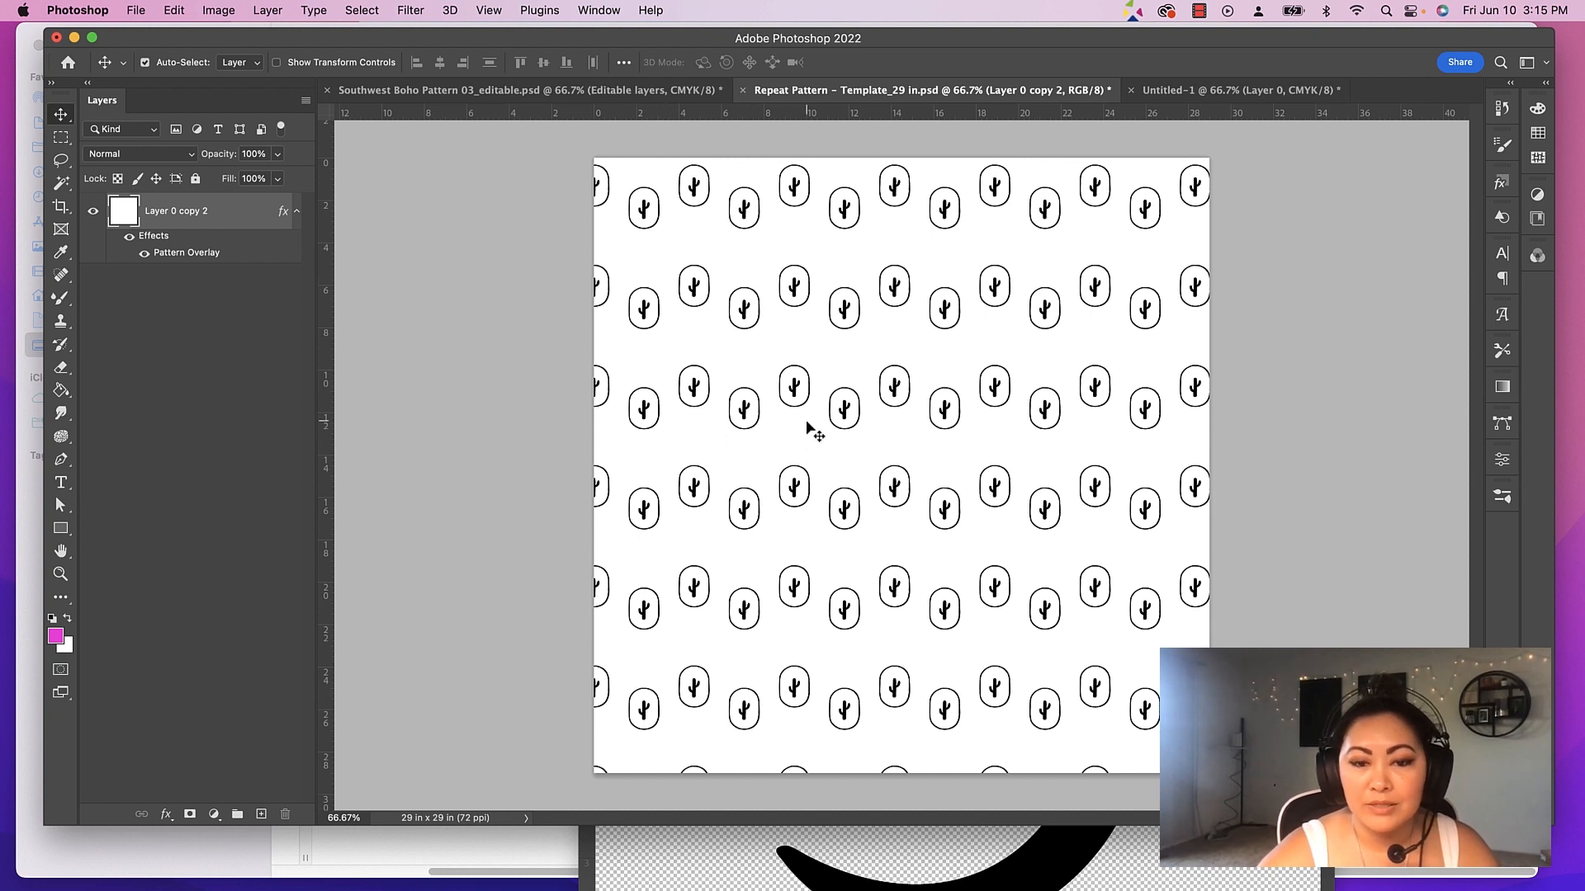
{"action": "mouse_move", "coordinate": [894, 358]}
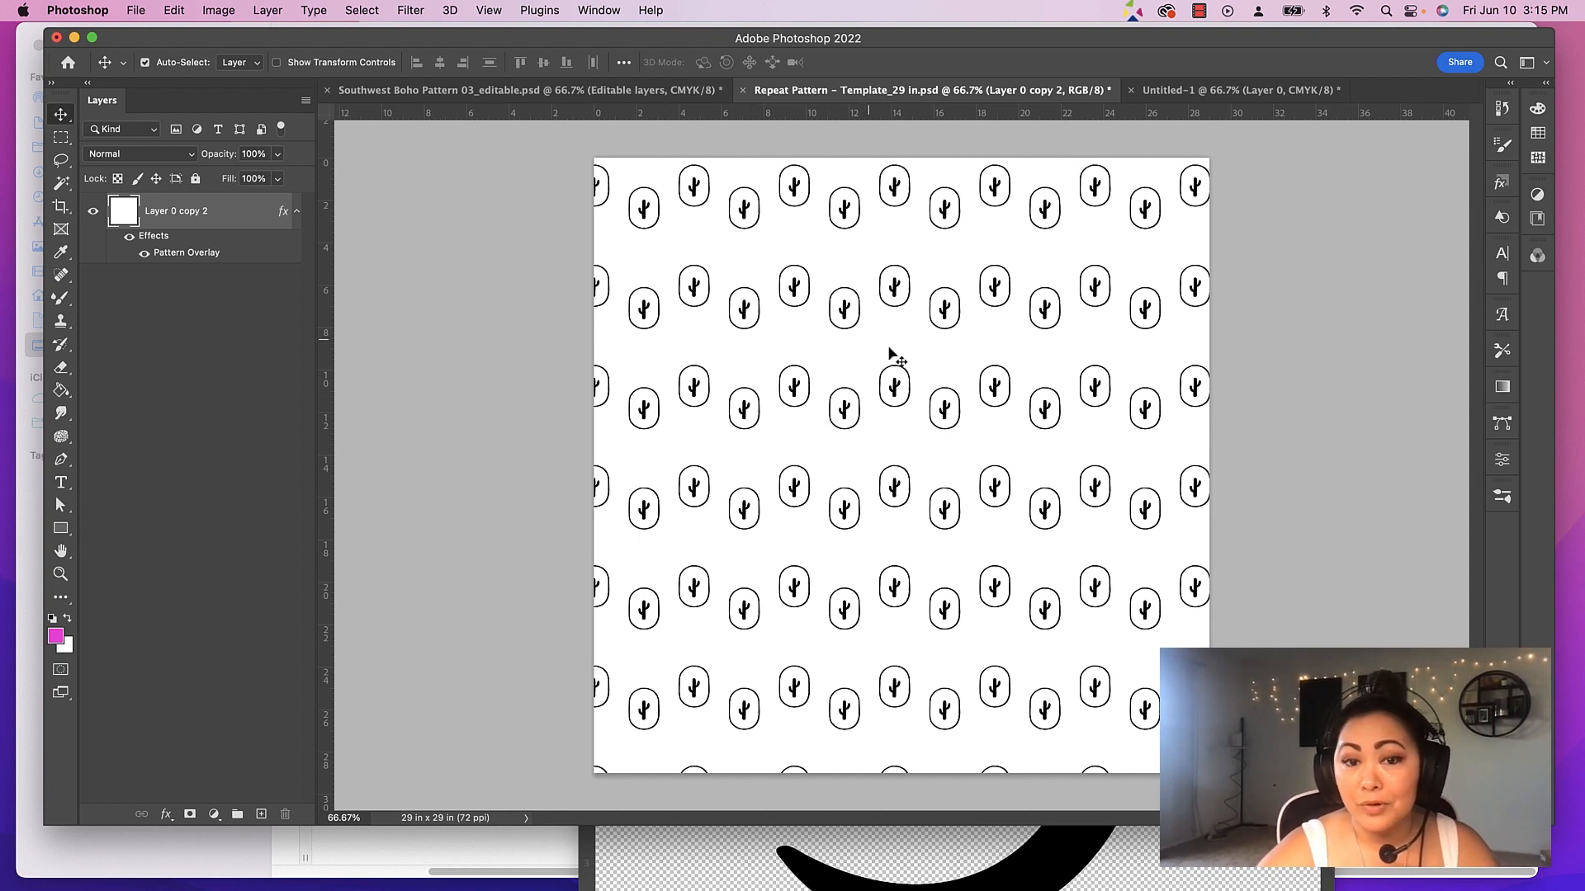
{"action": "left_click", "coordinate": [1238, 89]}
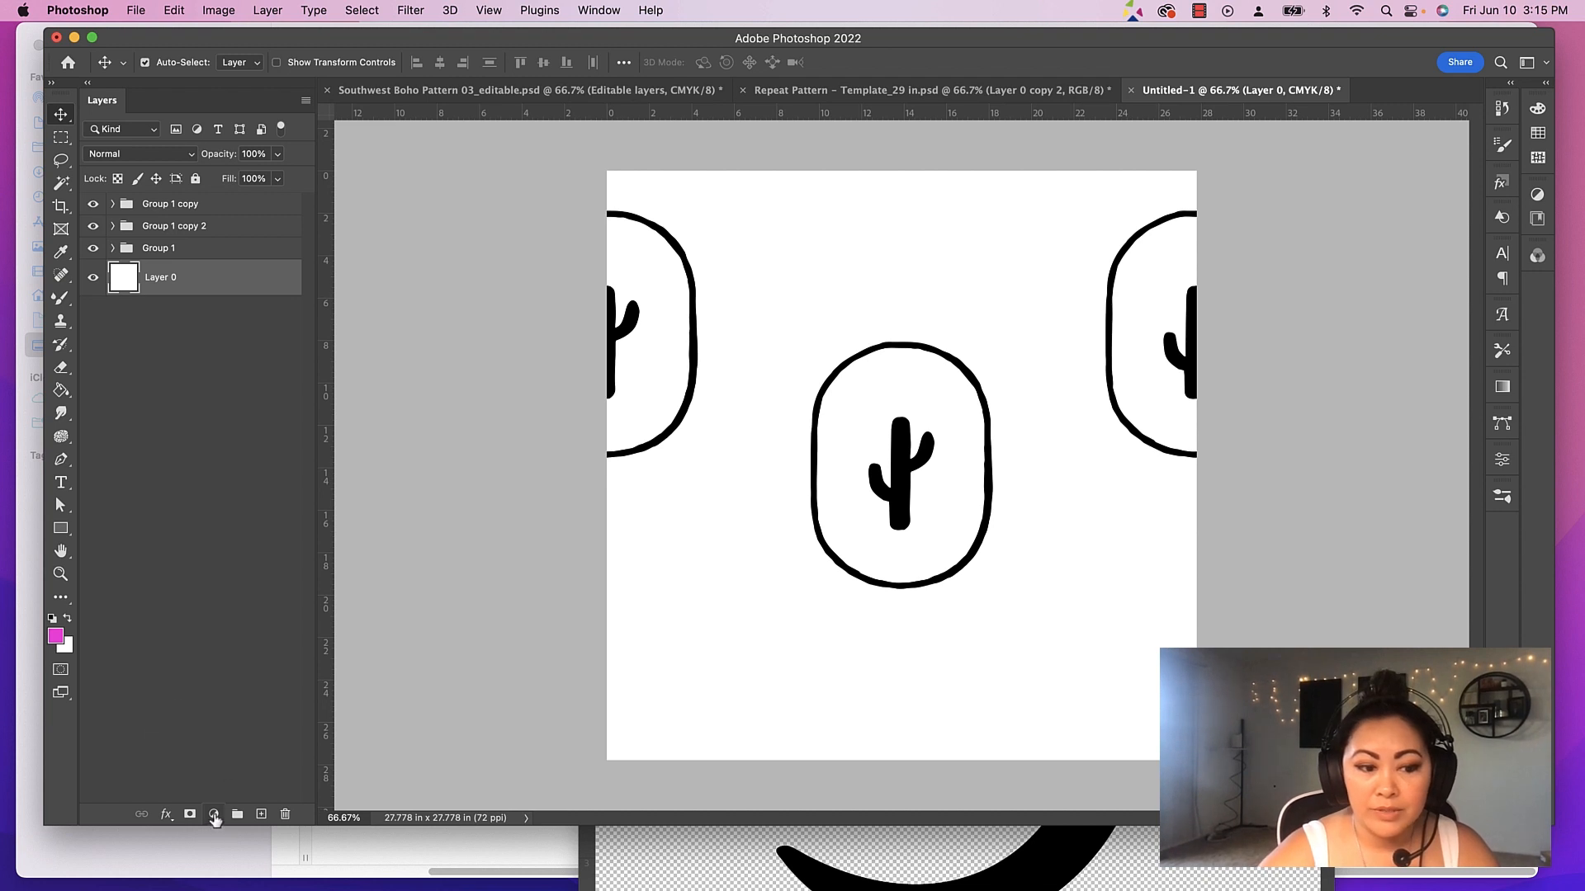
Add a Solid Color fill layer in olive #c0be85 as the tile background
{"action": "left_click", "coordinate": [213, 814]}
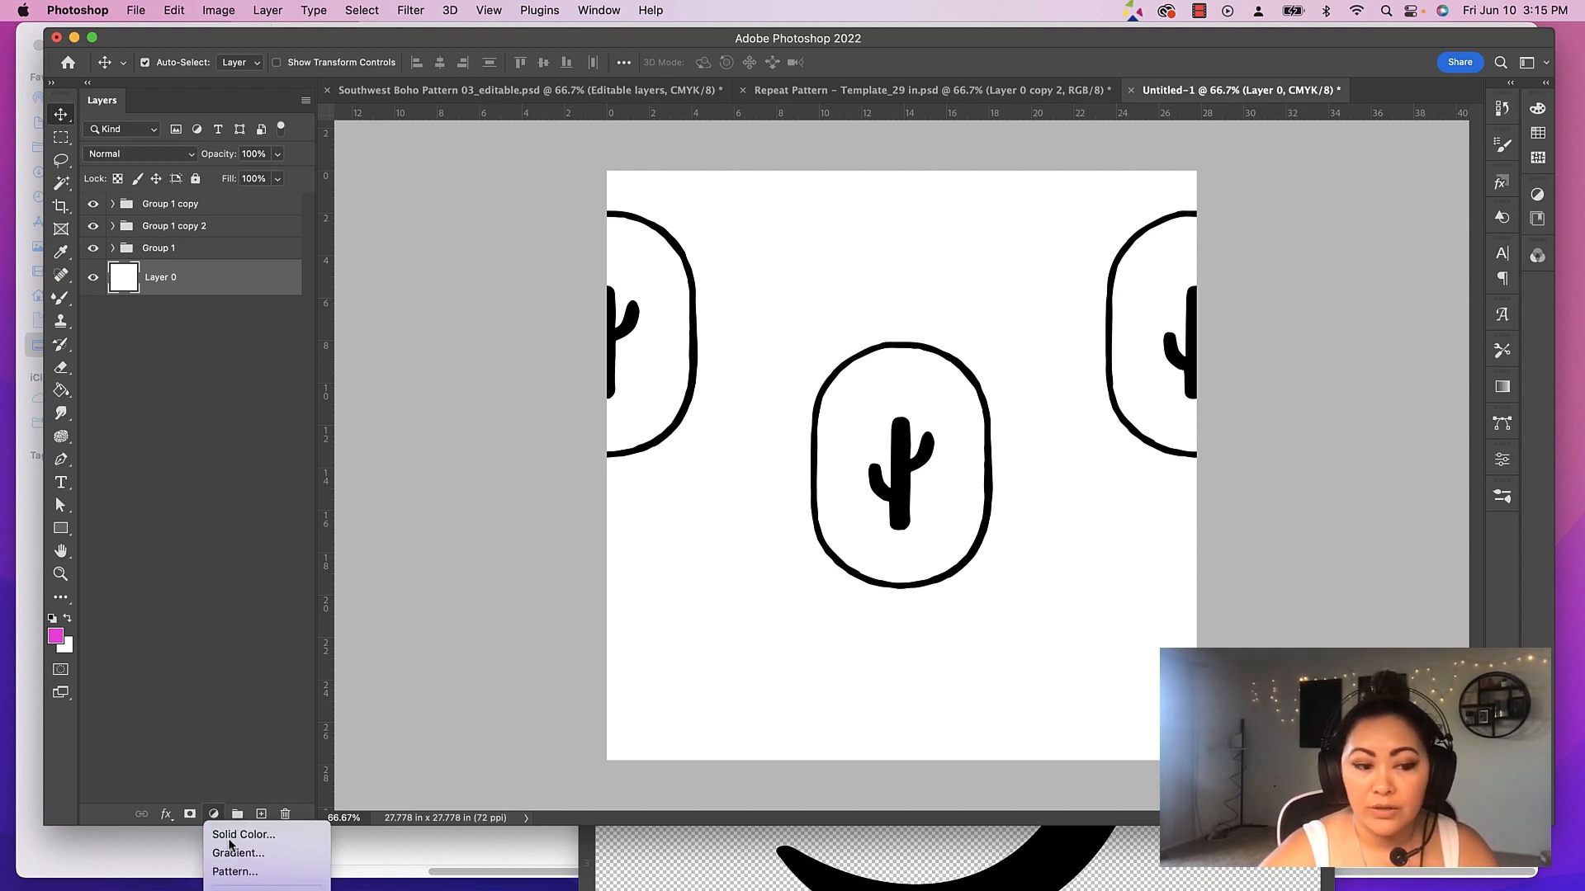
{"action": "left_click", "coordinate": [242, 833]}
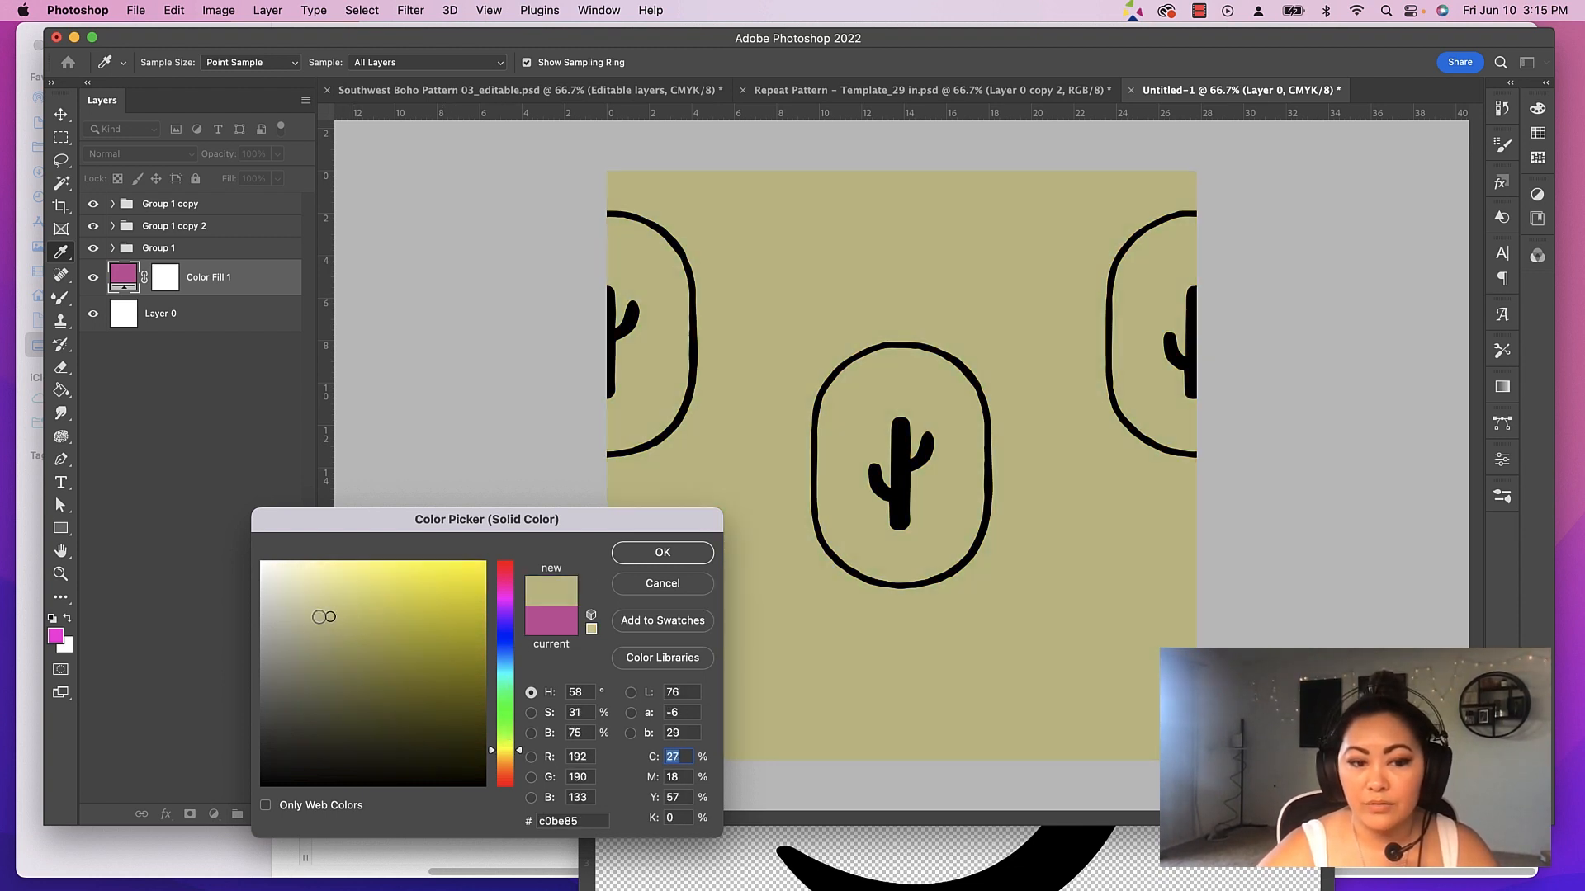
{"action": "left_click", "coordinate": [662, 552]}
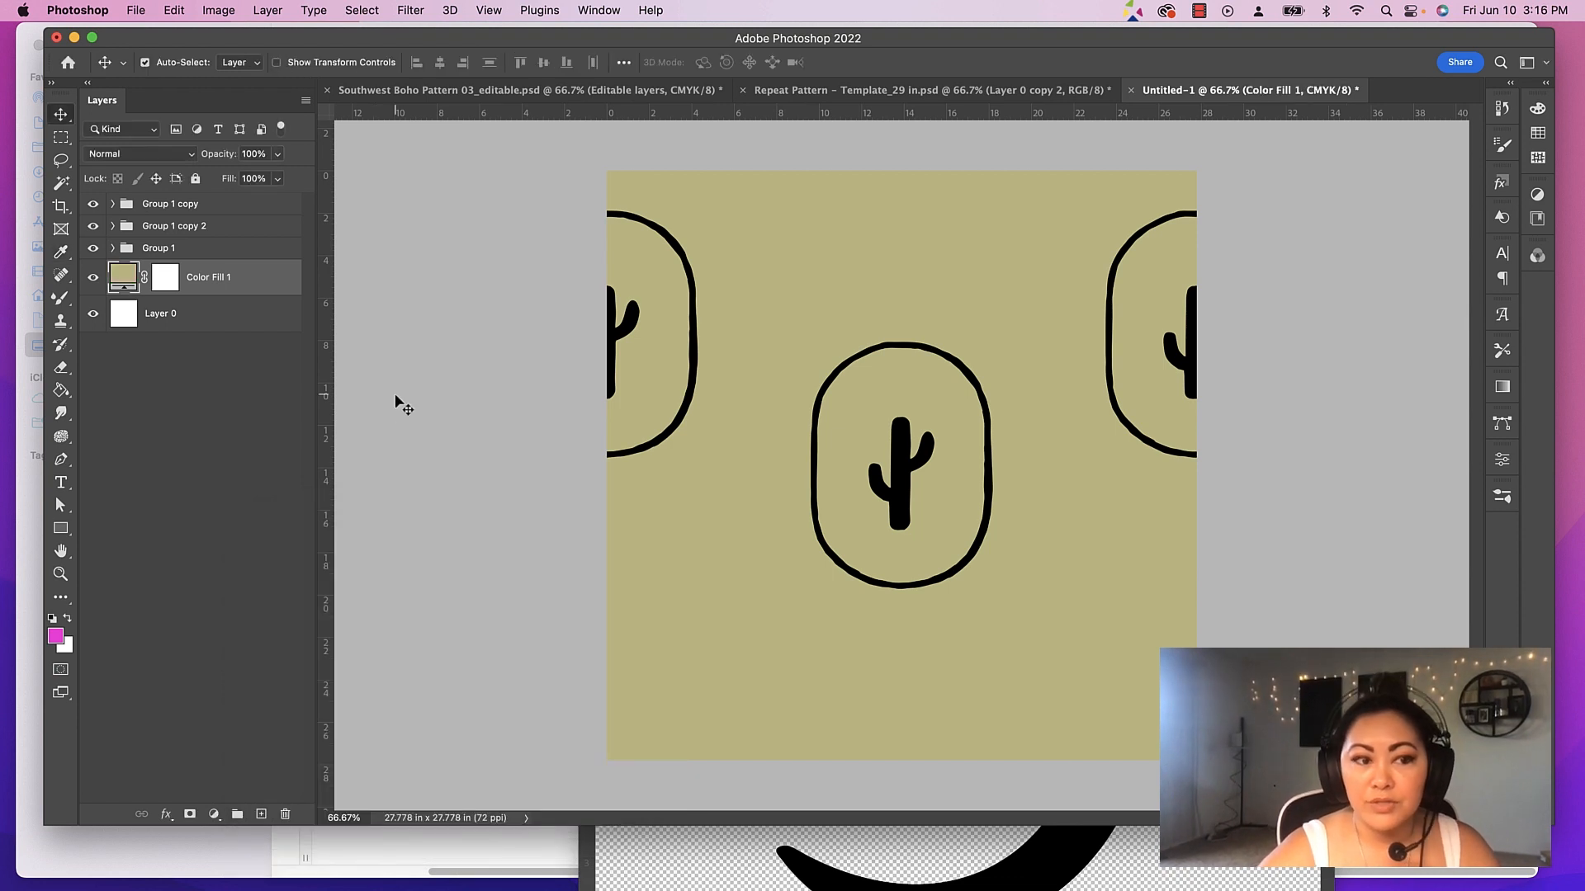
{"action": "mouse_move", "coordinate": [904, 475]}
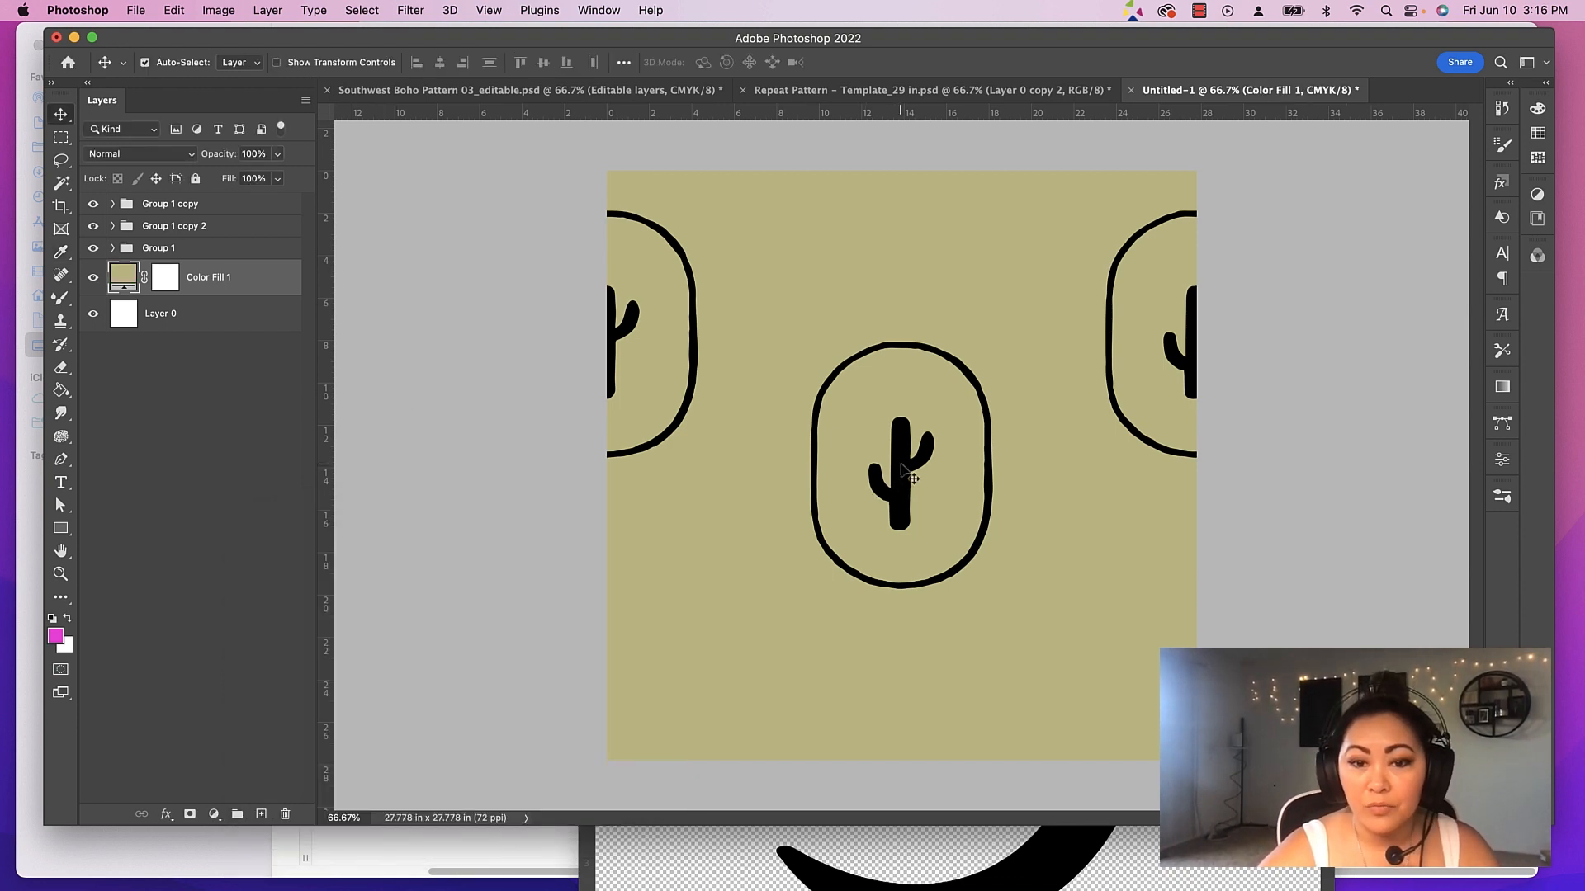
Give the NM_021 cactus layer inside Group 1 a brown Color Overlay
{"action": "left_click", "coordinate": [110, 247]}
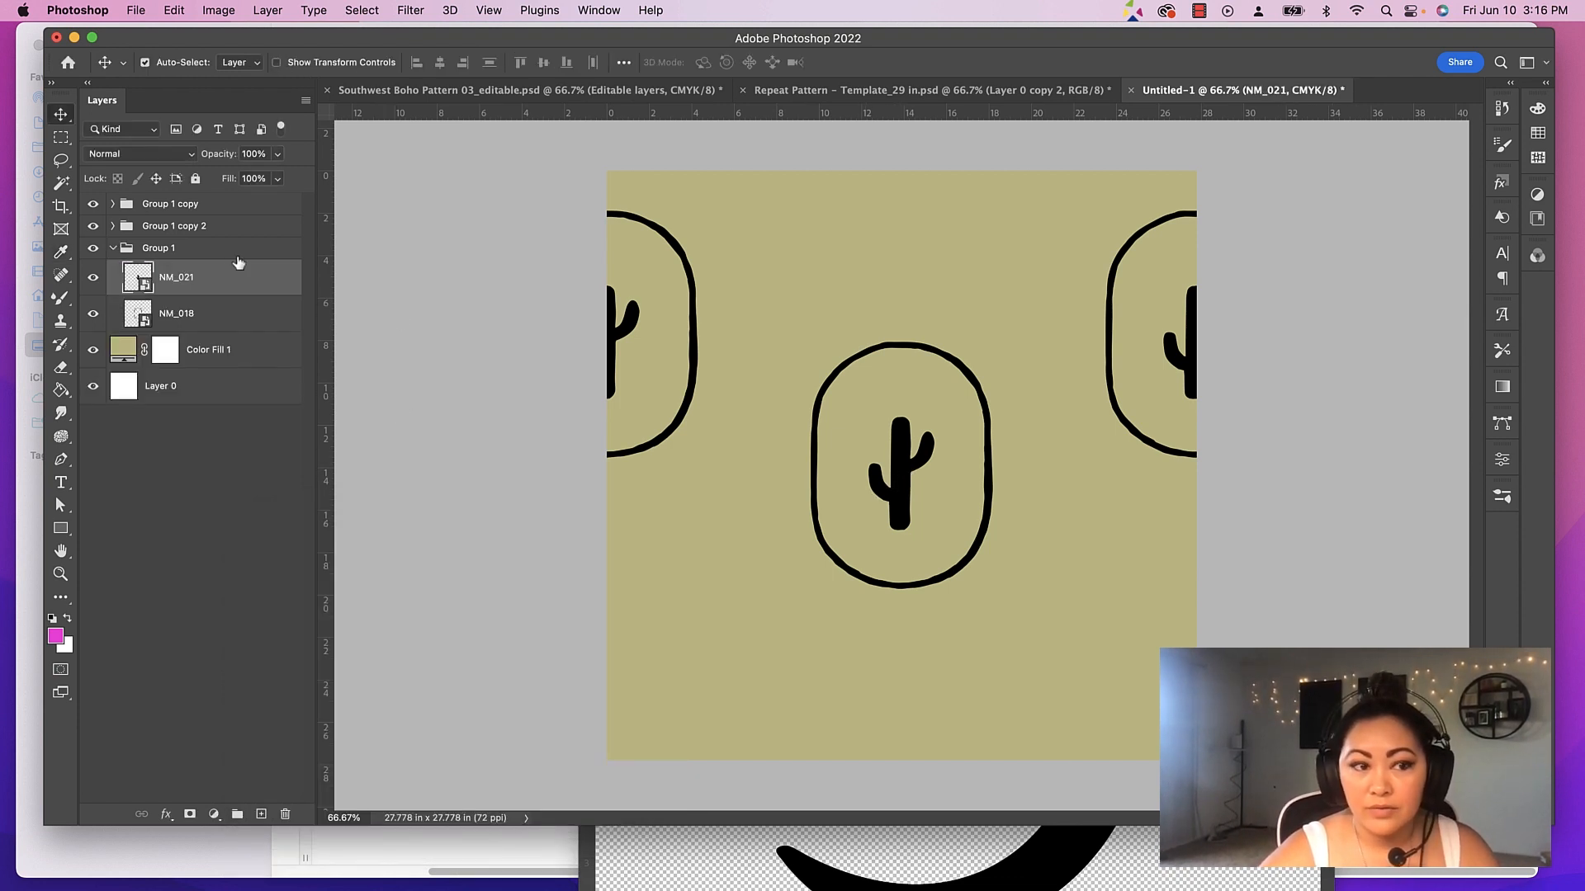
{"action": "mouse_move", "coordinate": [228, 286]}
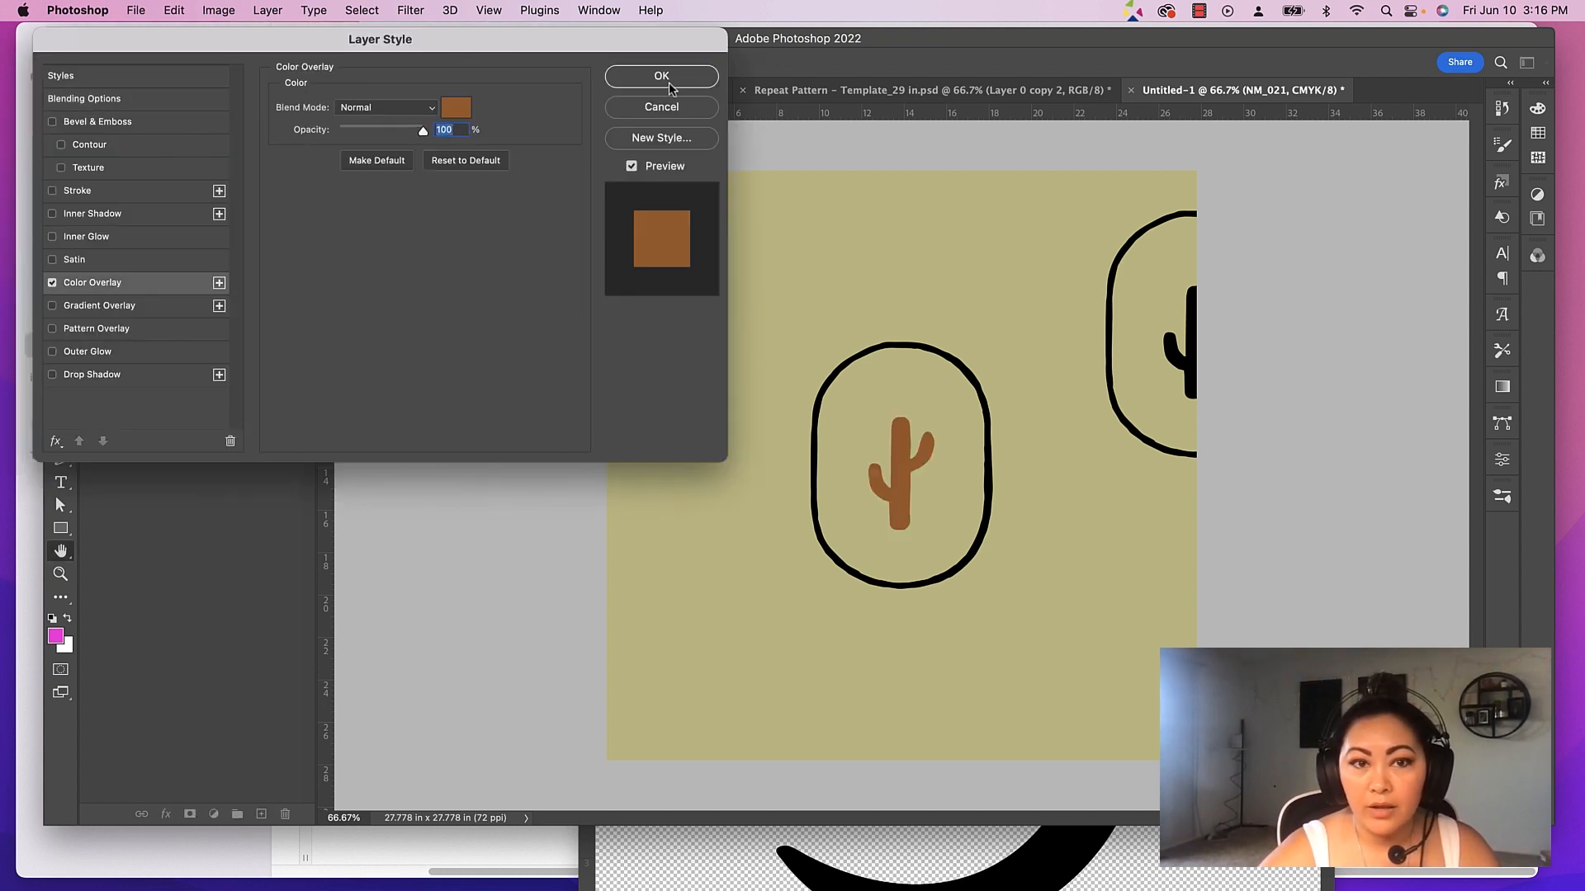
{"action": "left_click", "coordinate": [661, 76]}
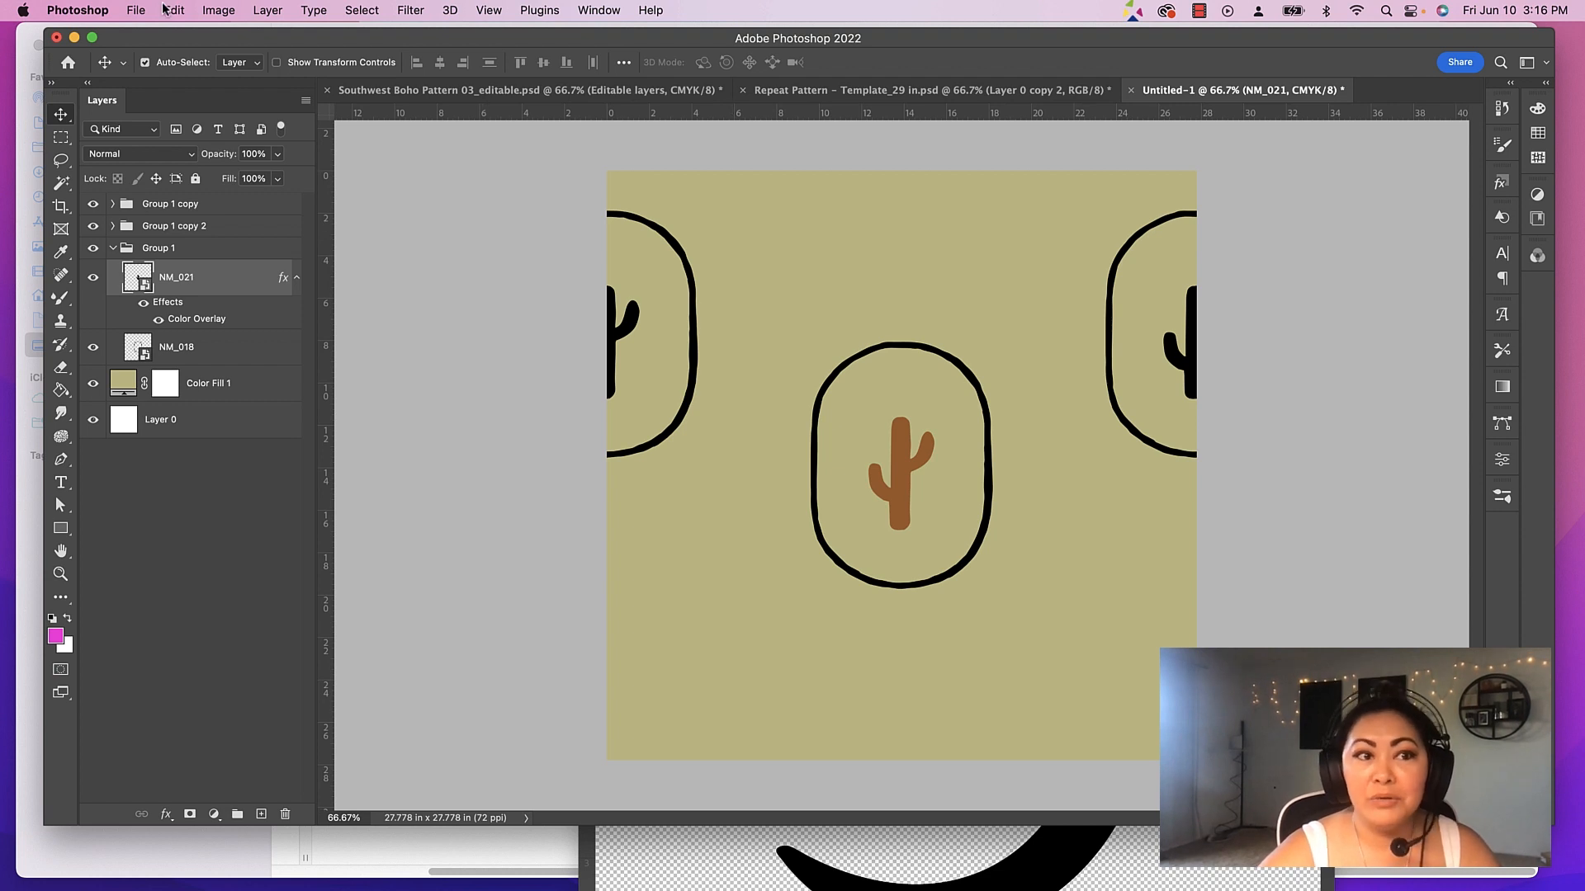
Define the olive tile as a new pattern and apply it as the template's Pattern Overlay
{"action": "left_click", "coordinate": [173, 10]}
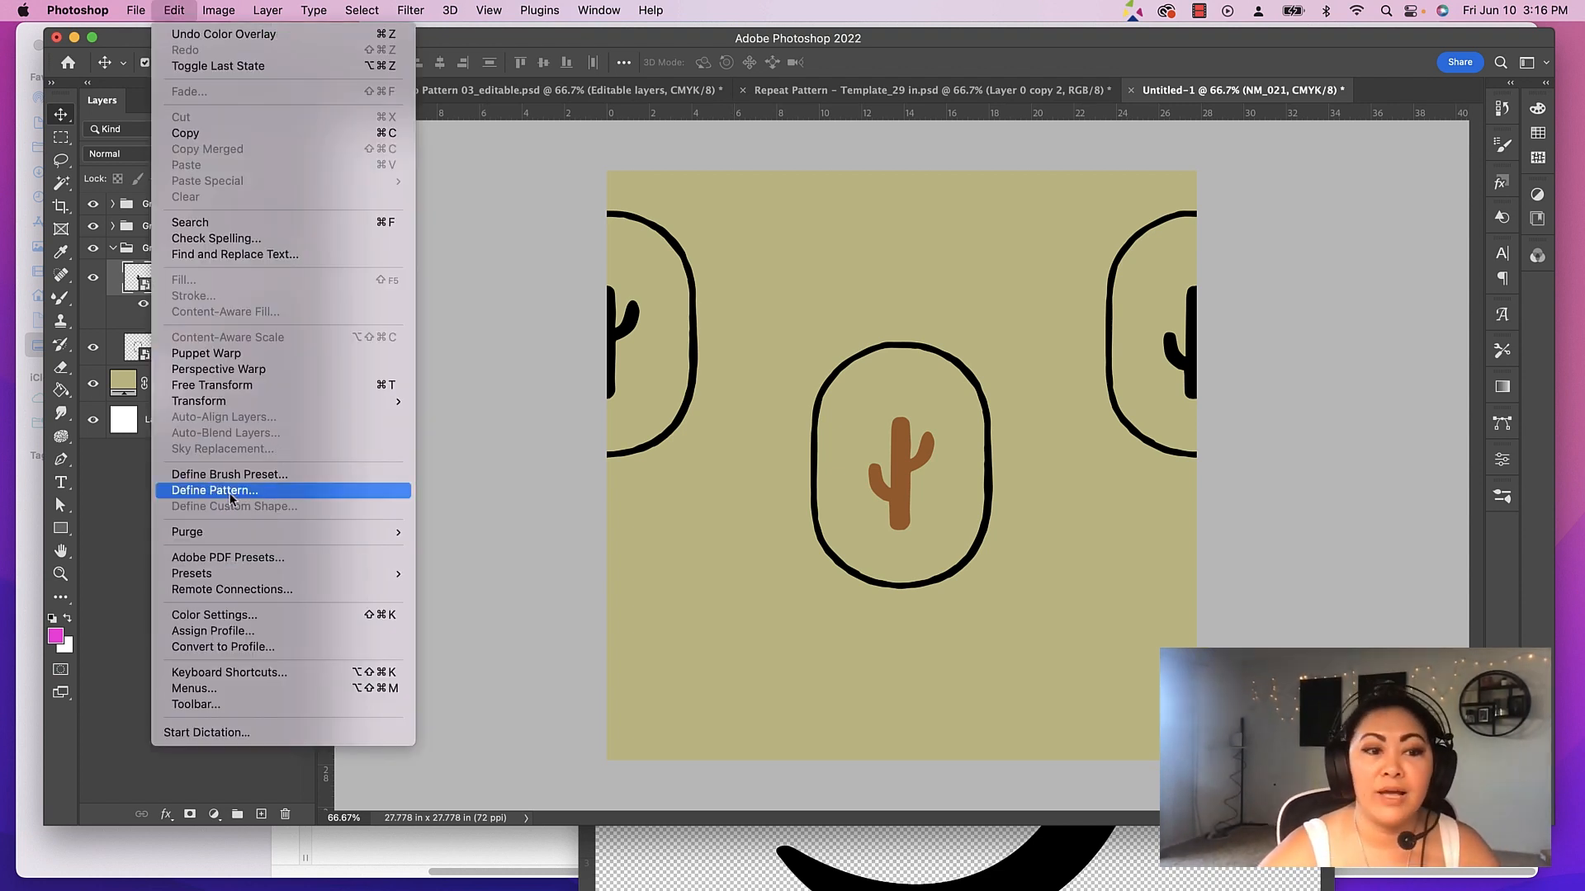
{"action": "left_click", "coordinate": [213, 491]}
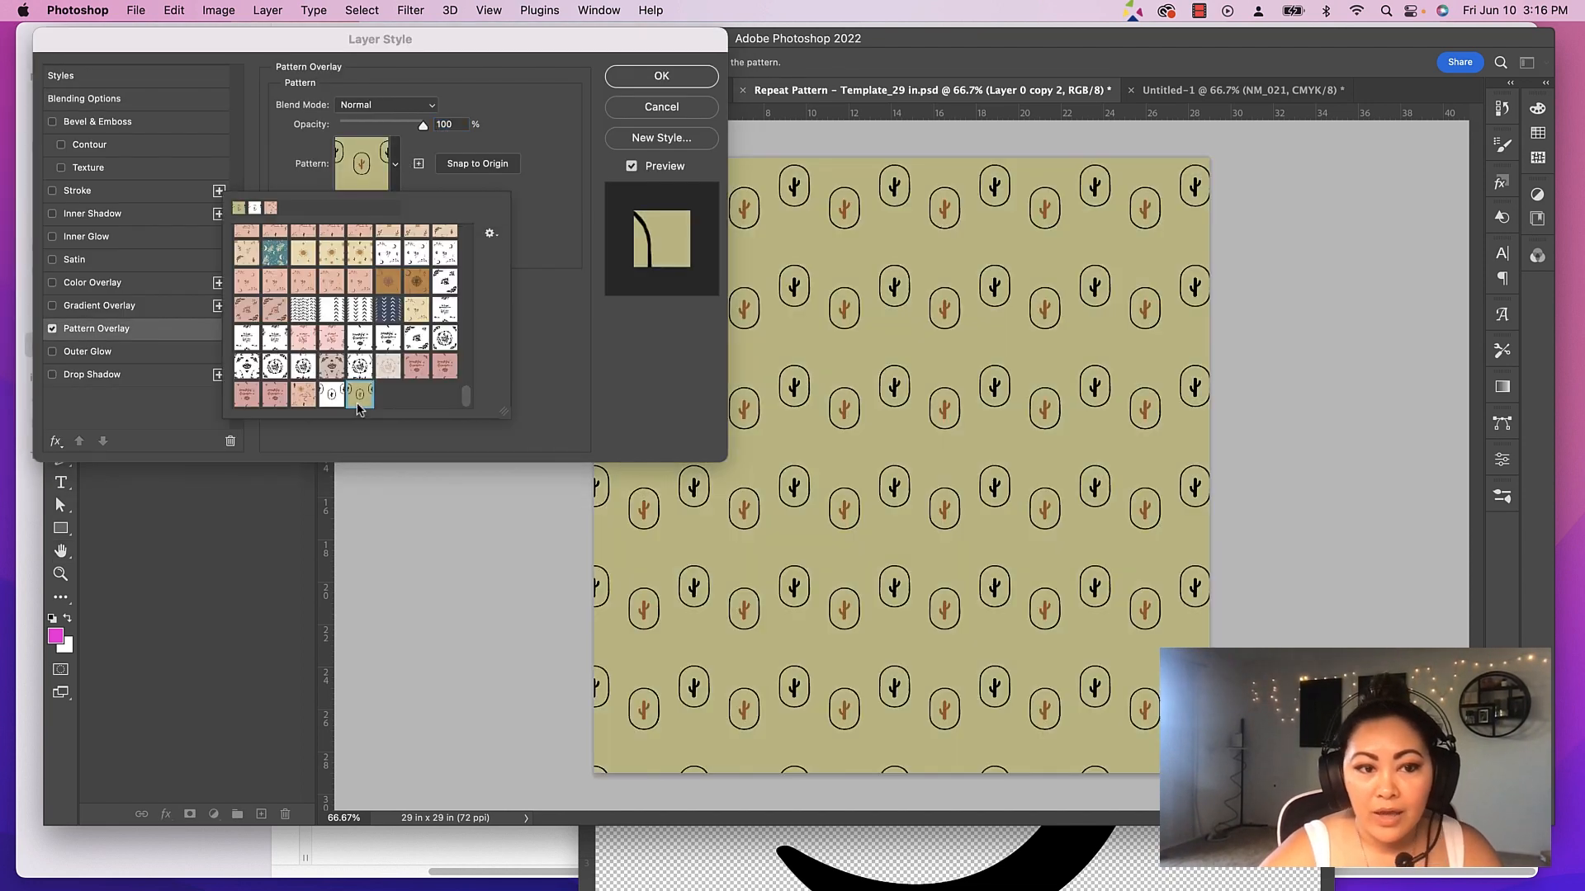
{"action": "left_click", "coordinate": [660, 76]}
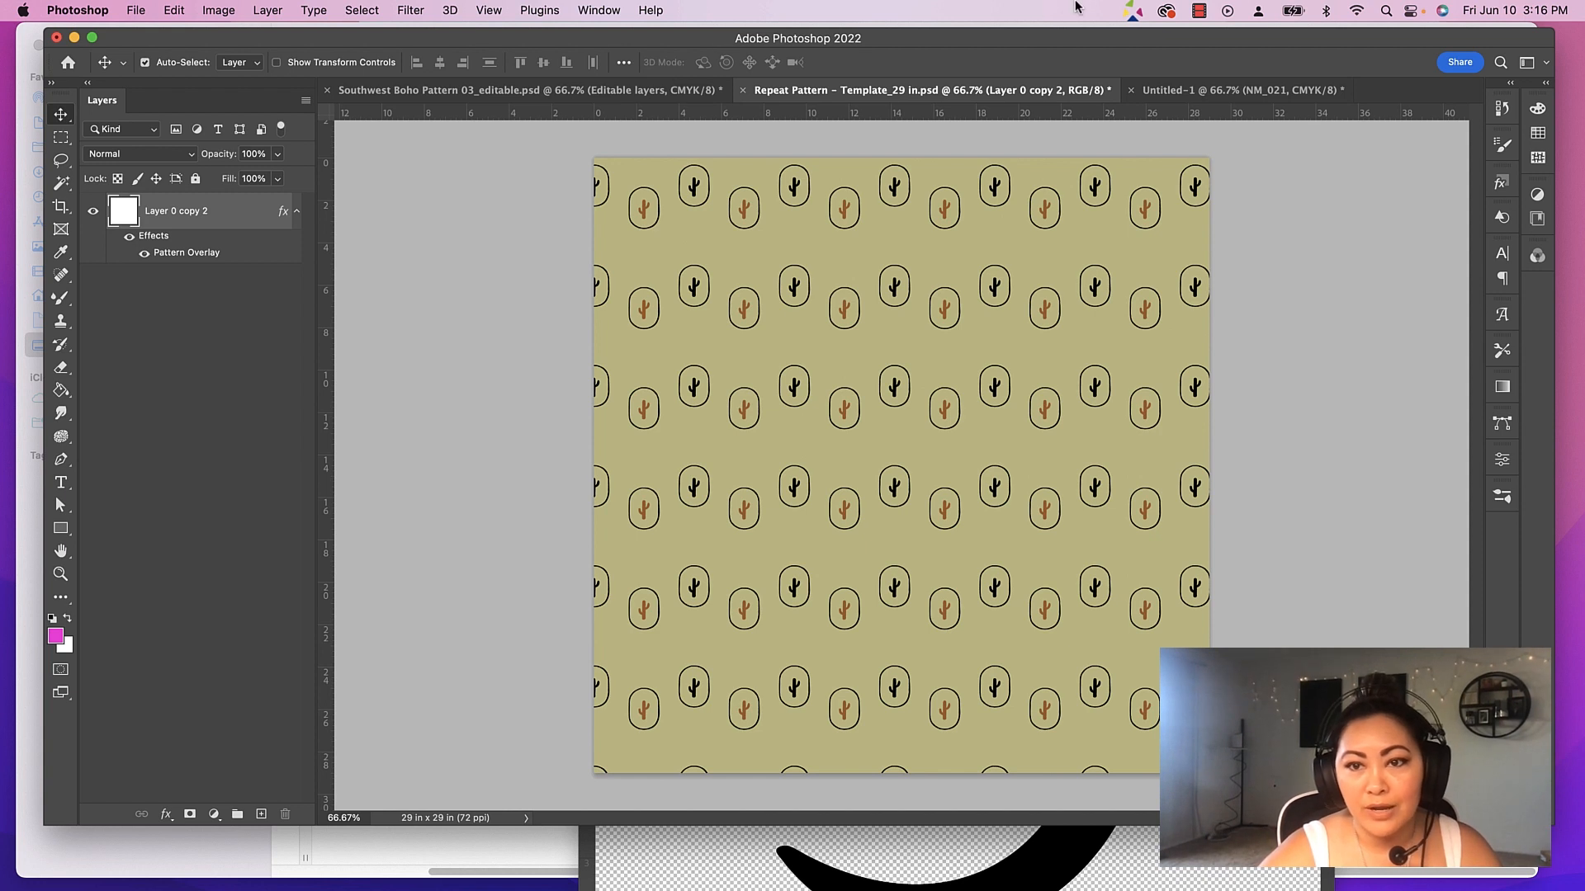
{"action": "left_click", "coordinate": [1240, 89]}
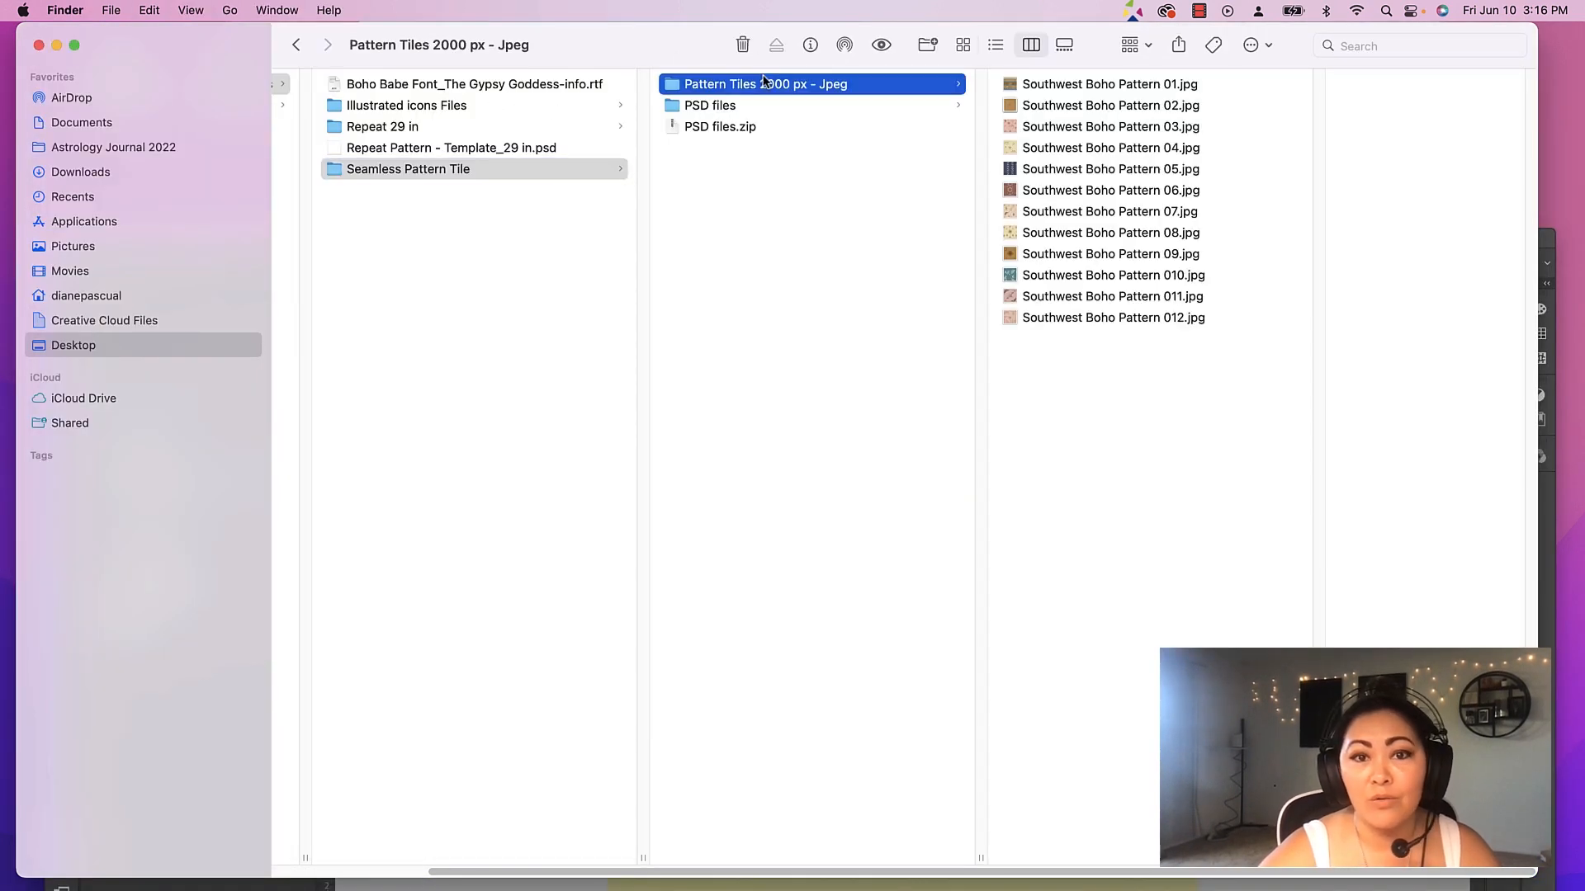
Preview a JPEG tile, then browse the PSD files folder and preview the editable pattern PSDs
{"action": "left_click", "coordinate": [1110, 169]}
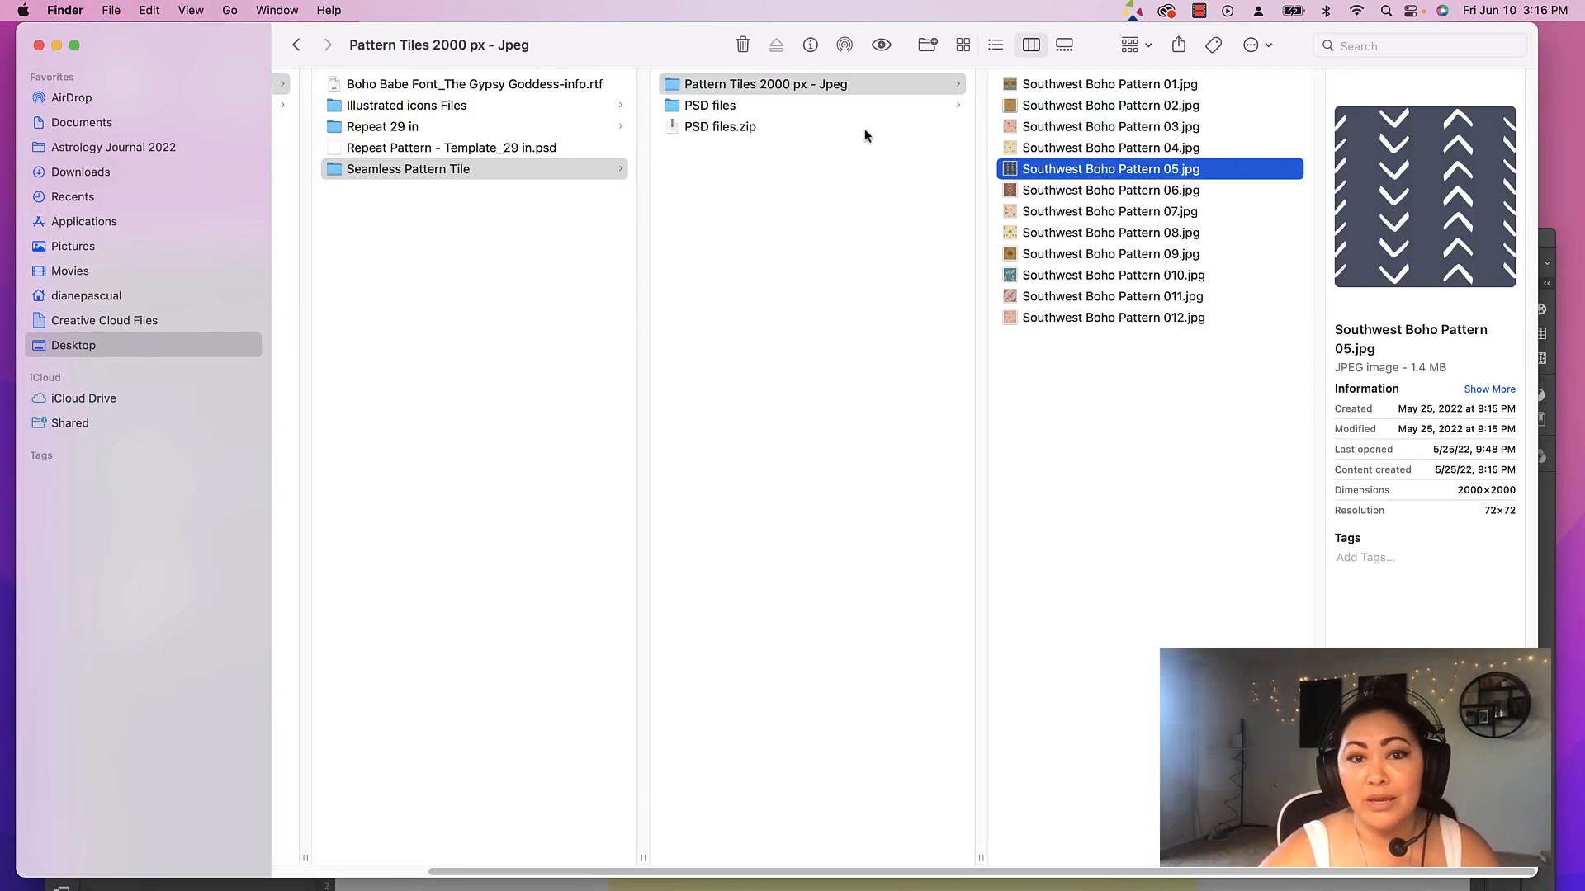
{"action": "left_click", "coordinate": [710, 106]}
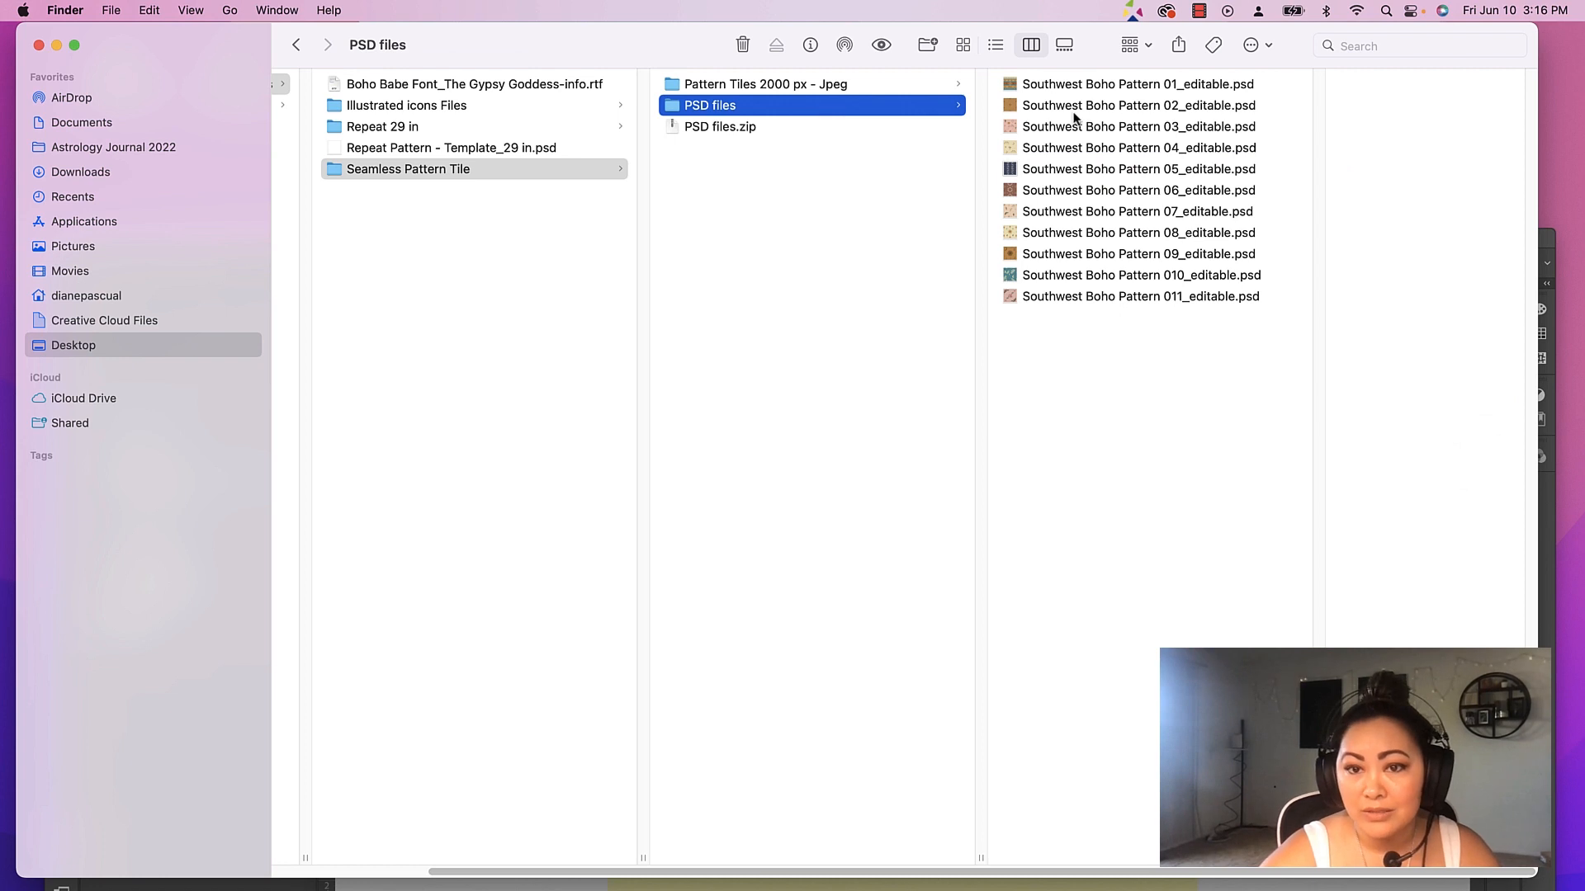
{"action": "left_click", "coordinate": [1139, 128]}
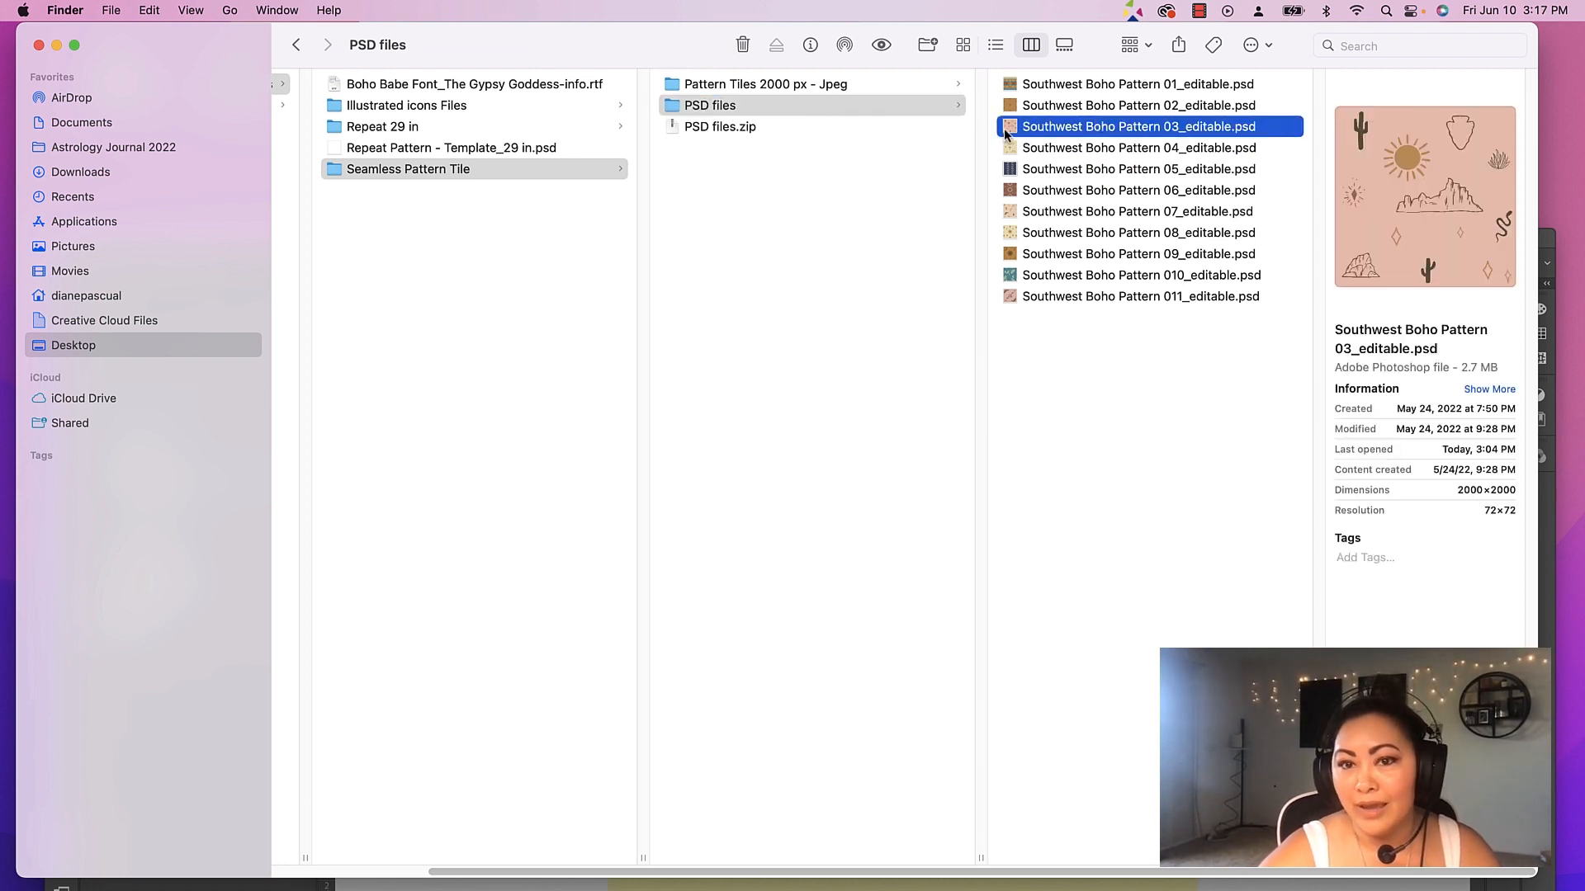
{"action": "left_click", "coordinate": [1138, 147]}
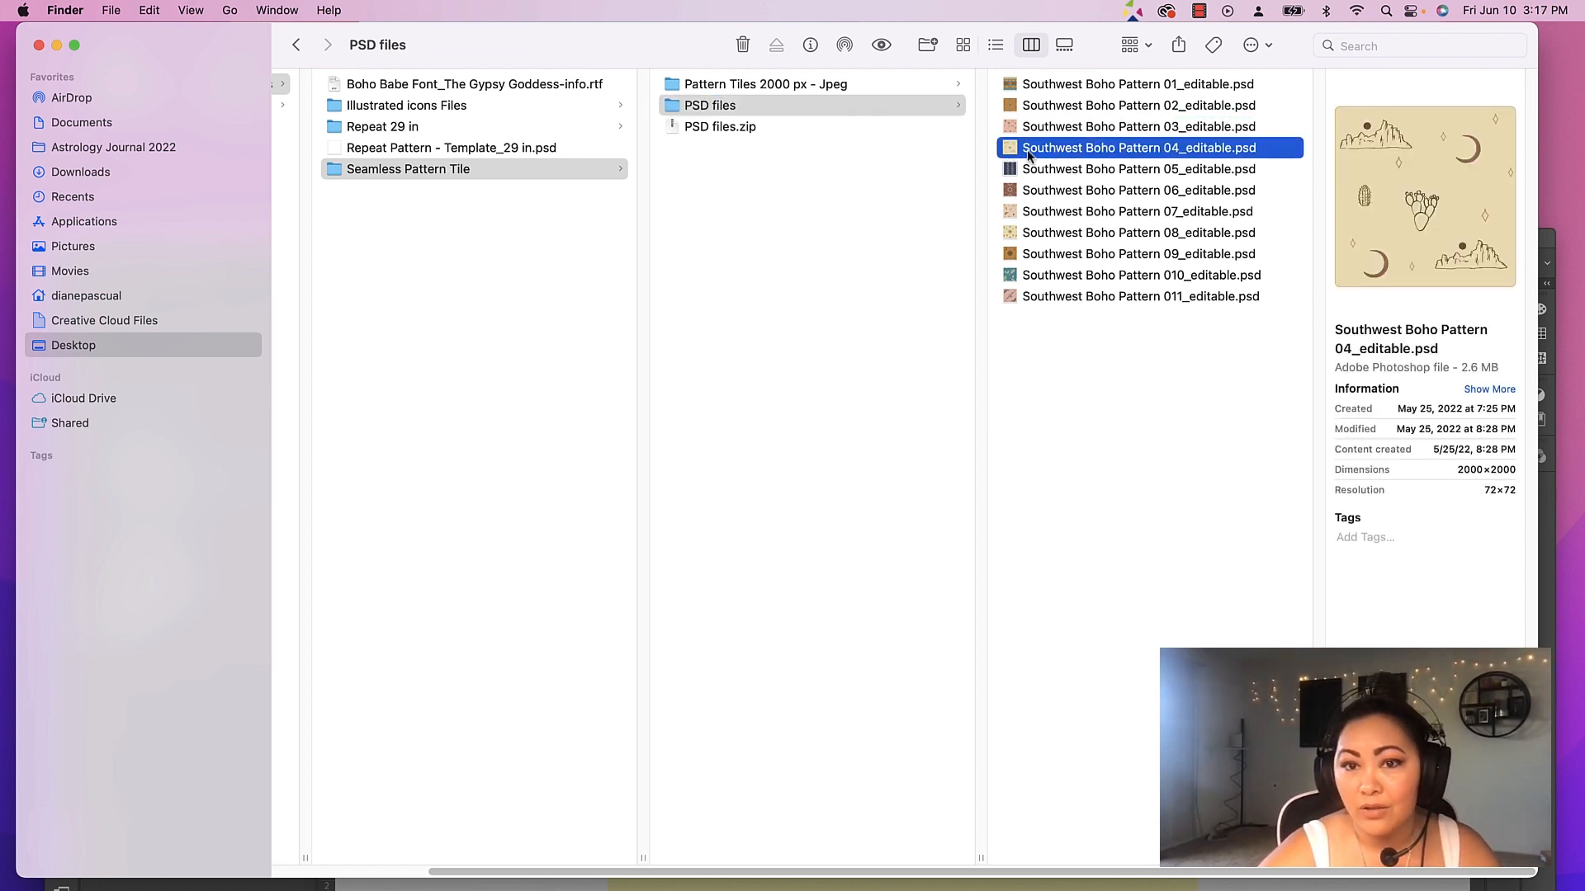
{"action": "double_click", "coordinate": [1139, 147]}
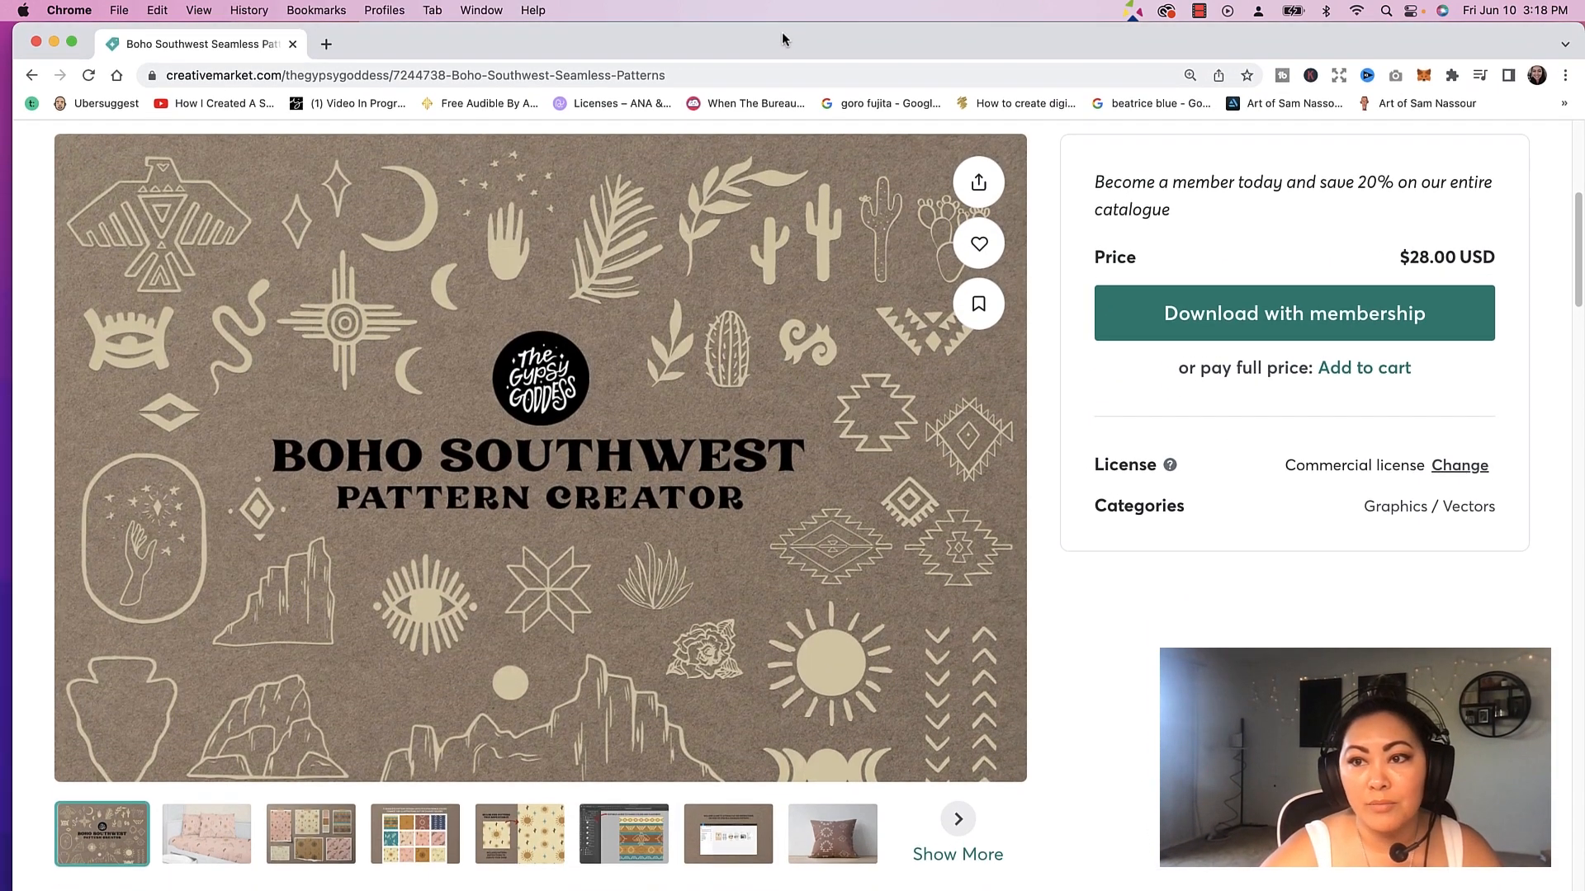
Browse the listing gallery from the Figma instructions image to the pink bedding mockup
{"action": "left_click", "coordinate": [728, 832]}
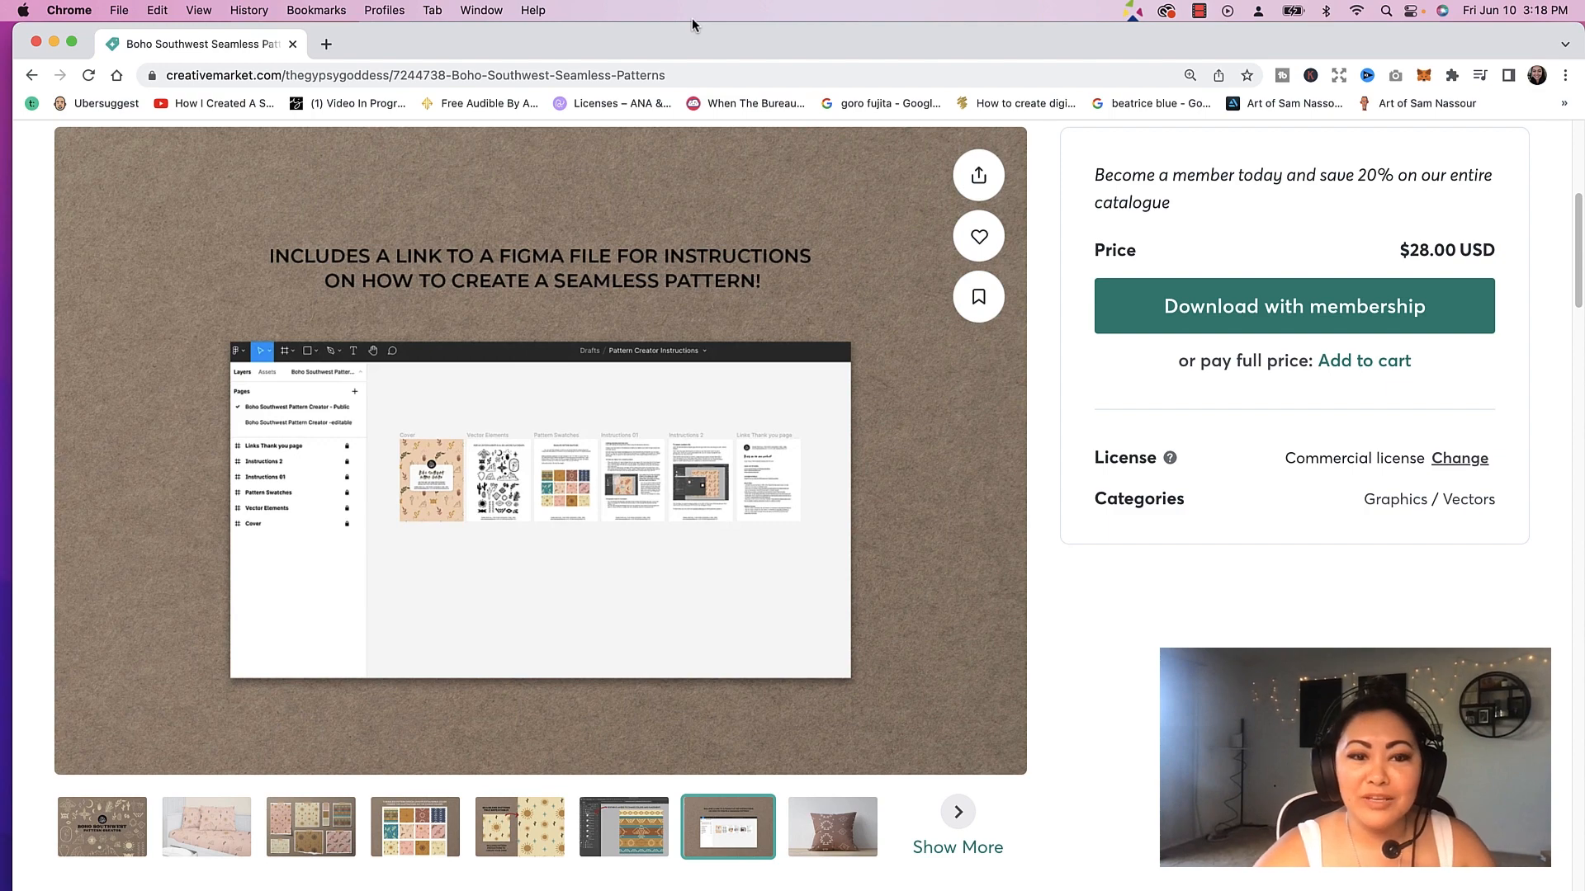
{"action": "left_click", "coordinate": [101, 826]}
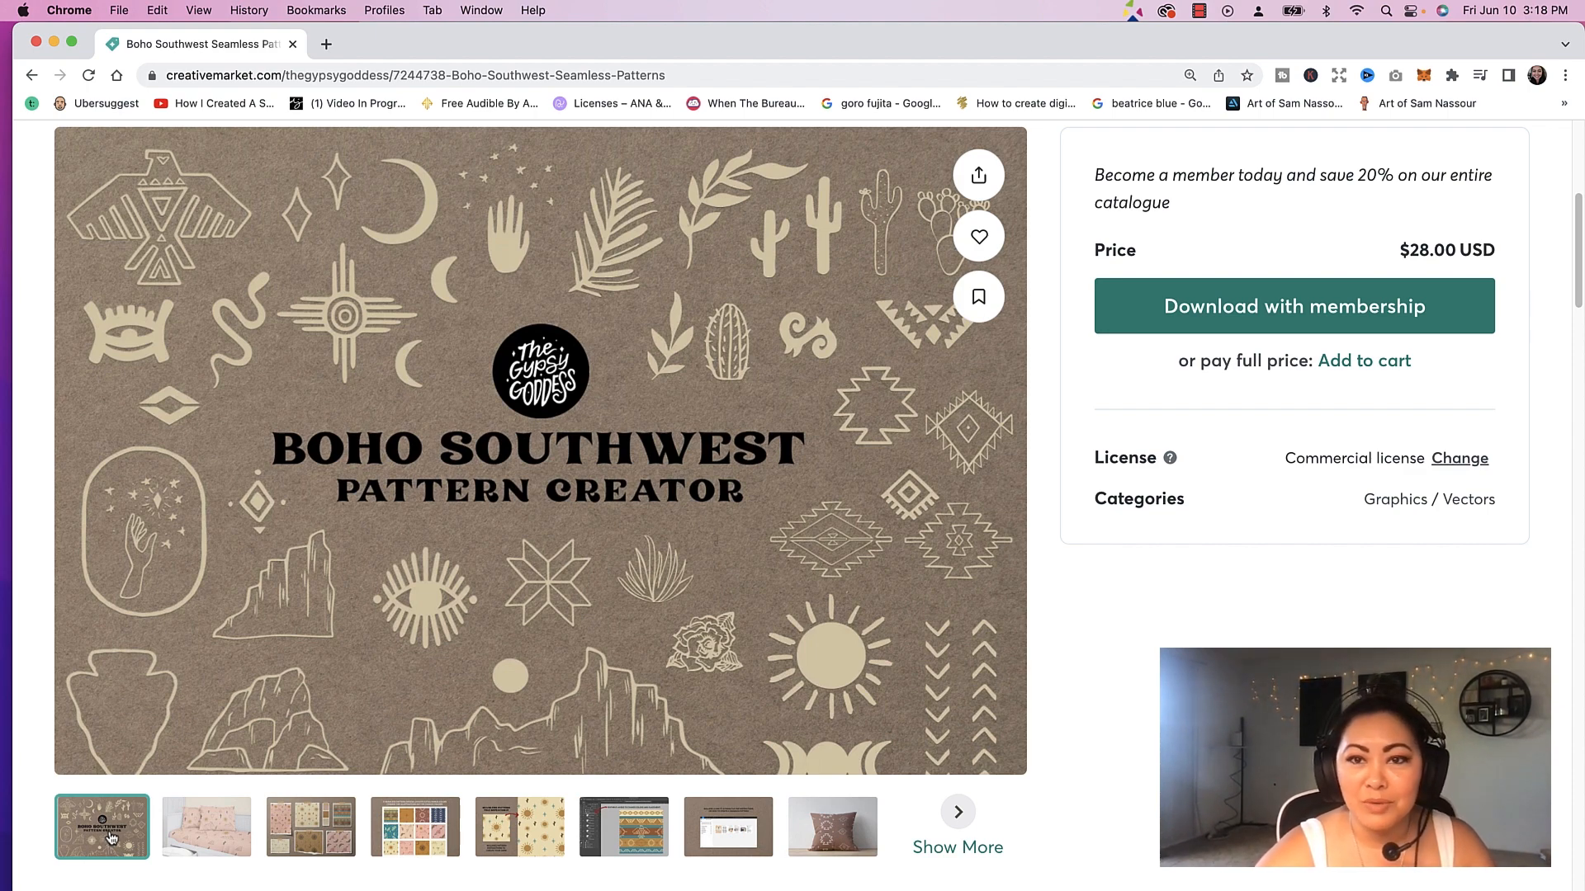
{"action": "left_click", "coordinate": [207, 827]}
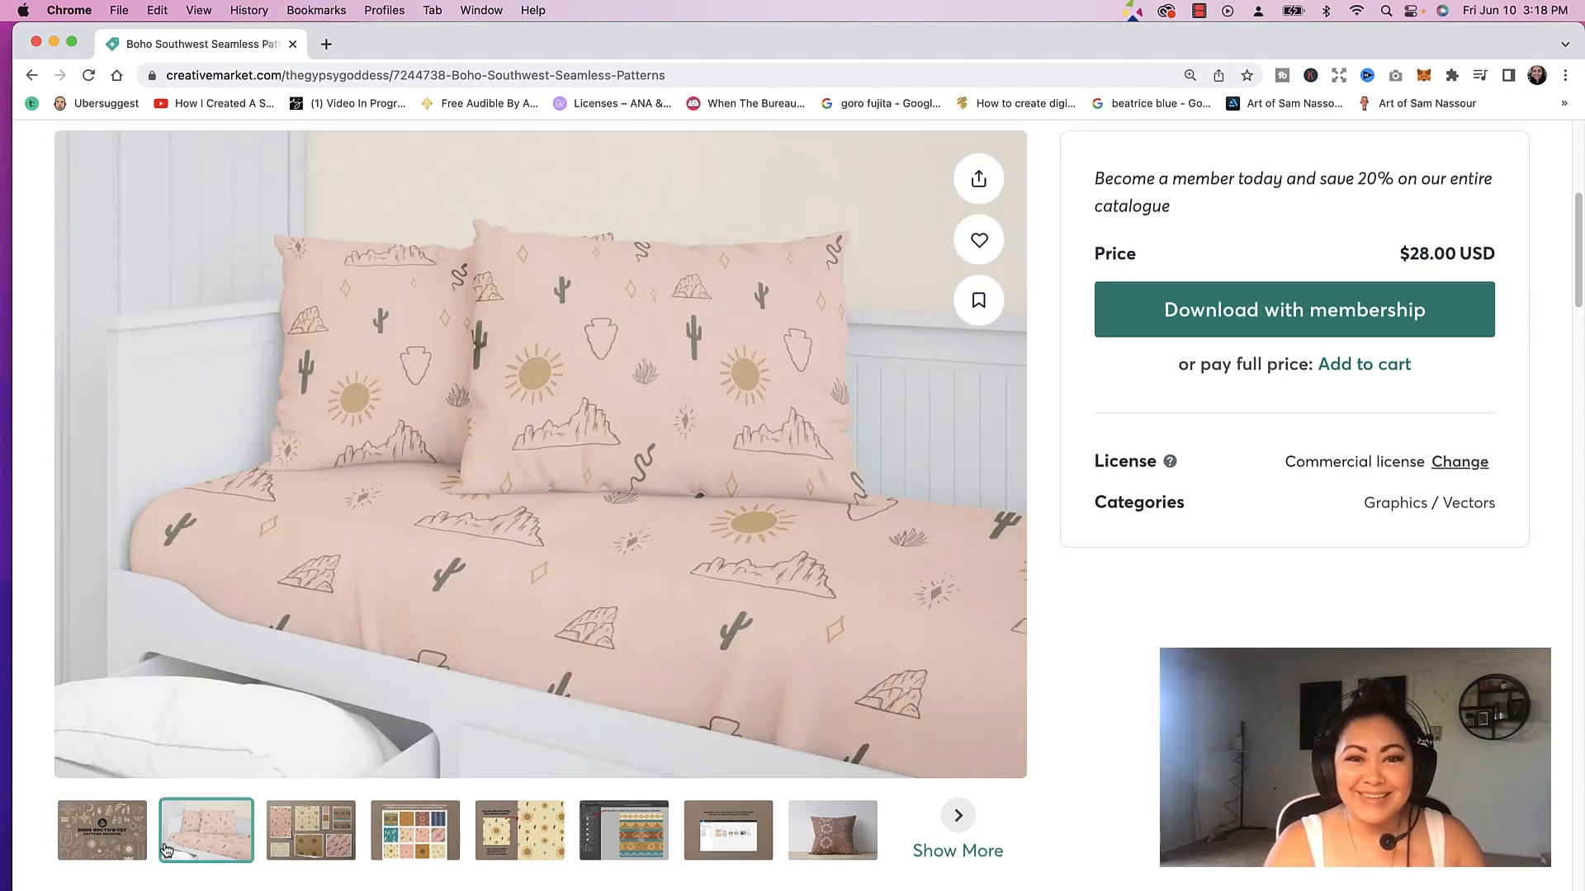